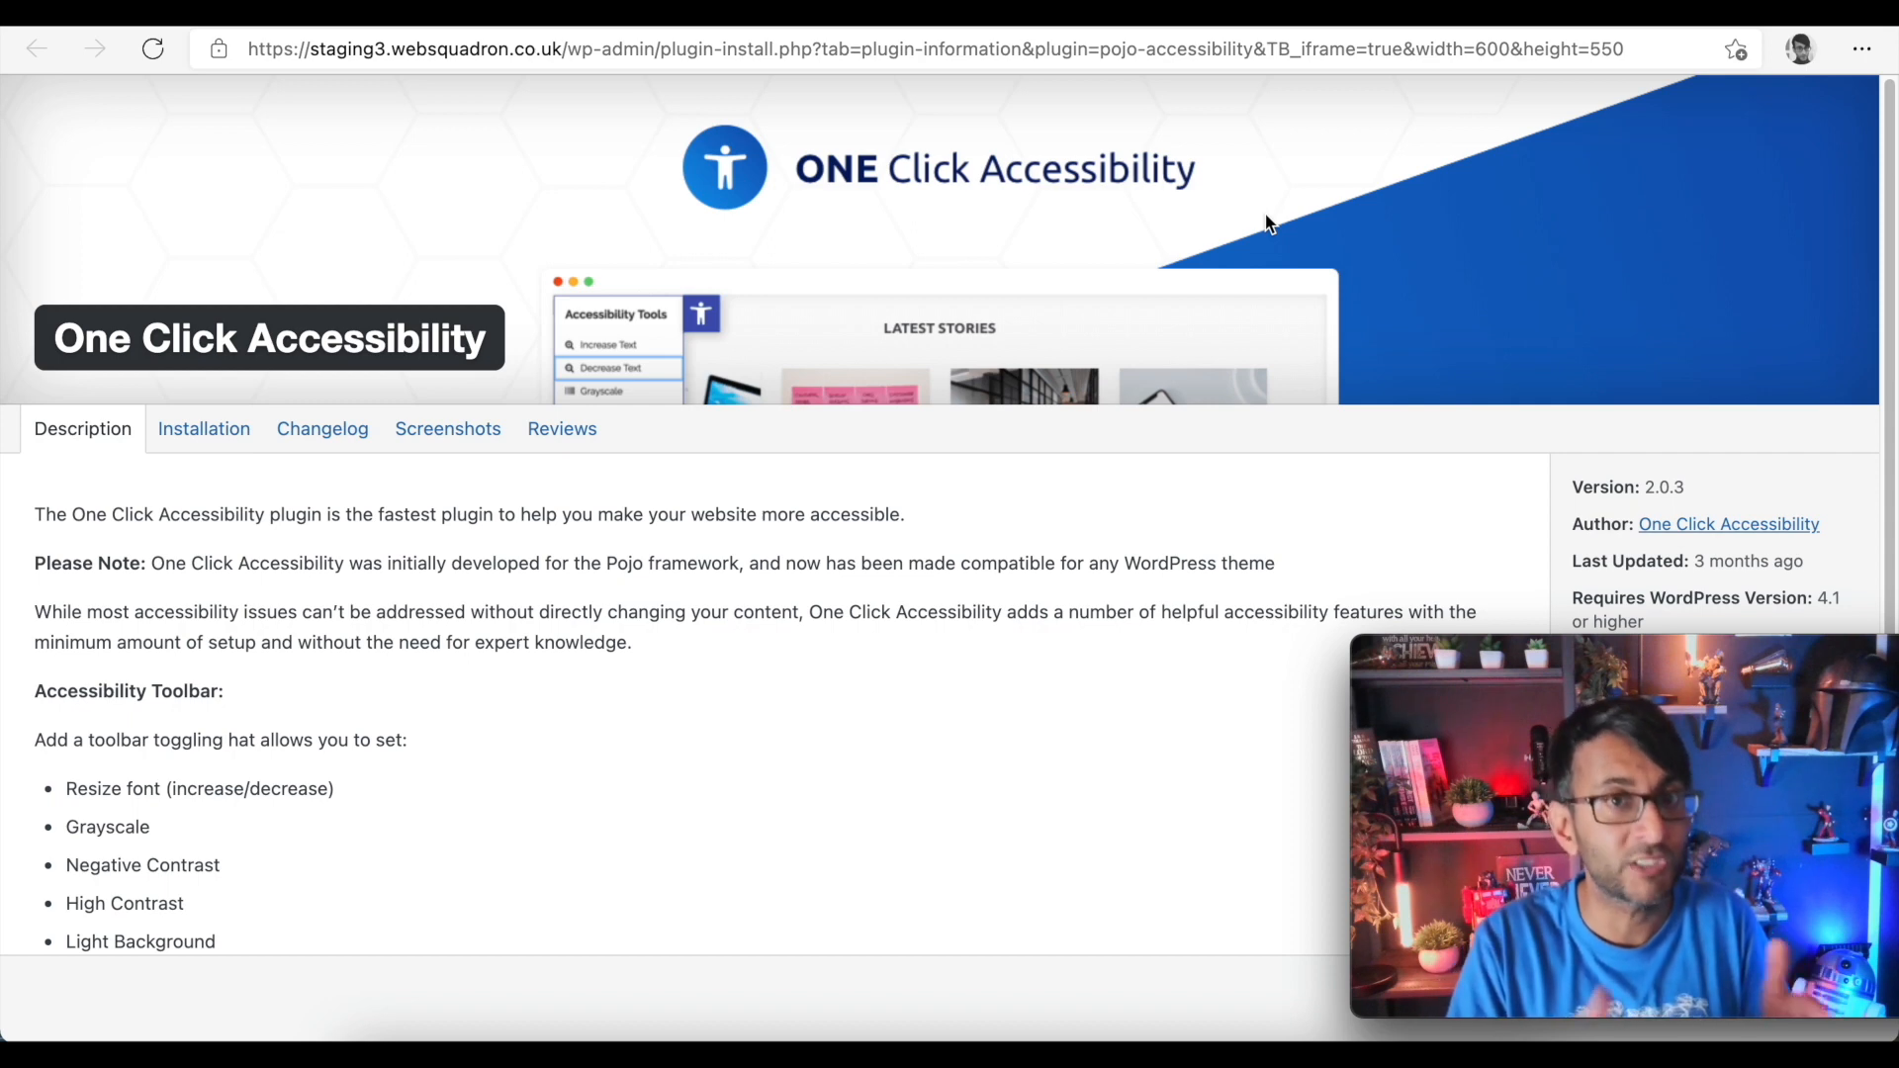
- Install and activate the One Click Accessibility plugin from the plugin search results
click(35, 47)
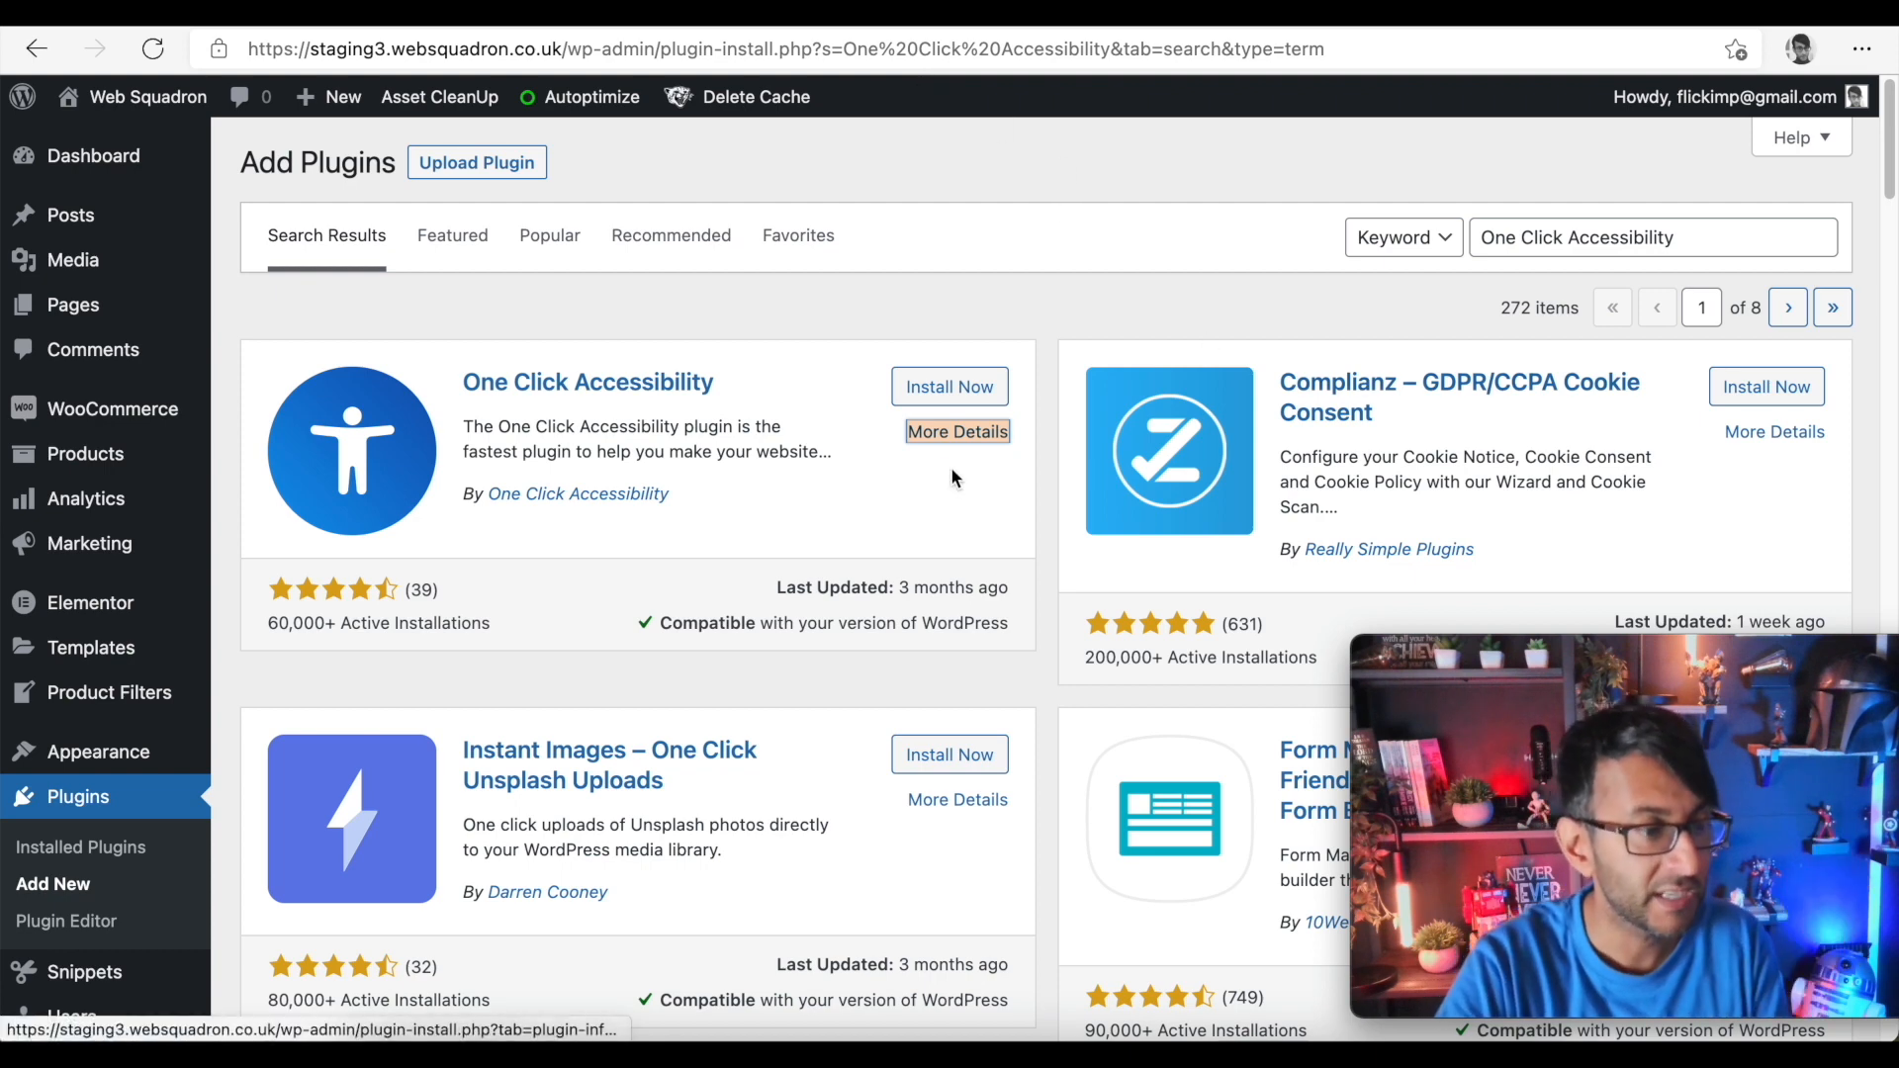
click(949, 386)
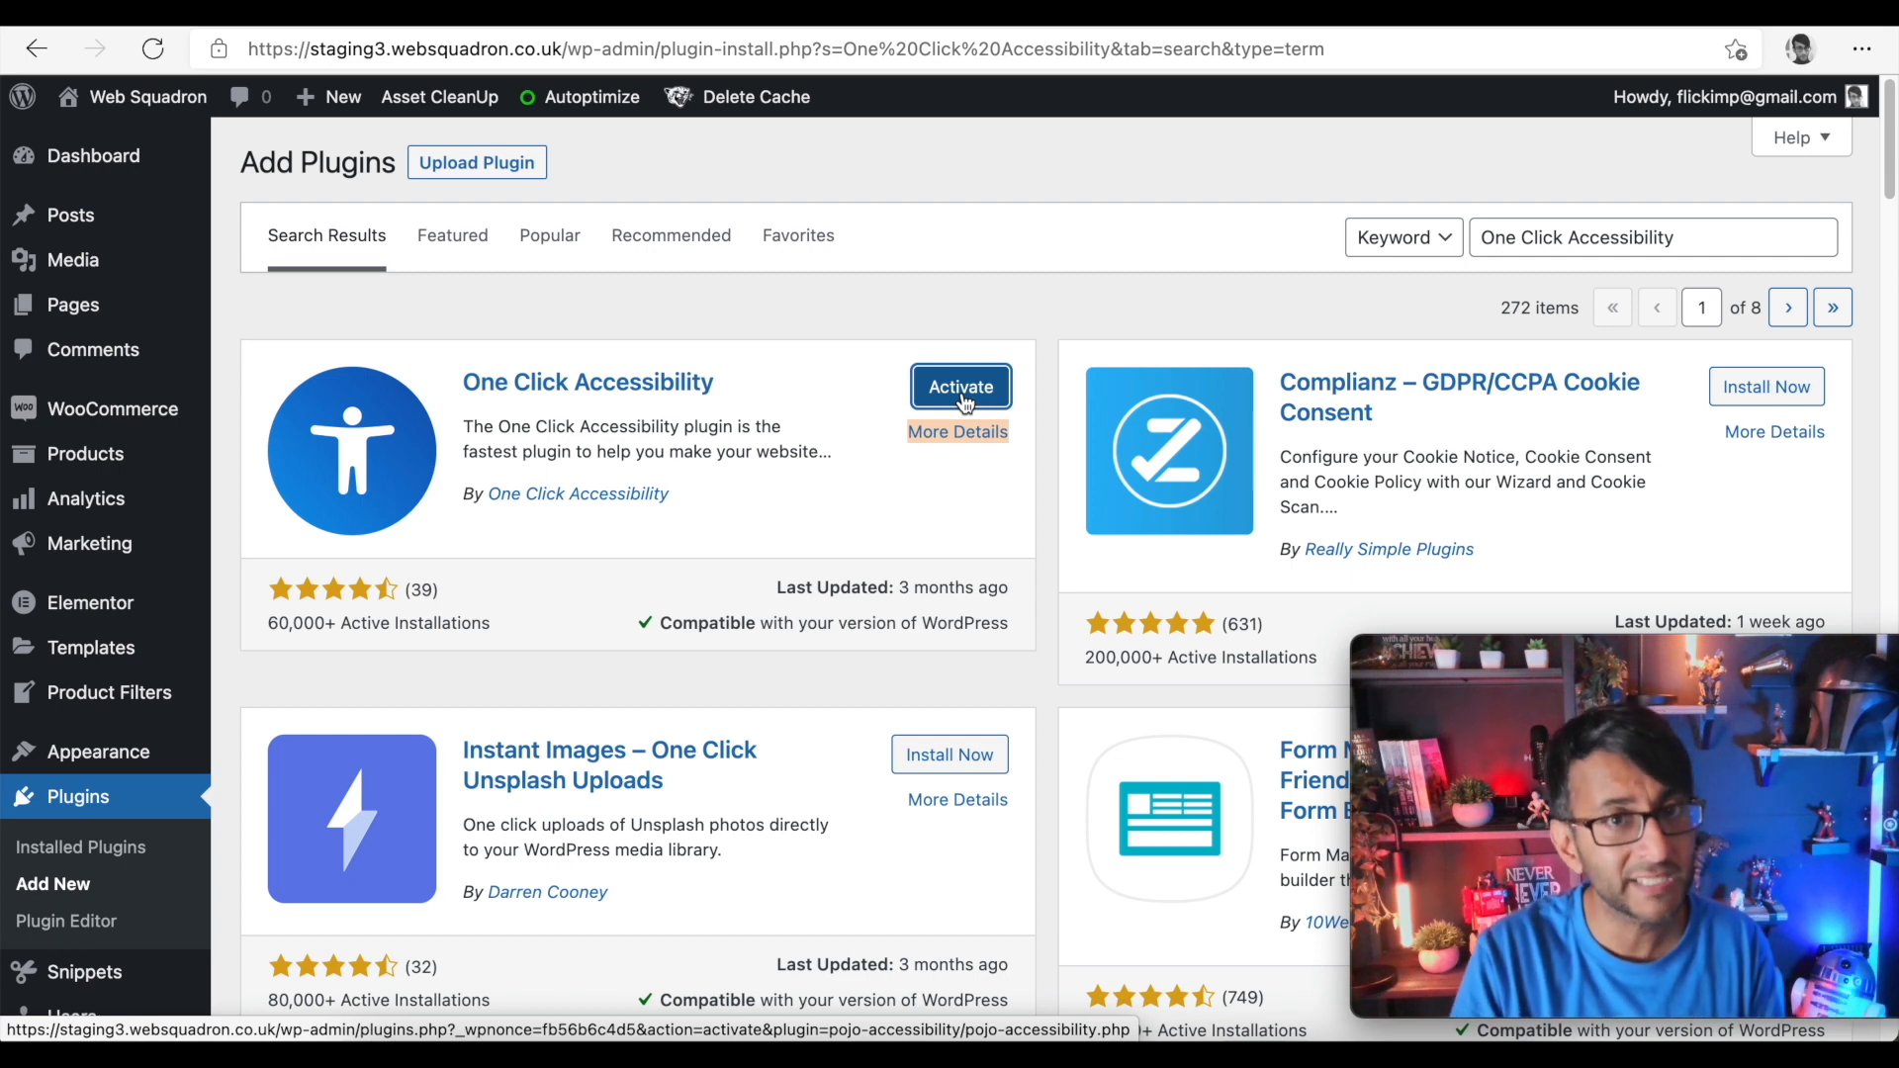
click(960, 386)
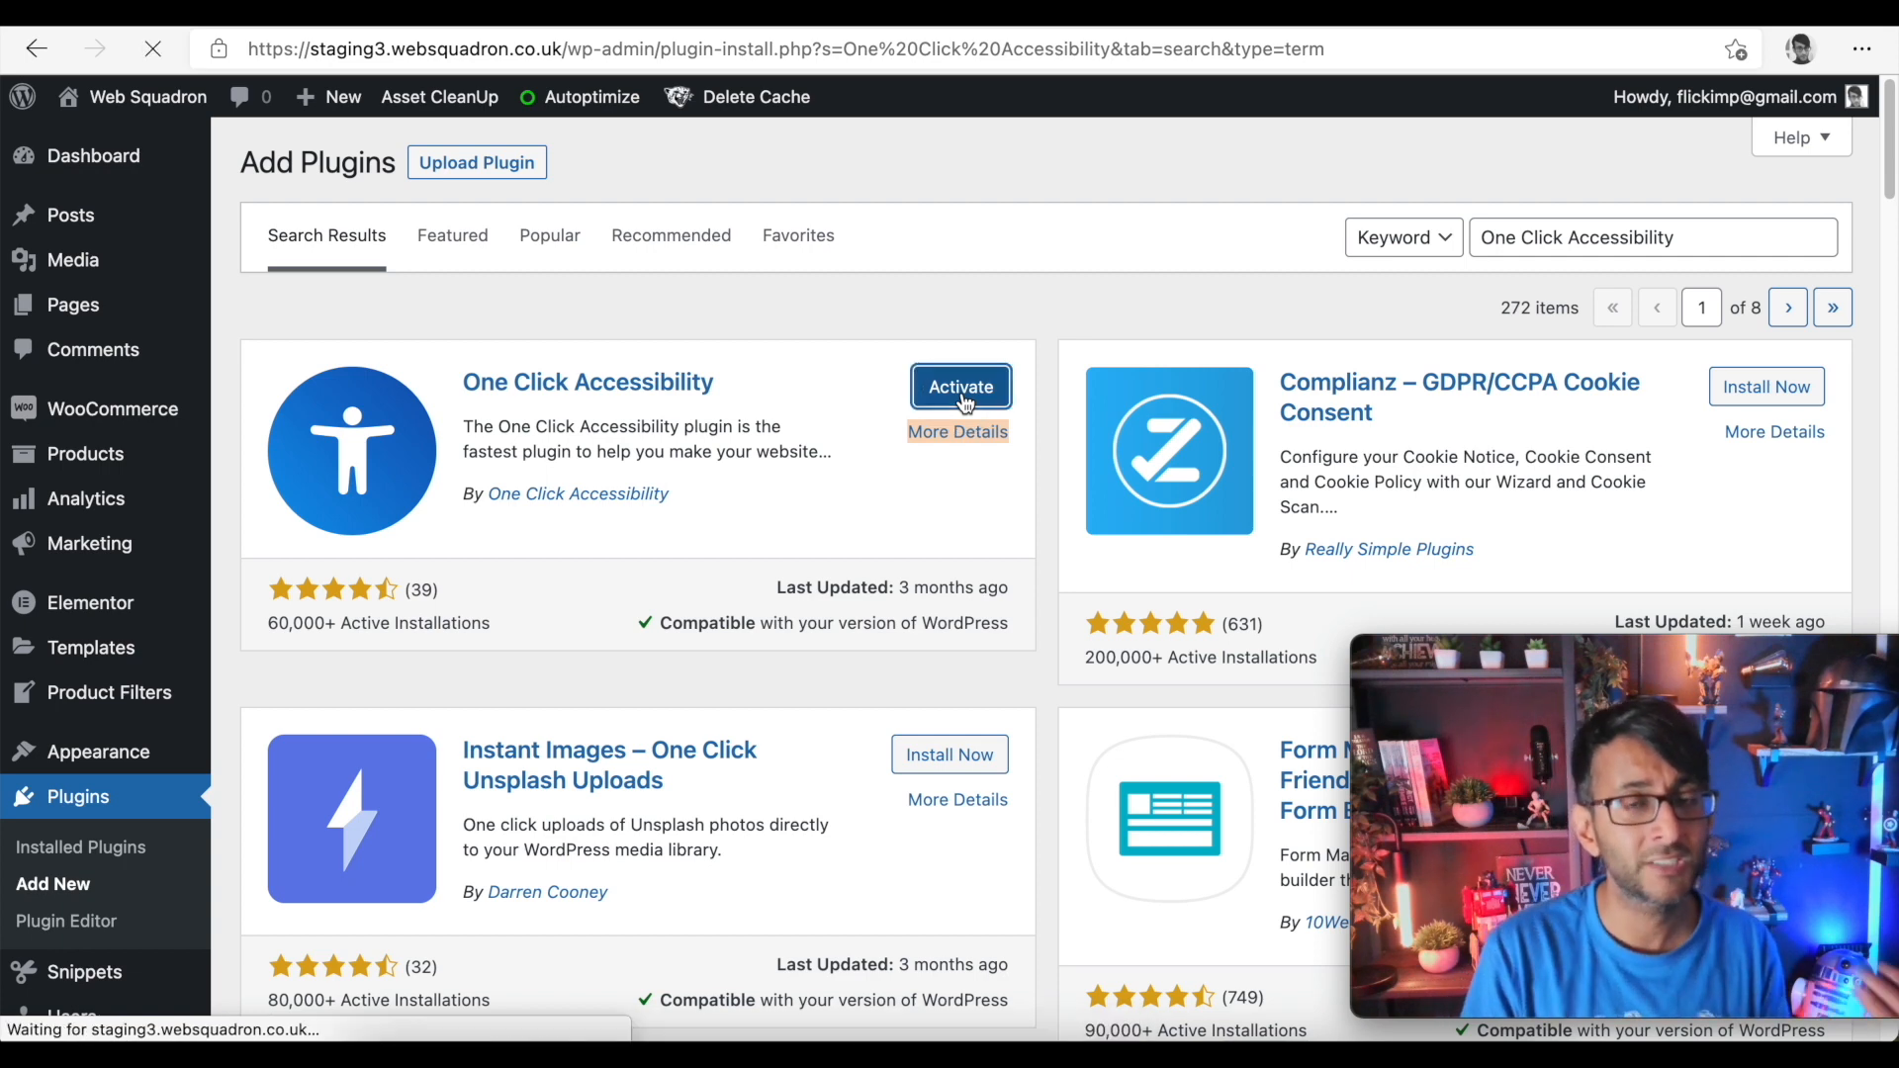
click(959, 386)
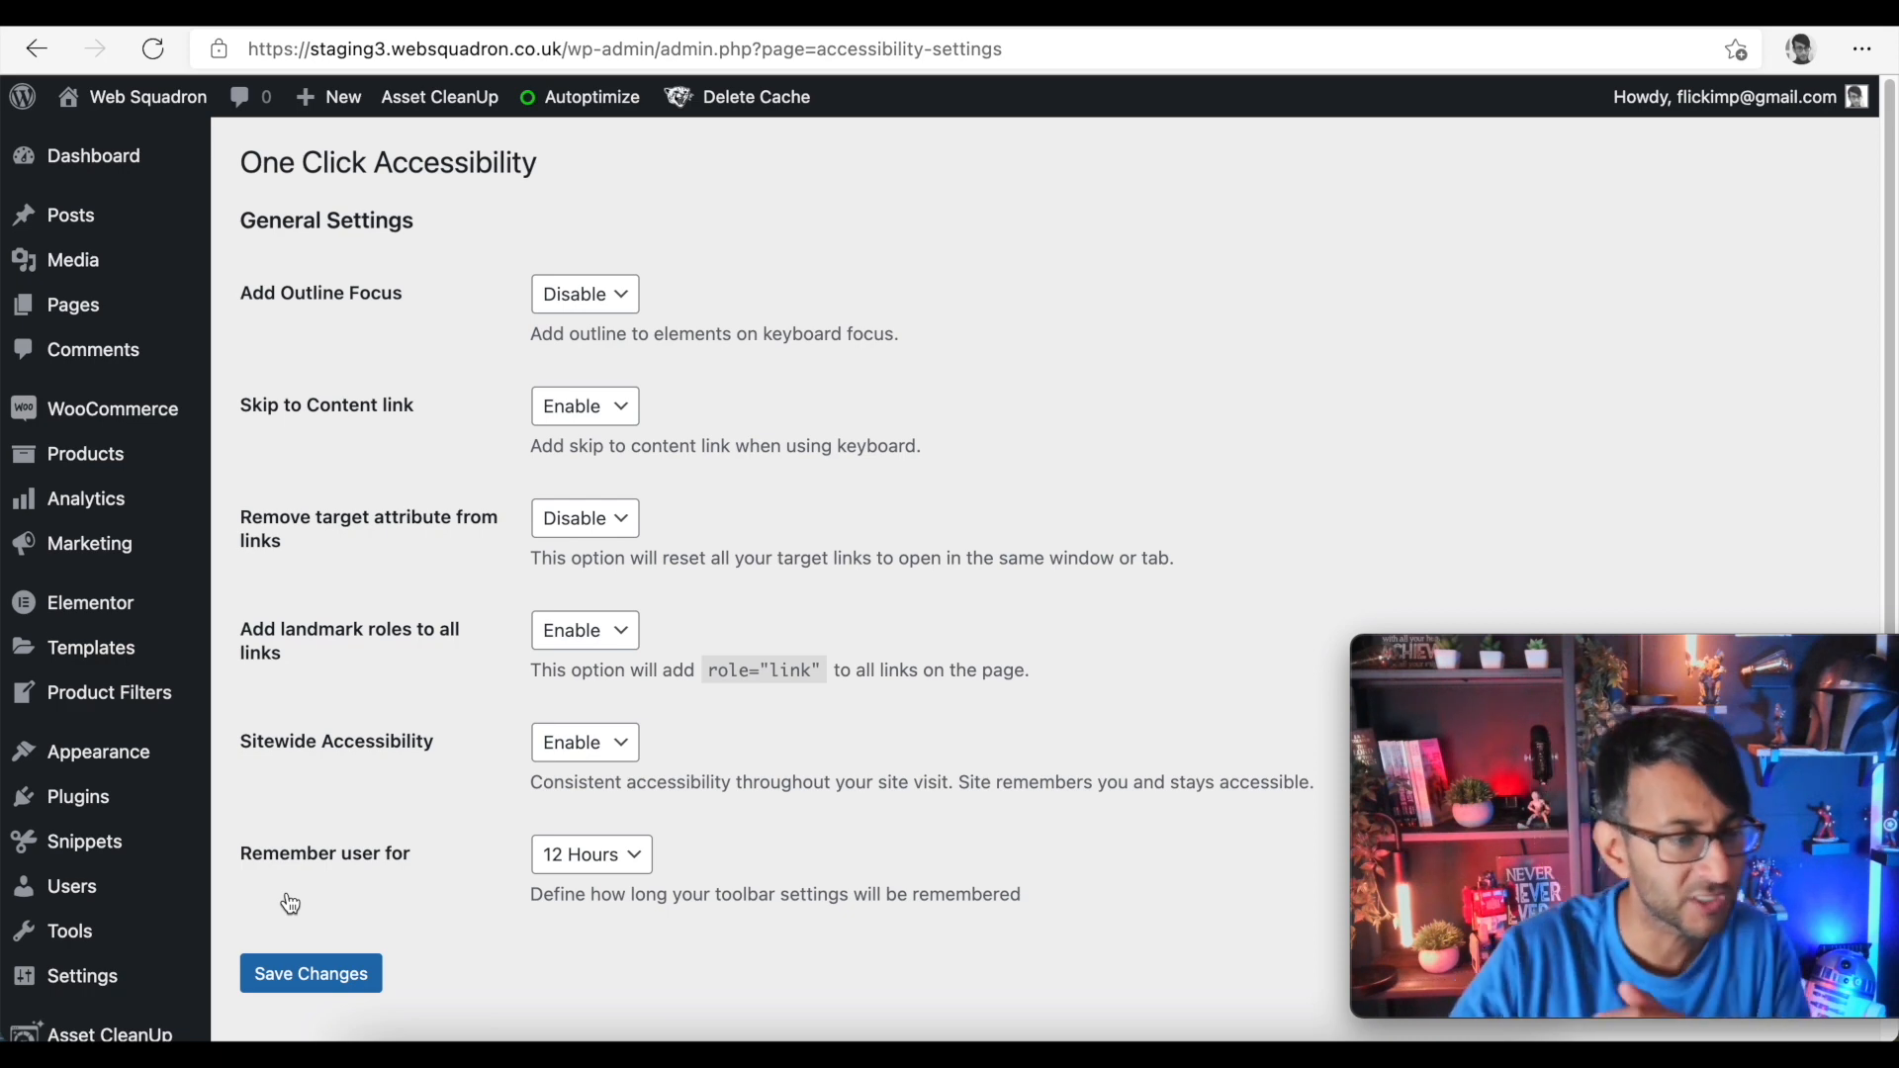
- Enable Add Outline Focus and keep Remember user for at 12 Hours in the general settings
click(583, 293)
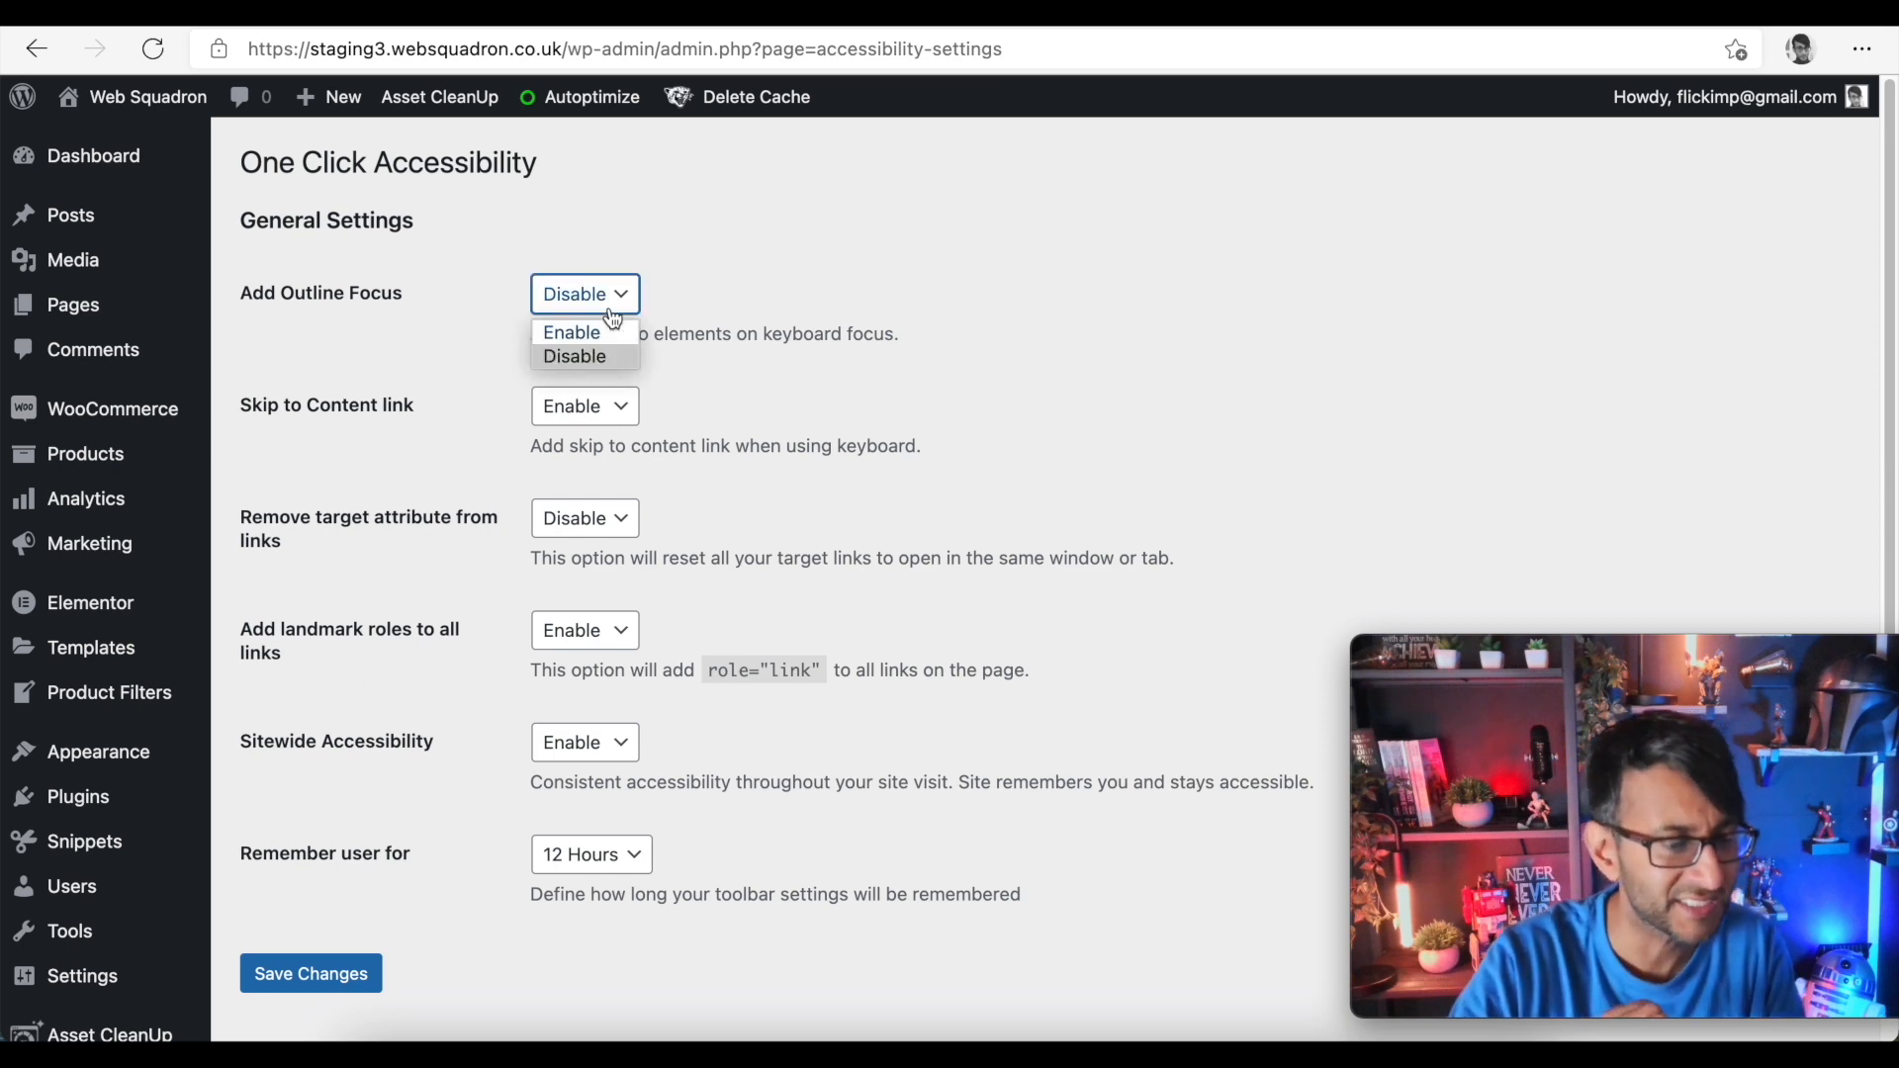
click(570, 333)
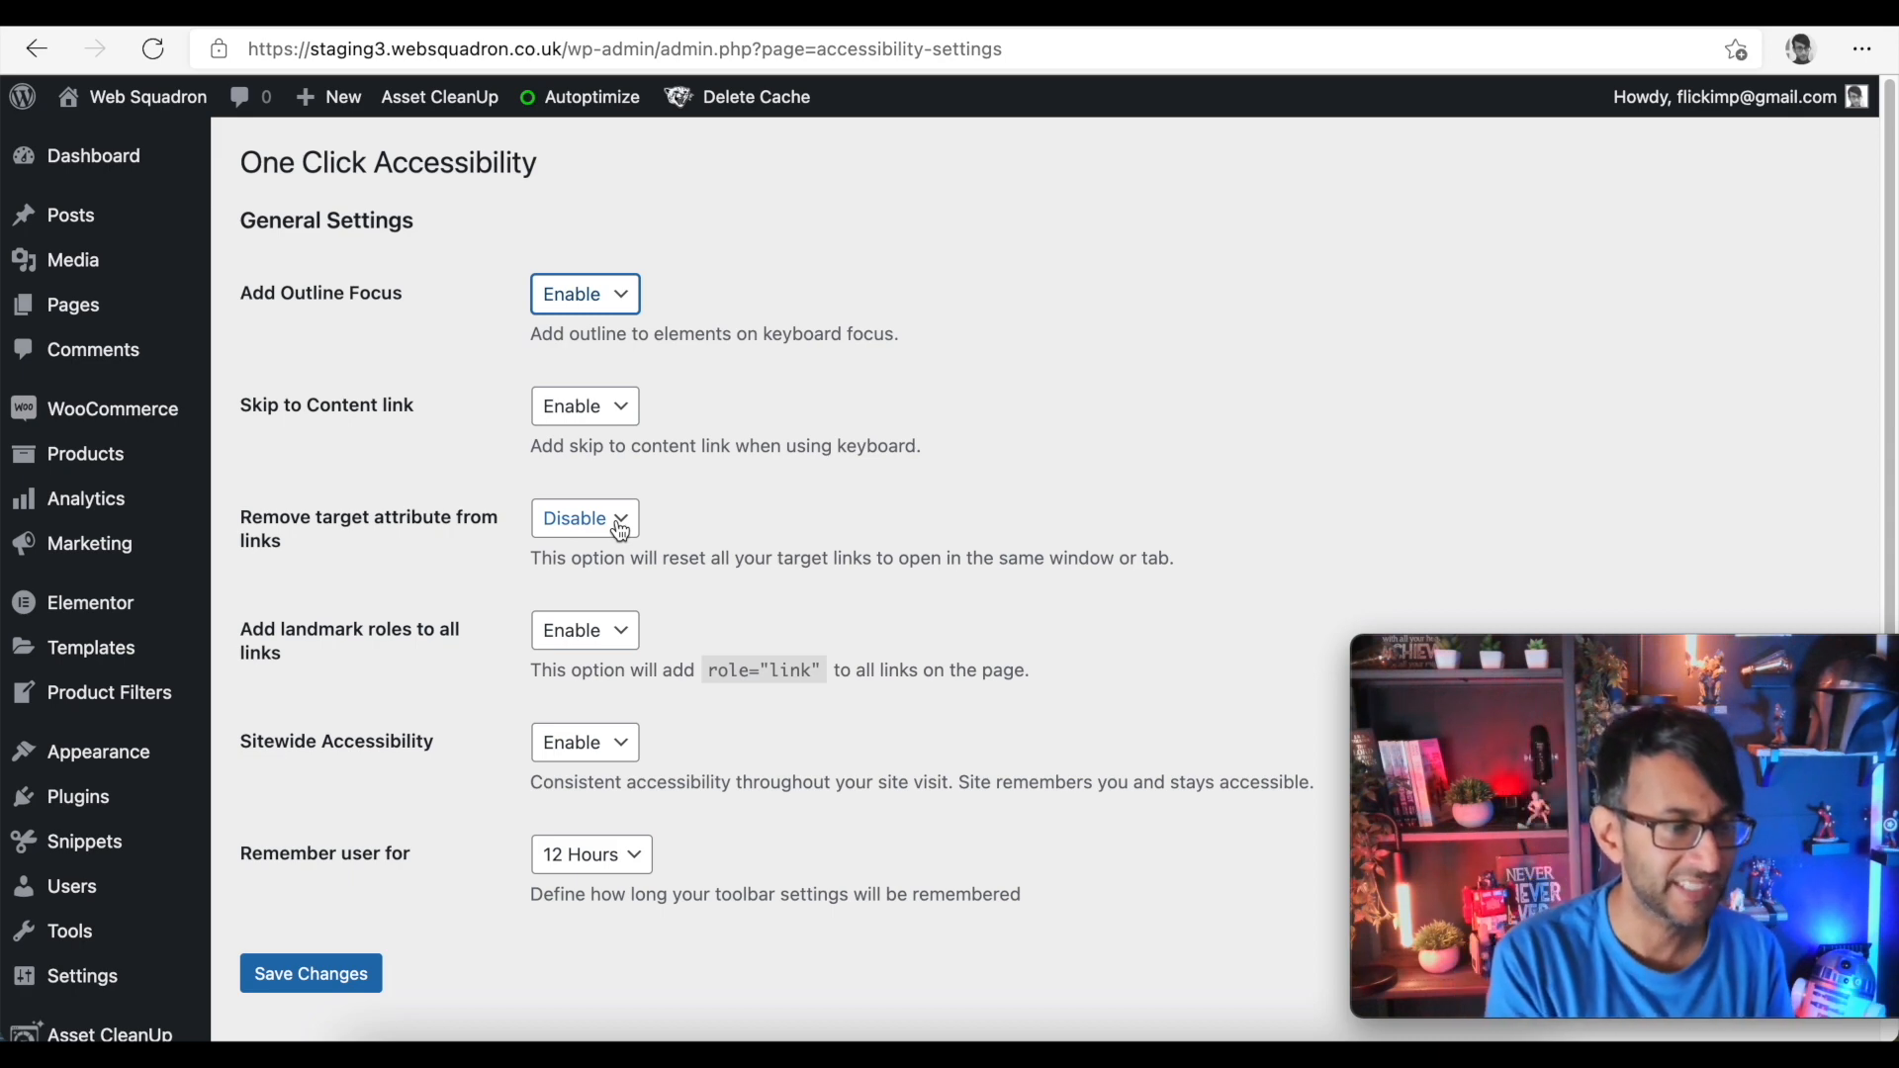
mouse_move(321, 544)
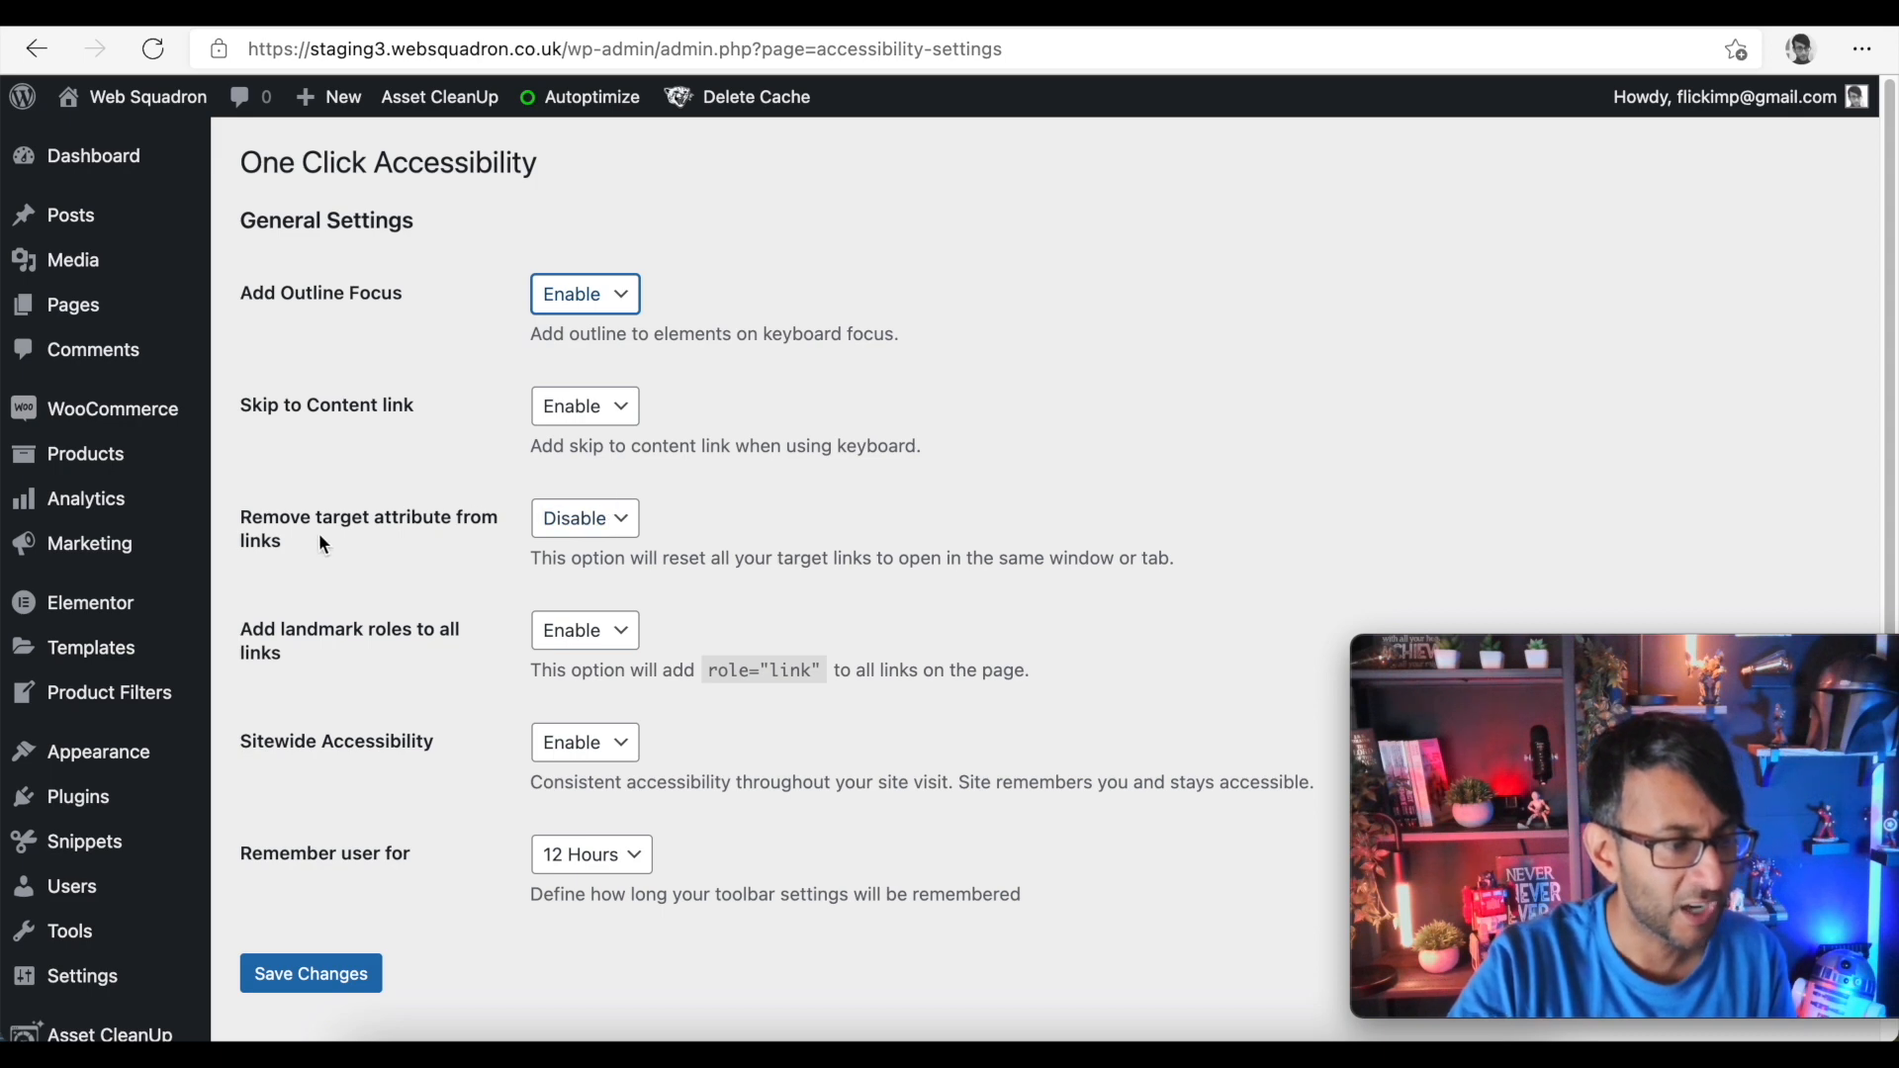
mouse_move(586, 518)
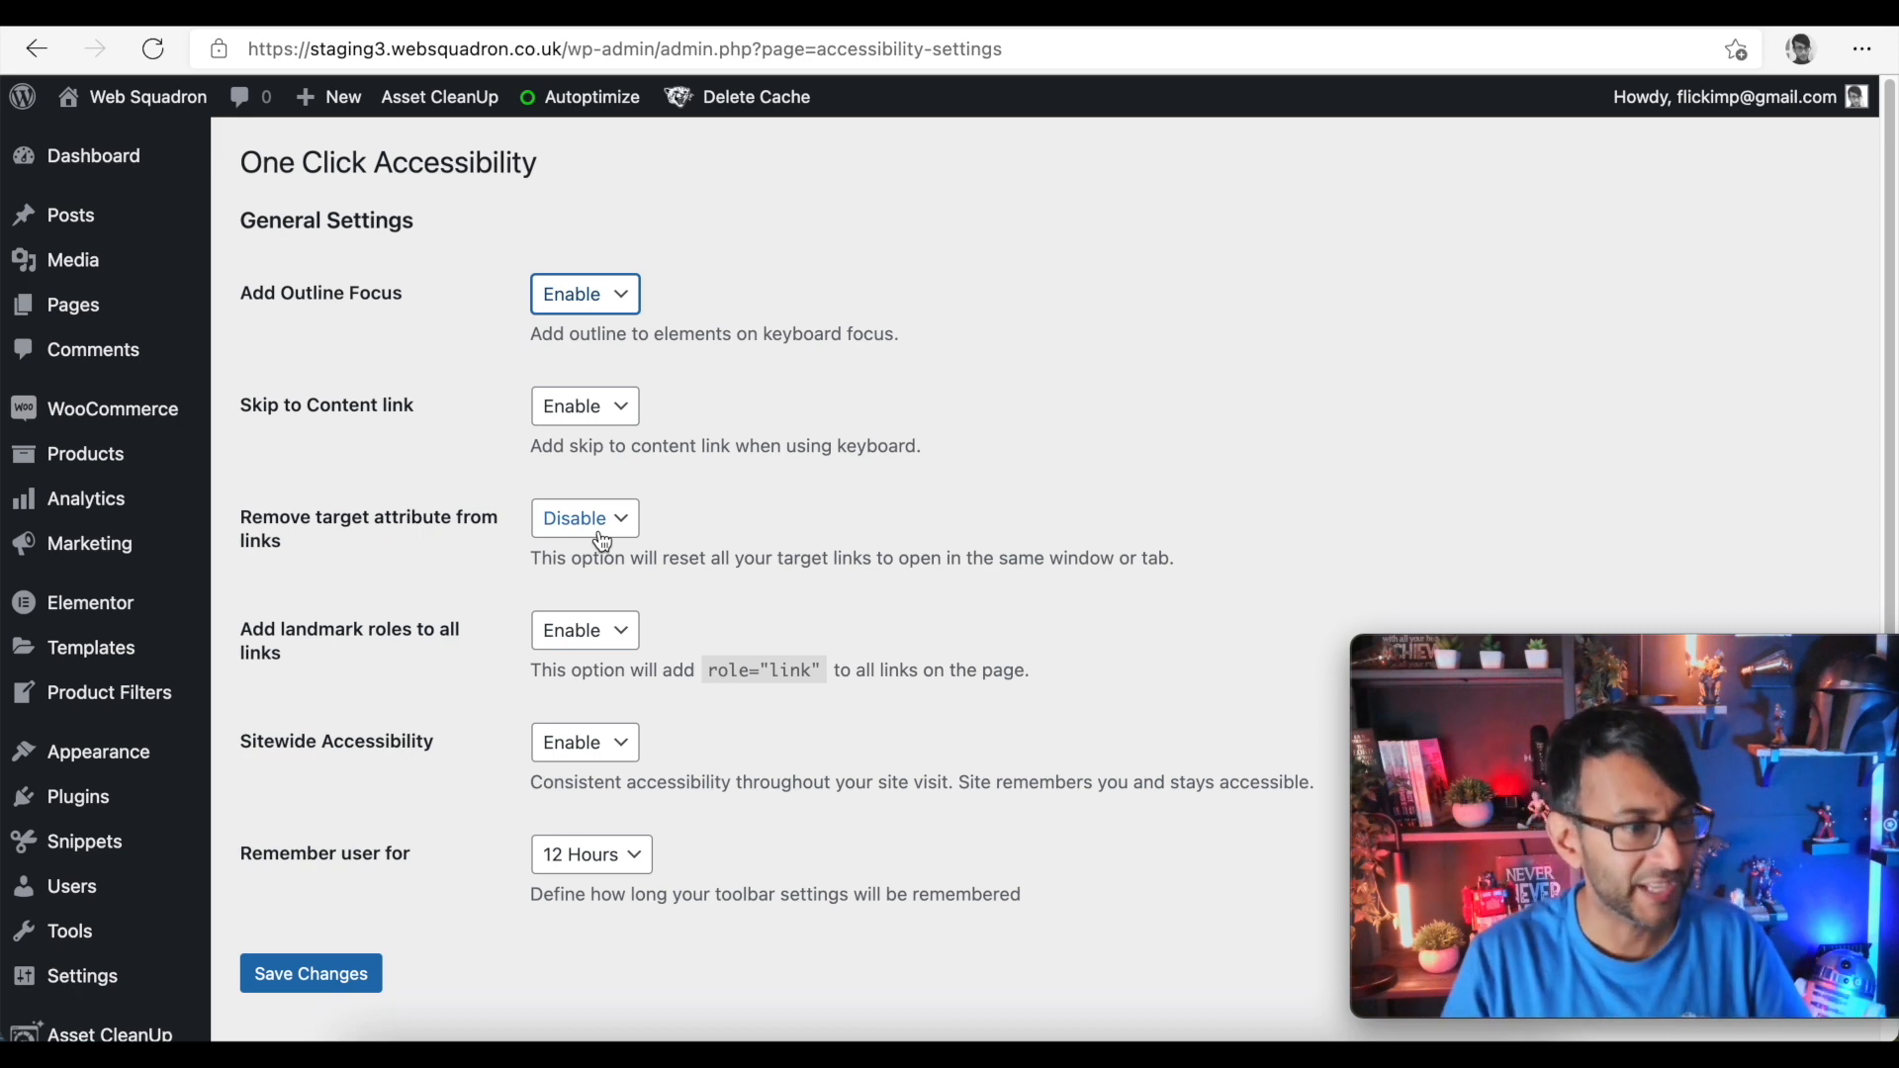
mouse_move(614, 629)
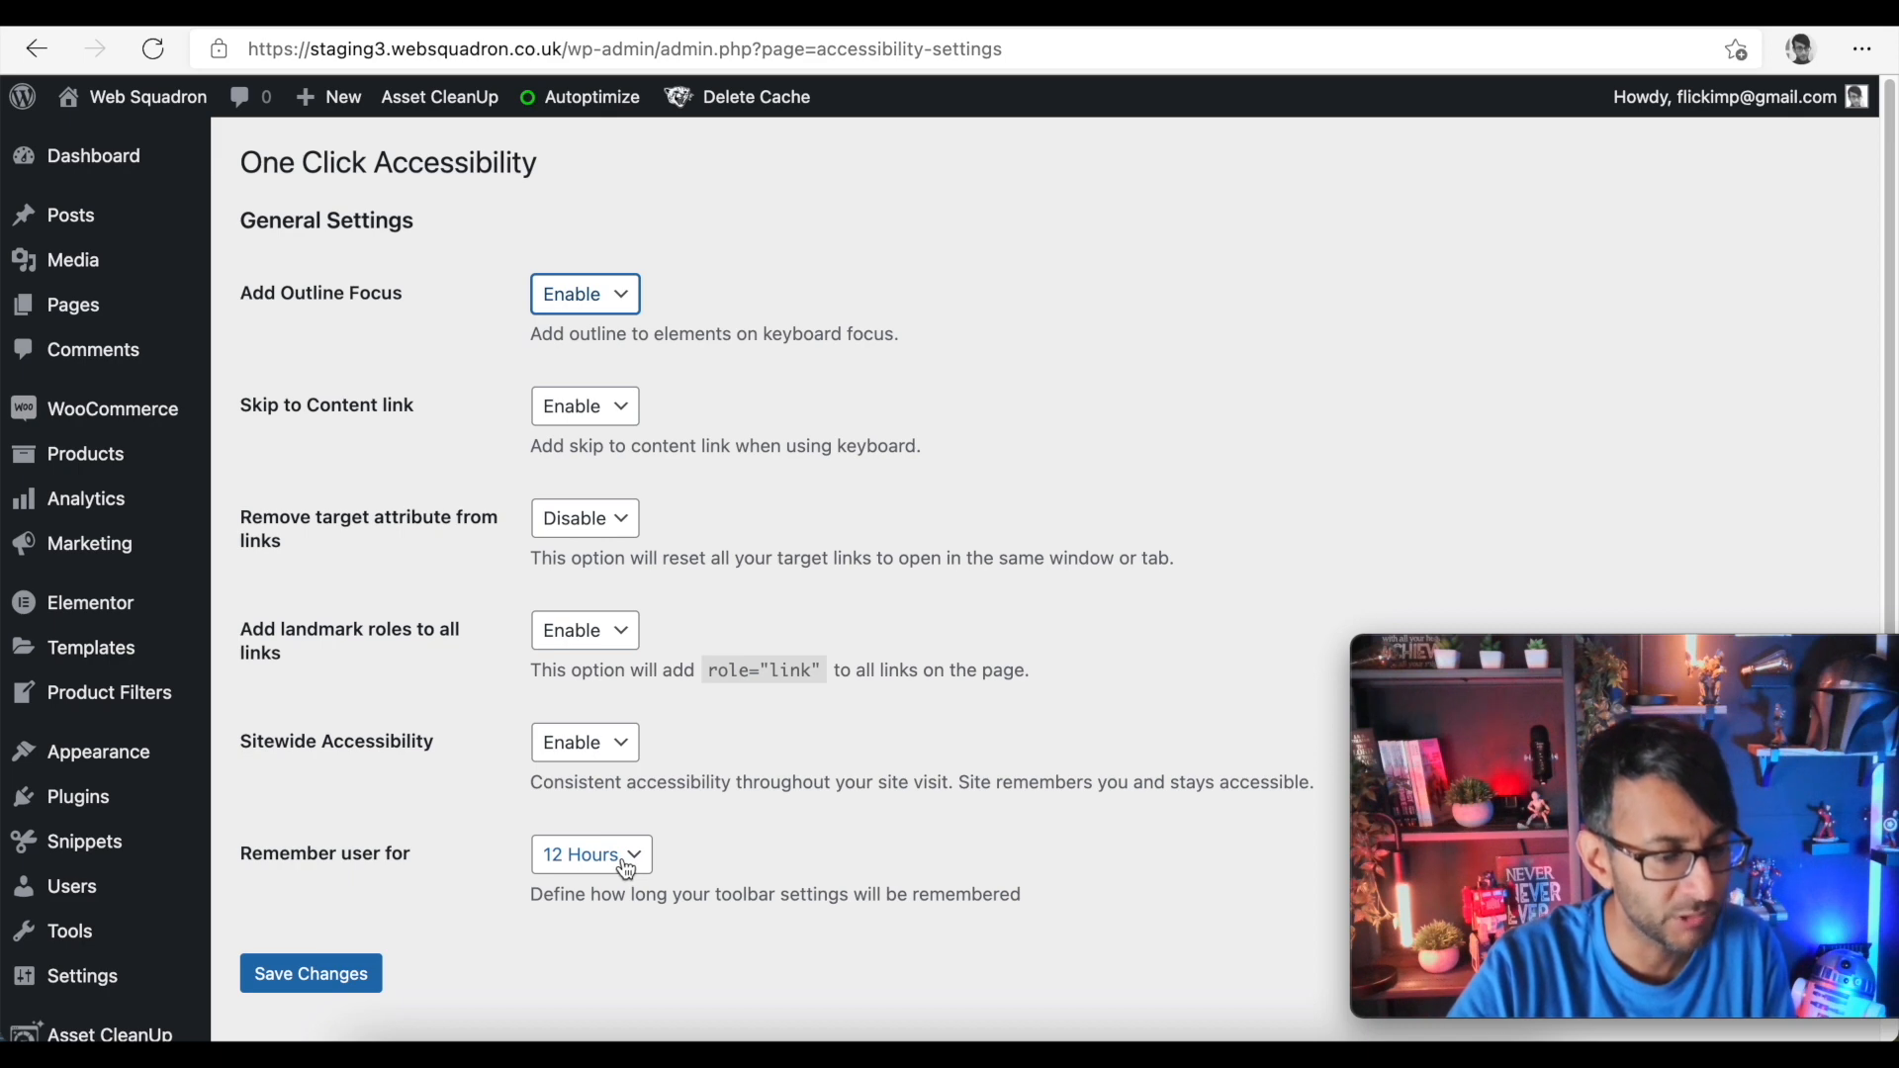
click(592, 854)
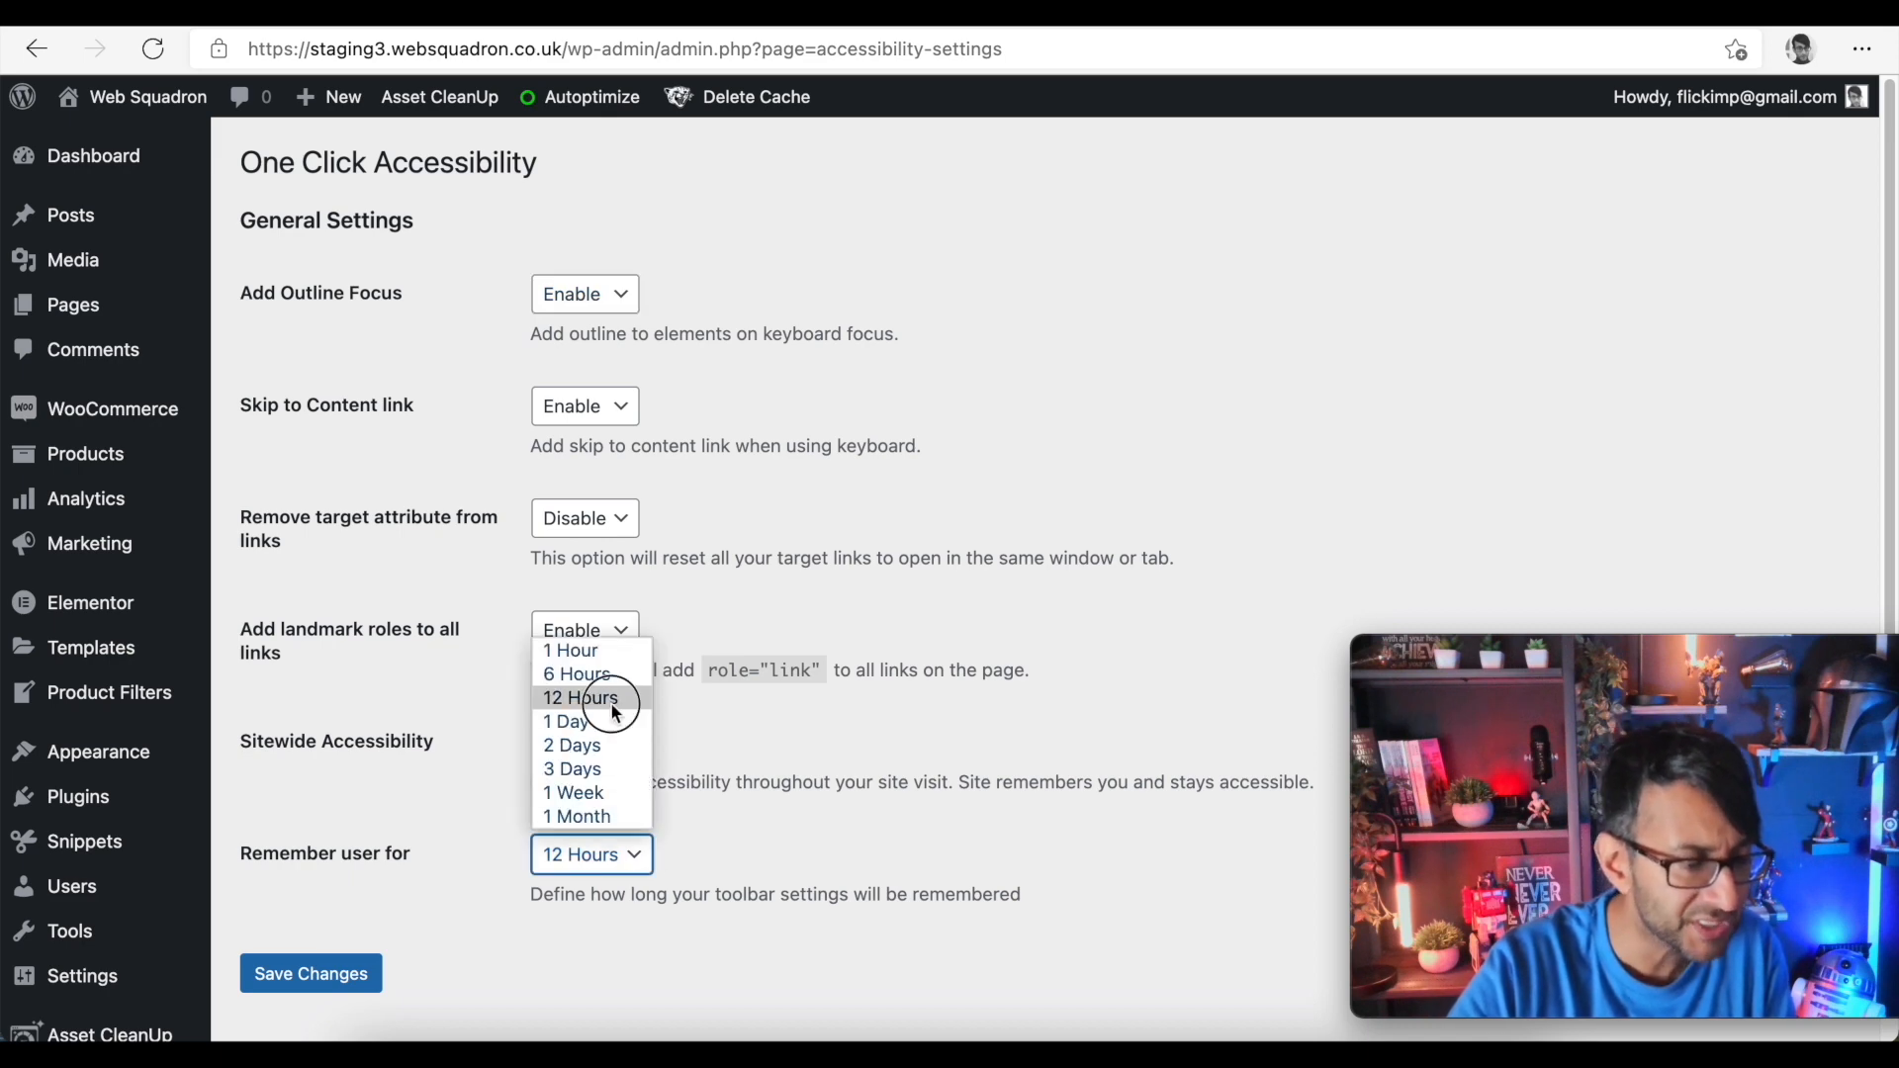
click(580, 698)
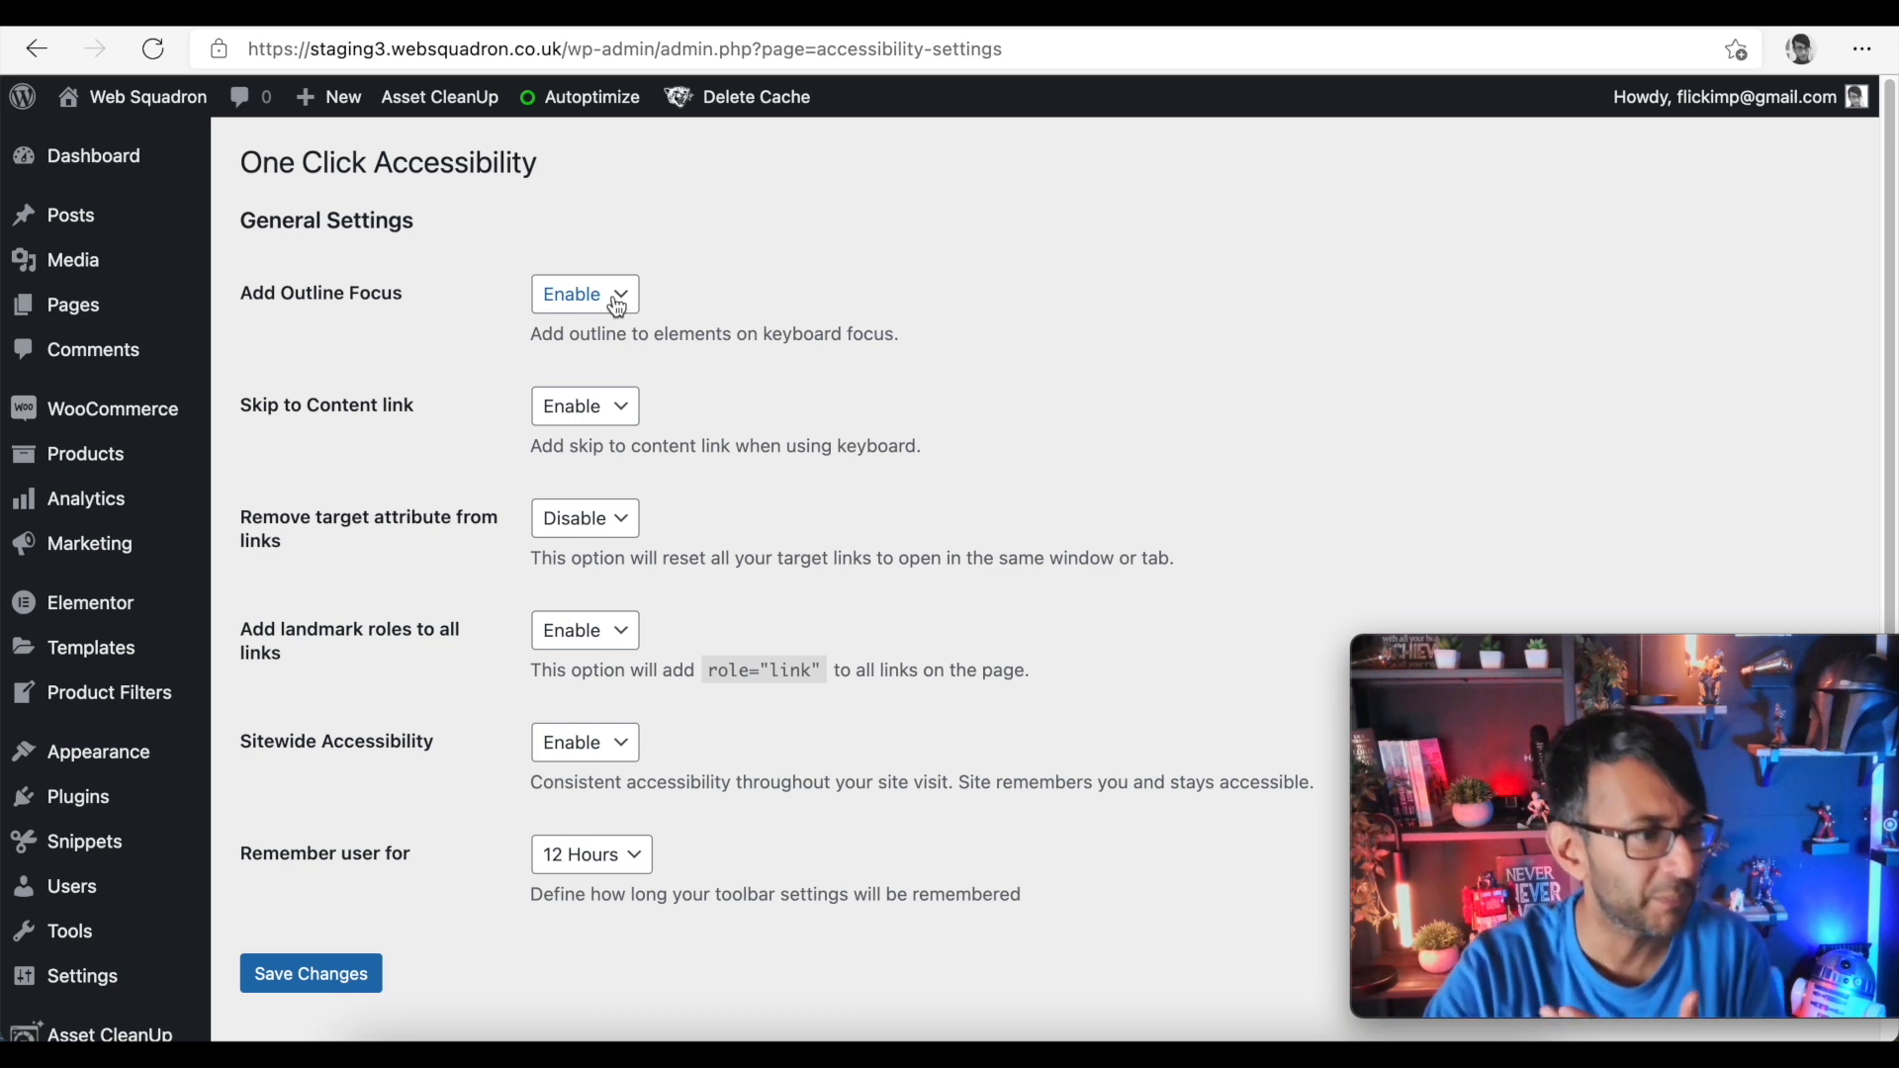
mouse_move(83, 841)
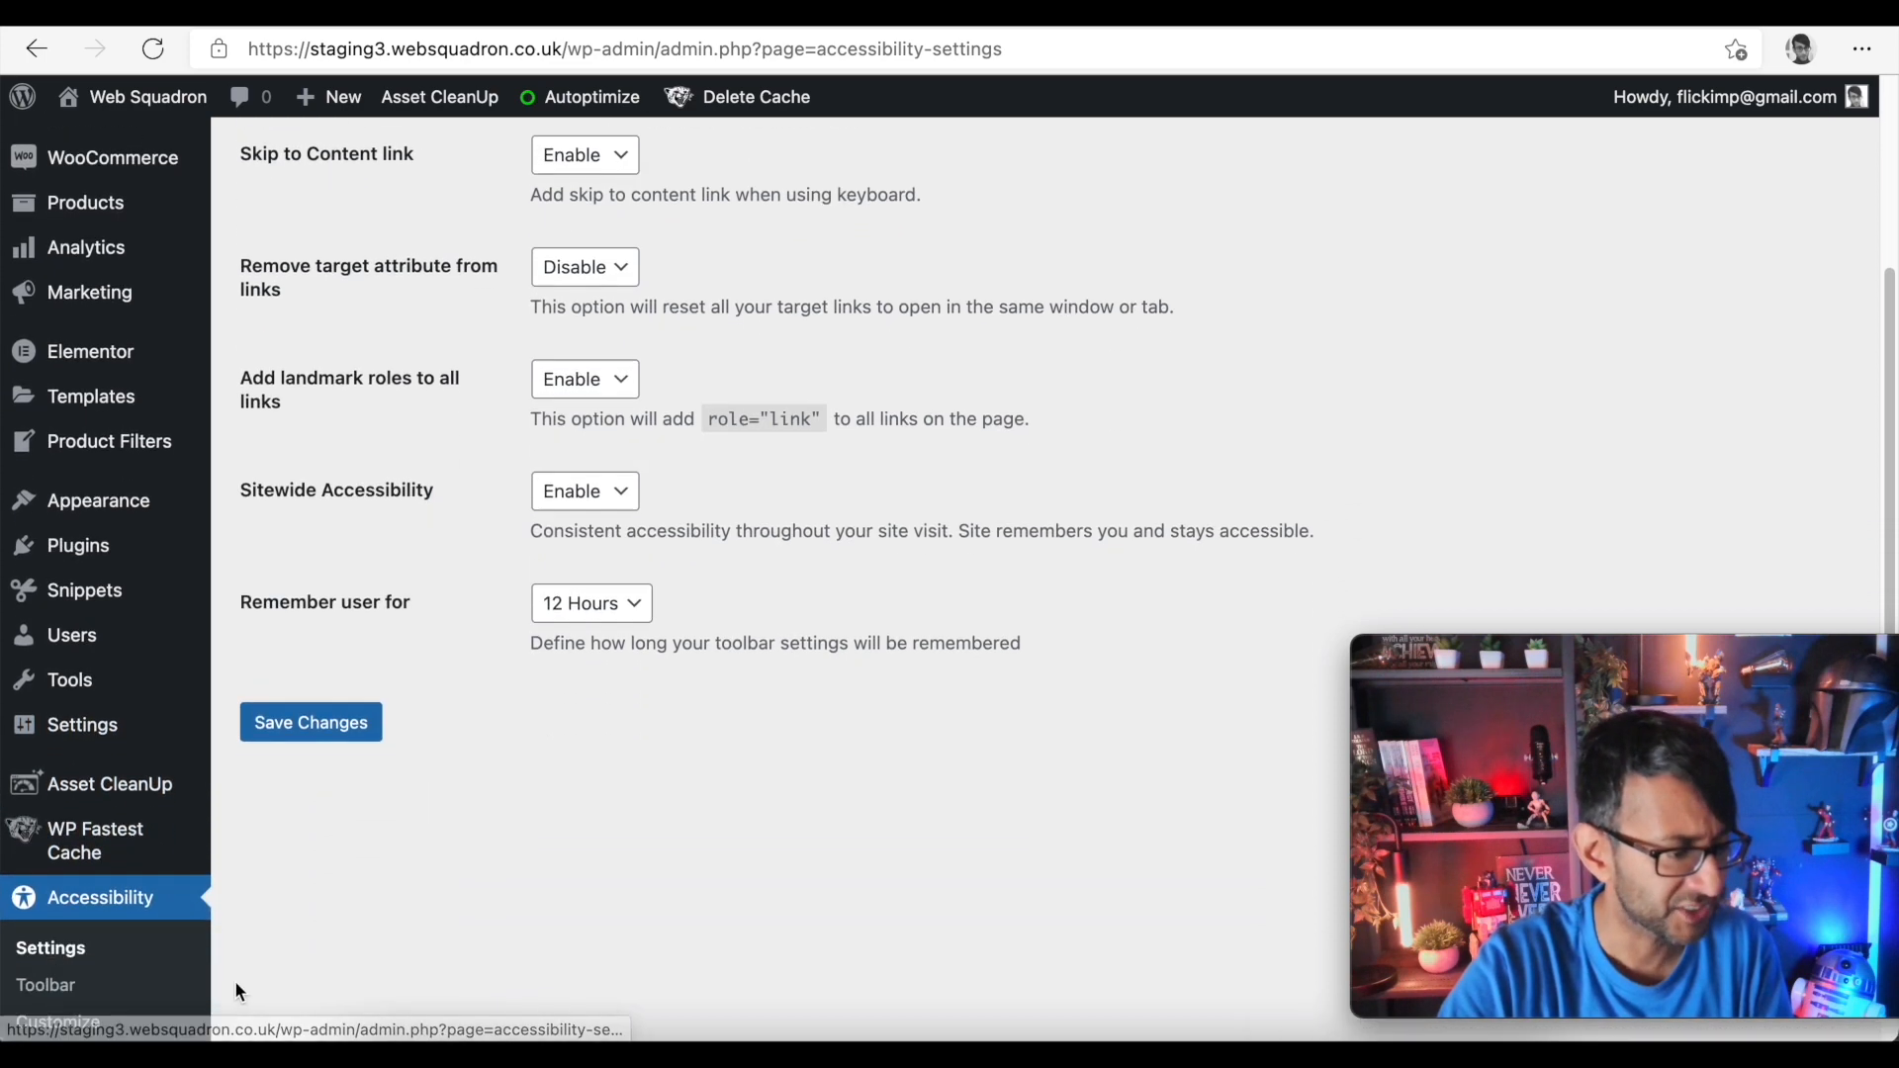
click(46, 986)
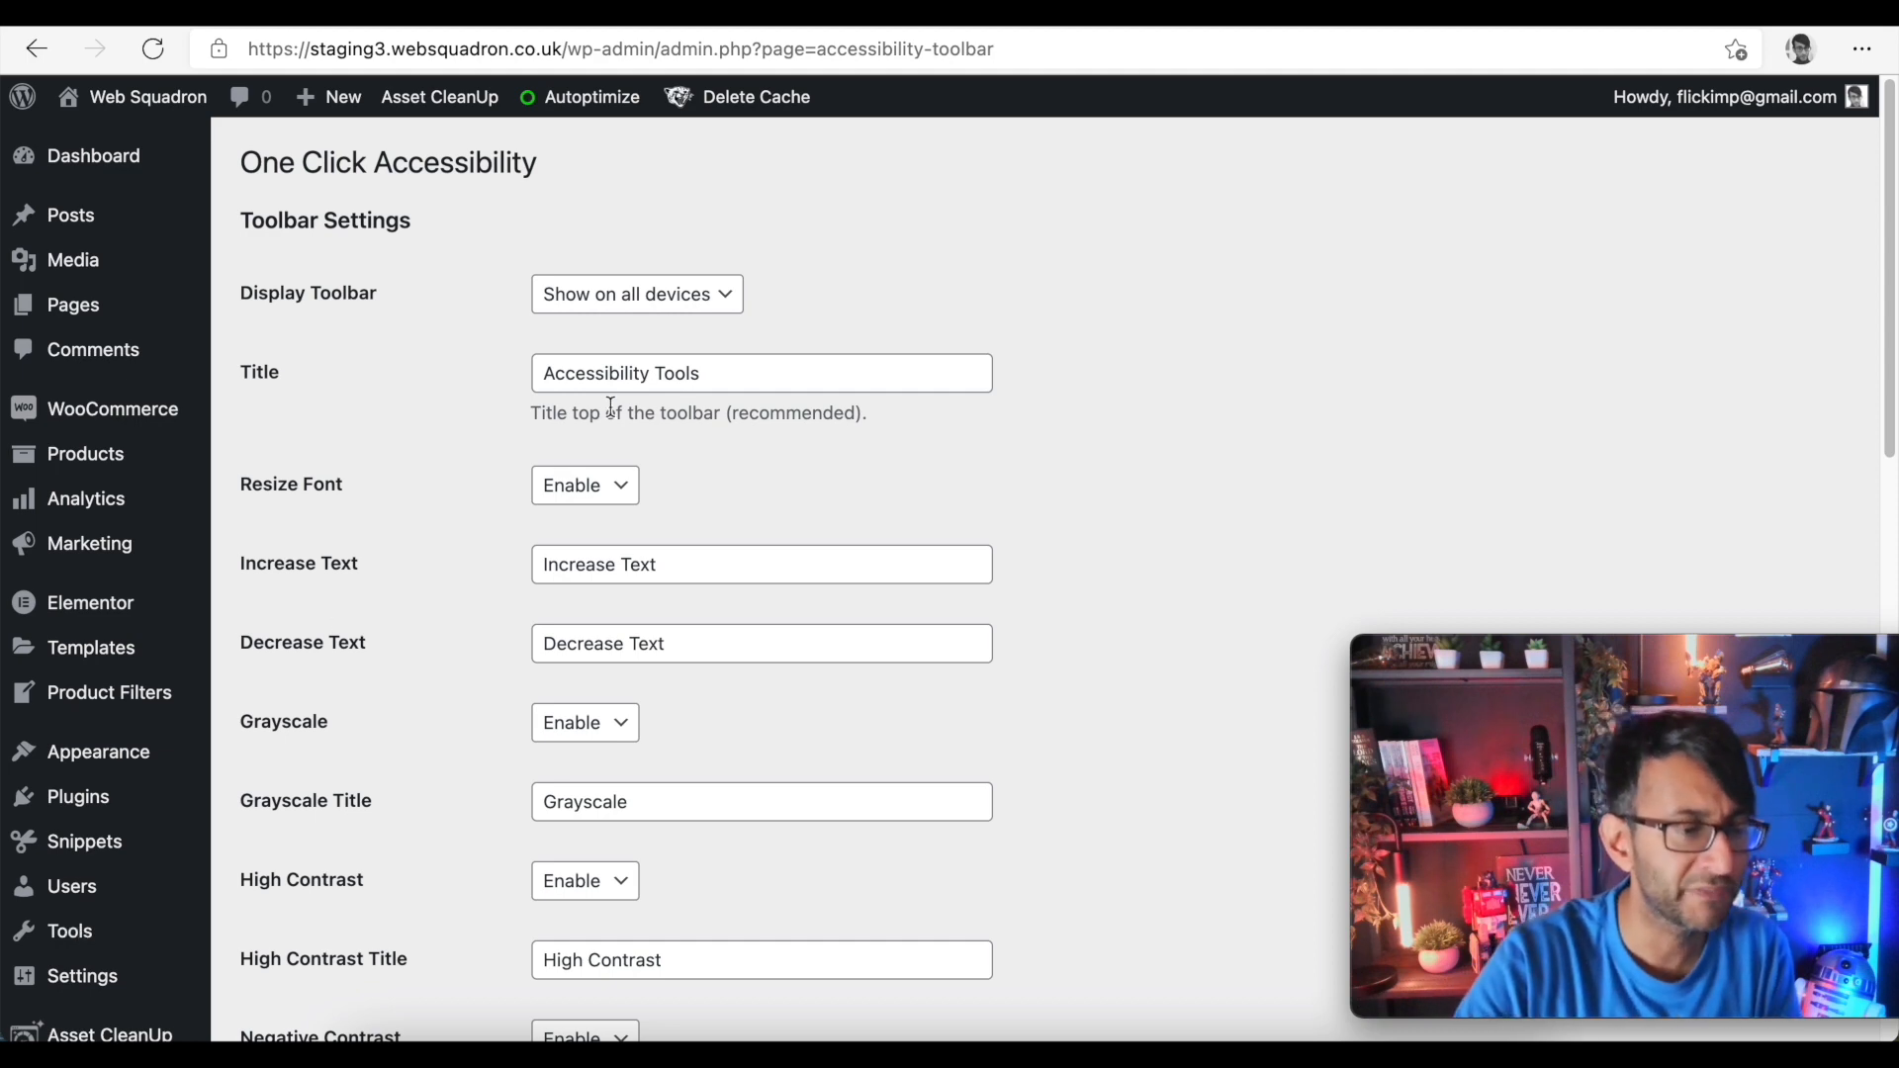
- Try the Display Toolbar device options and leave it on Show on all devices
click(635, 293)
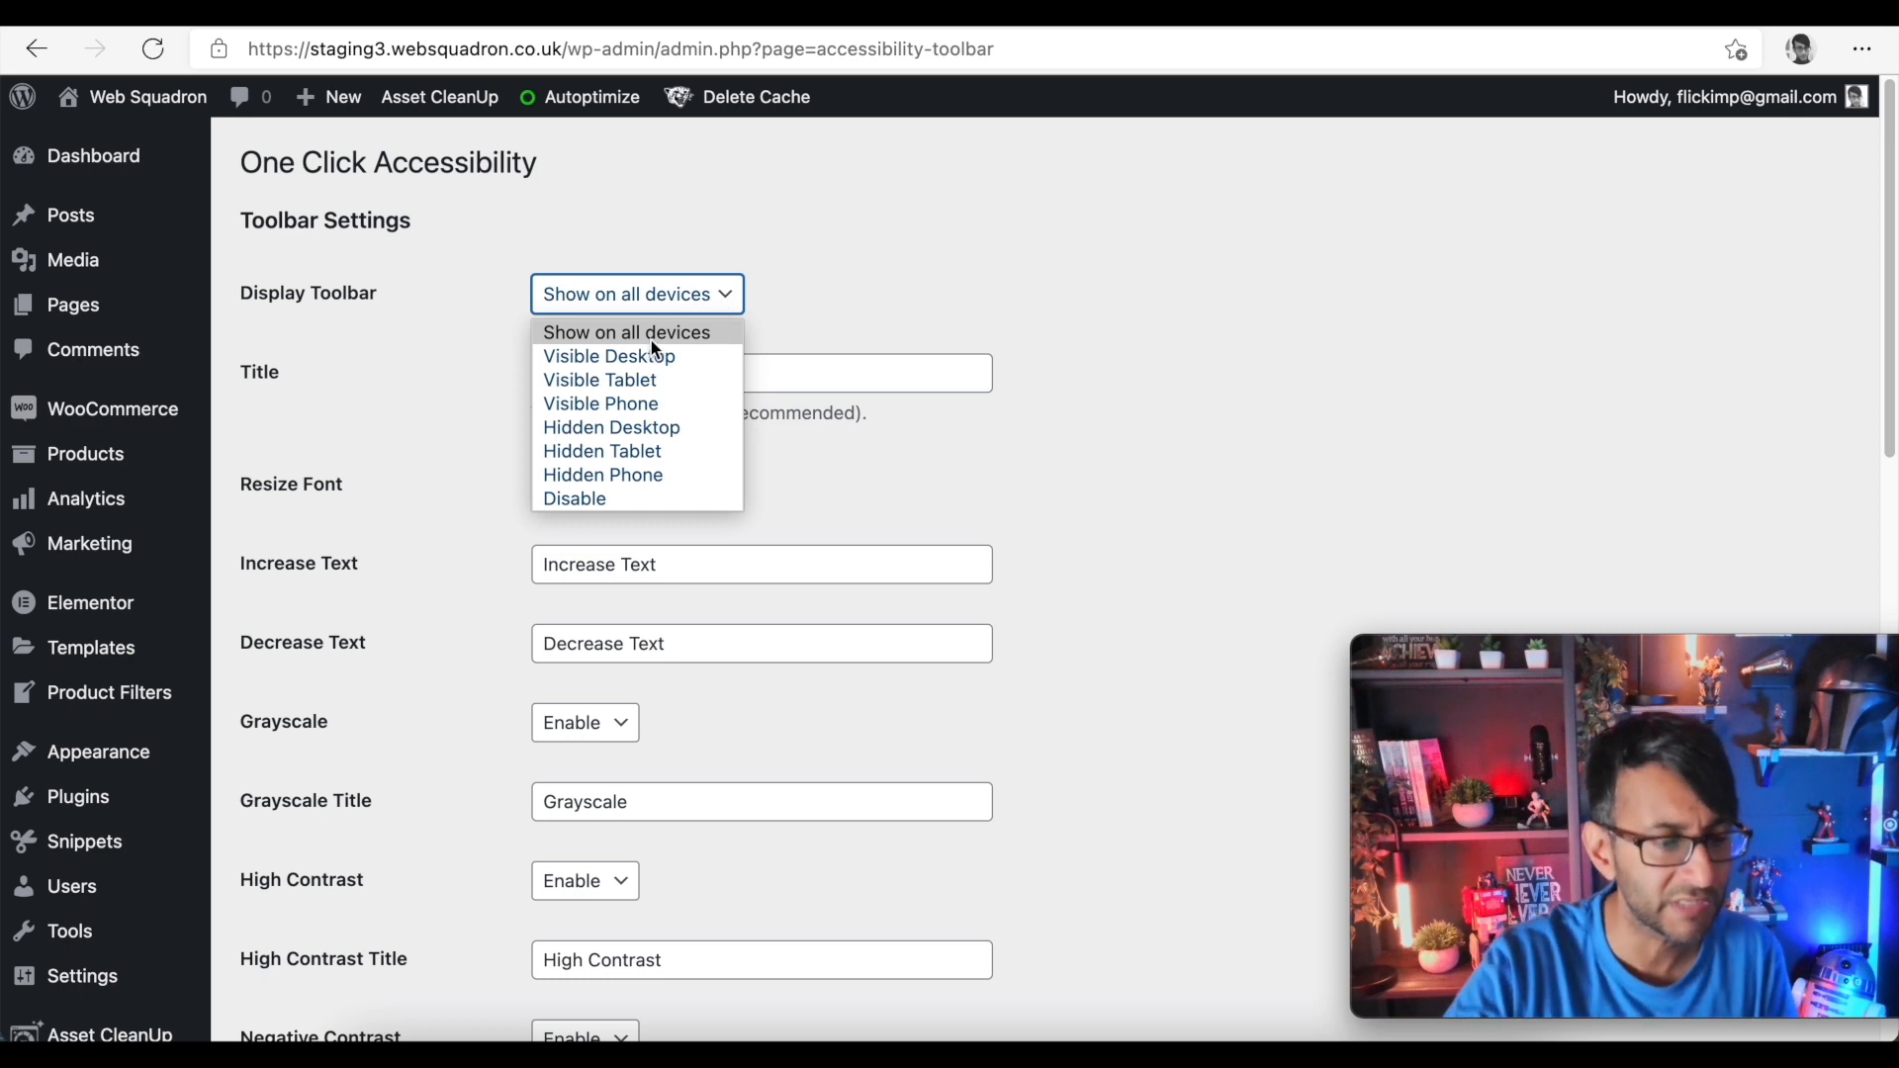
click(625, 332)
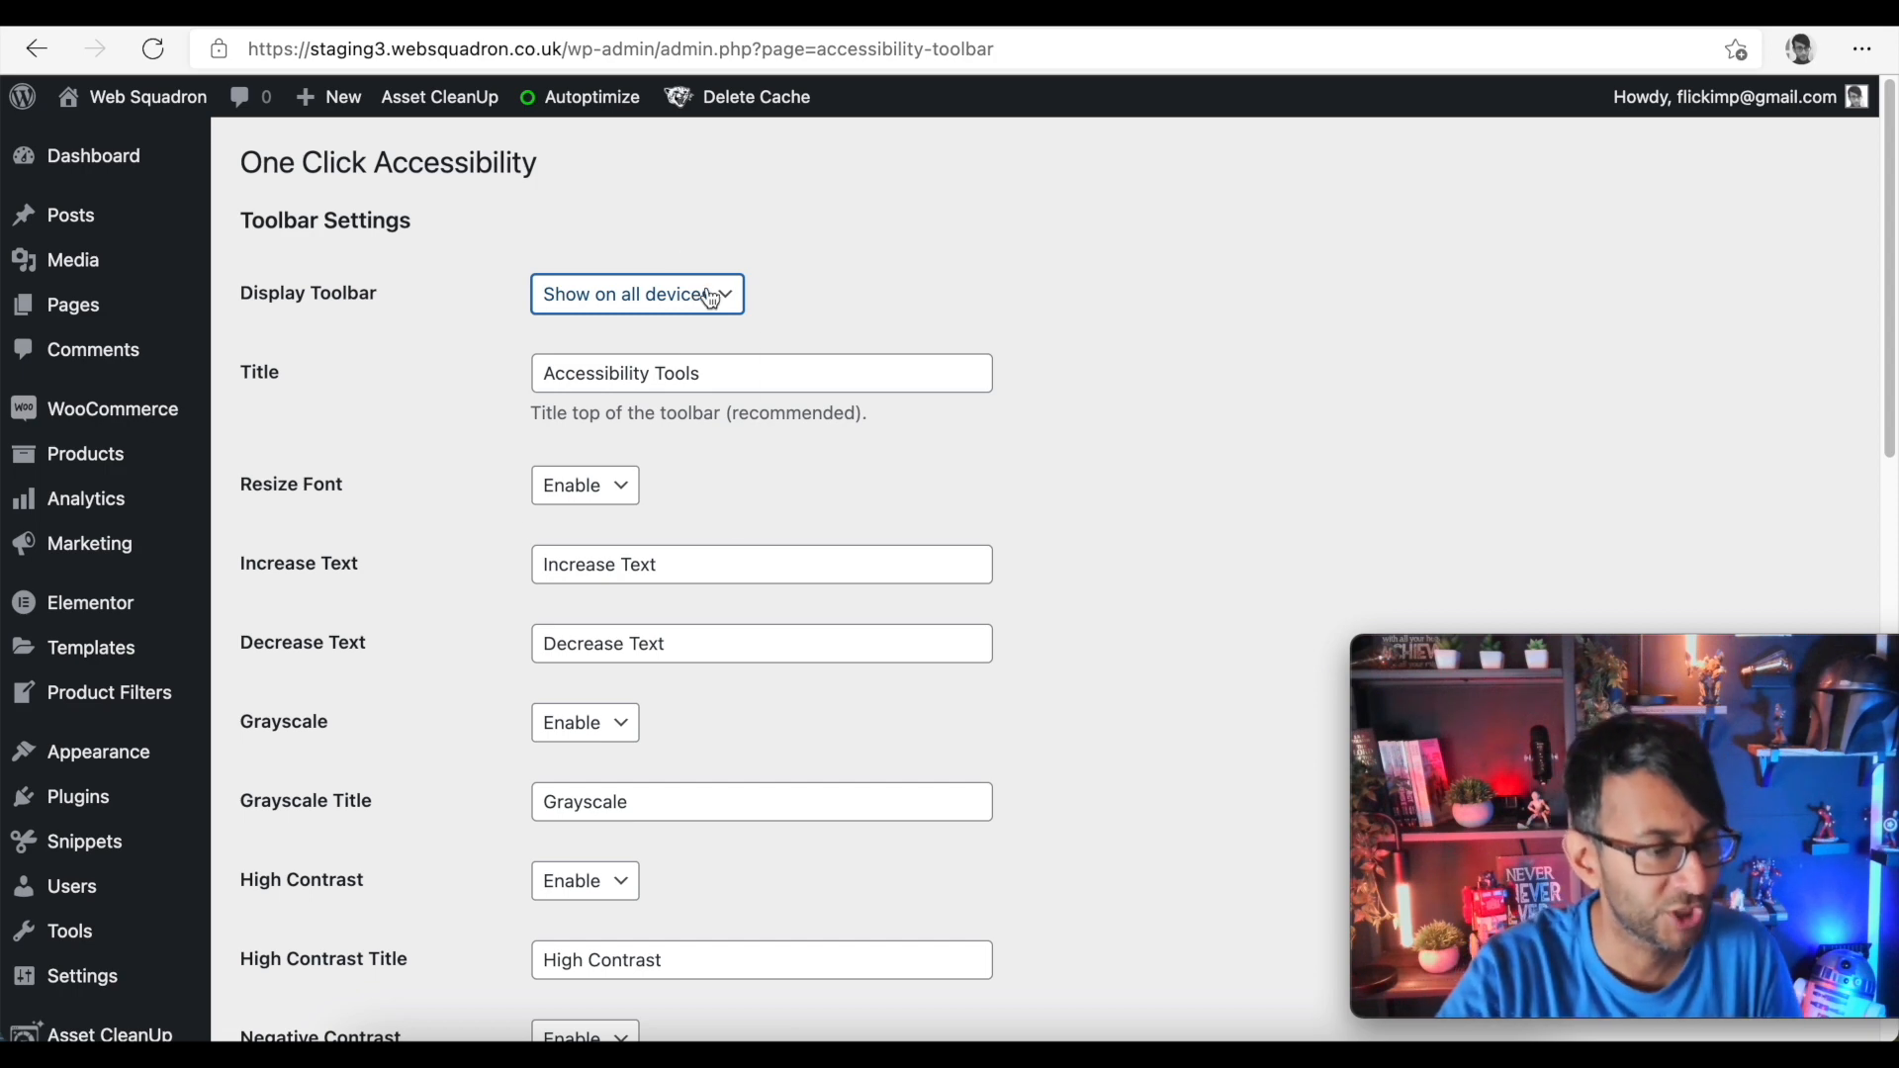
click(637, 293)
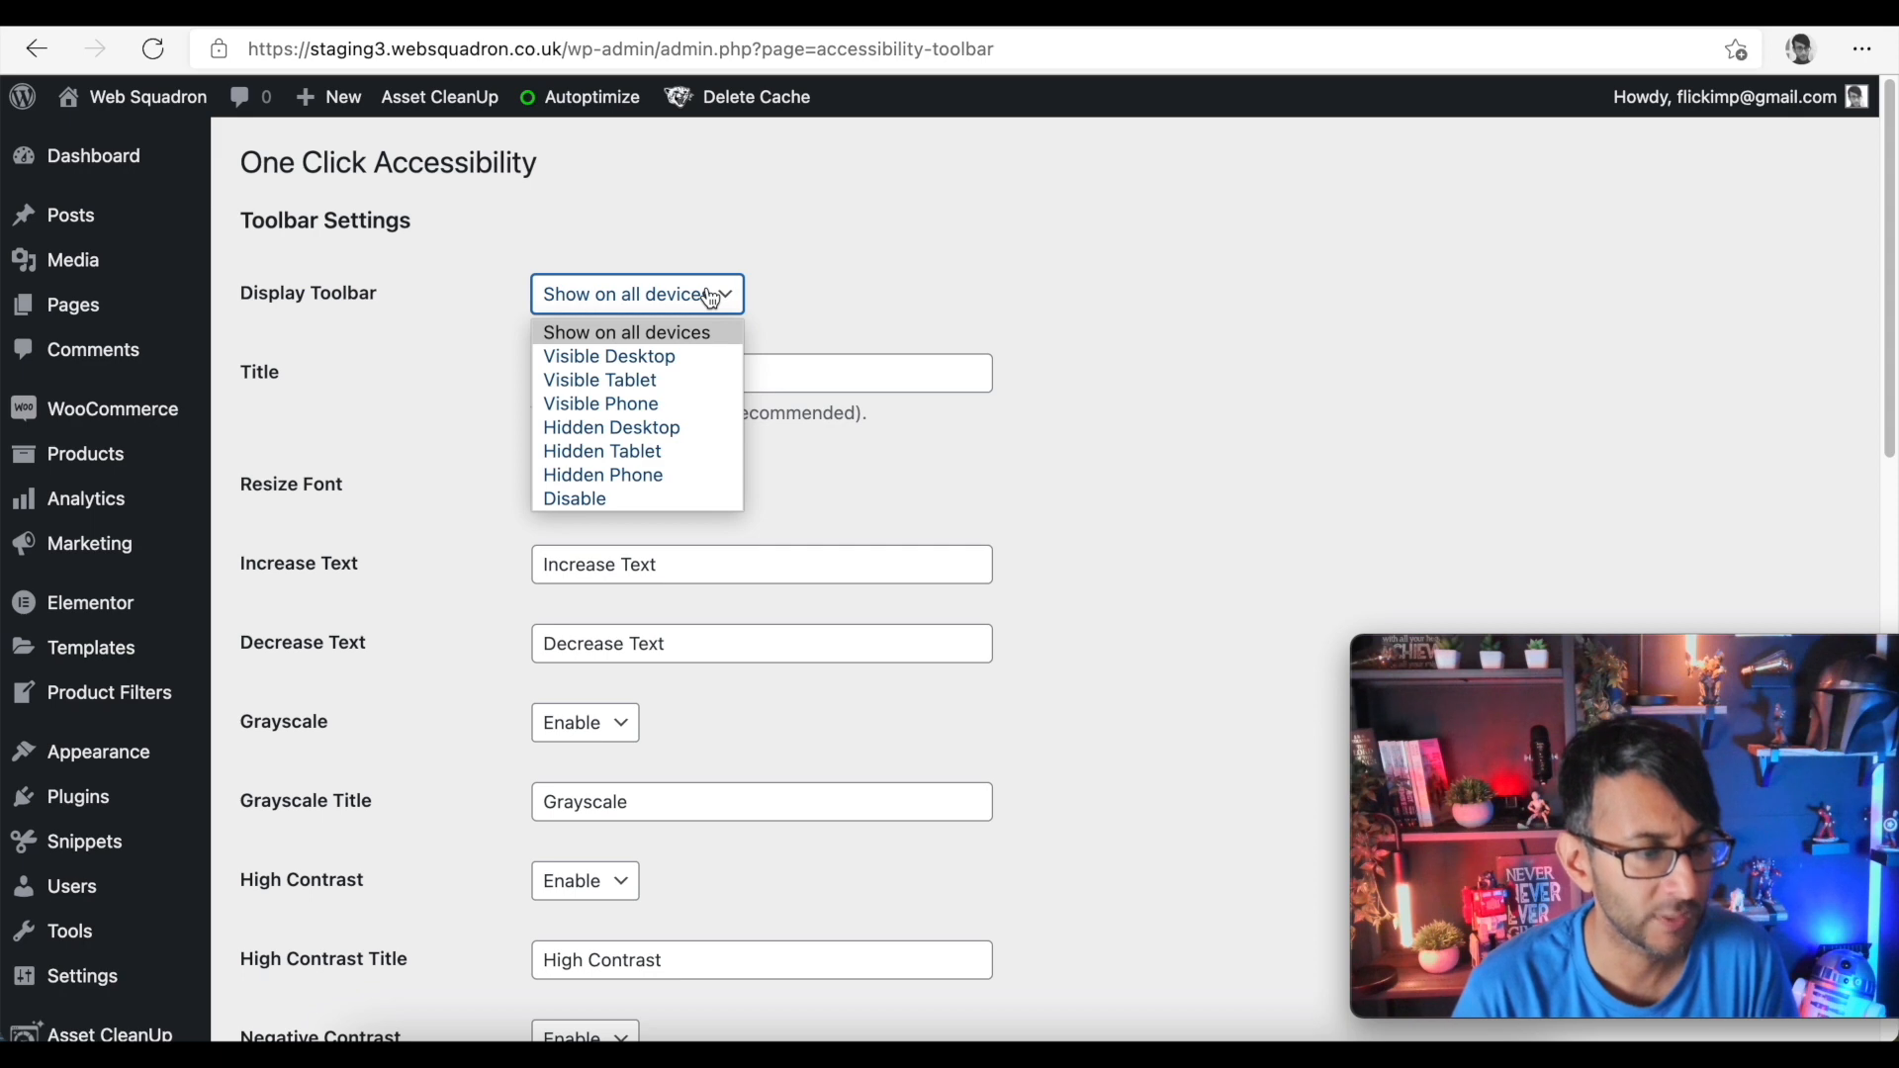
mouse_move(667, 345)
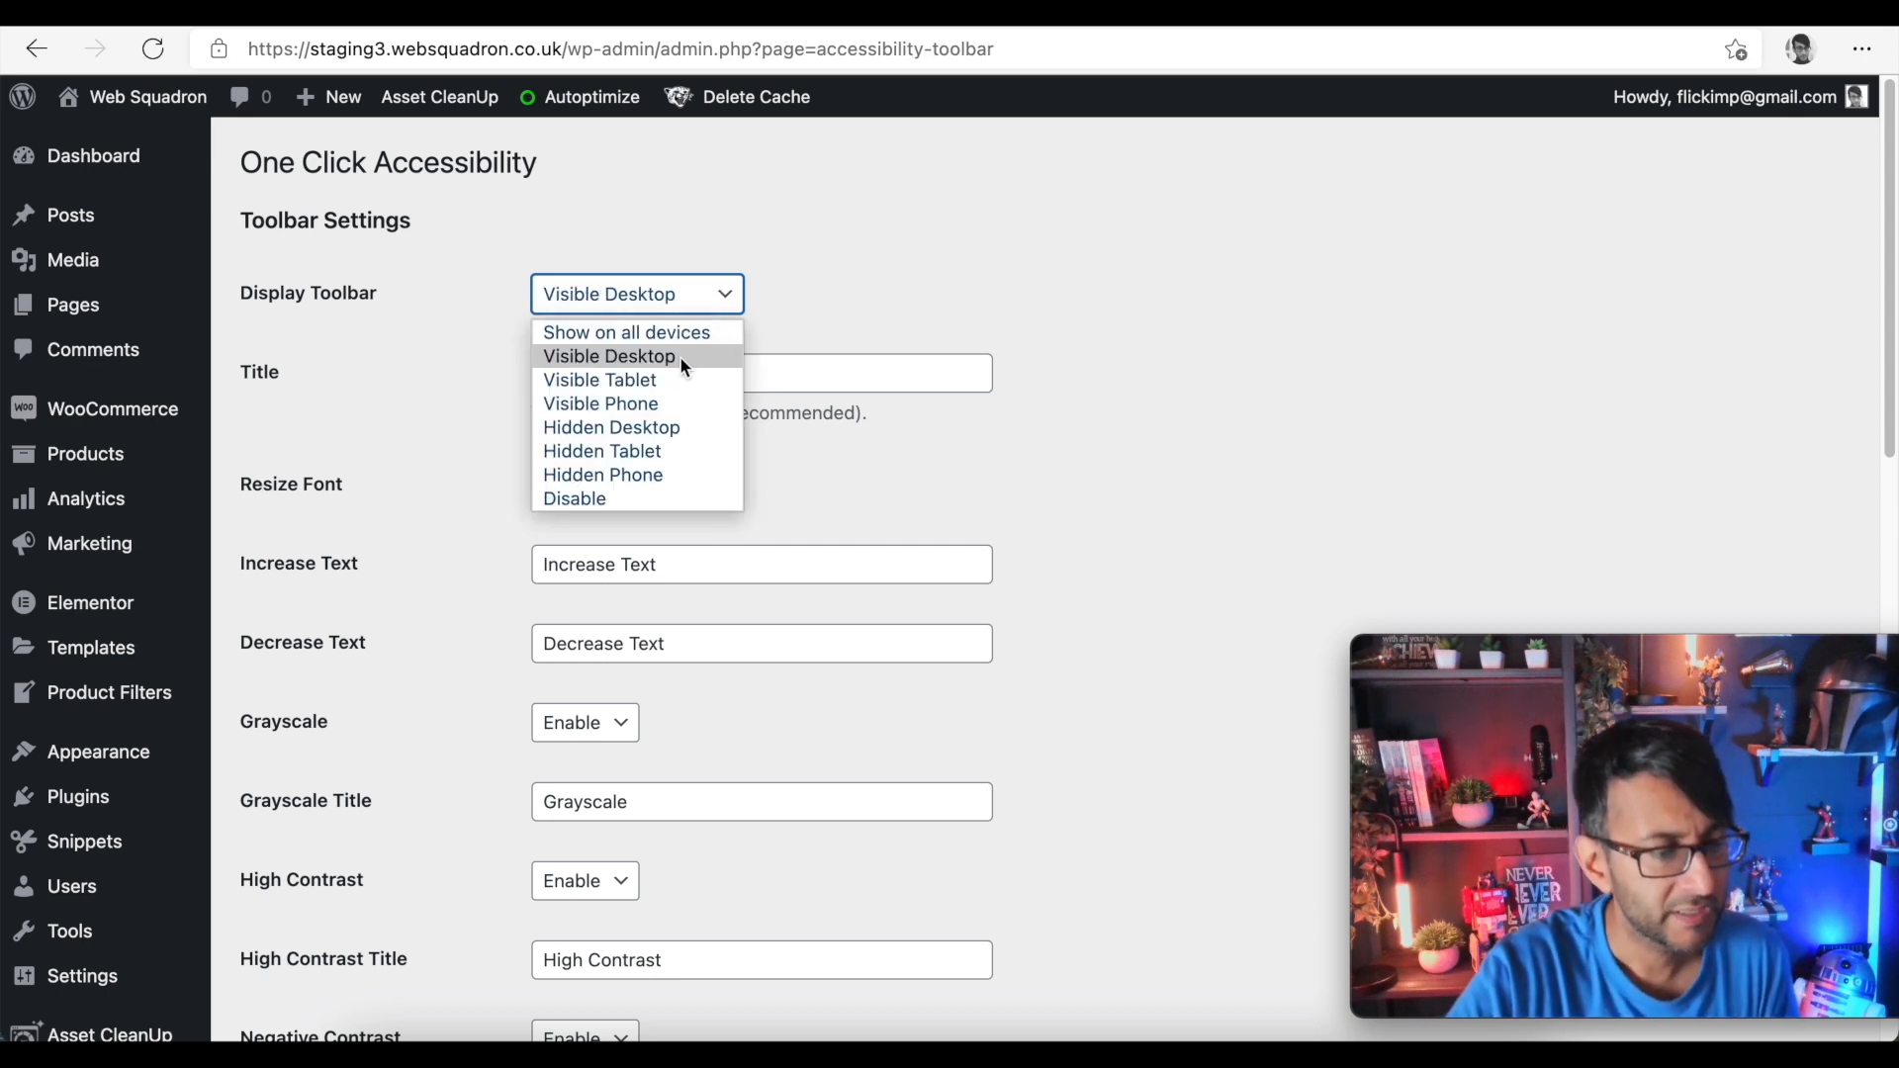
click(597, 380)
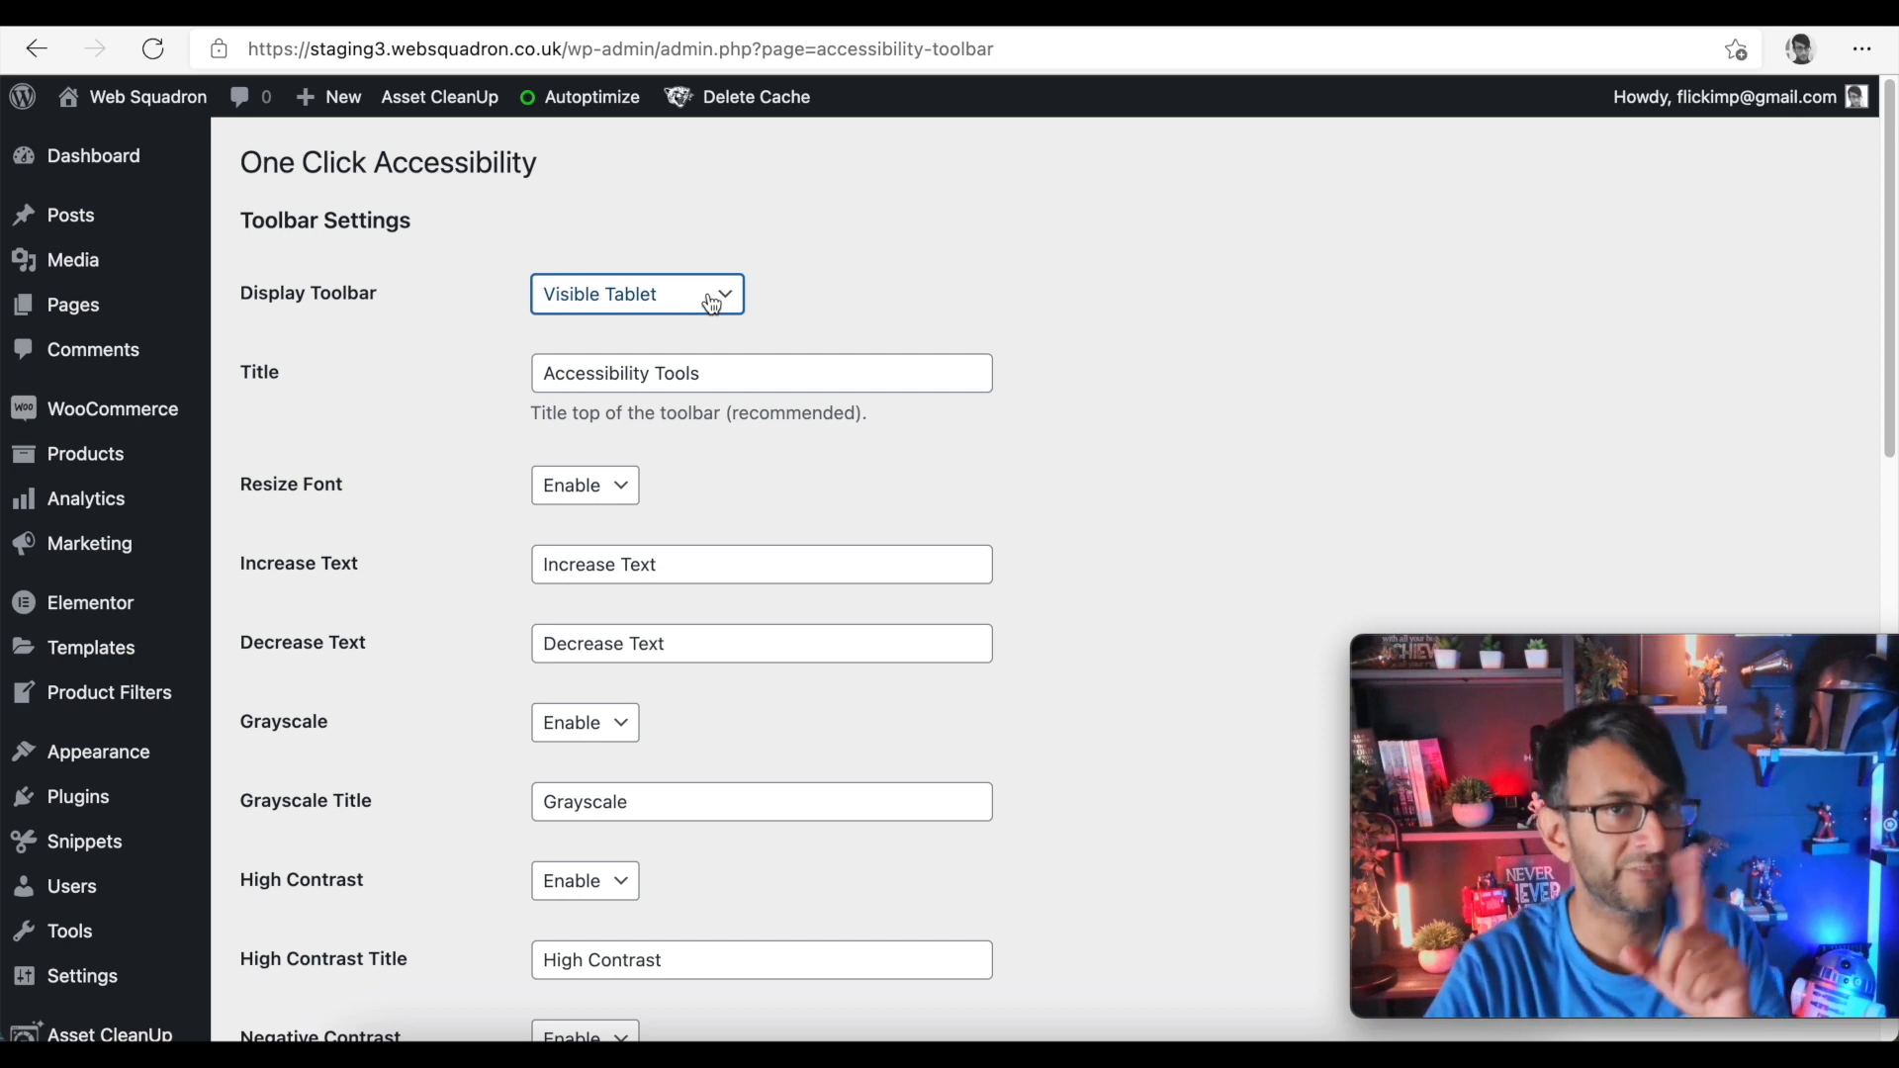
click(637, 292)
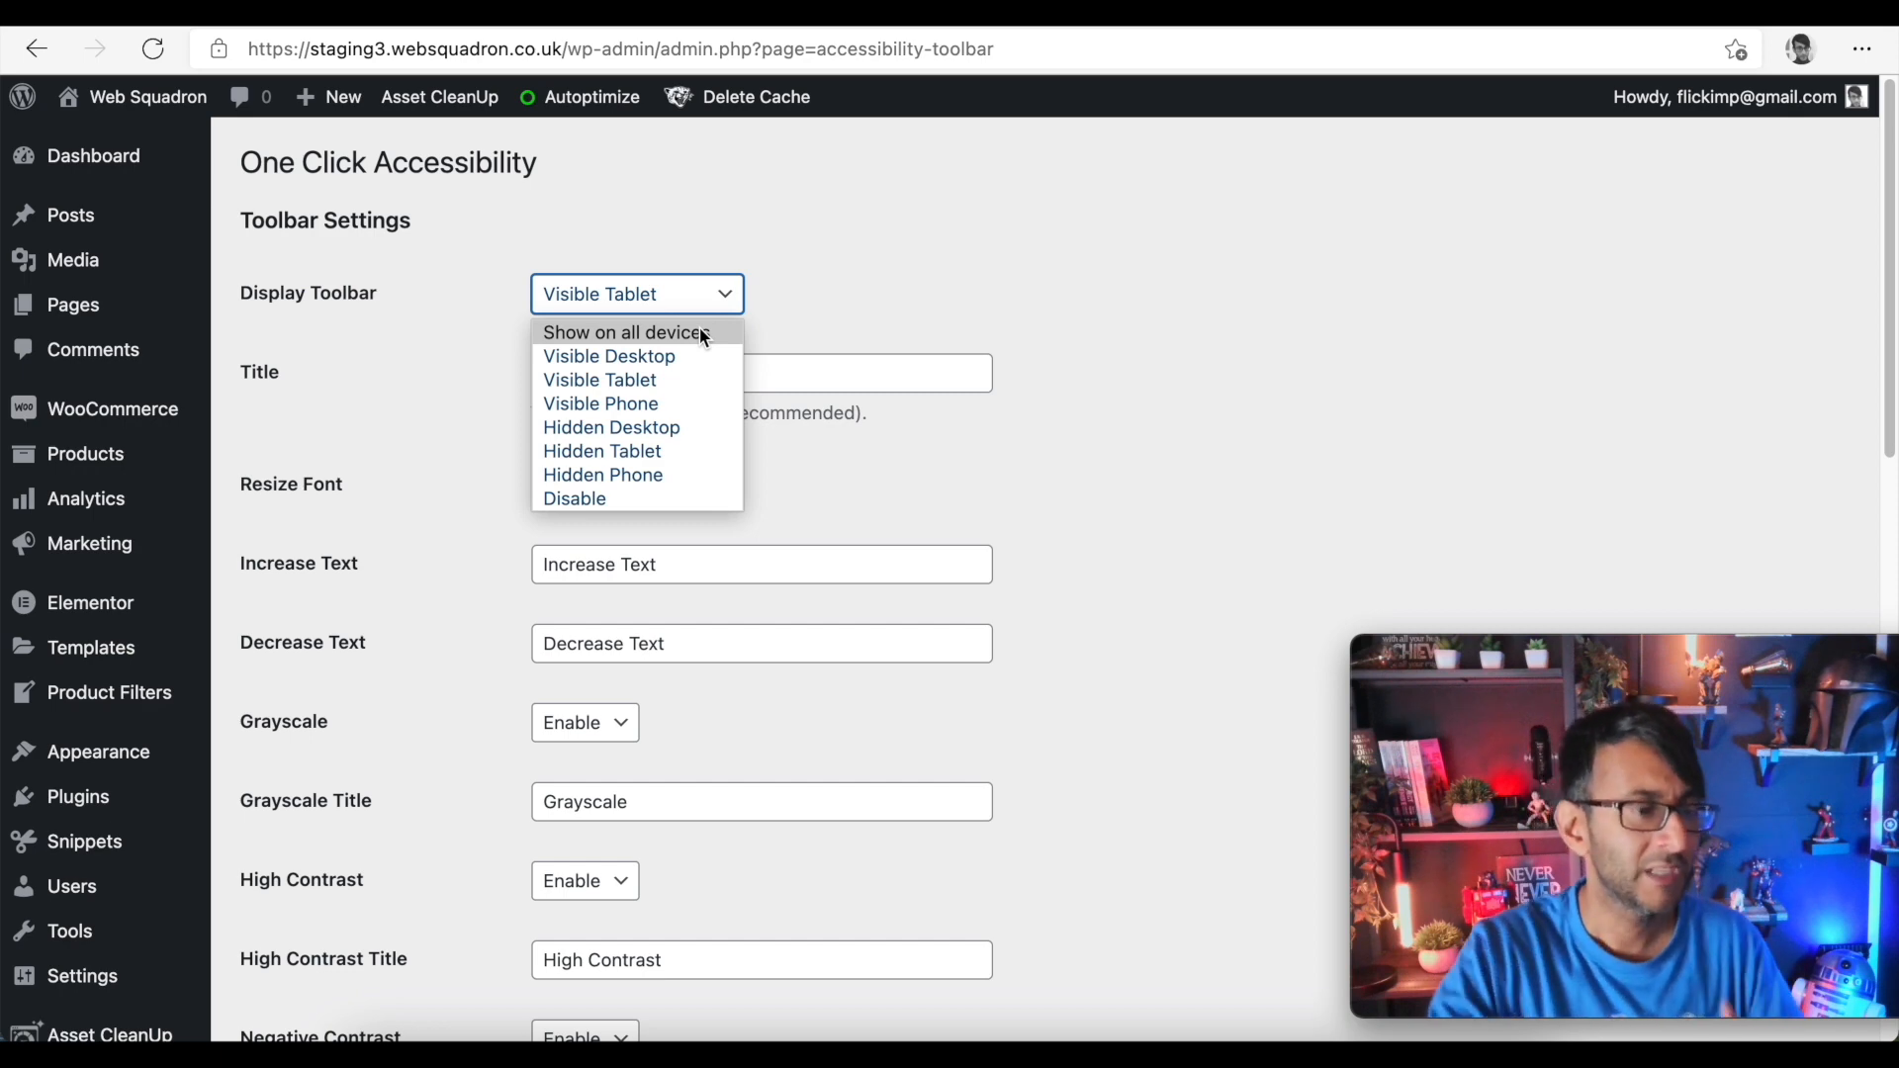
click(623, 332)
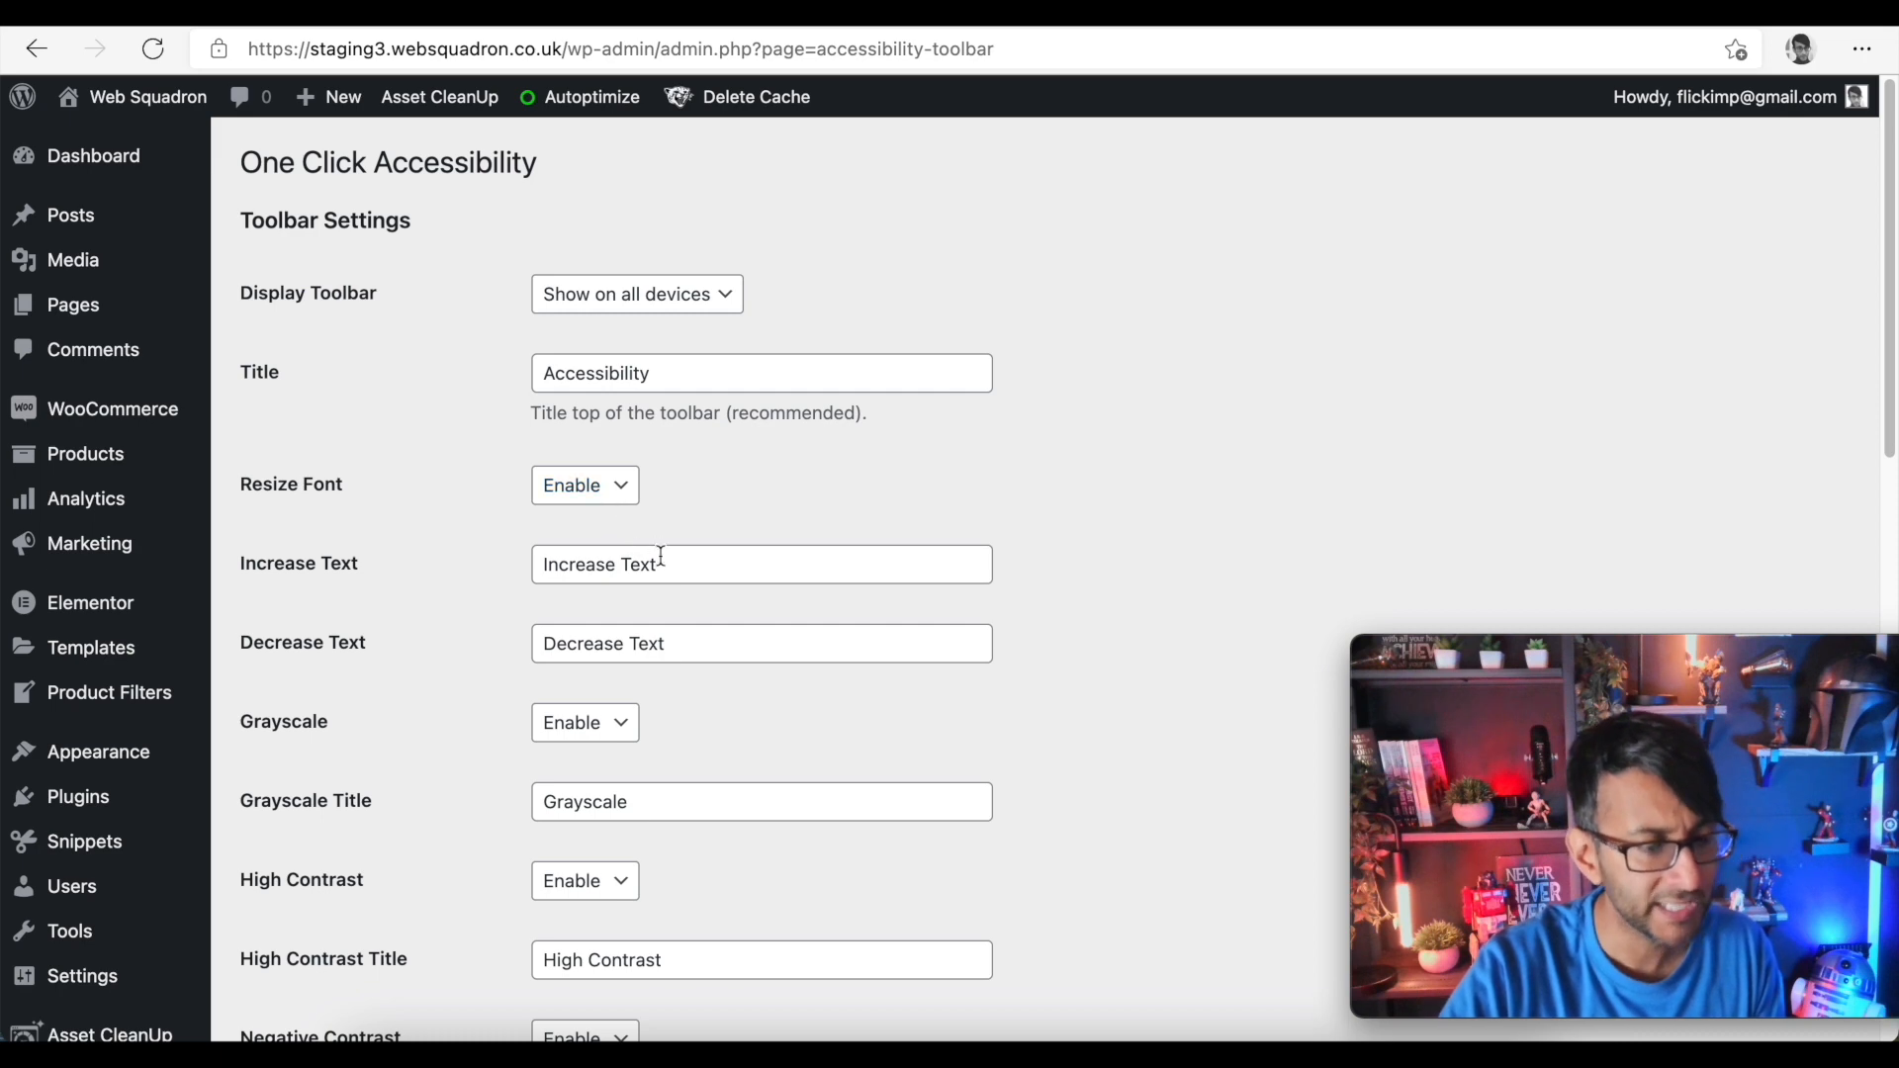
- Clear the Sitemap, Help and Feedback title fields and save the toolbar settings
scroll(down, 3)
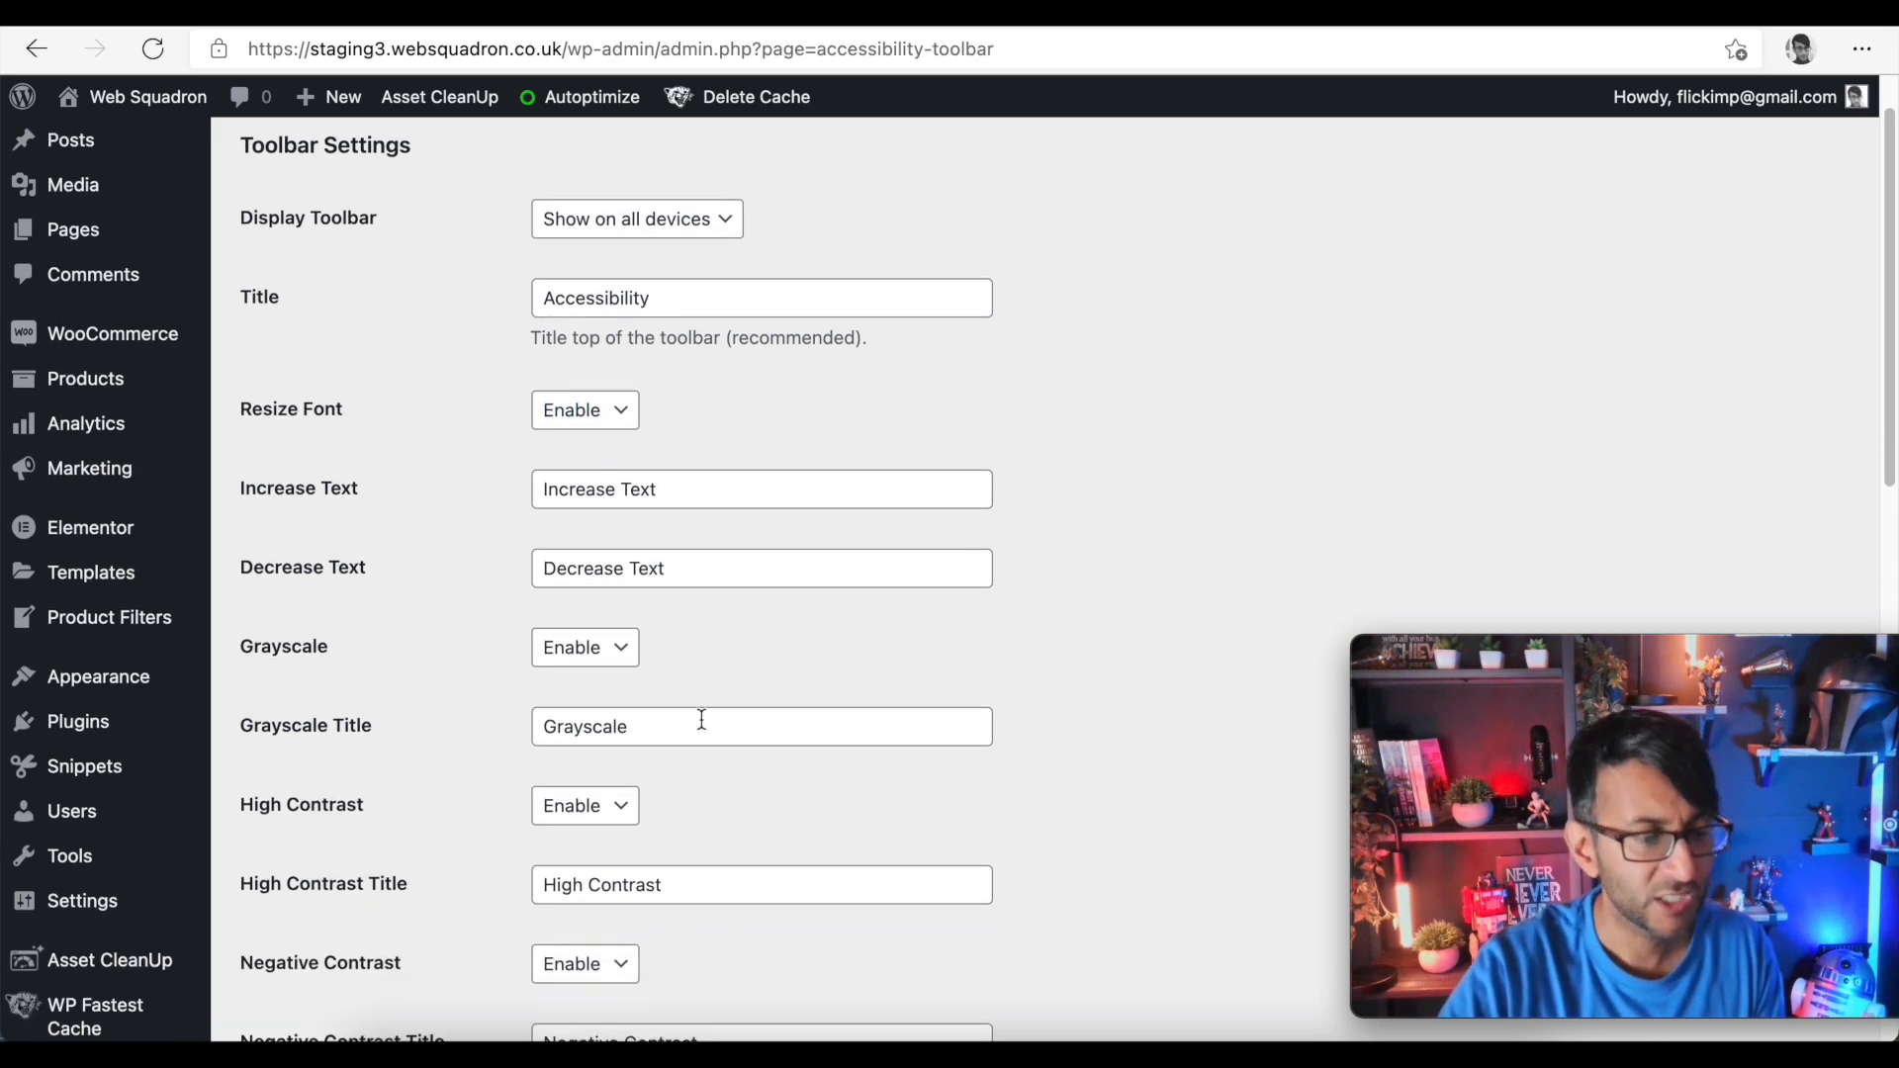
scroll(down, 3)
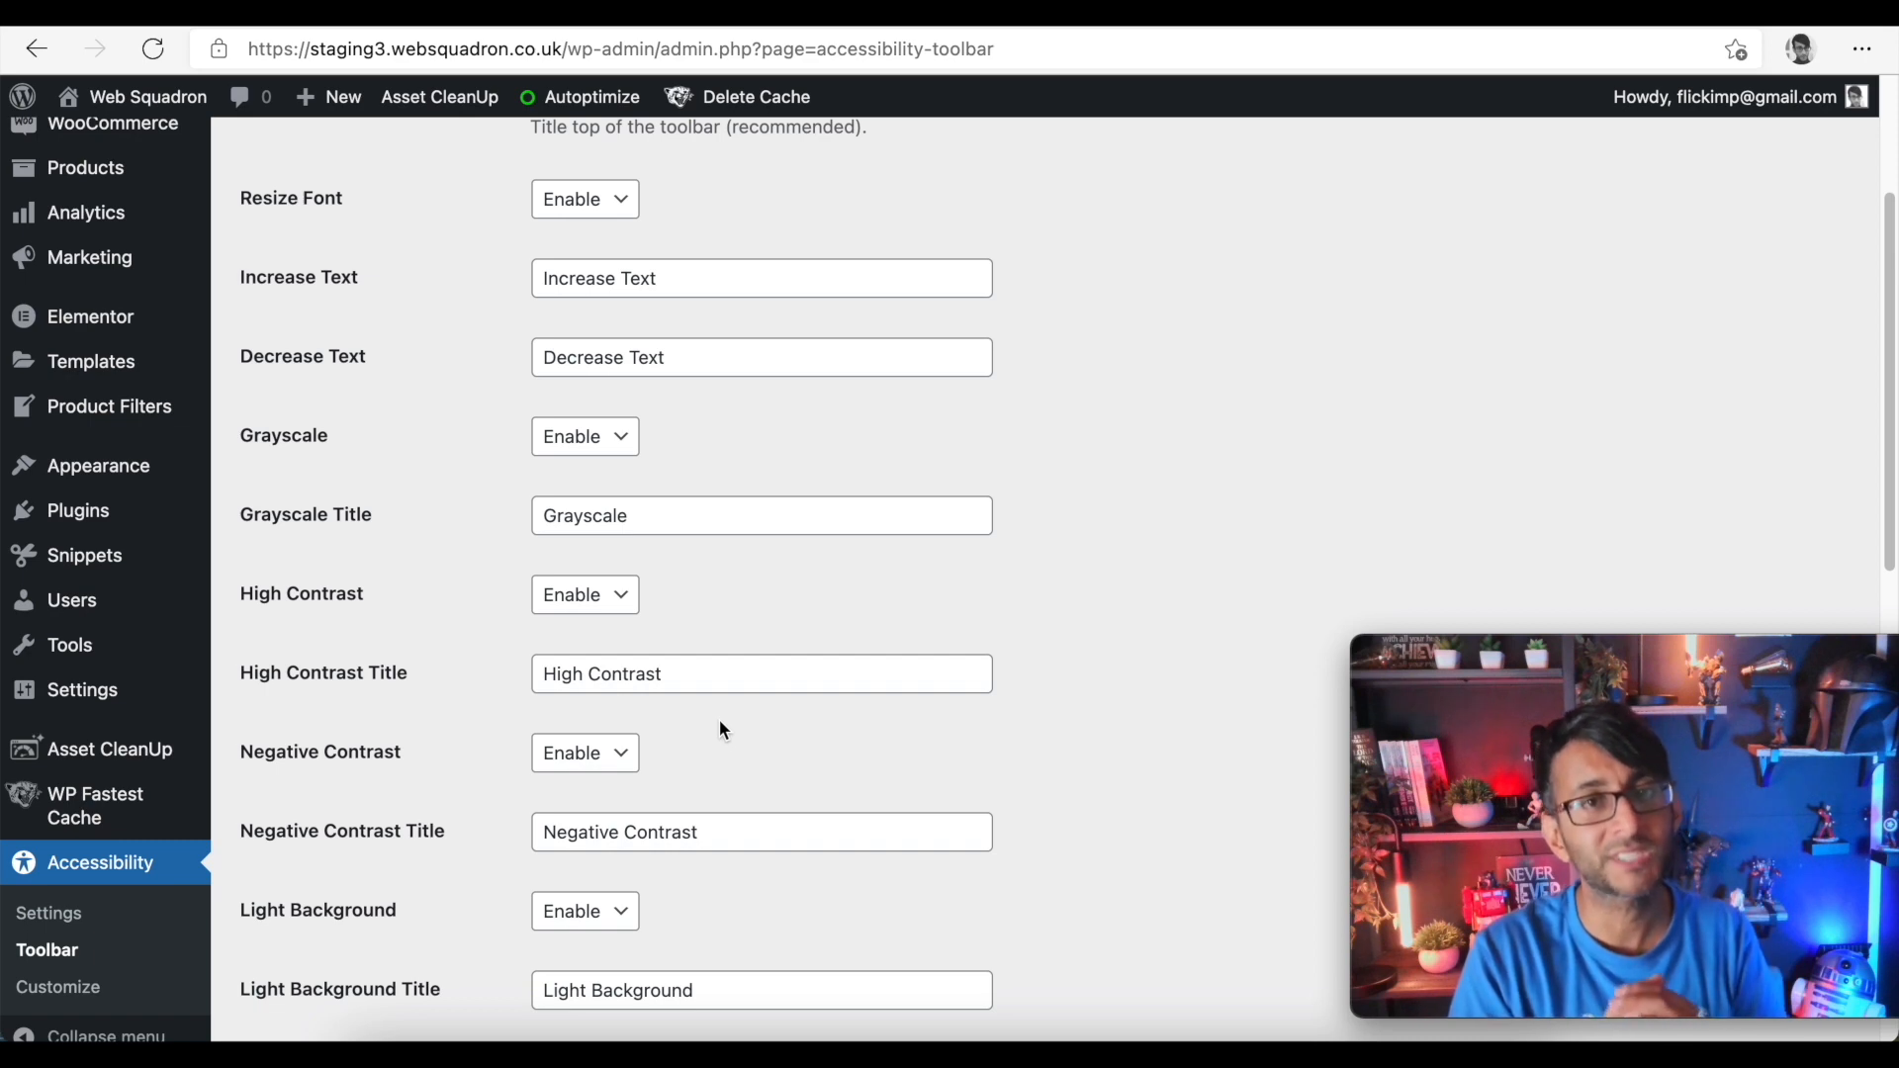
scroll(down, 3)
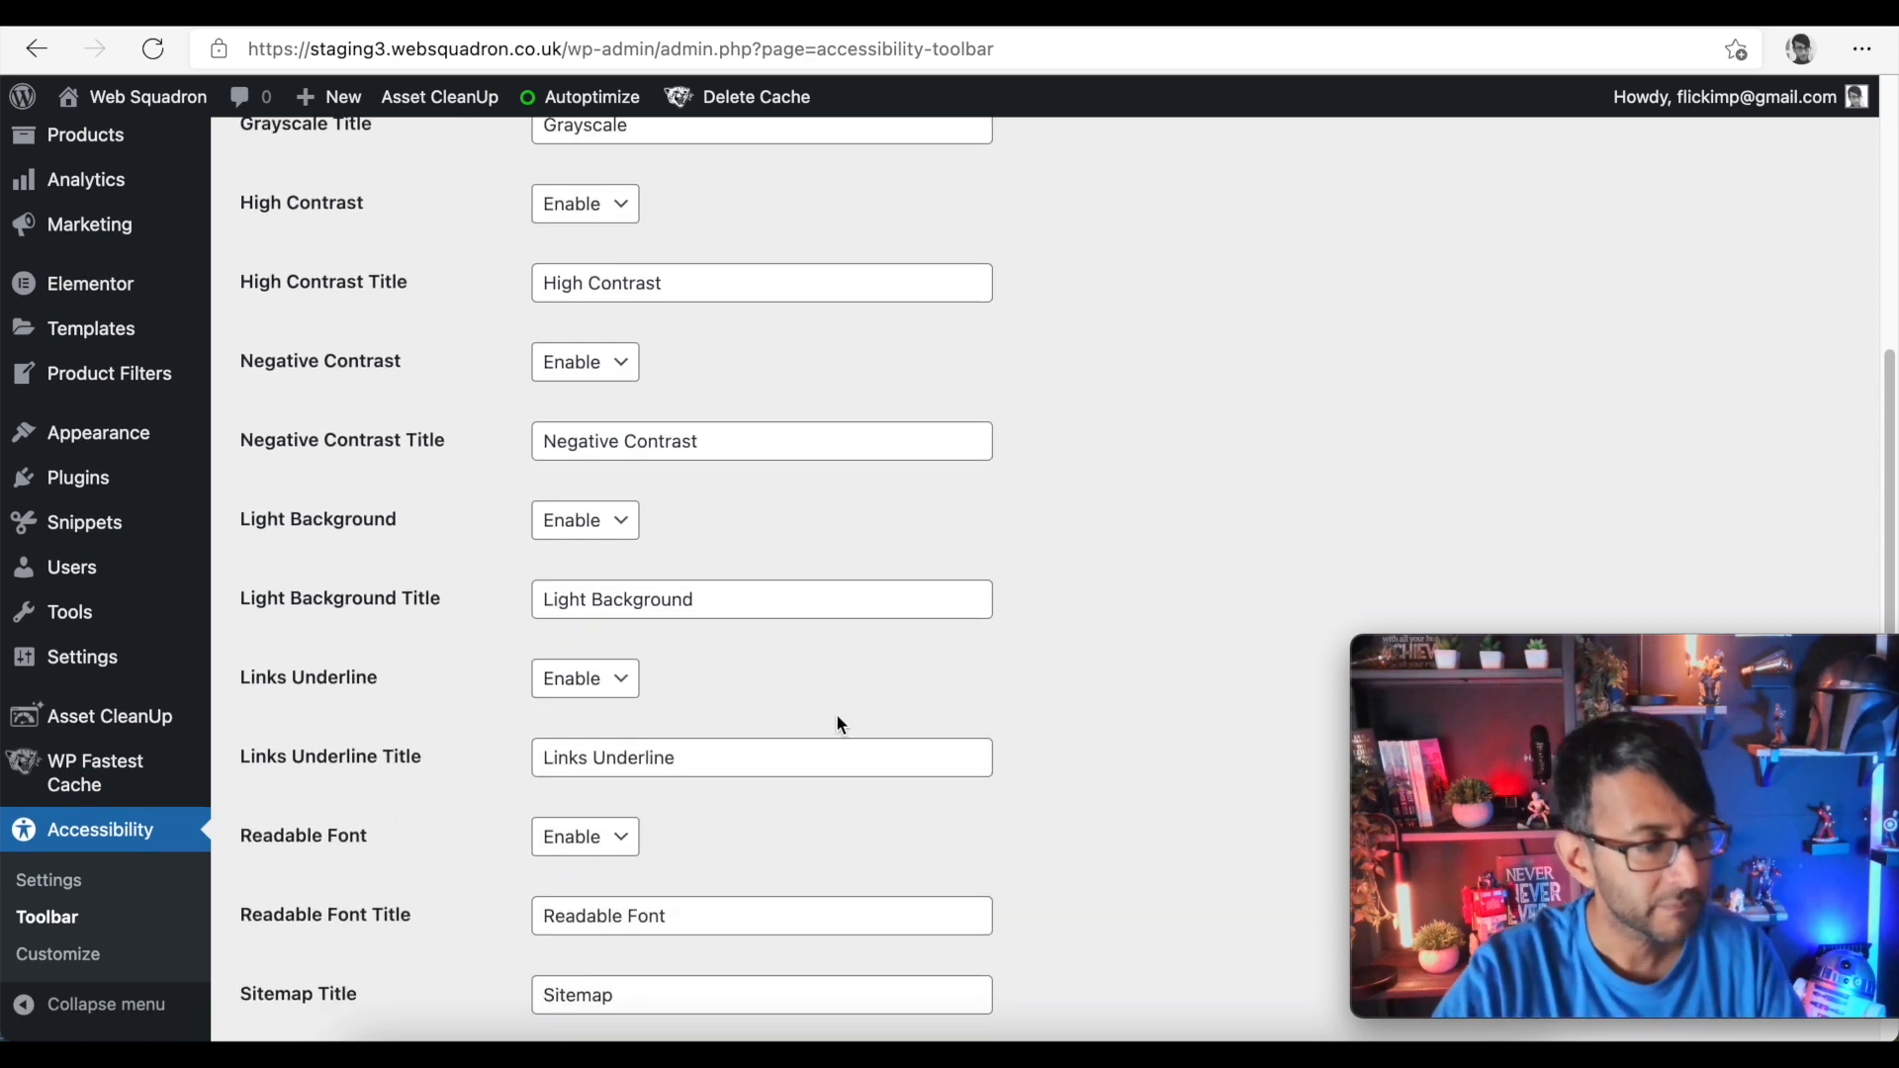
scroll(down, 3)
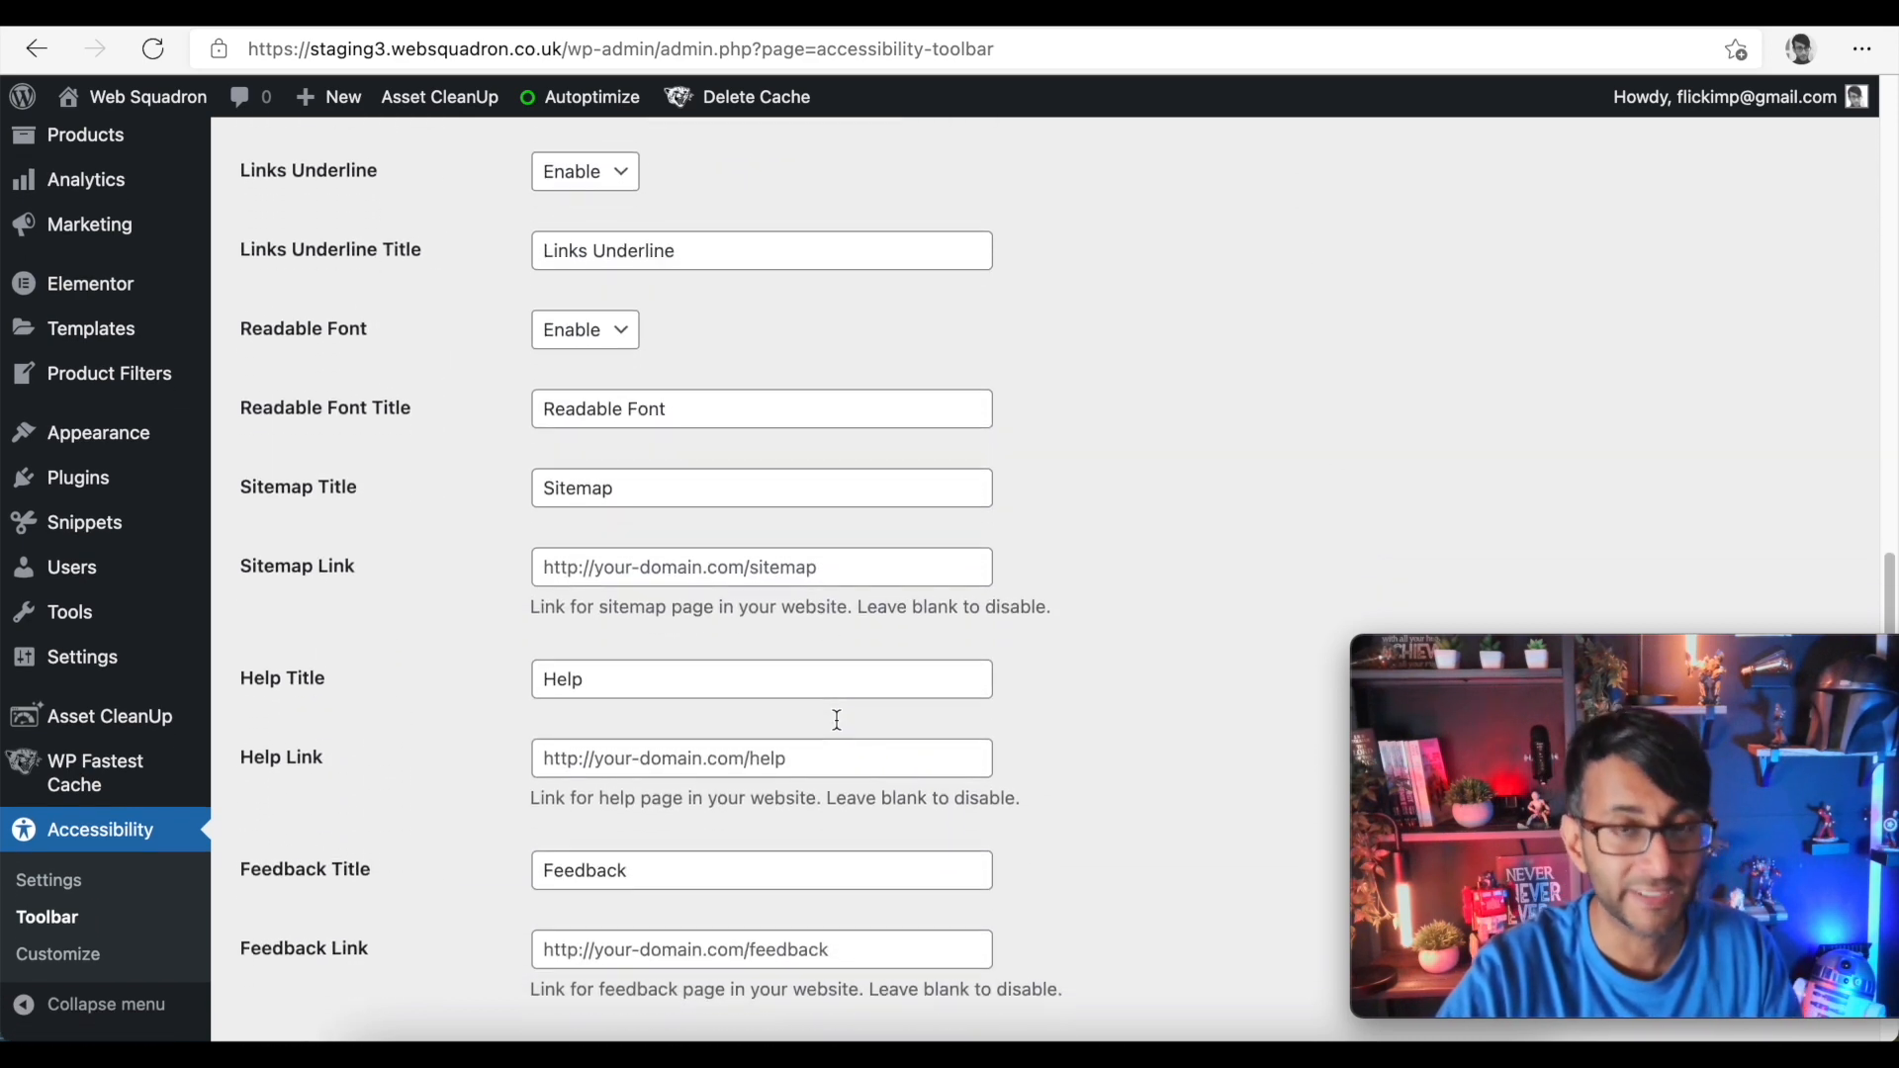
scroll(down, 3)
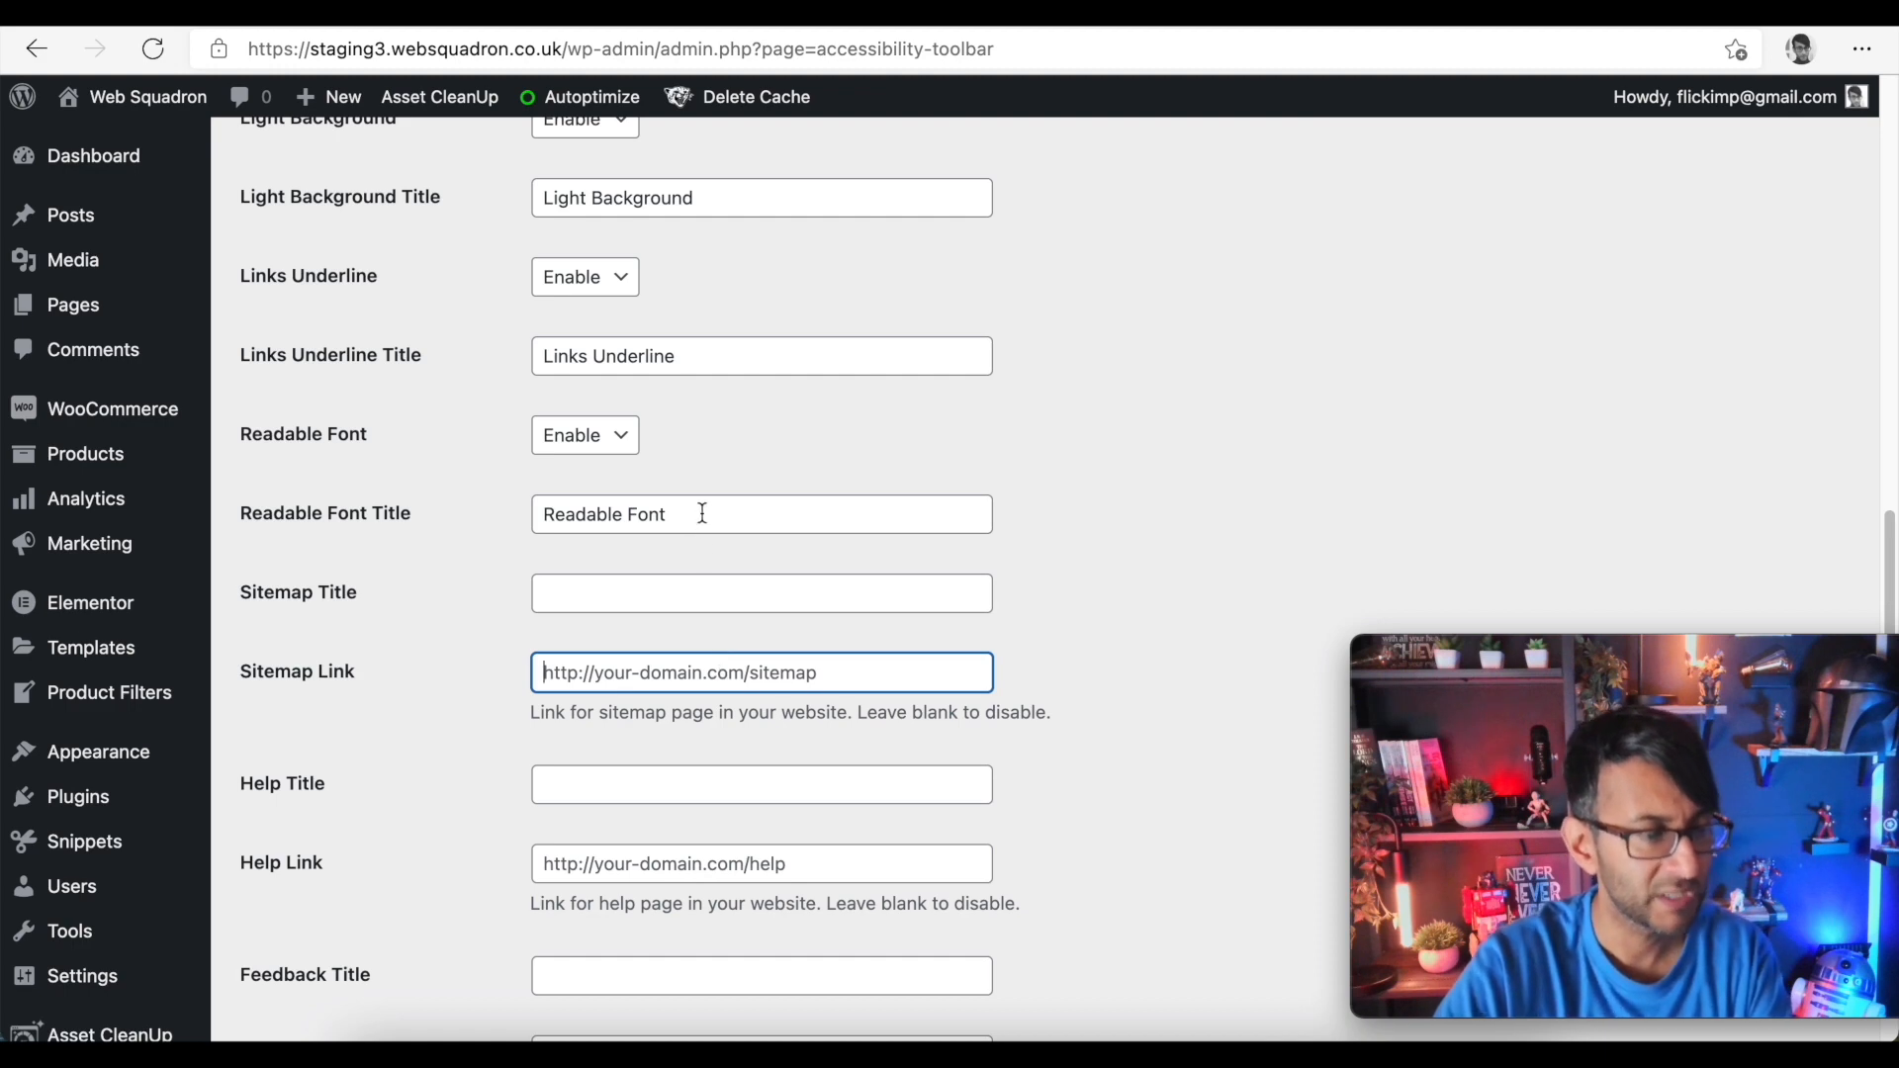
scroll(down, 3)
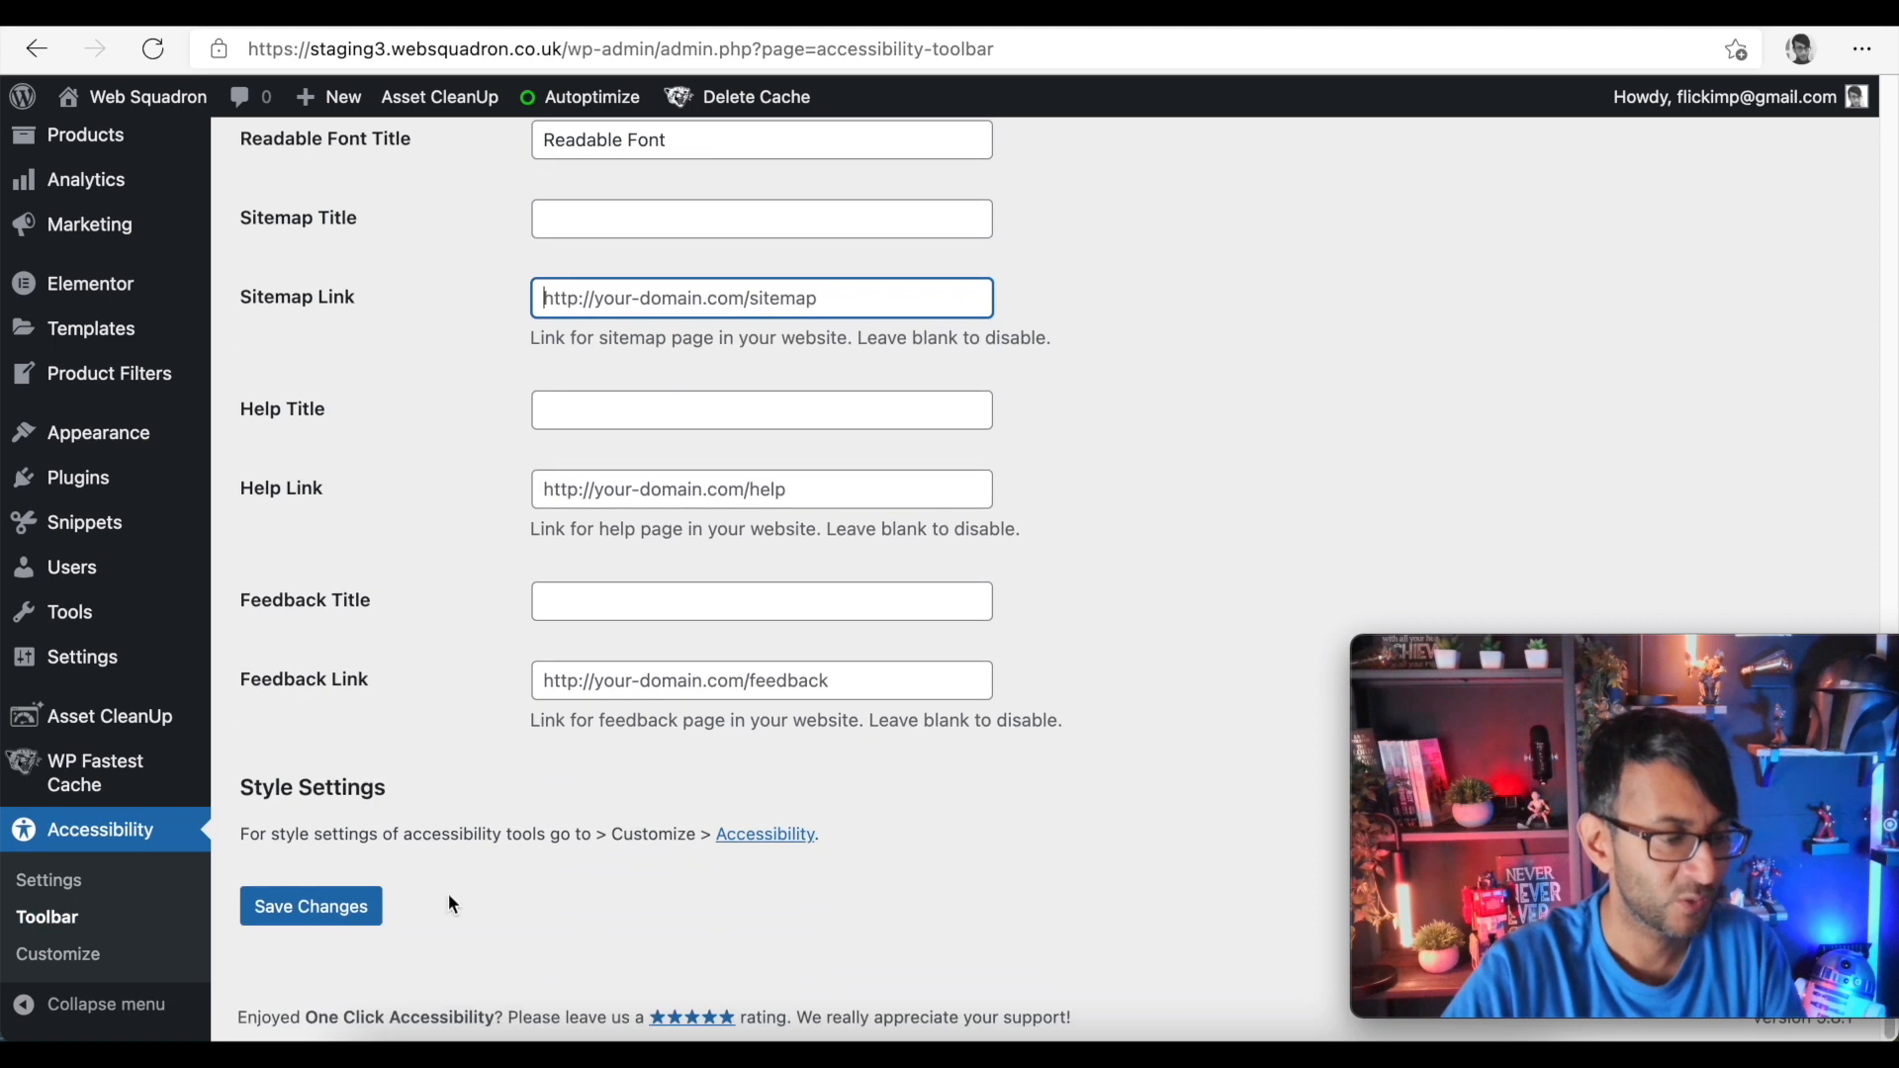
click(310, 906)
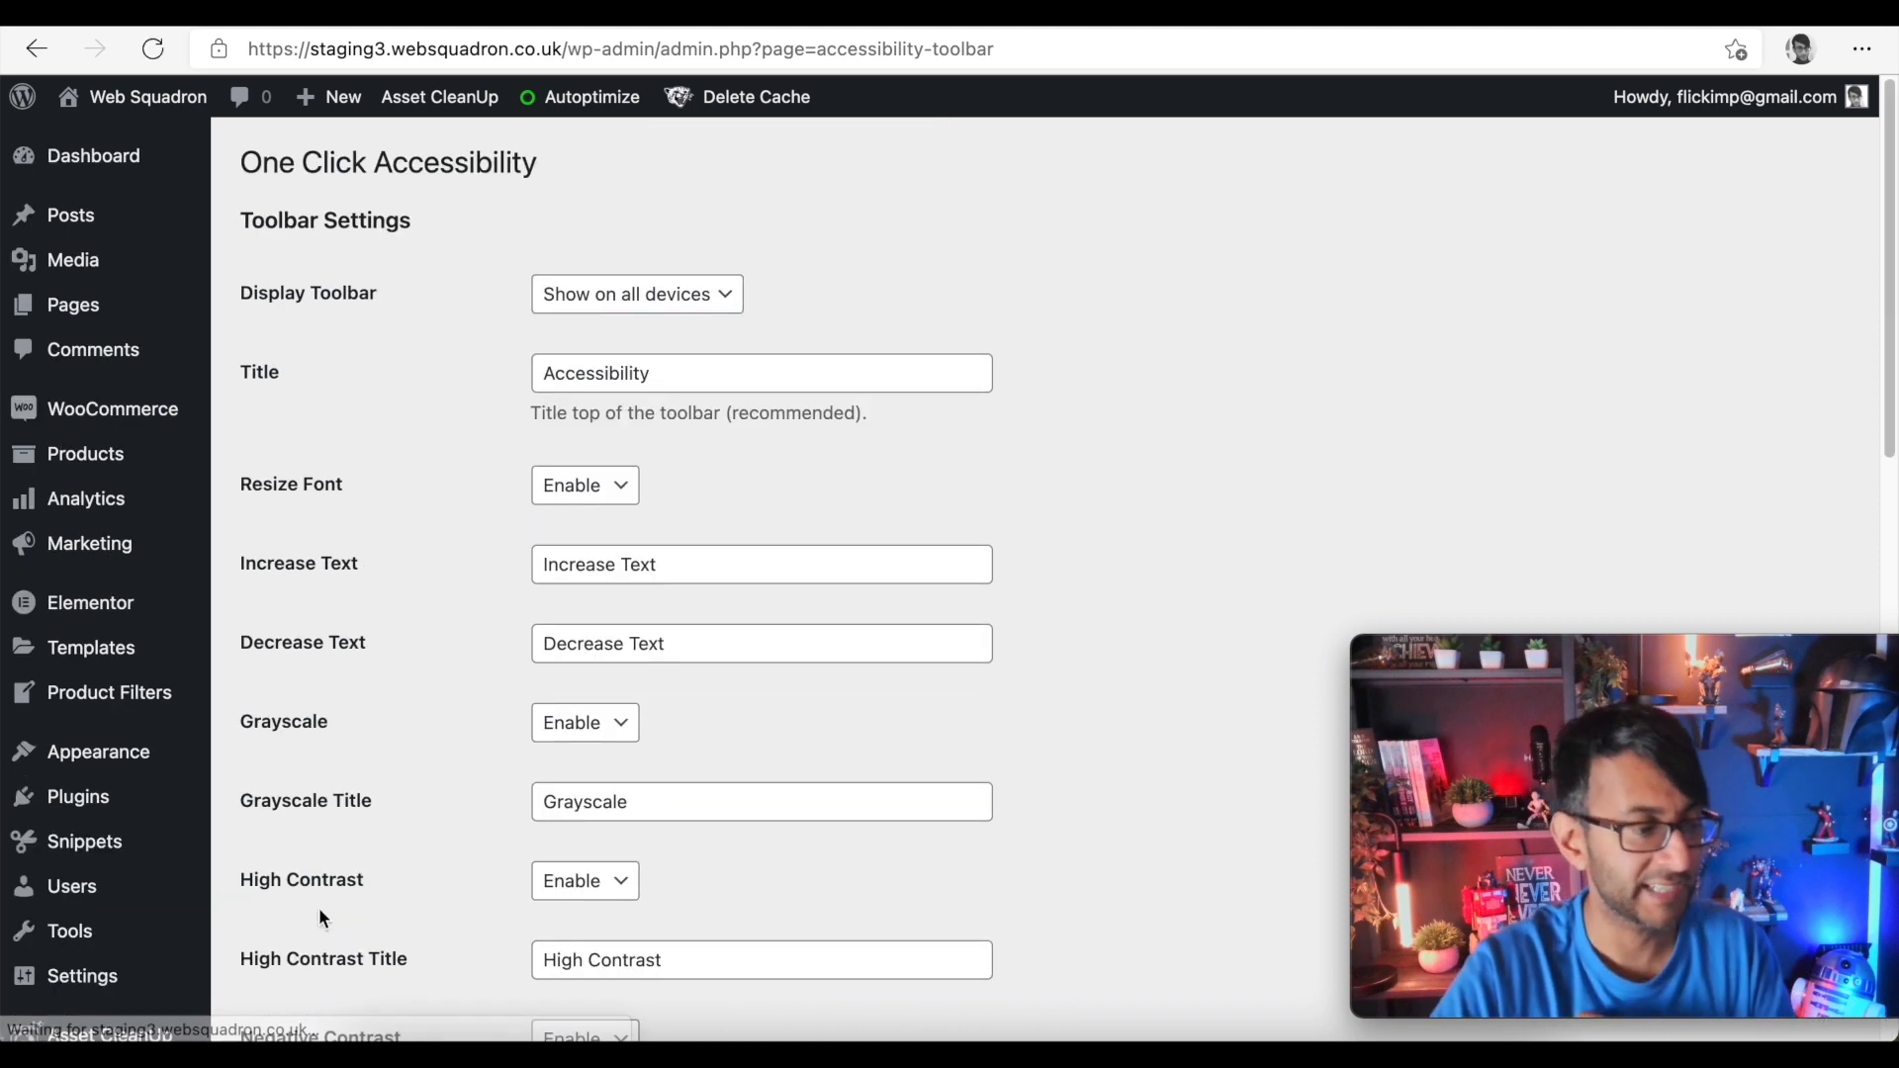
scroll(down, 3)
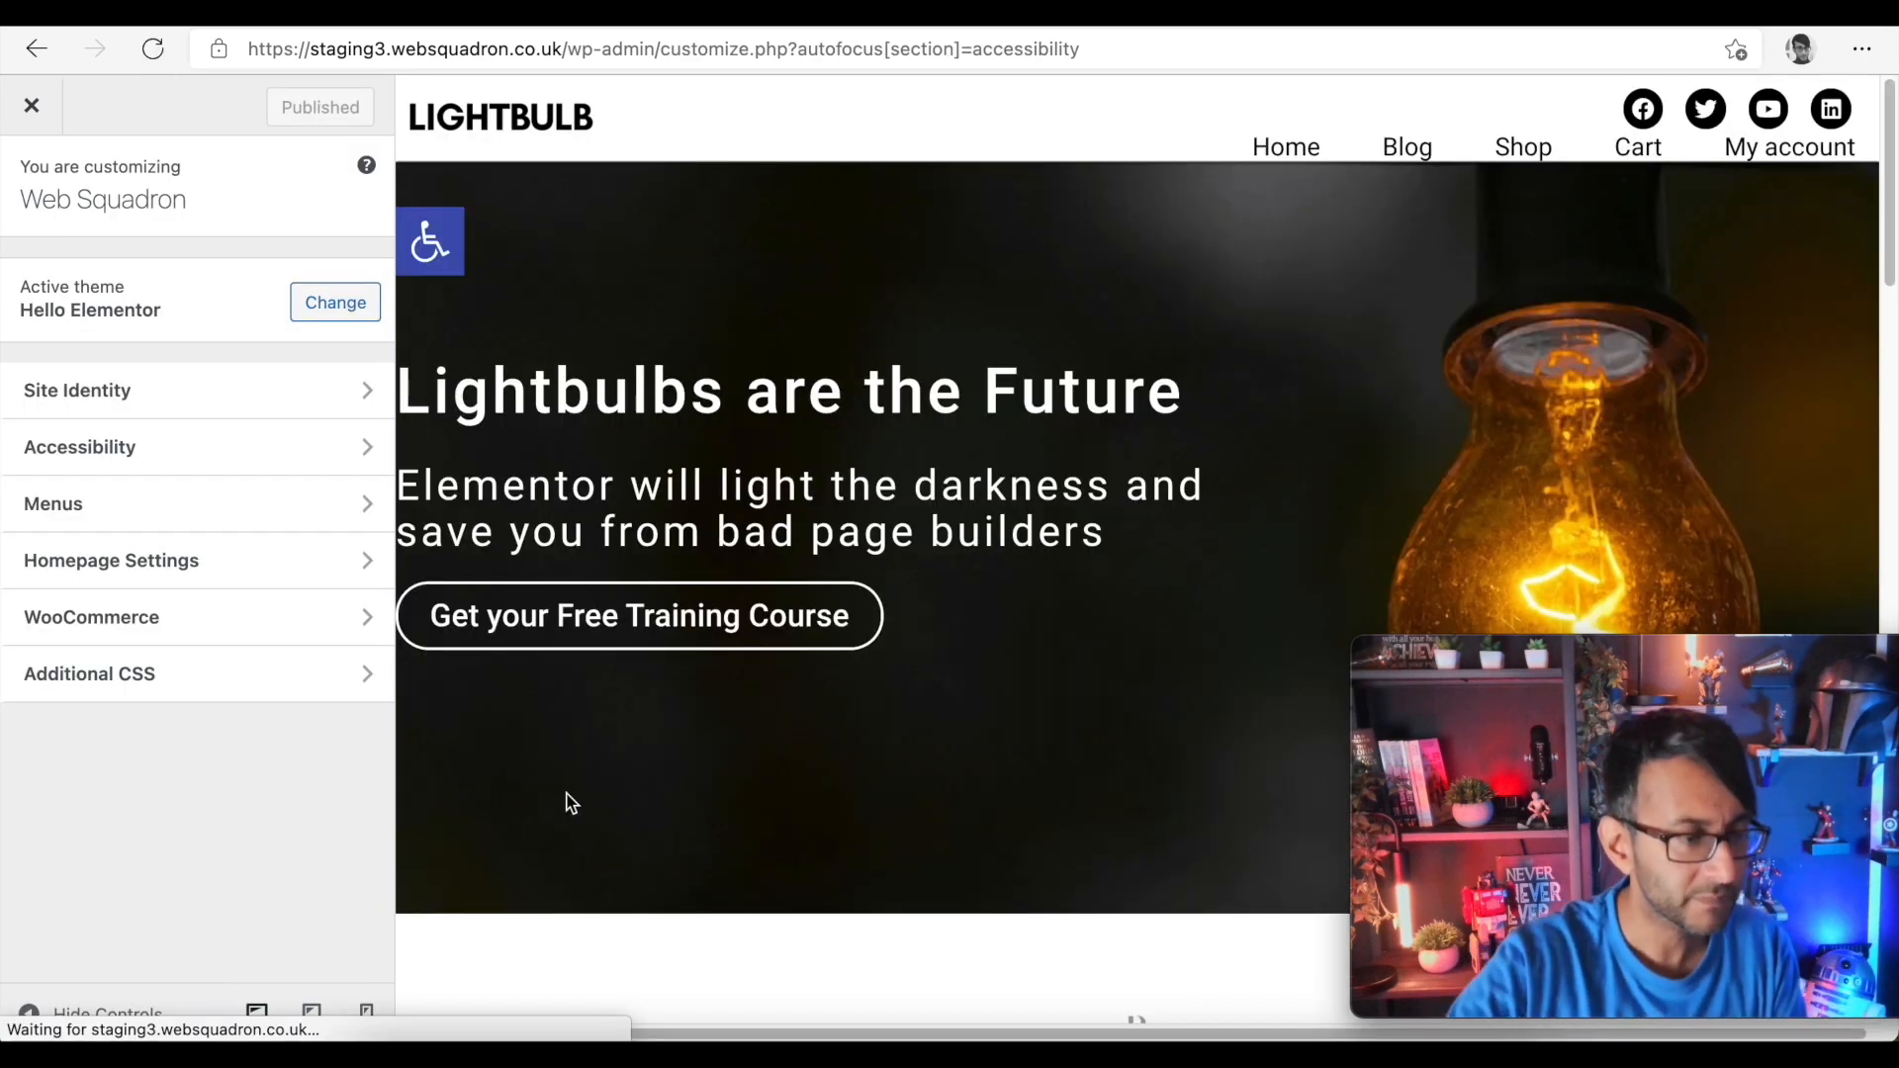
click(79, 448)
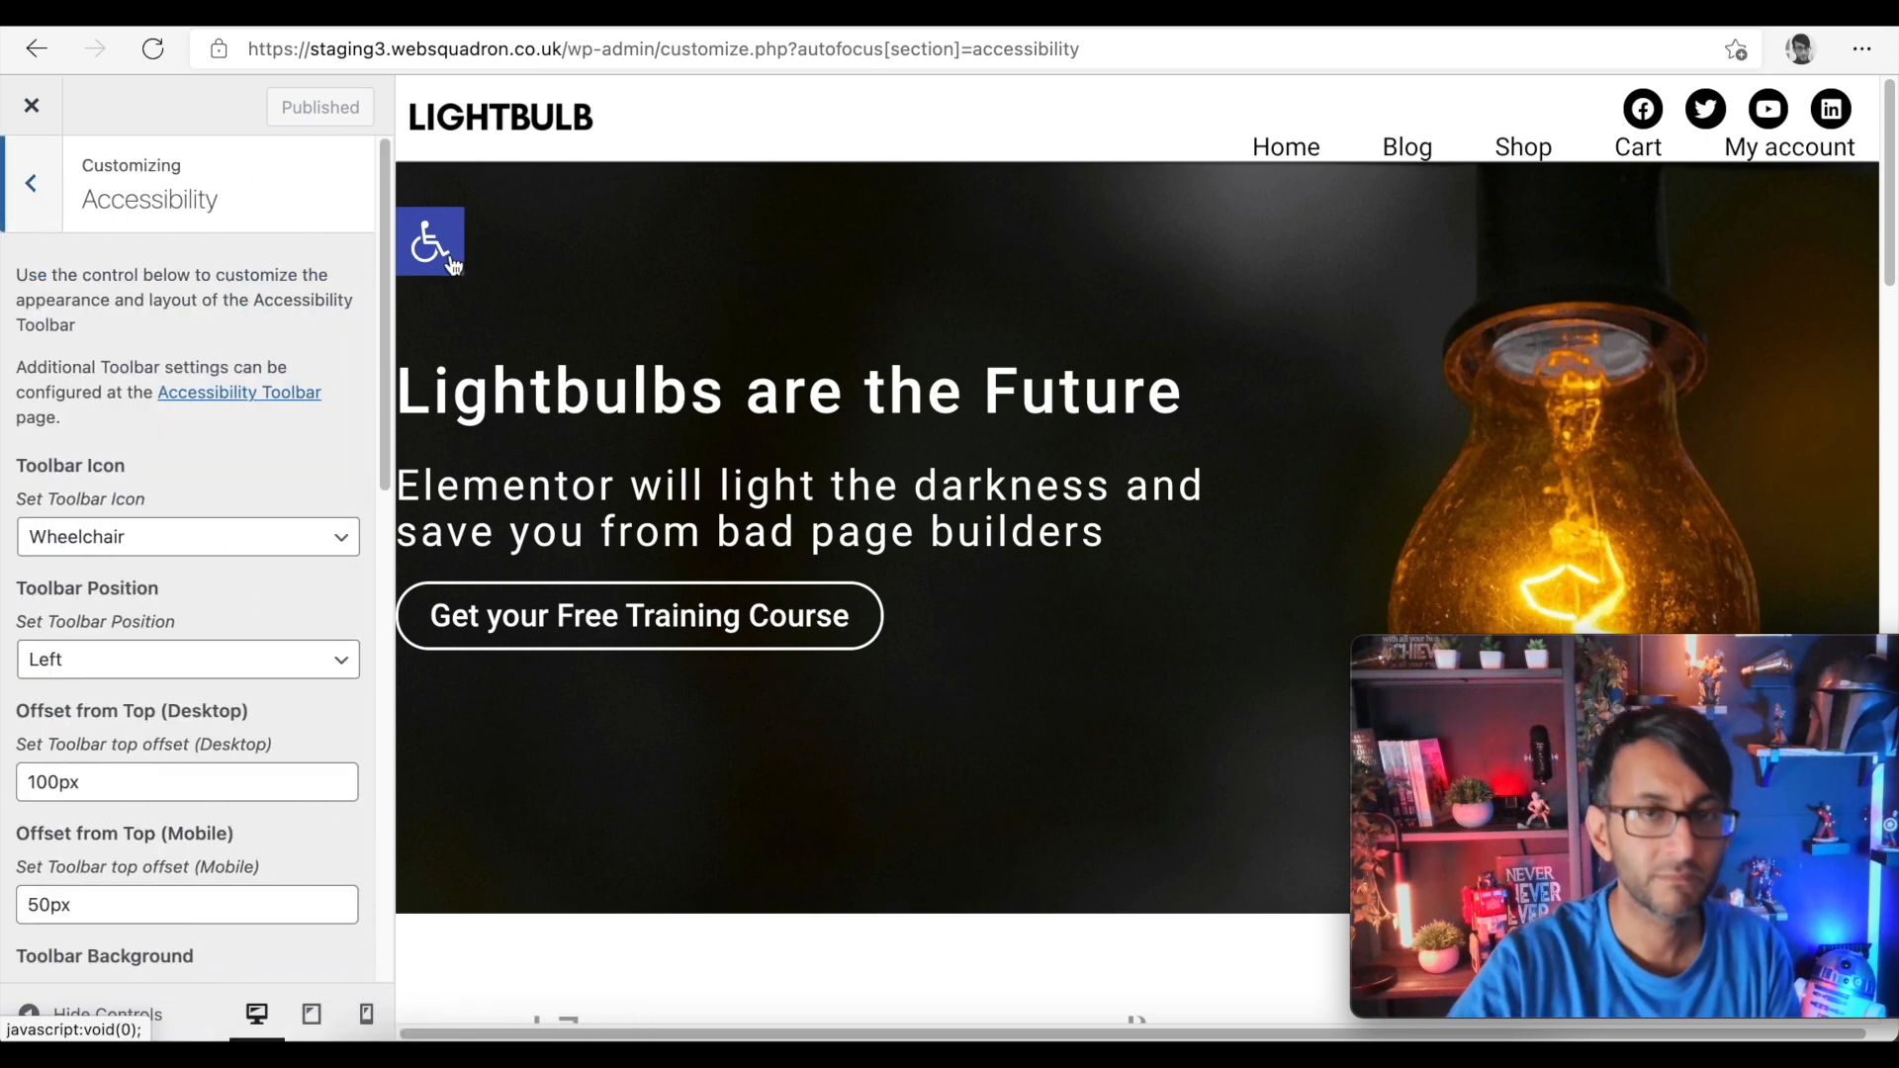
mouse_move(429, 242)
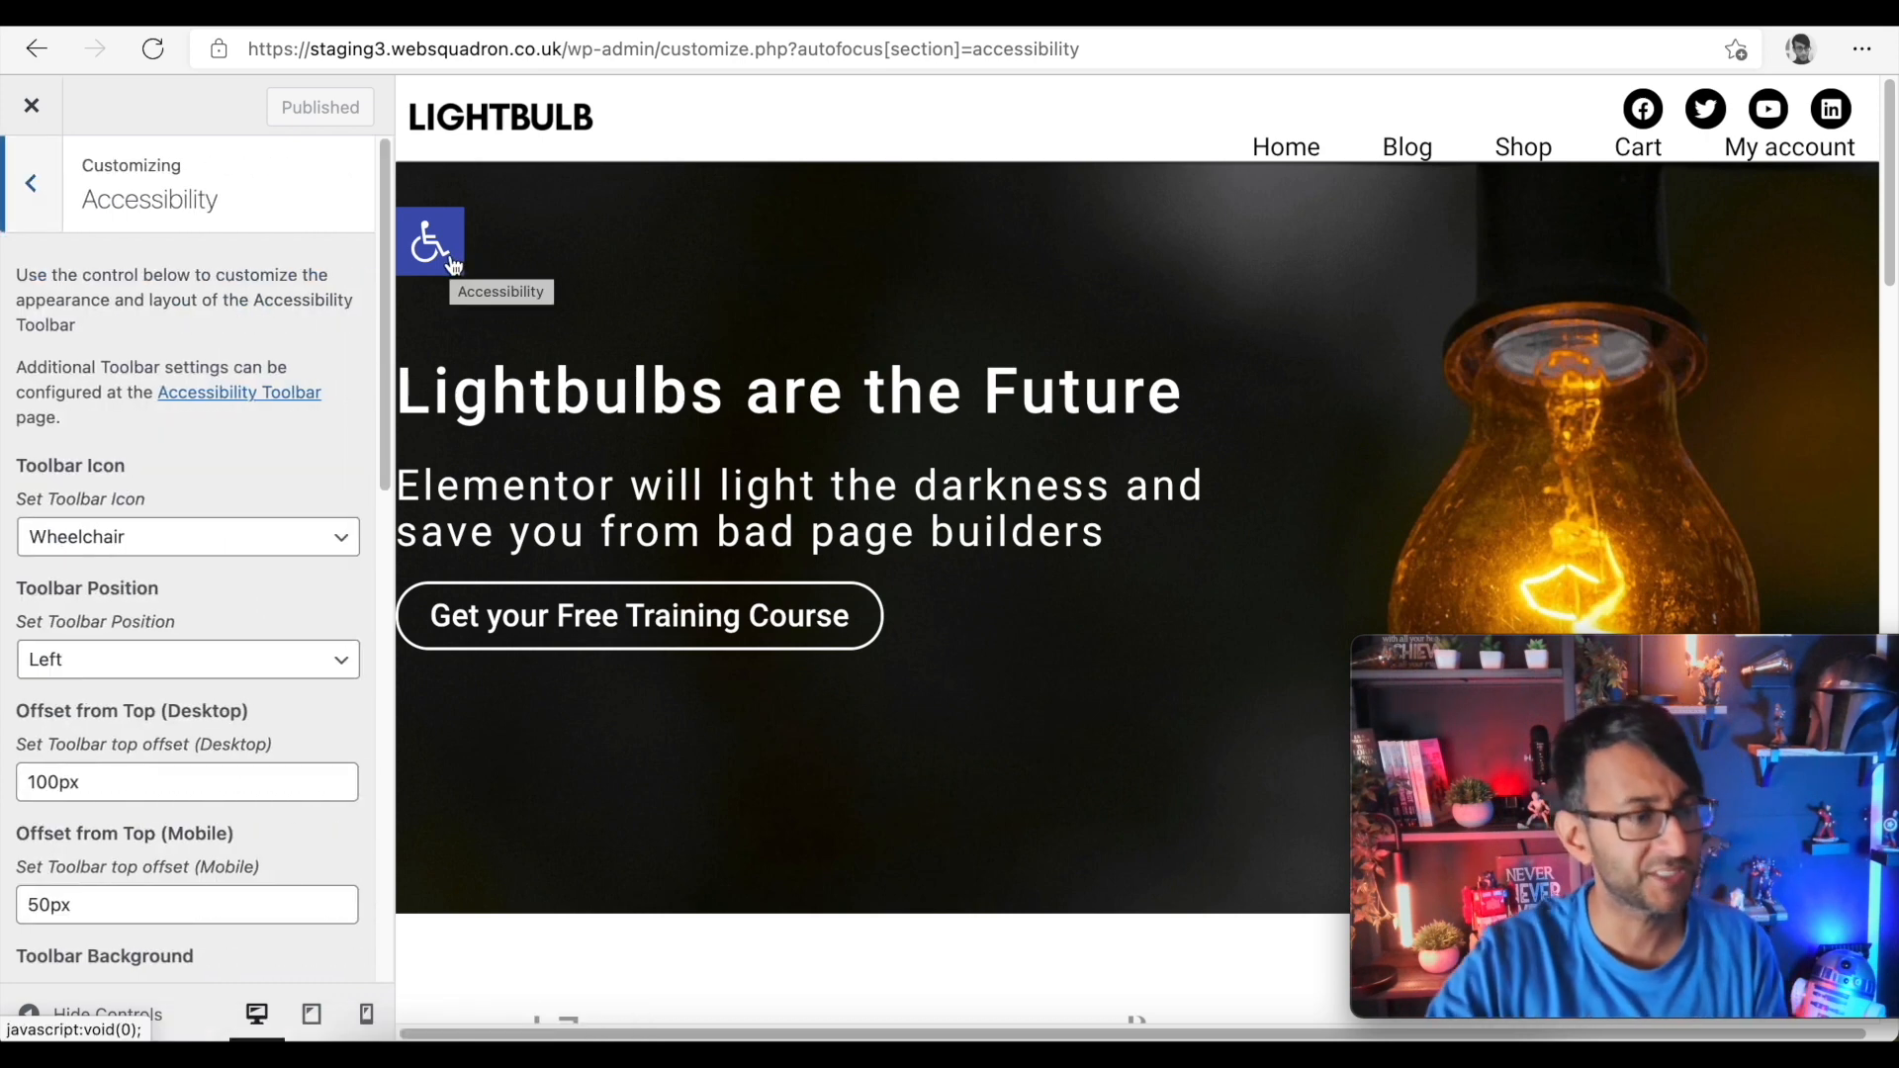
mouse_move(295, 264)
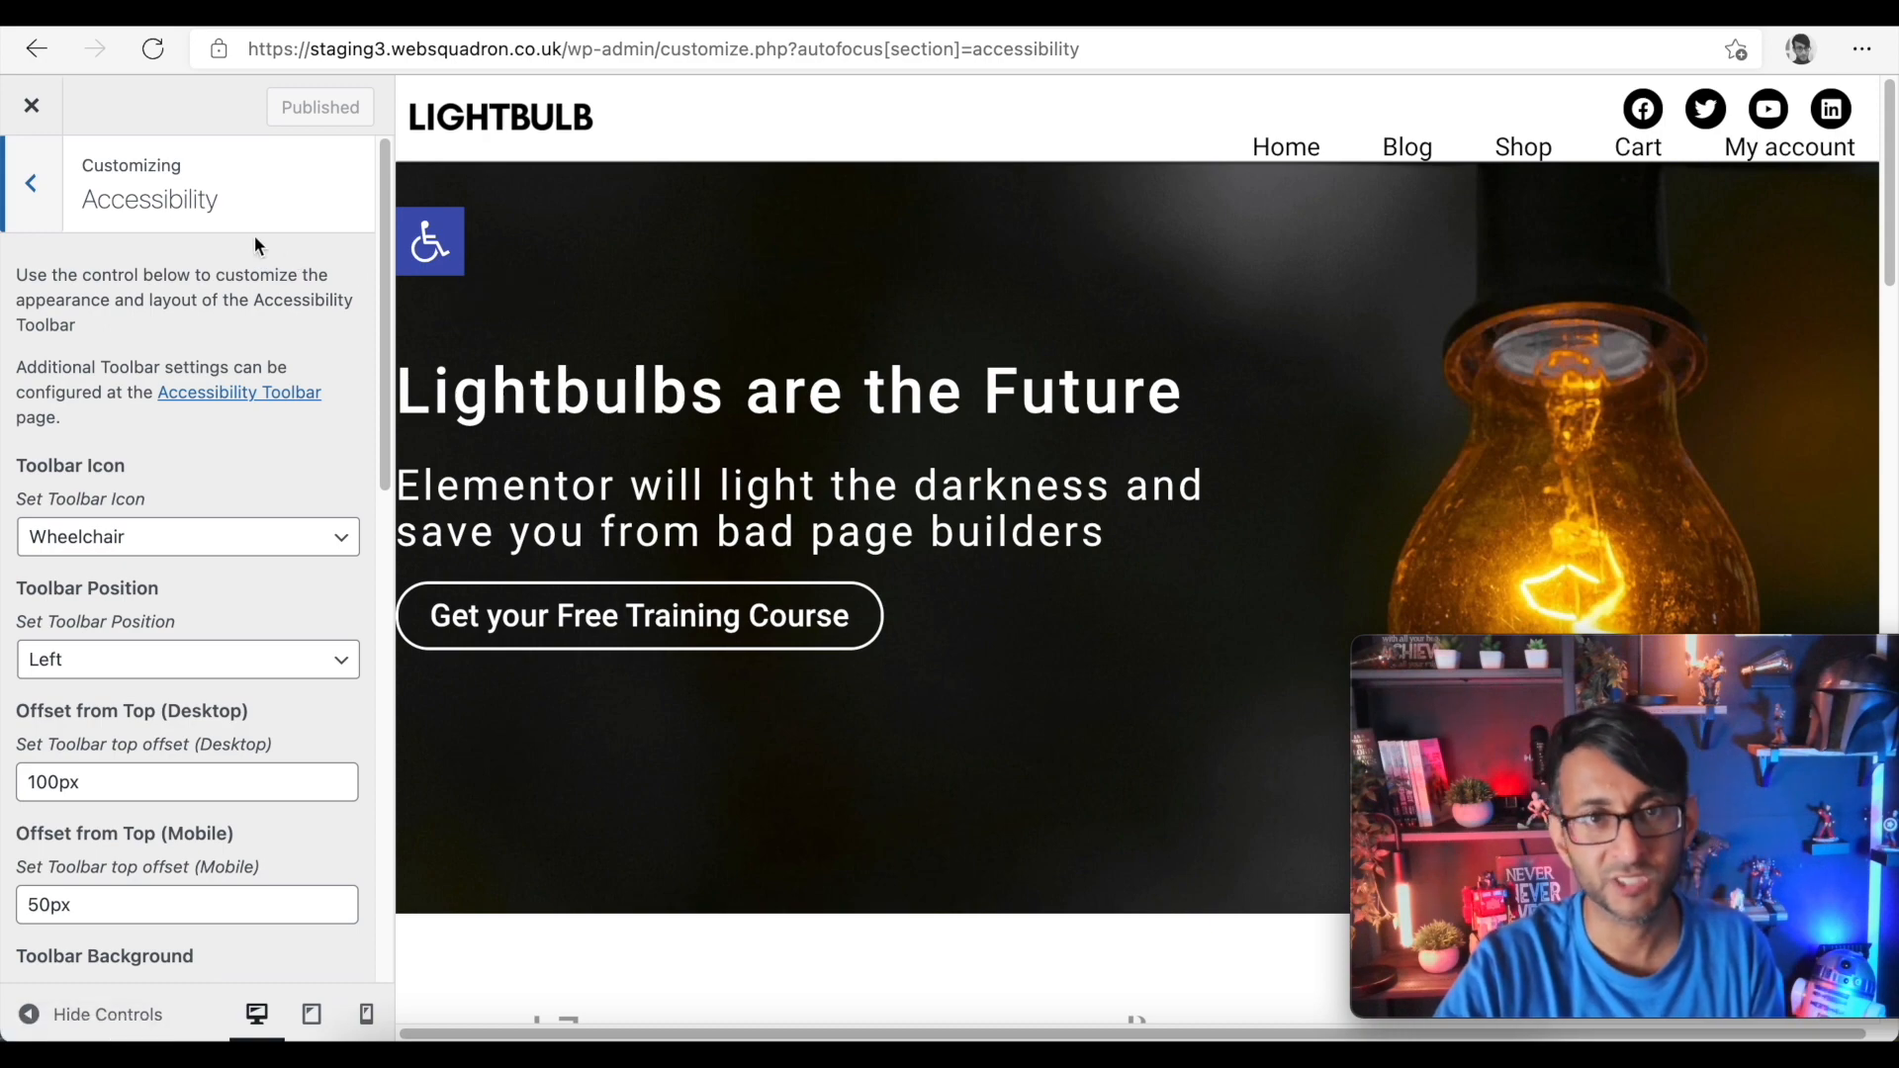
click(186, 536)
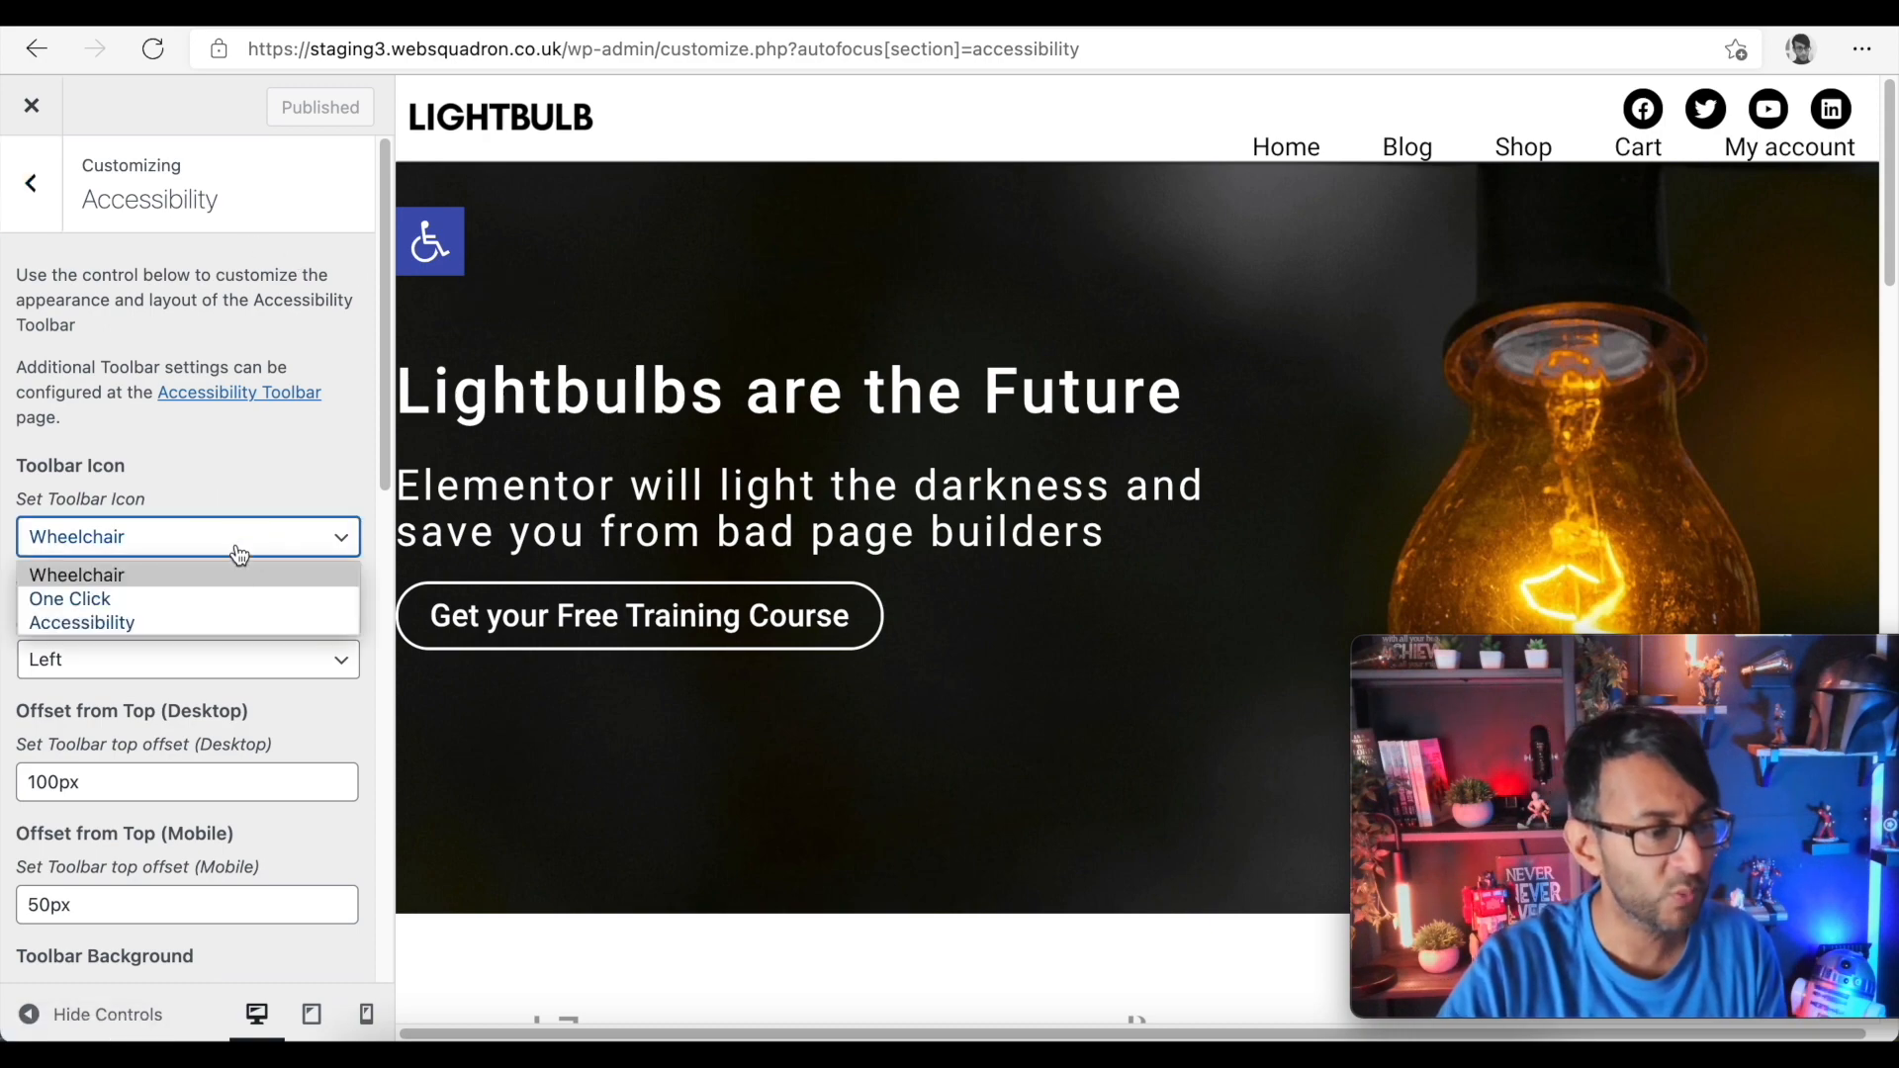
click(69, 597)
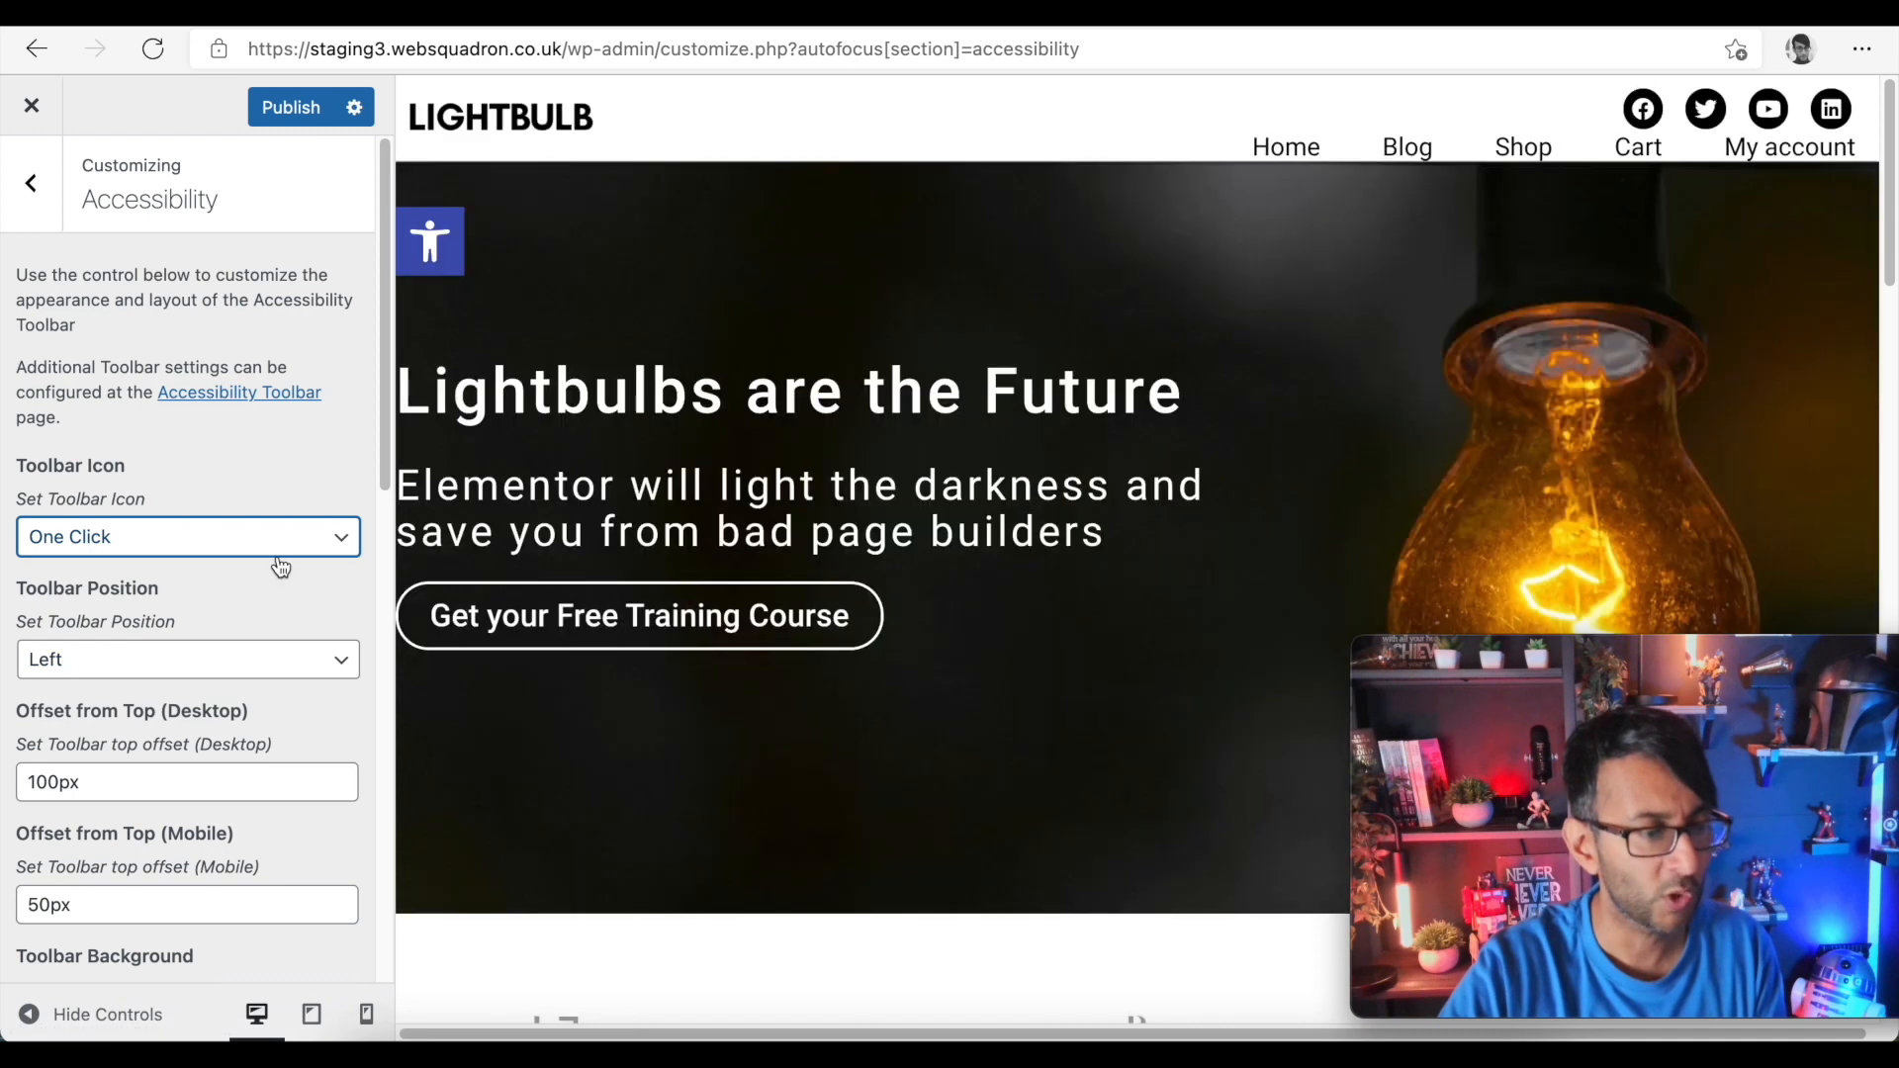
mouse_move(283, 552)
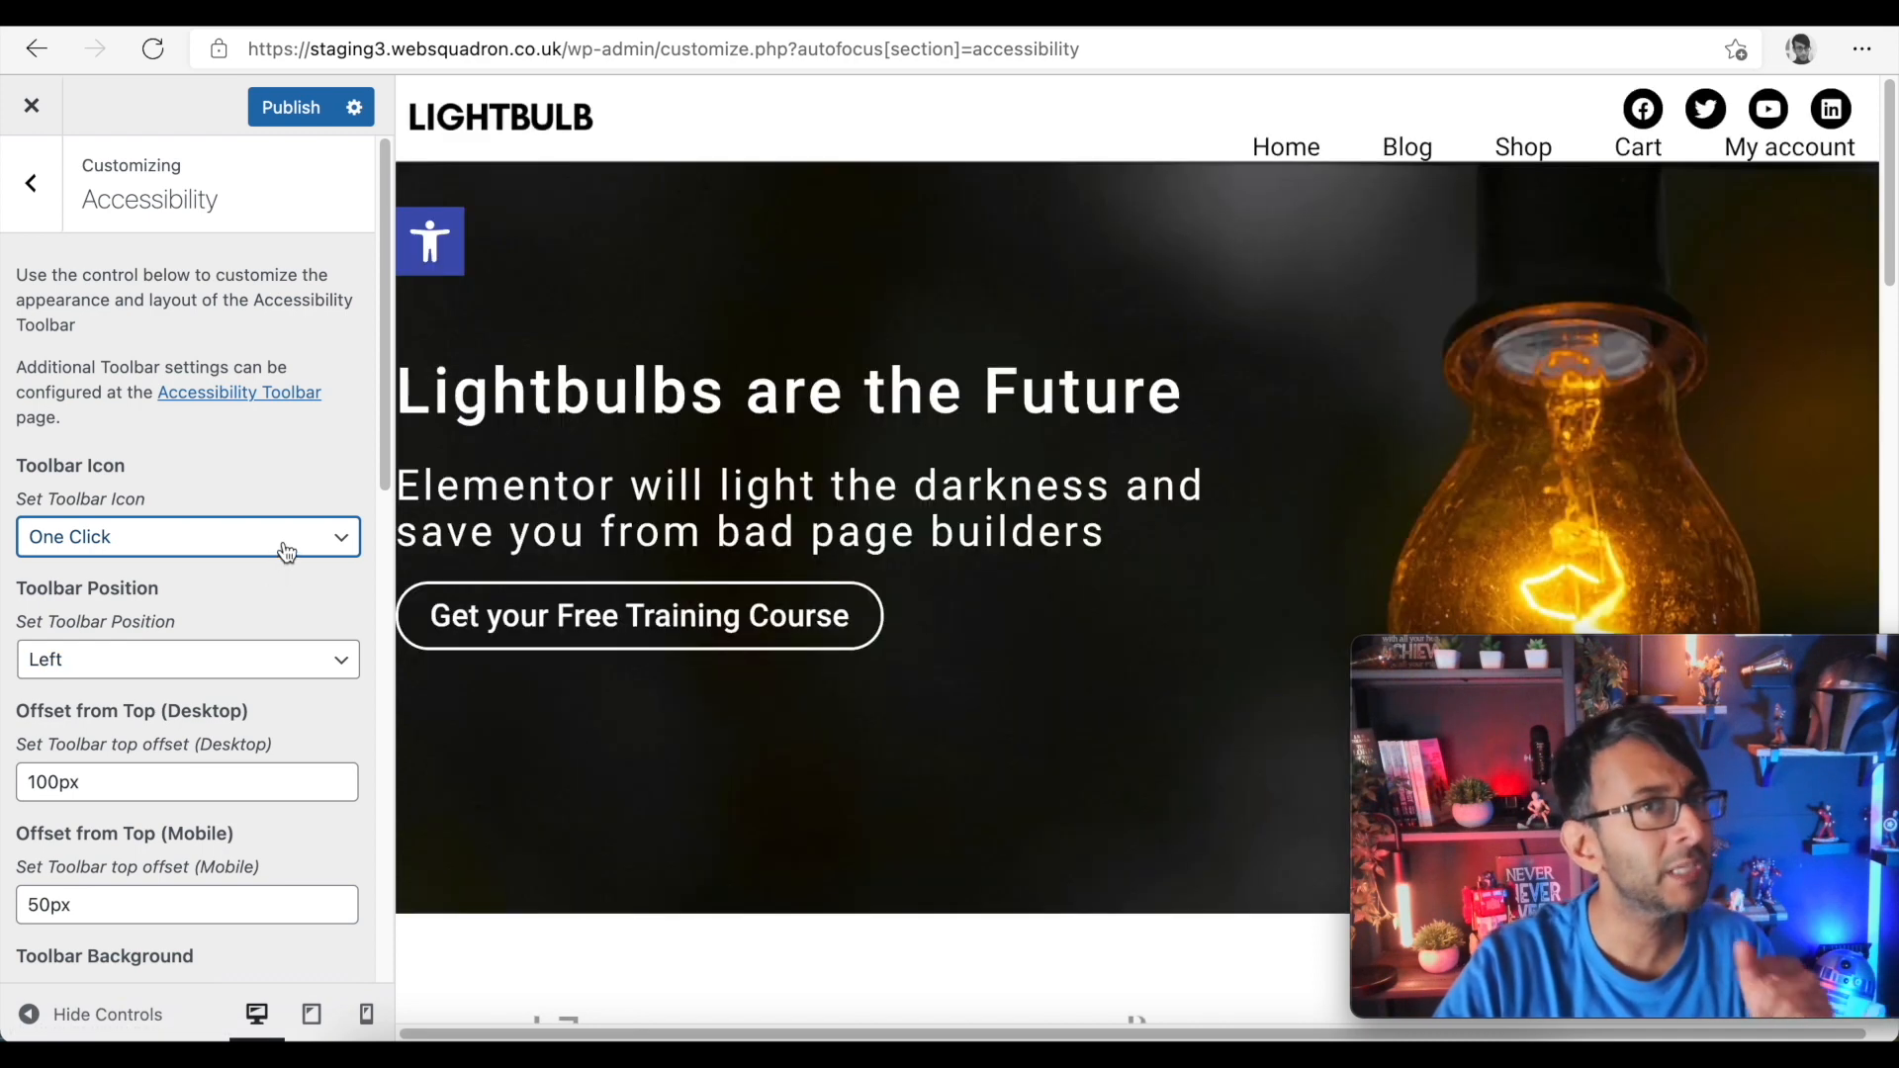
click(188, 536)
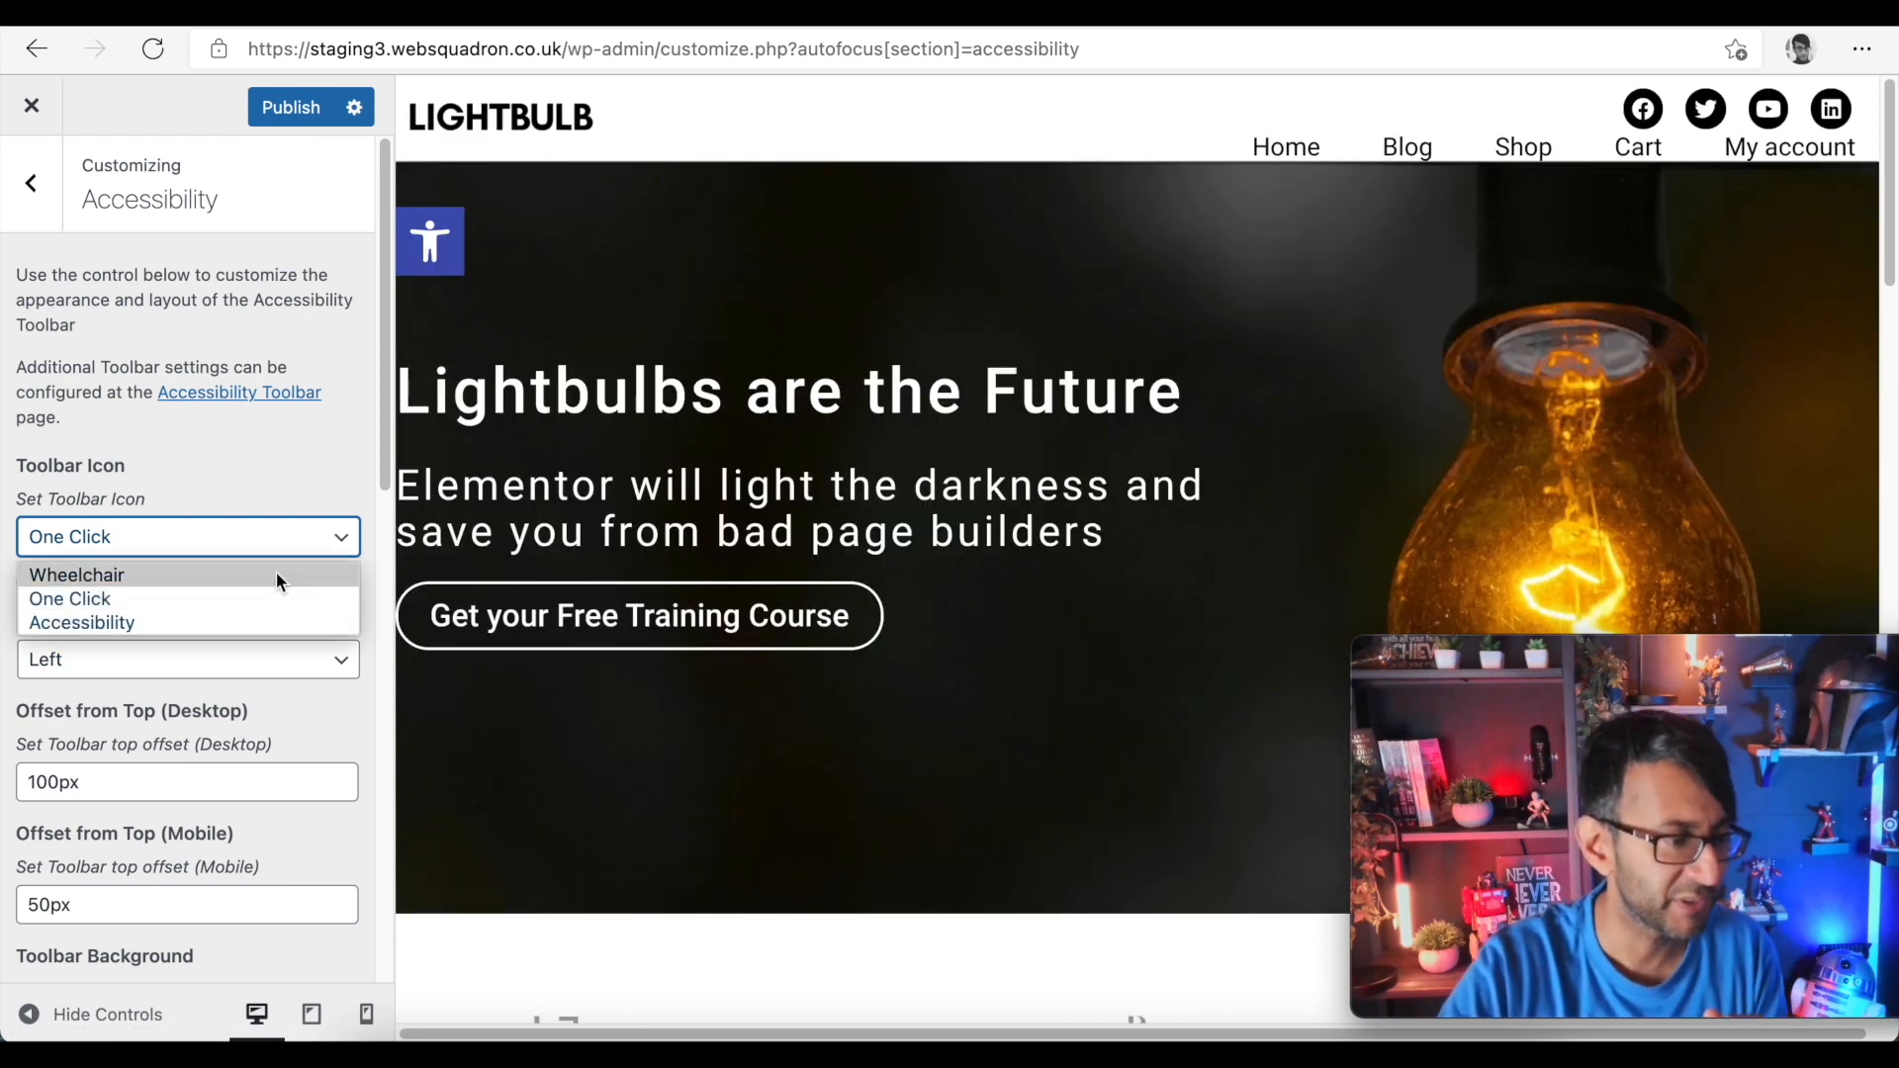
click(81, 621)
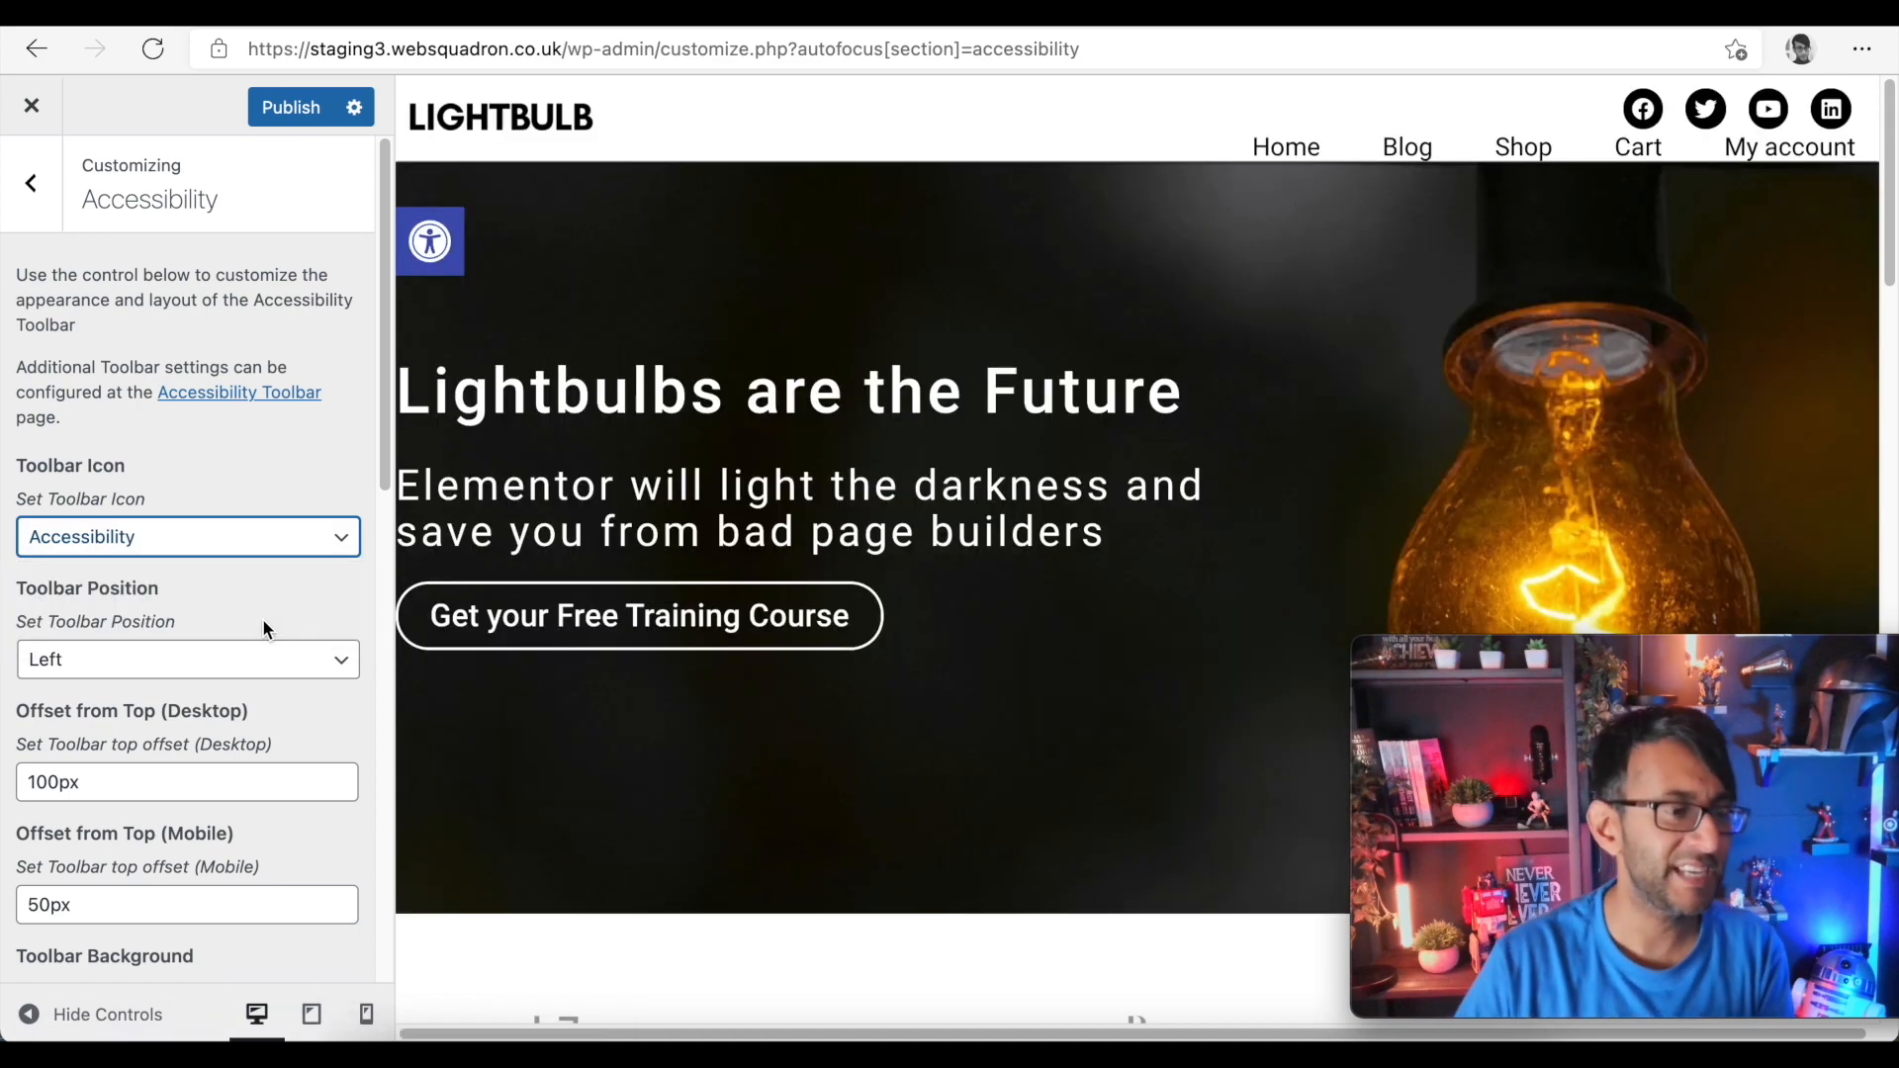
click(188, 536)
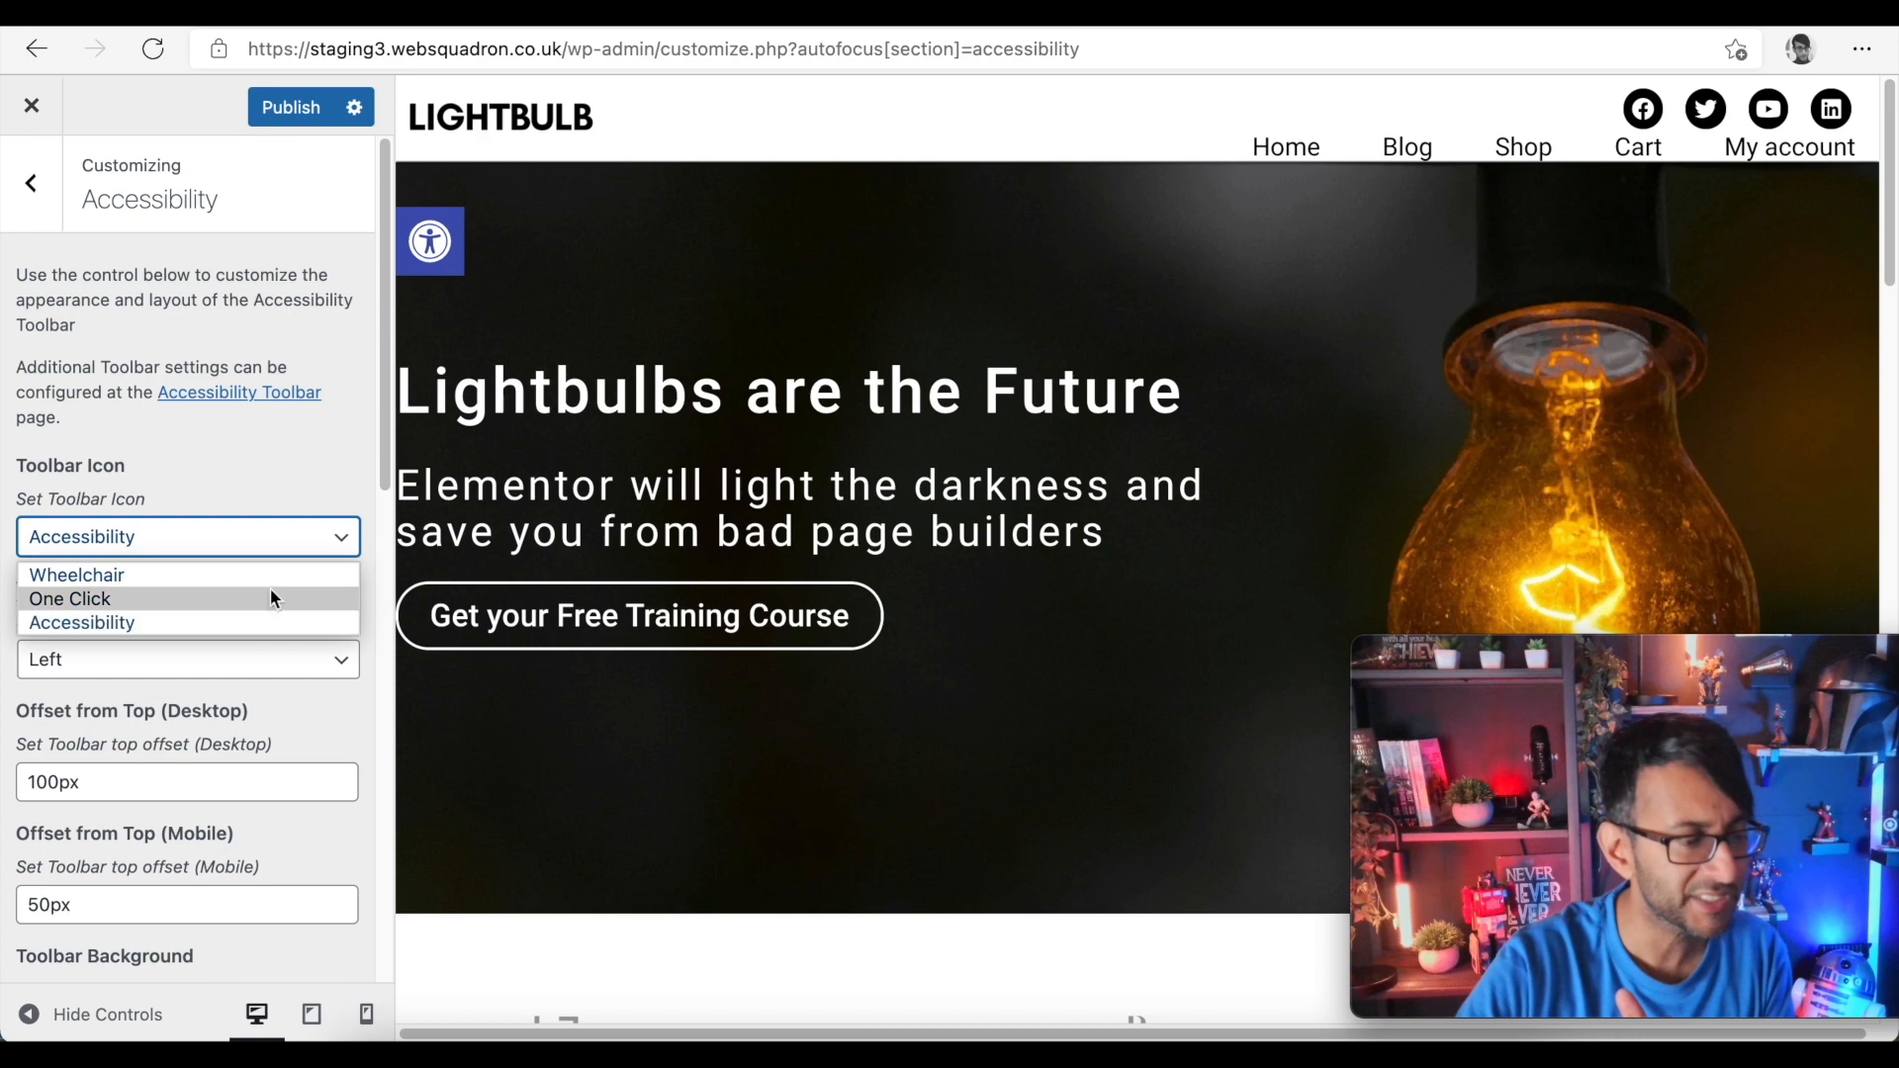
click(77, 573)
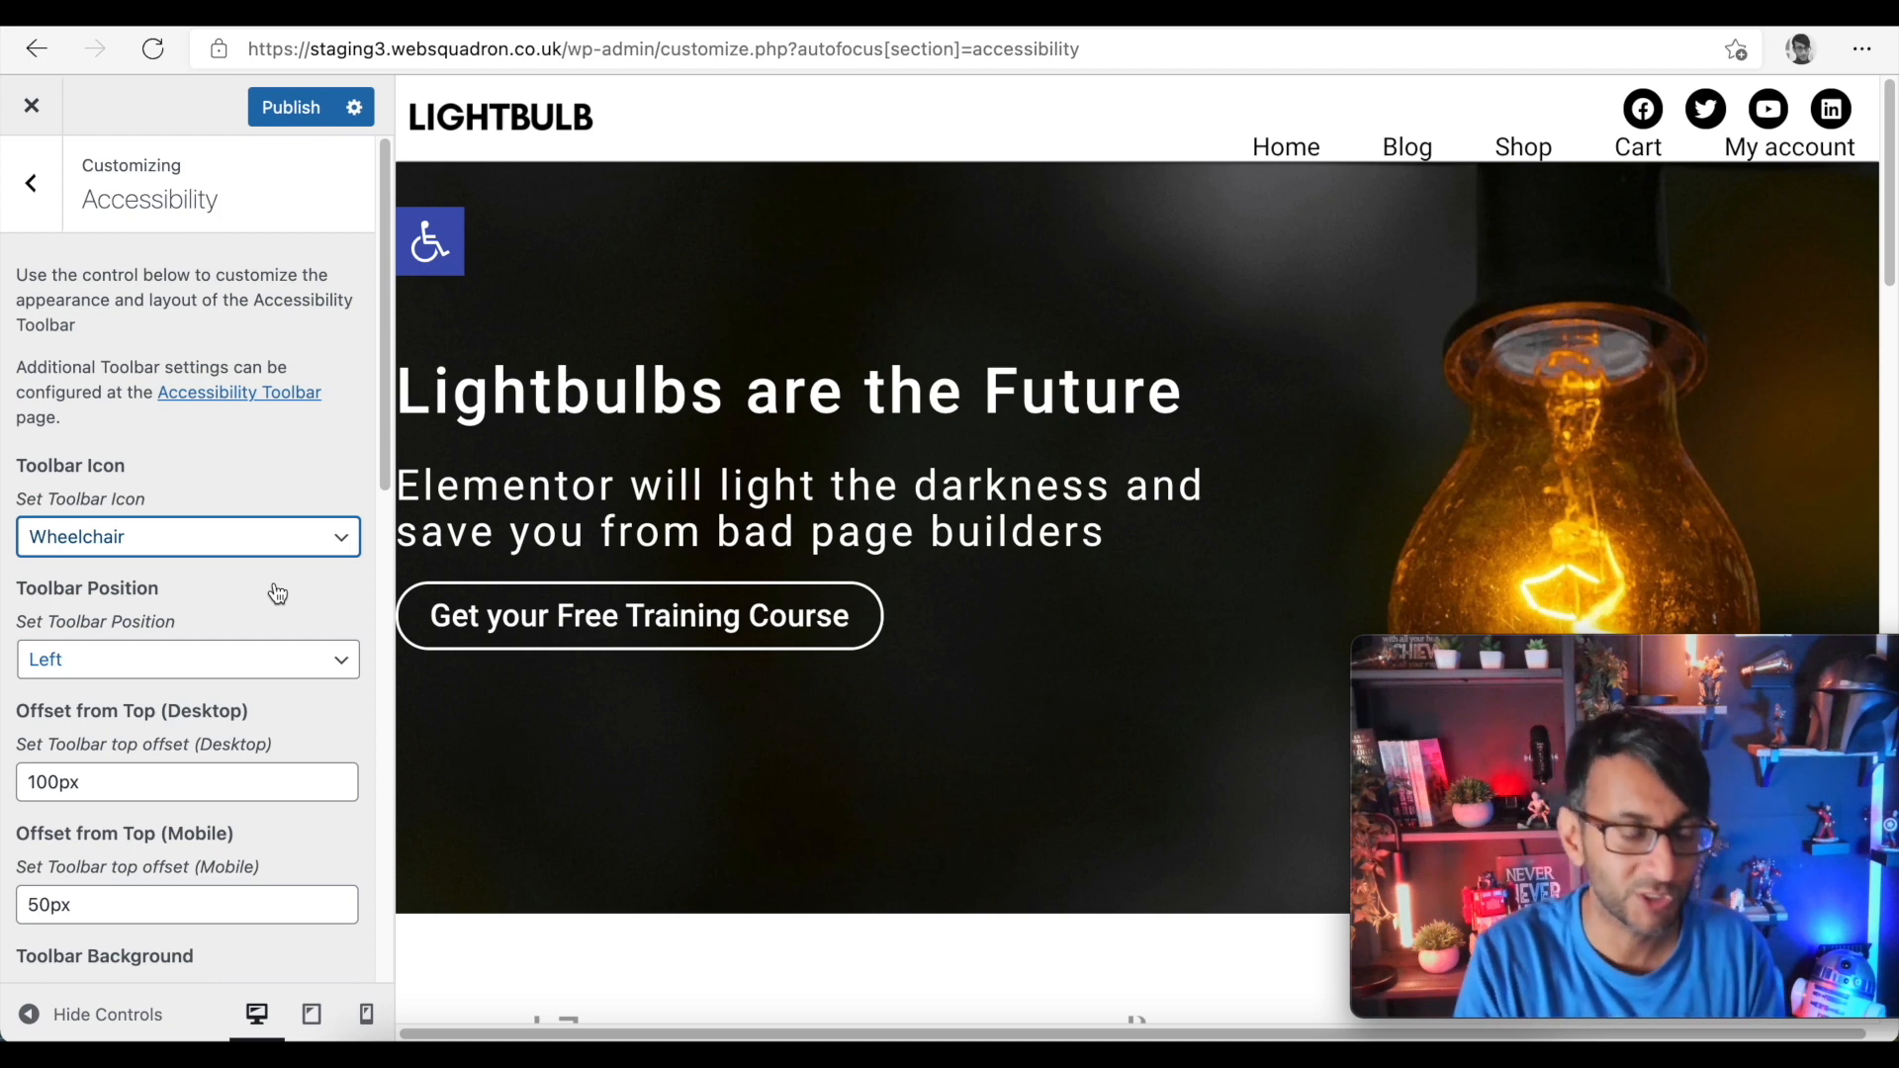
- Set Toolbar Position to Right and leave the mobile top offset at 50px after trying 10px
click(186, 659)
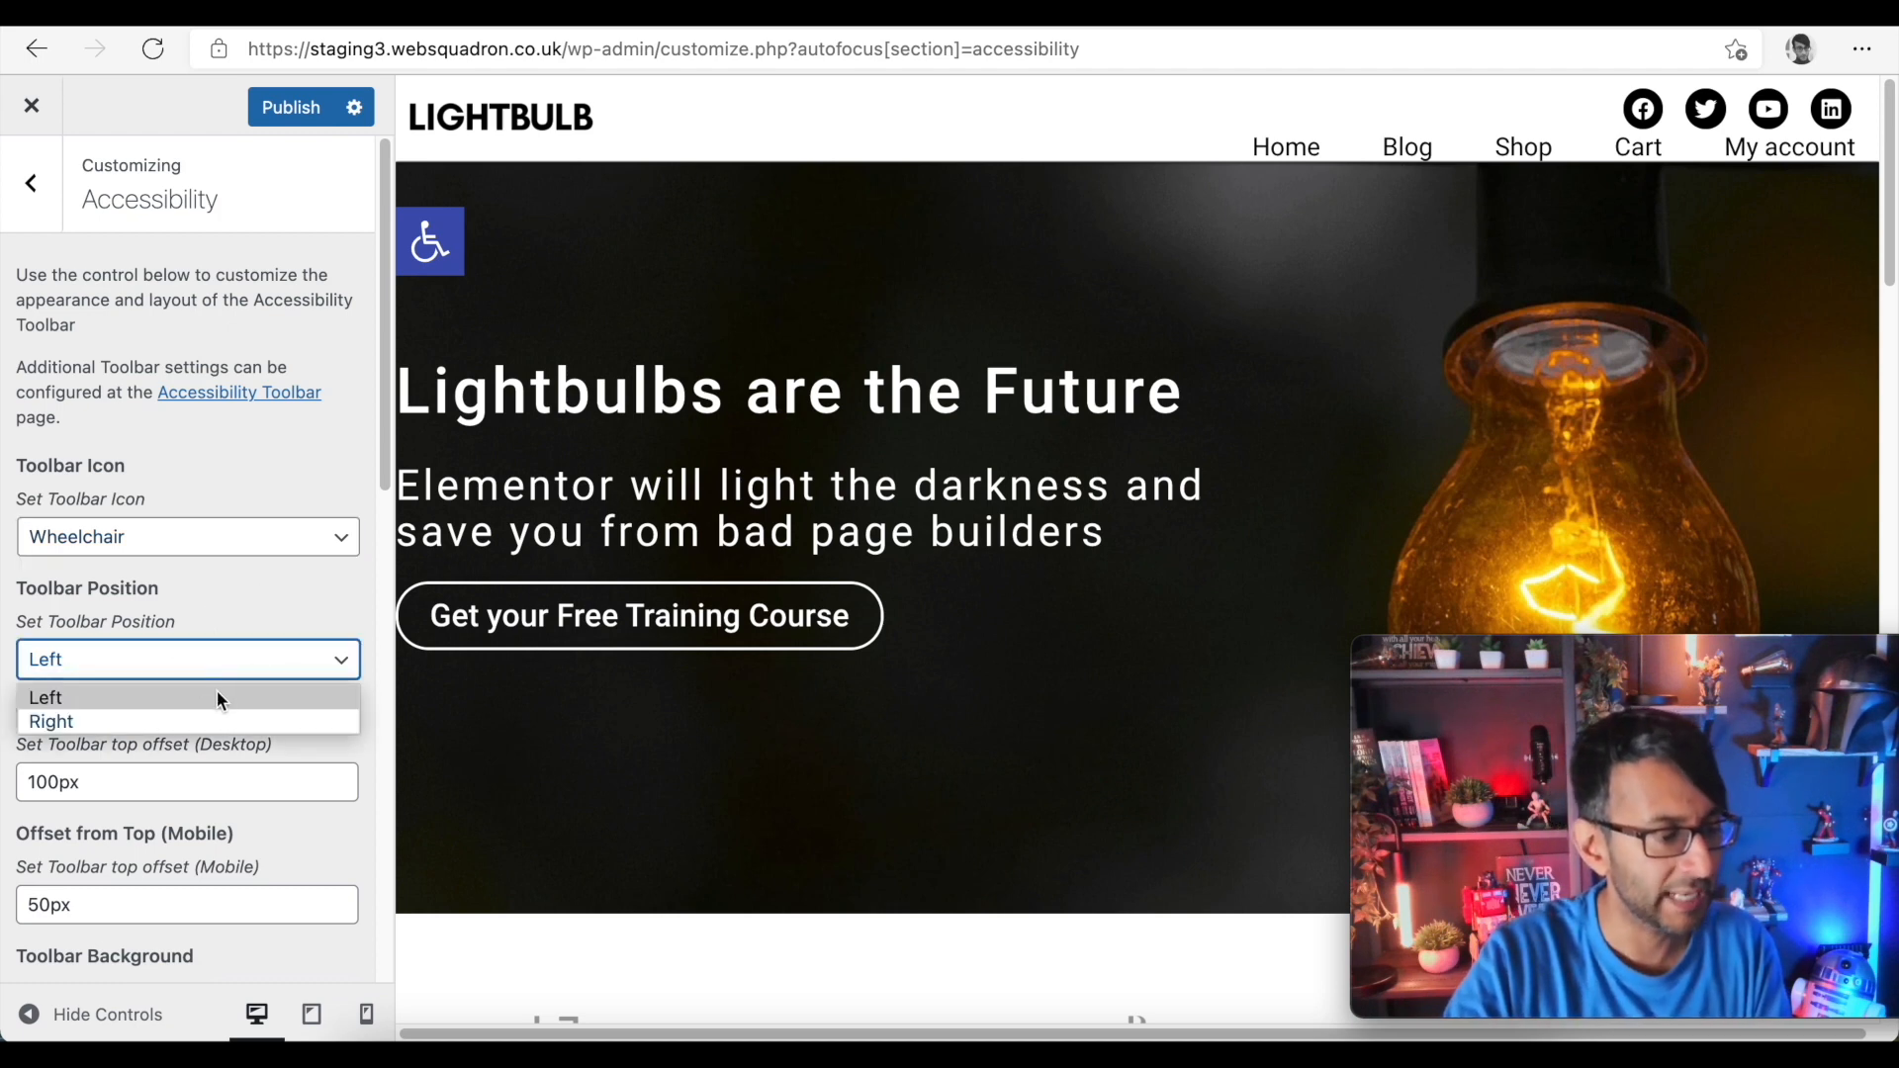
click(52, 720)
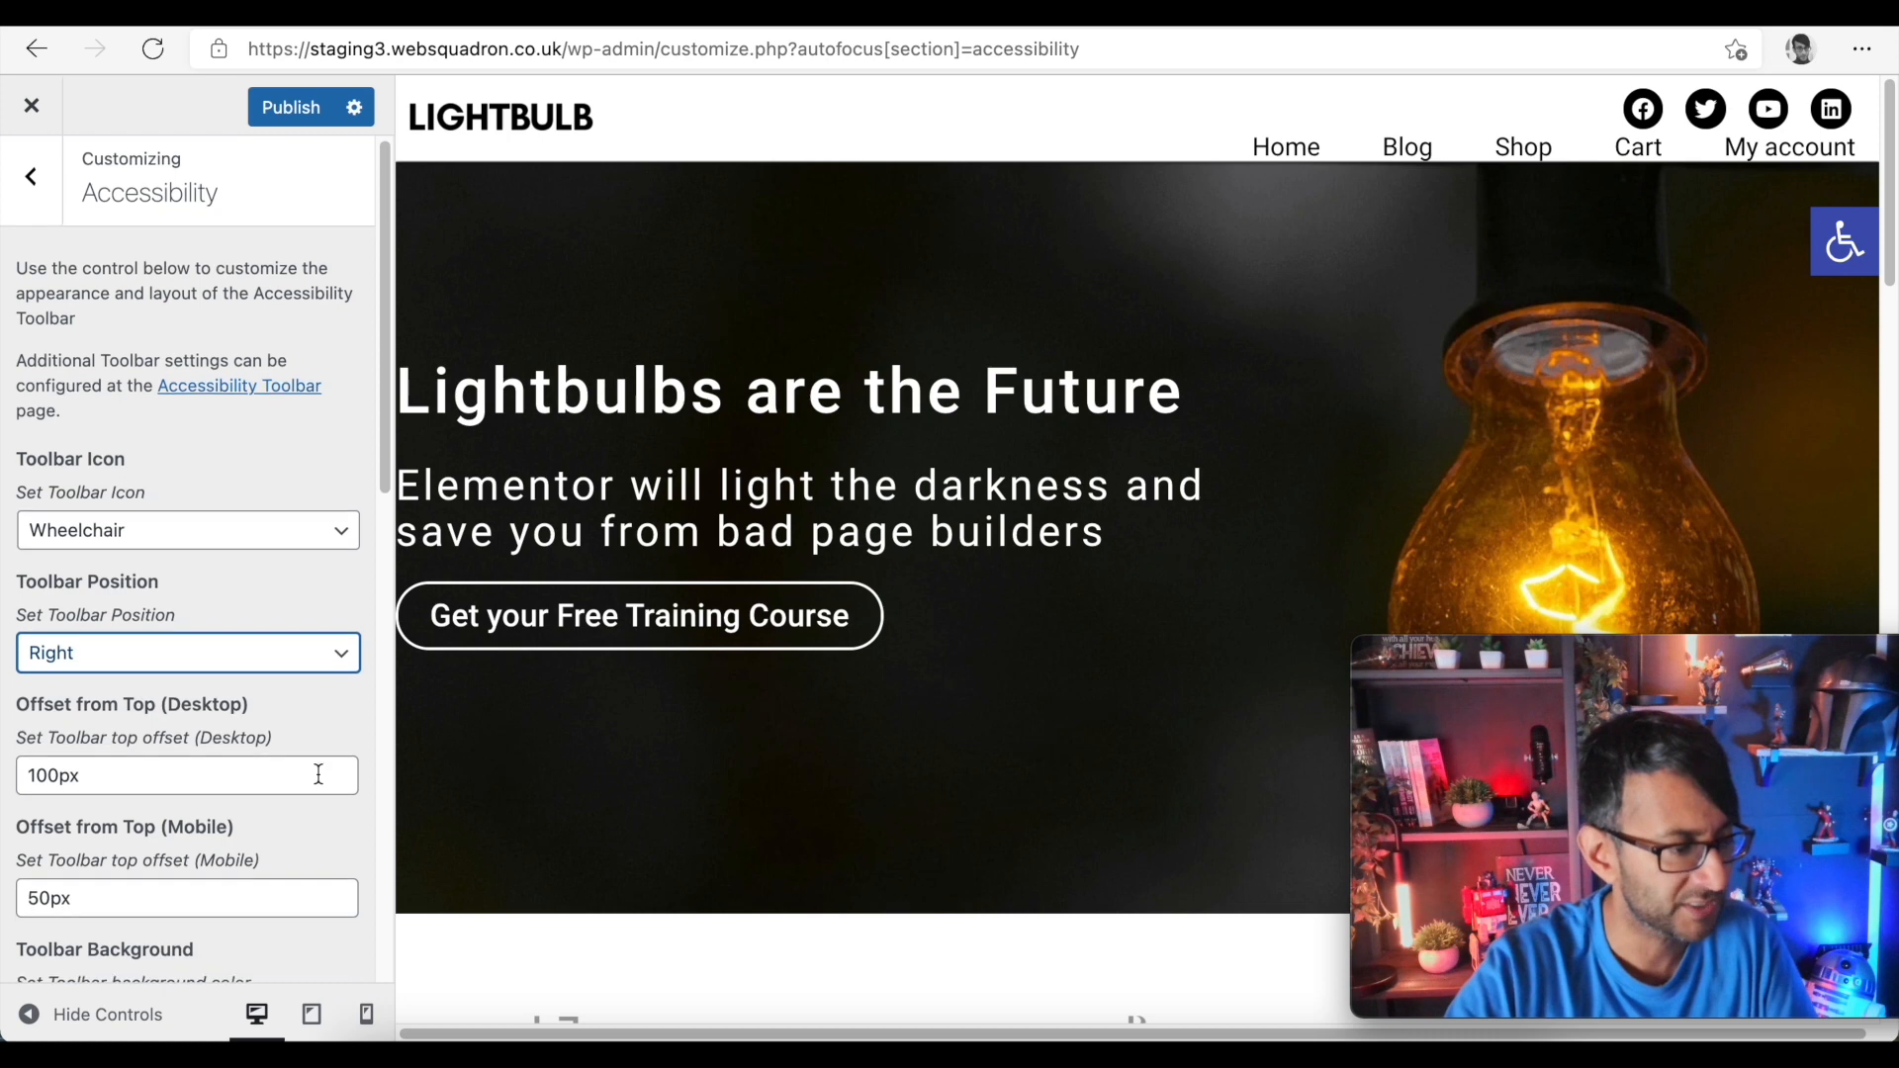
scroll(down, 3)
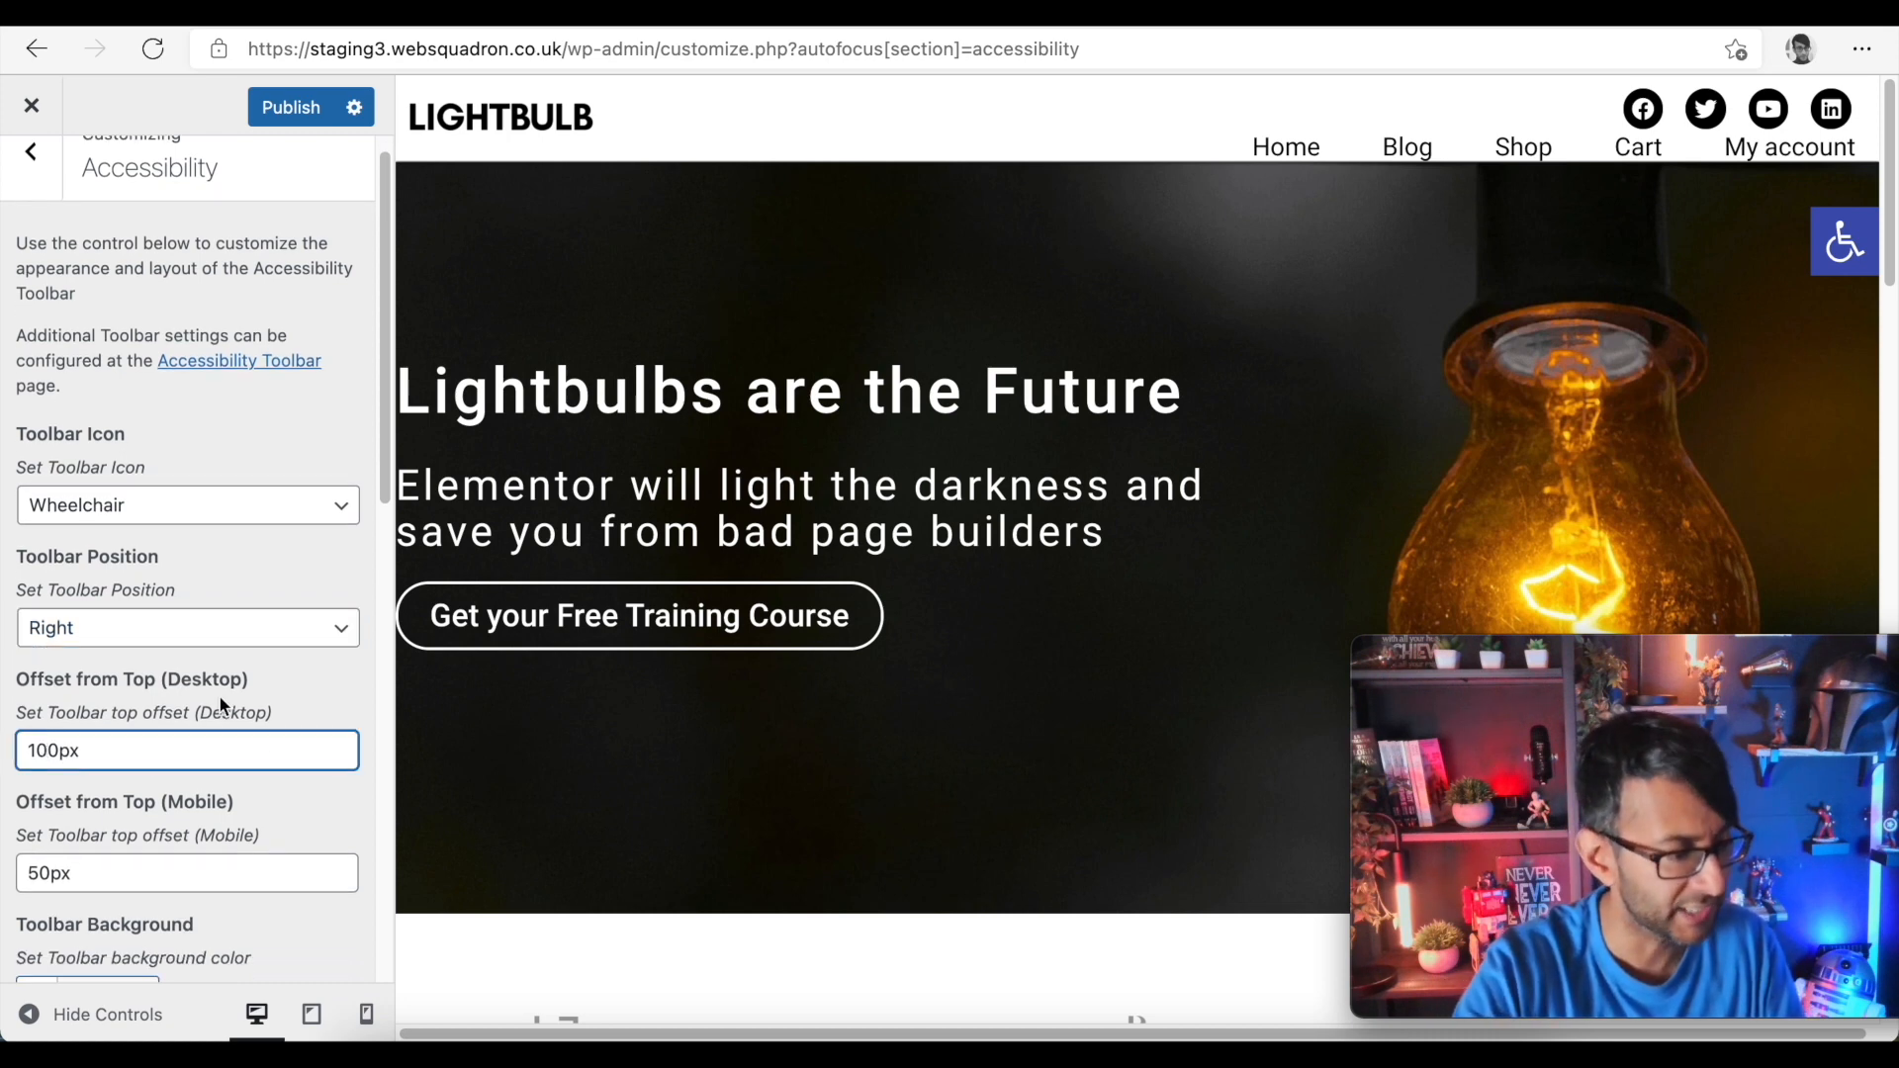
text(10px)
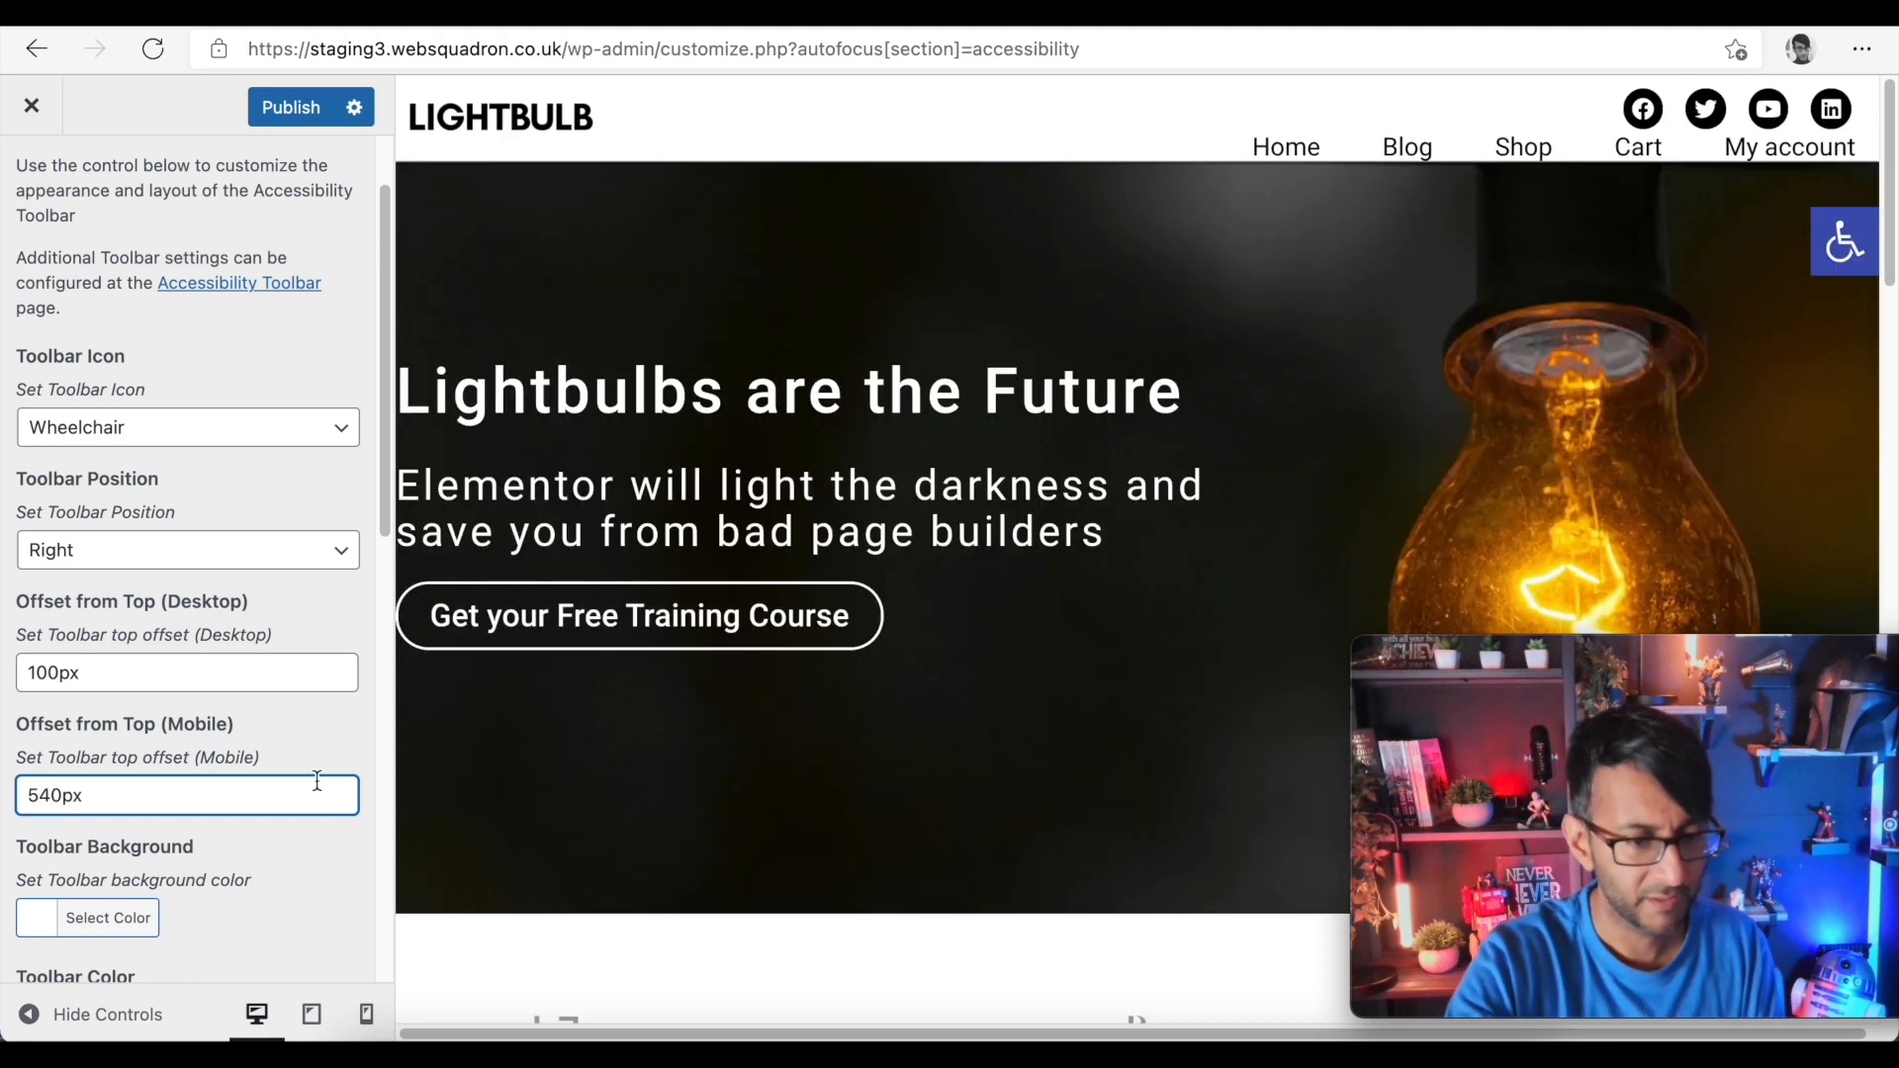
text(50px)
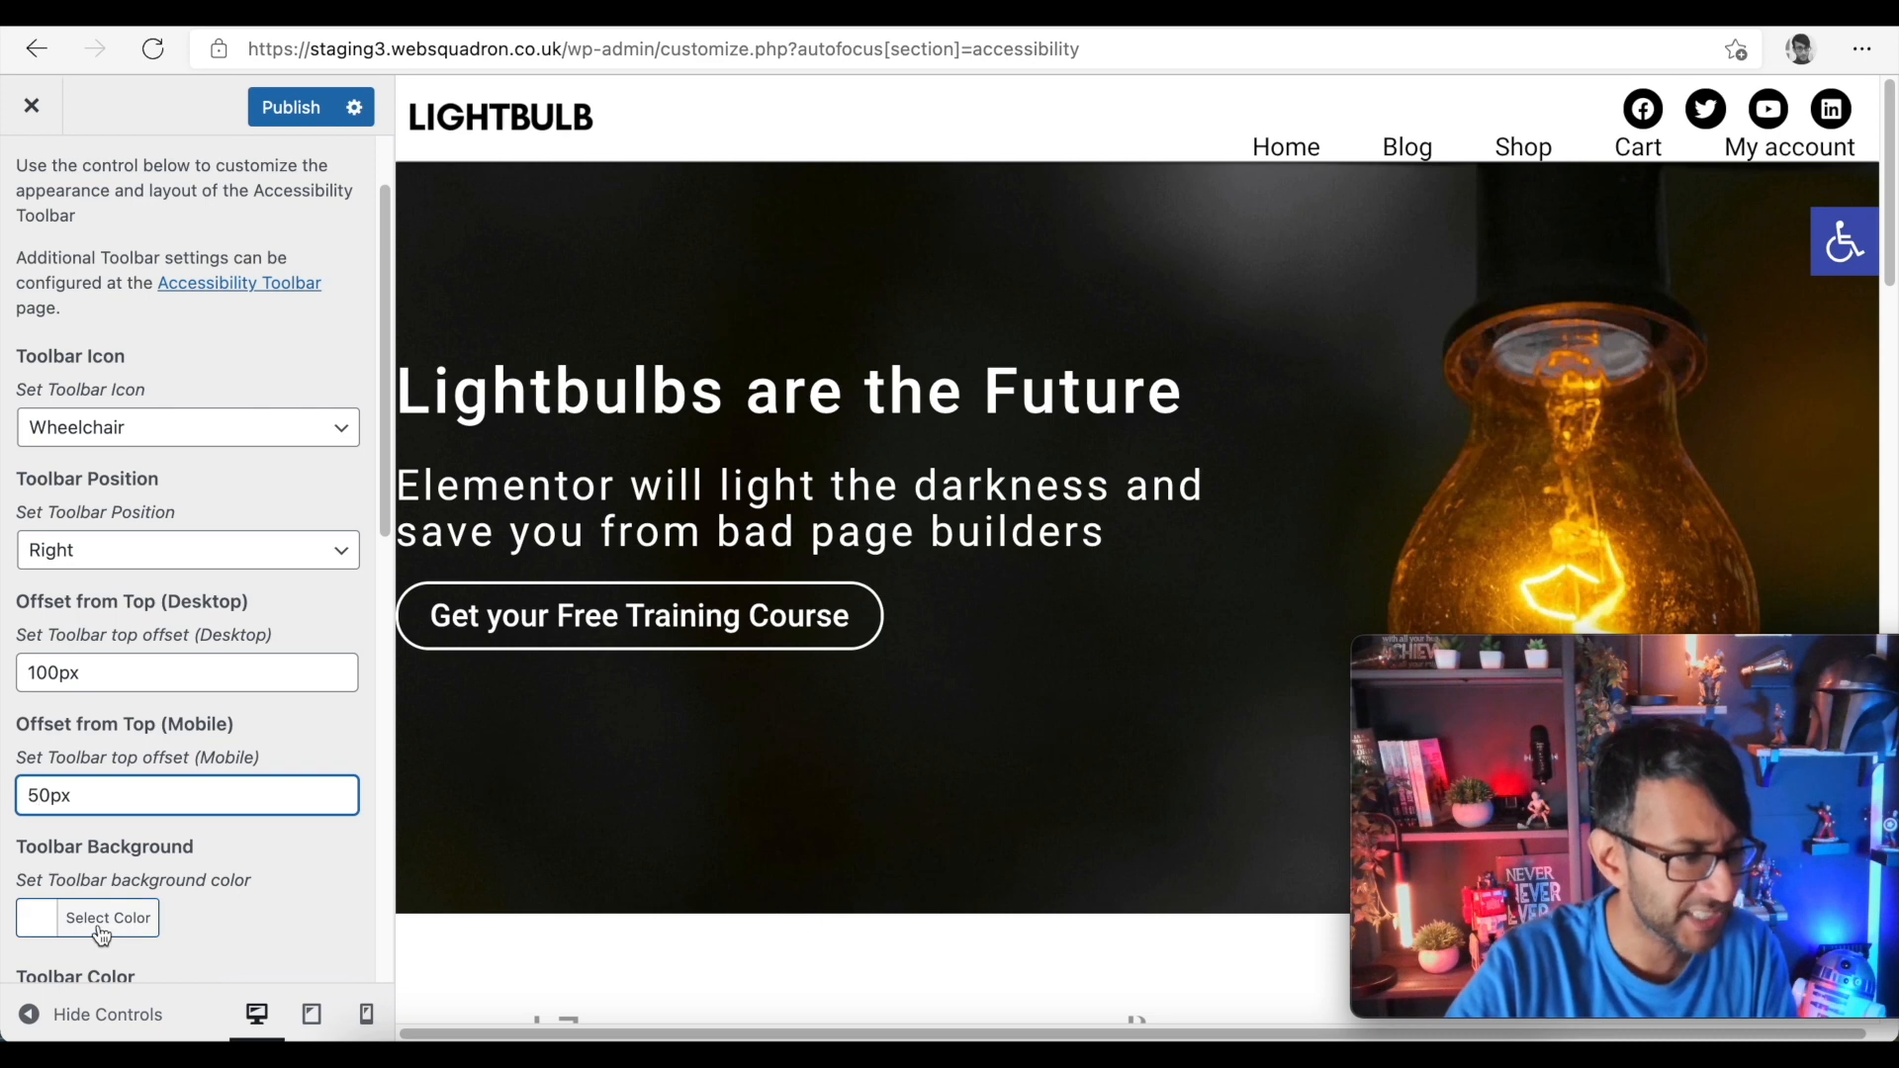
- Pick orange for the Toggle Button Background and for the Focus Outline Color
scroll(down, 3)
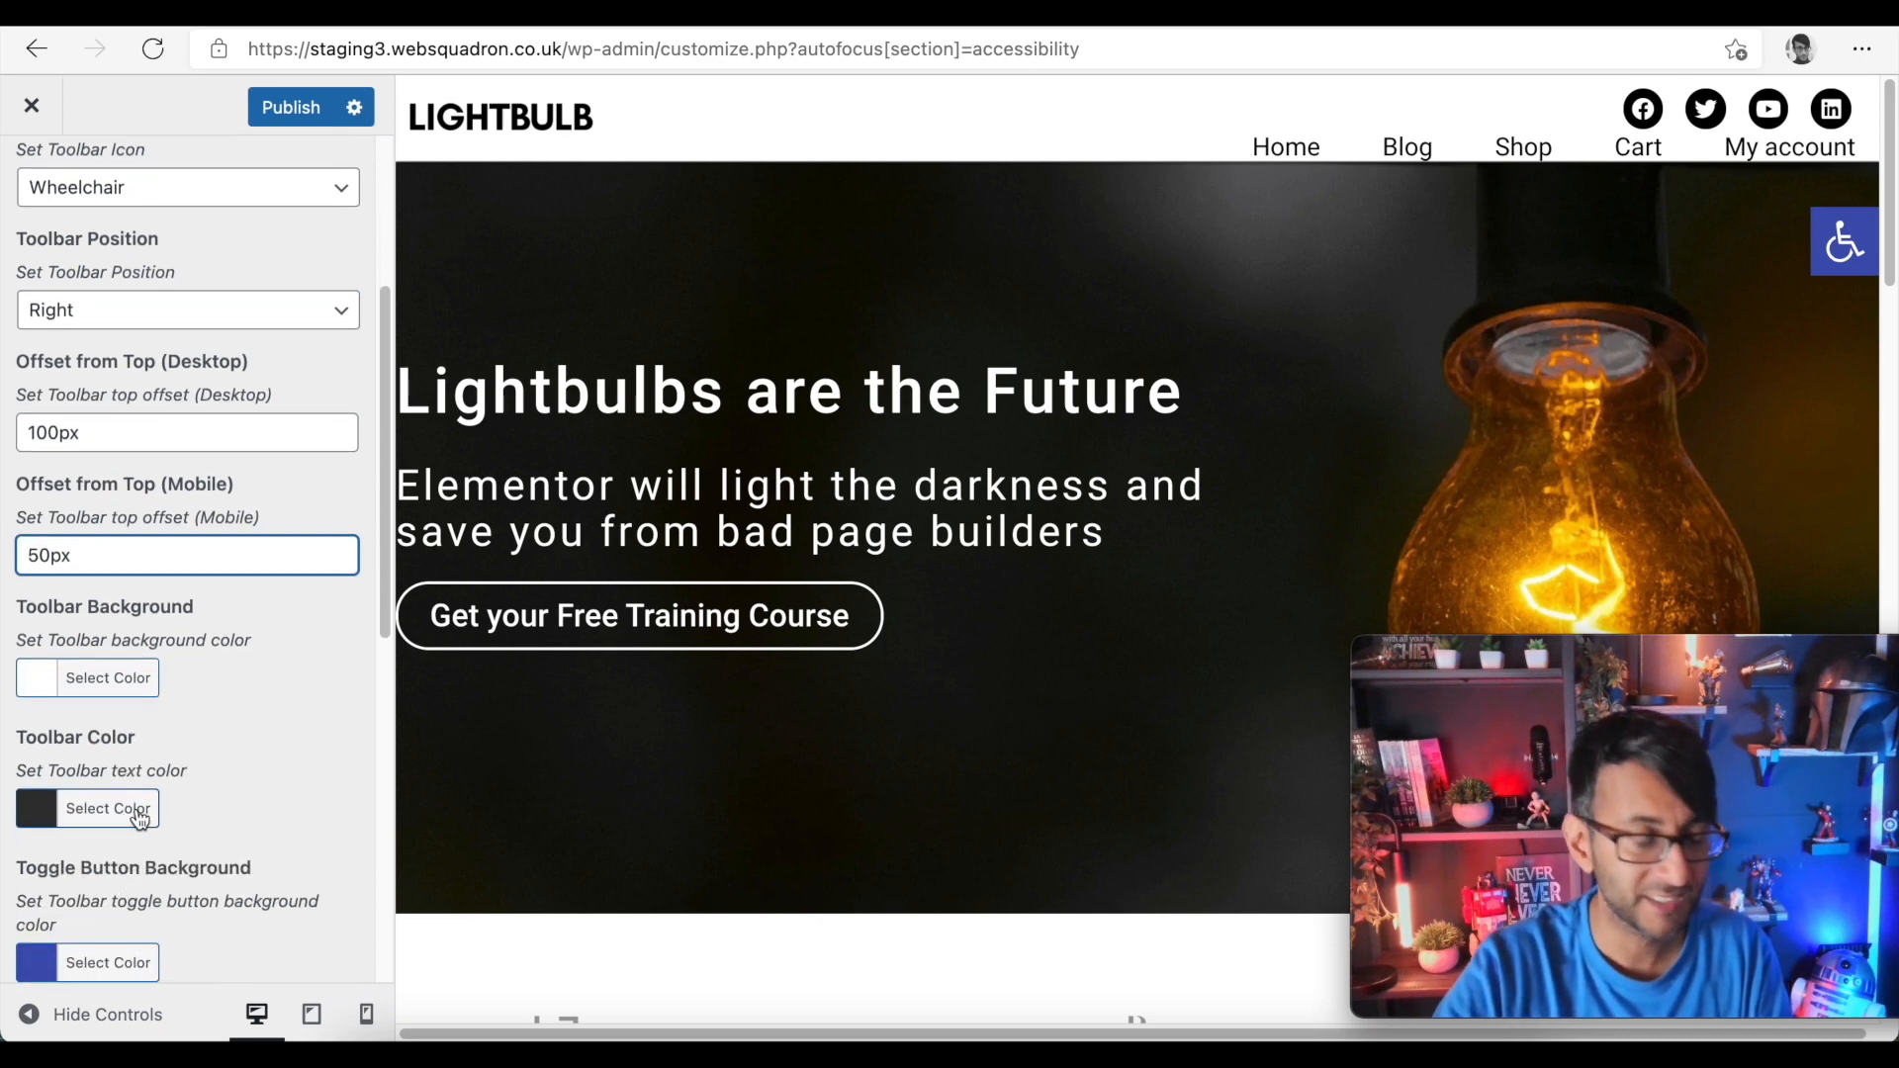
scroll(down, 3)
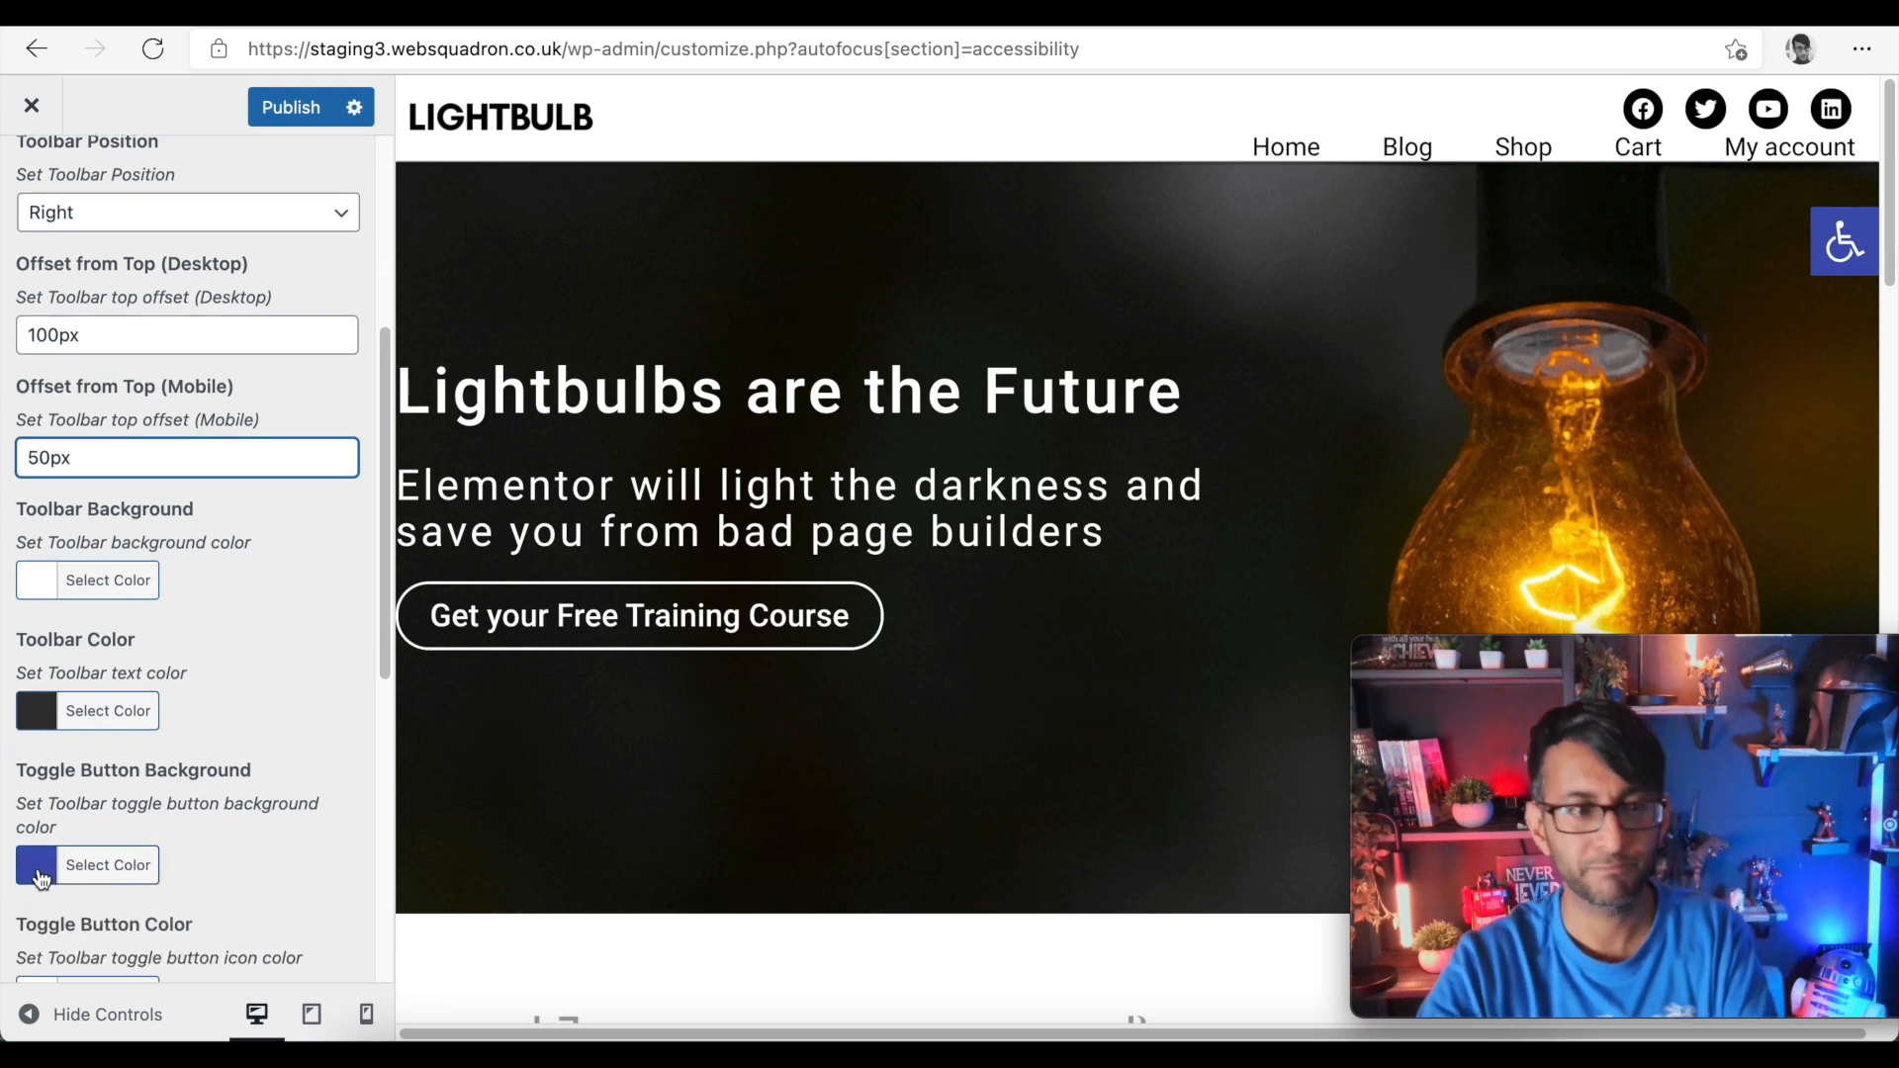
click(36, 865)
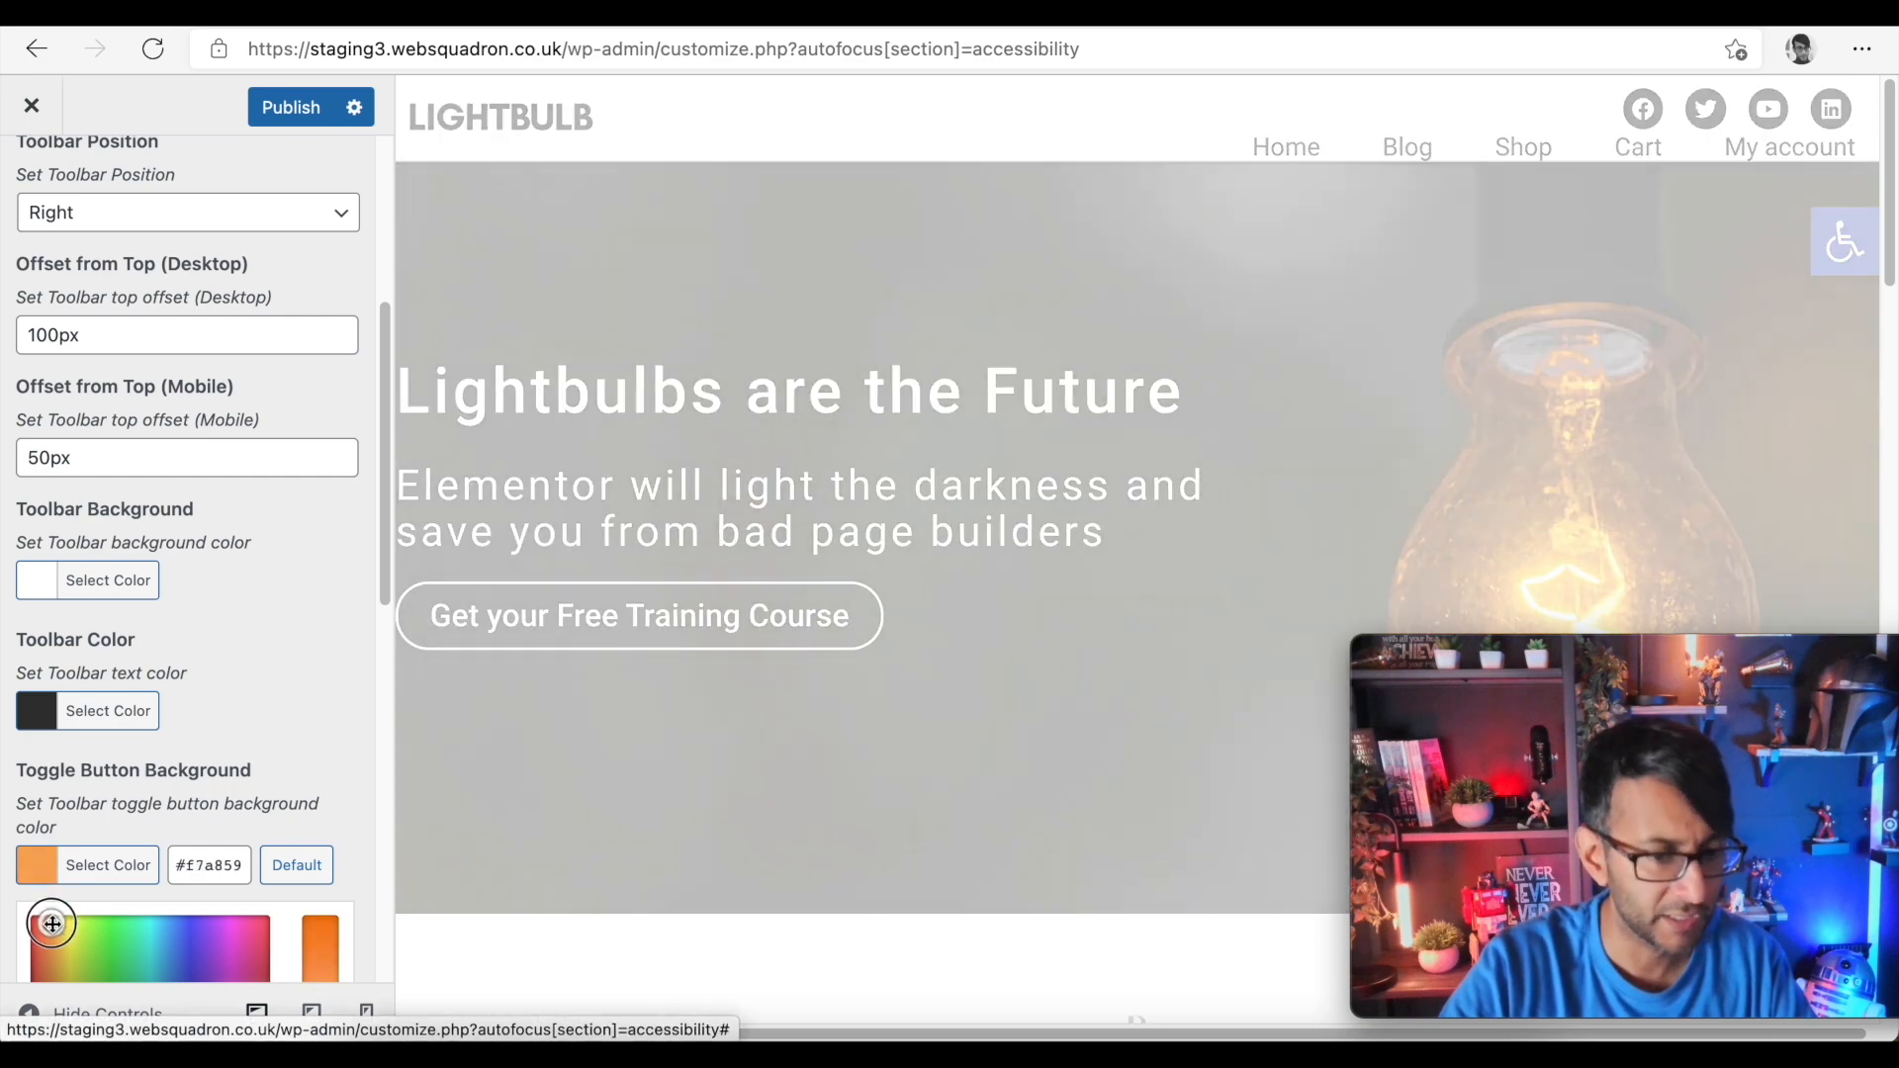
drag(51, 924, 45, 924)
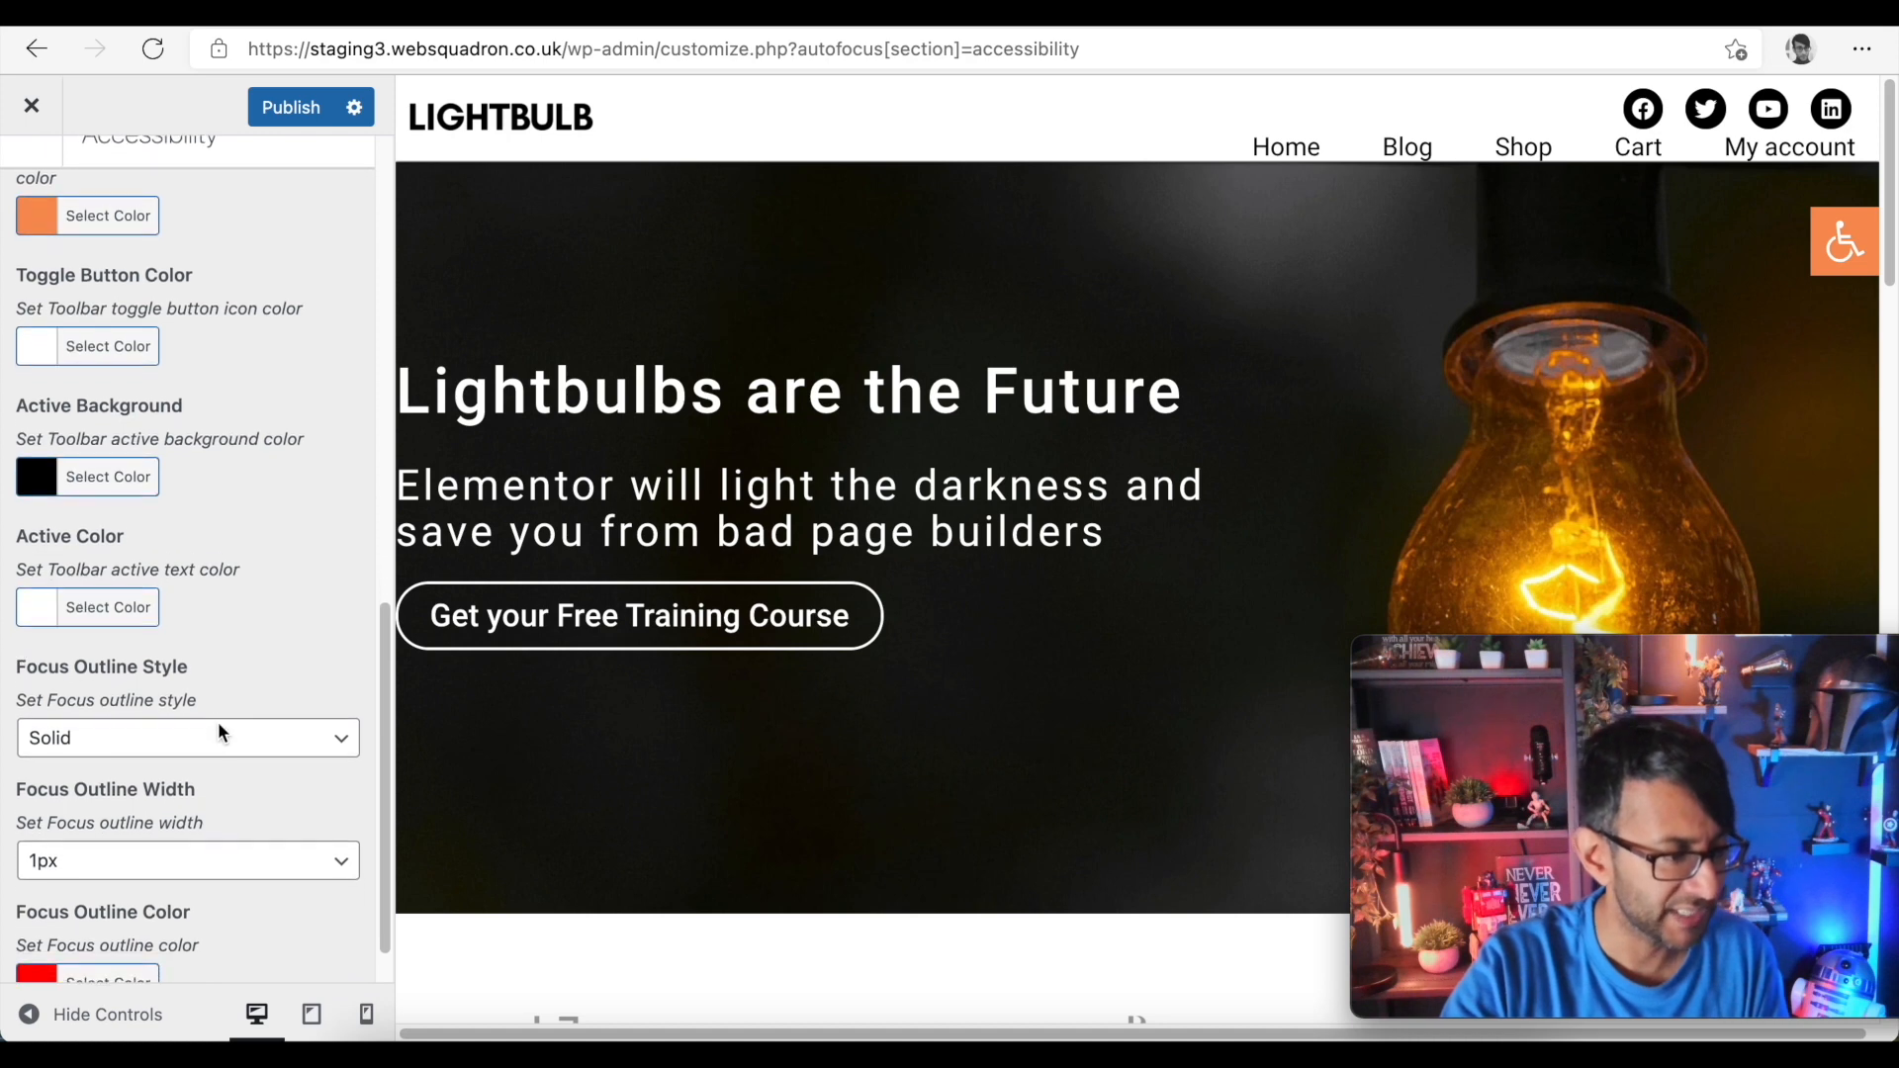
scroll(down, 3)
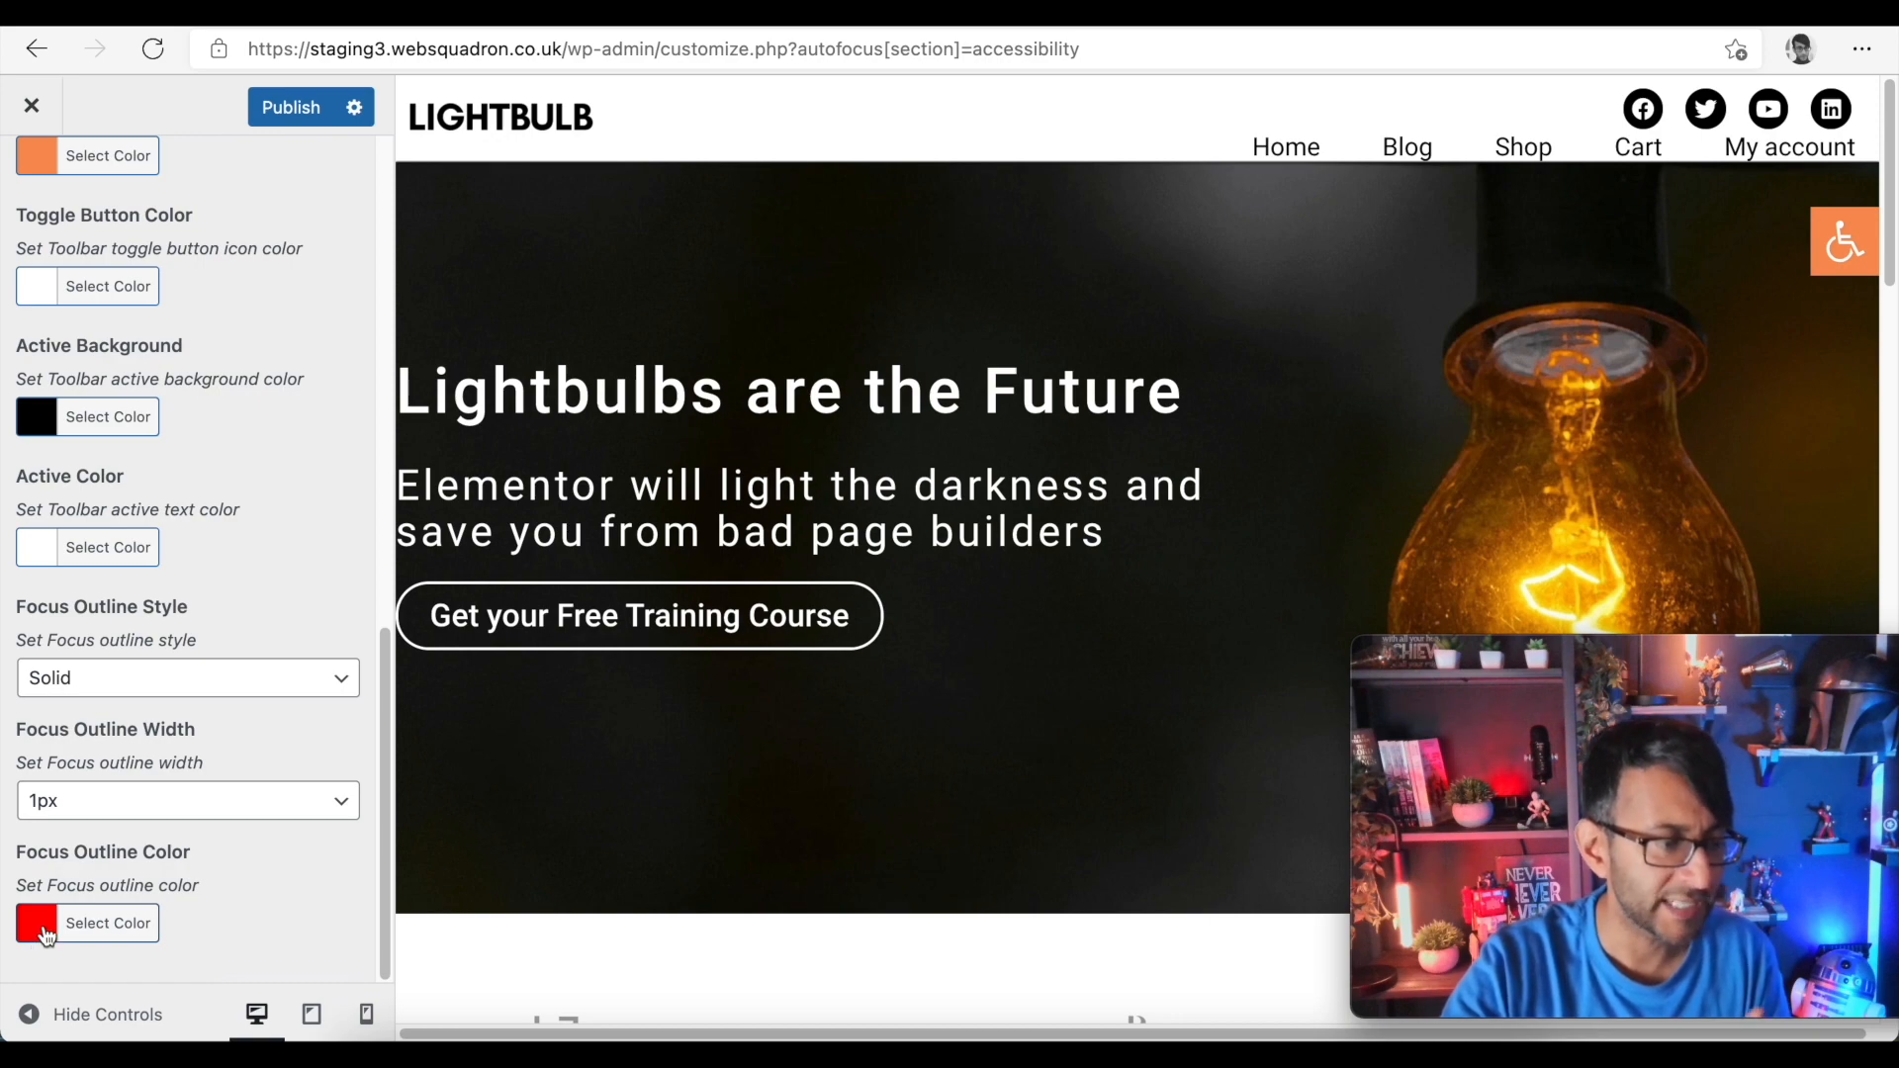
click(36, 923)
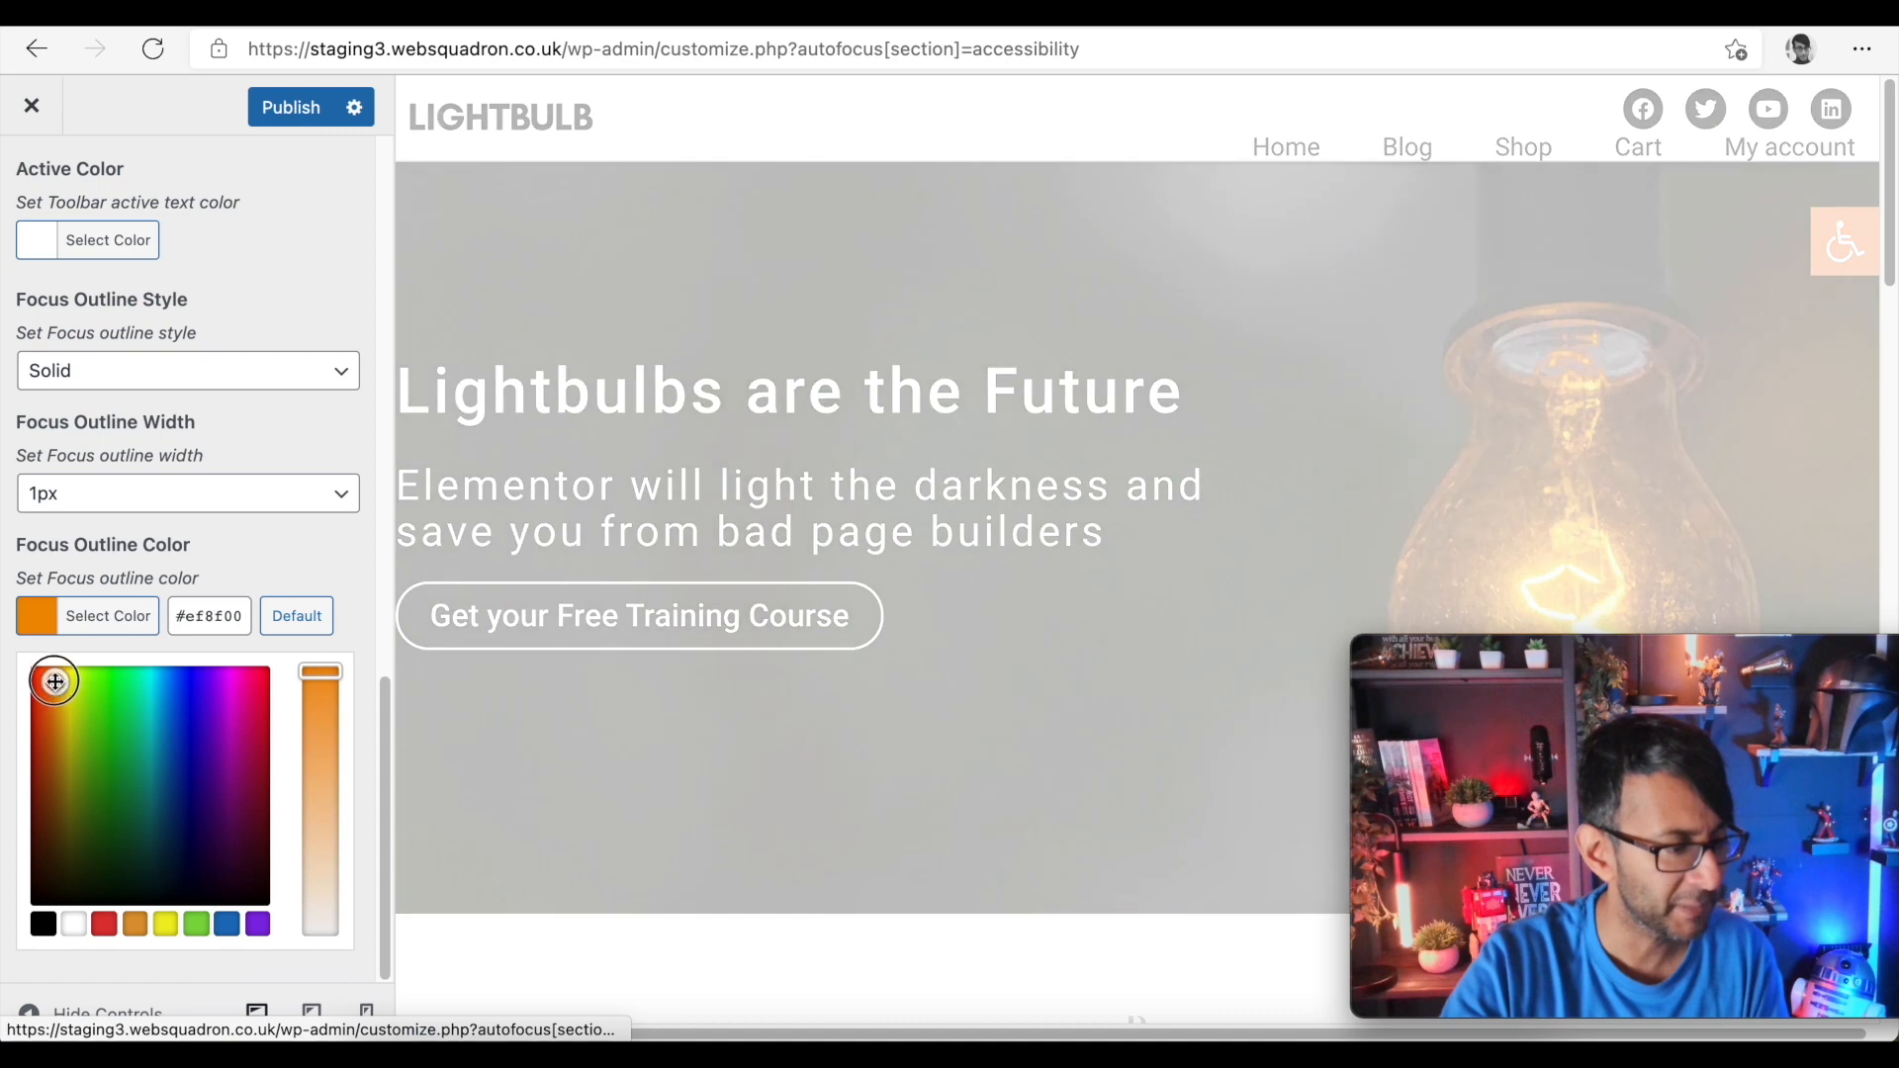
click(55, 673)
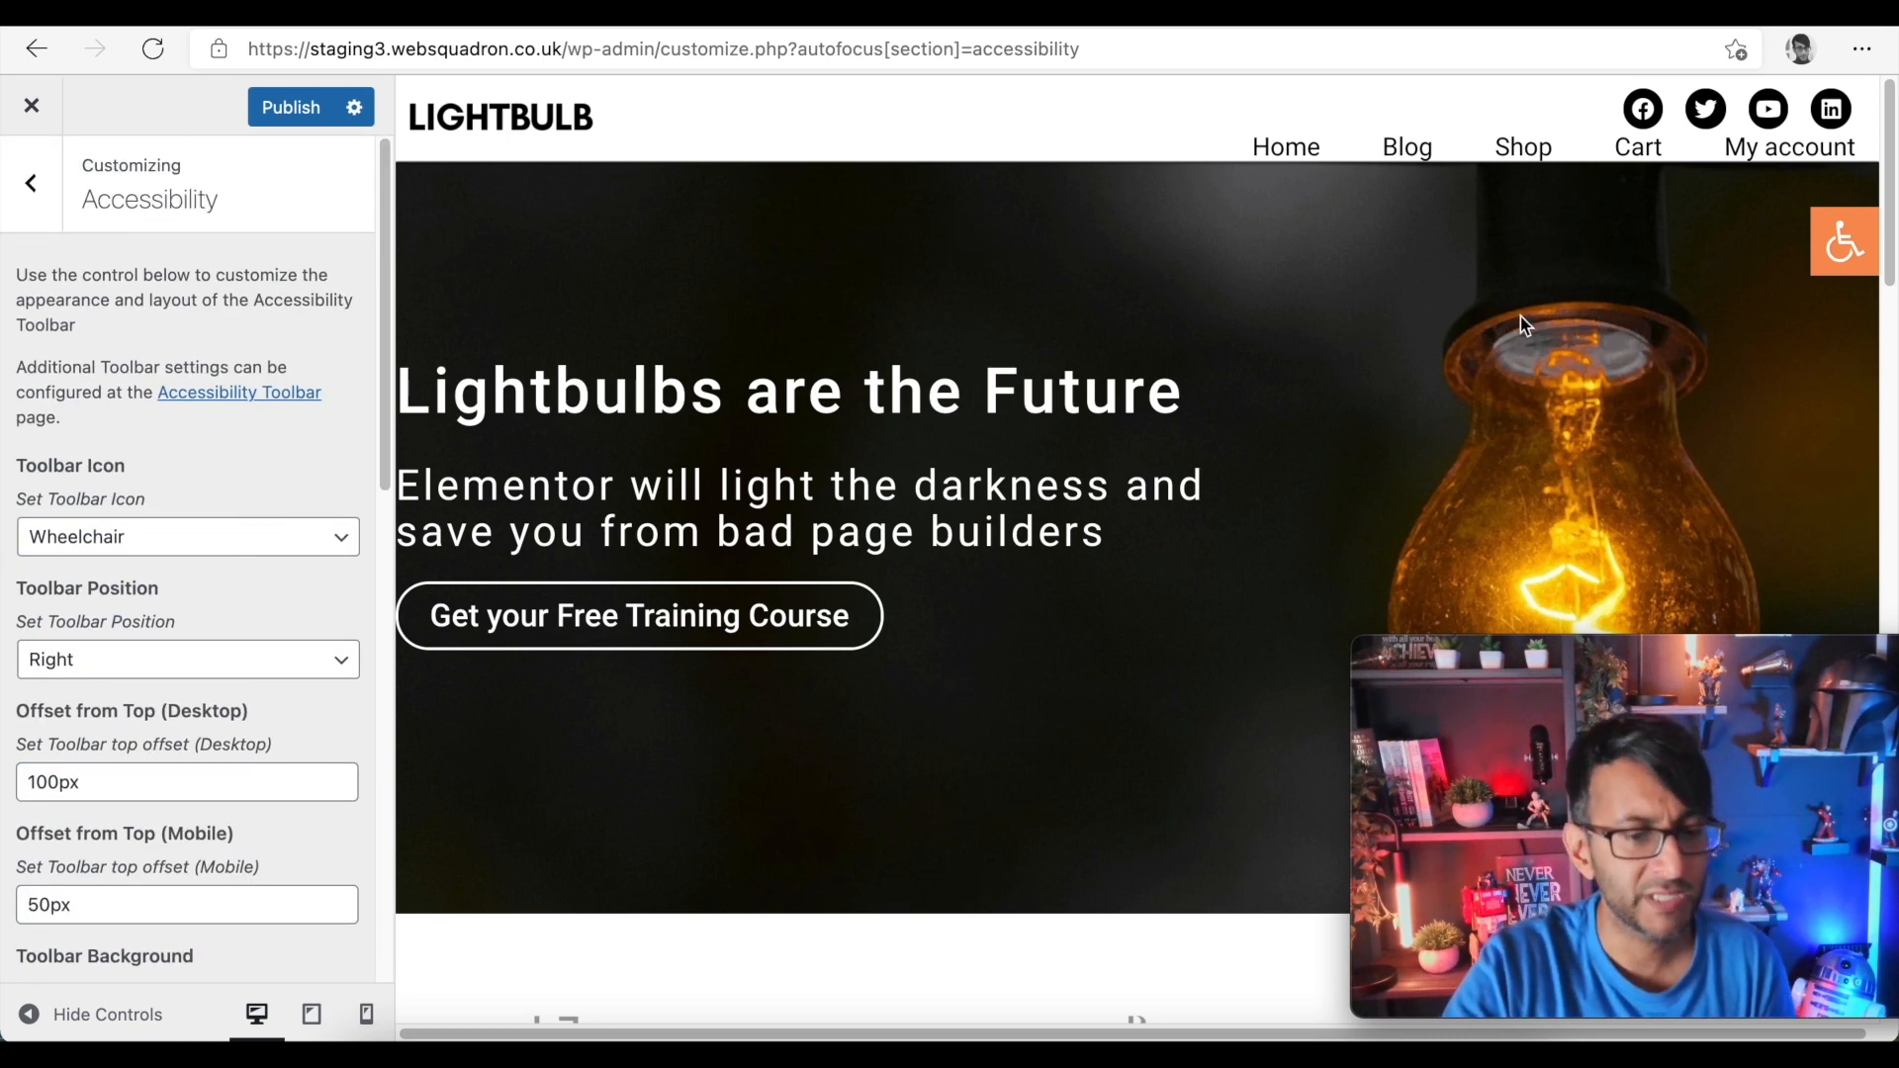
mouse_move(1840, 285)
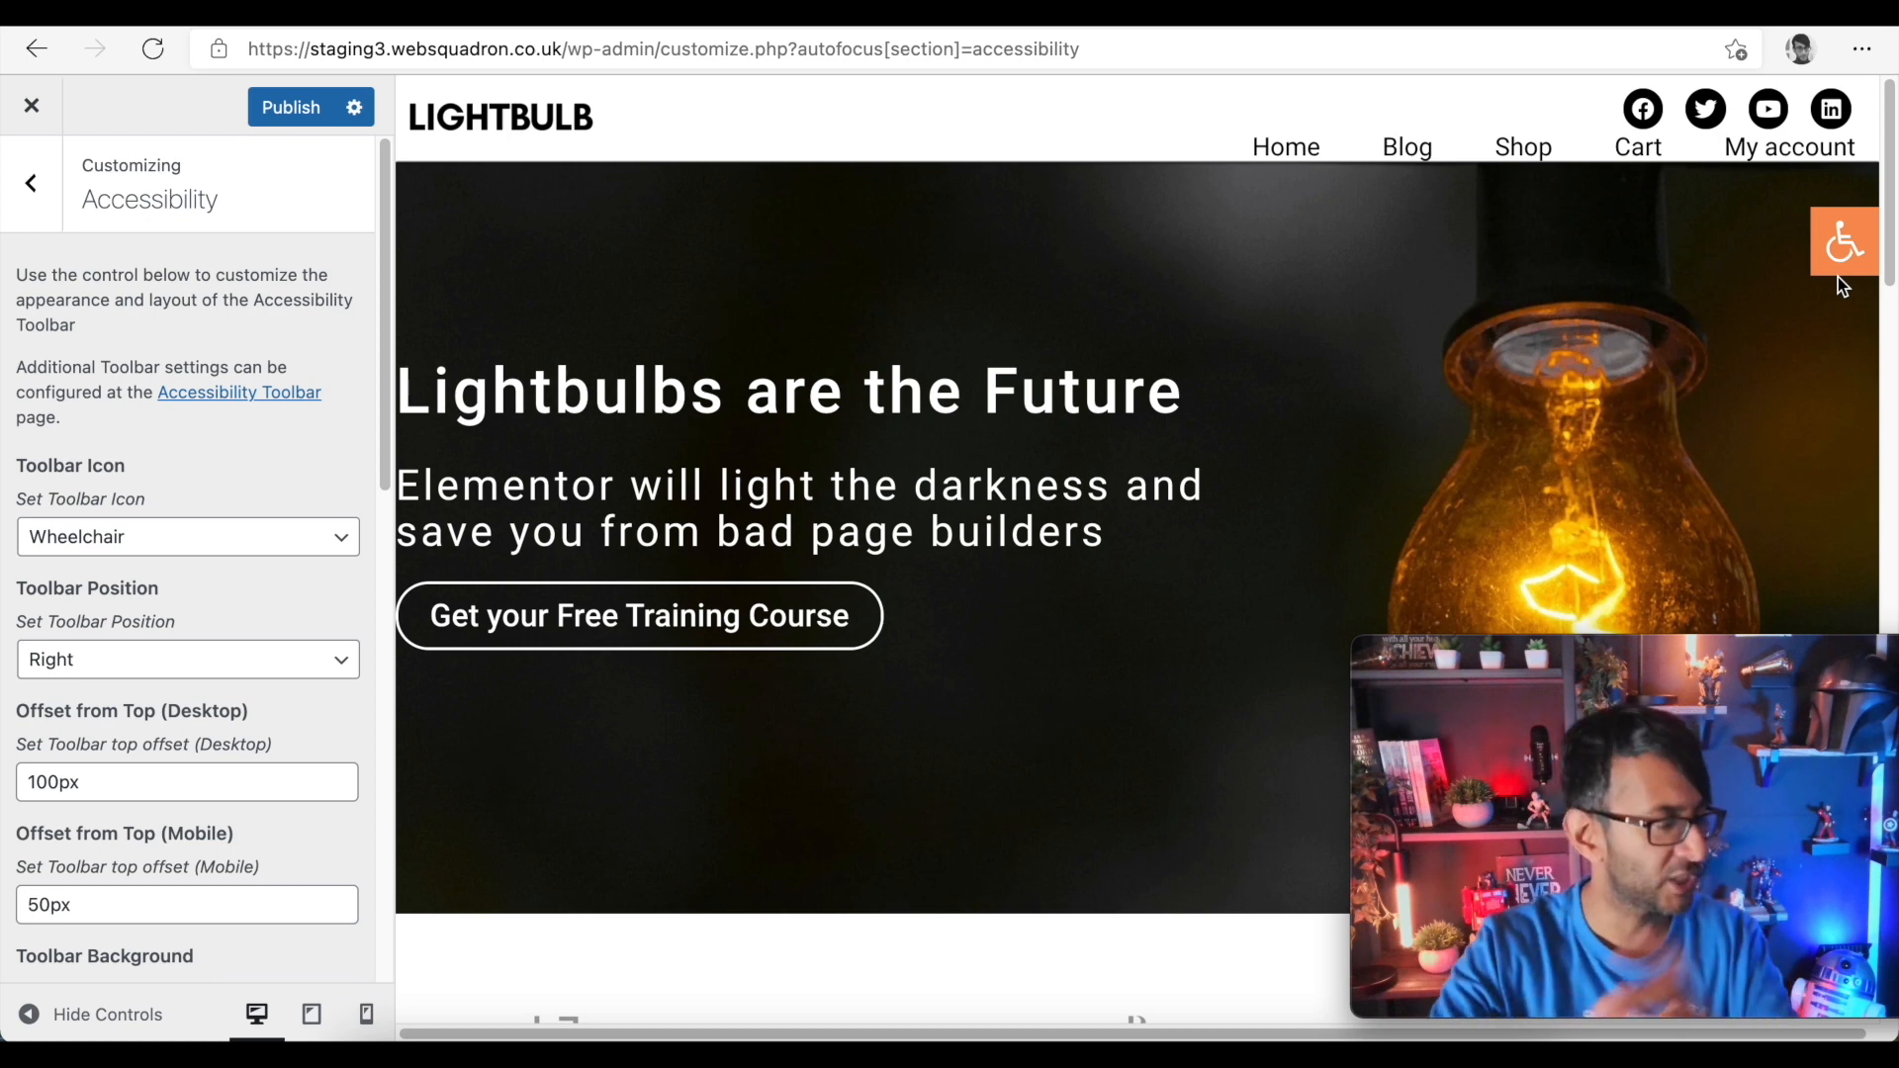
- Publish the customizer changes and check the orange toolbar button on the live site
click(288, 107)
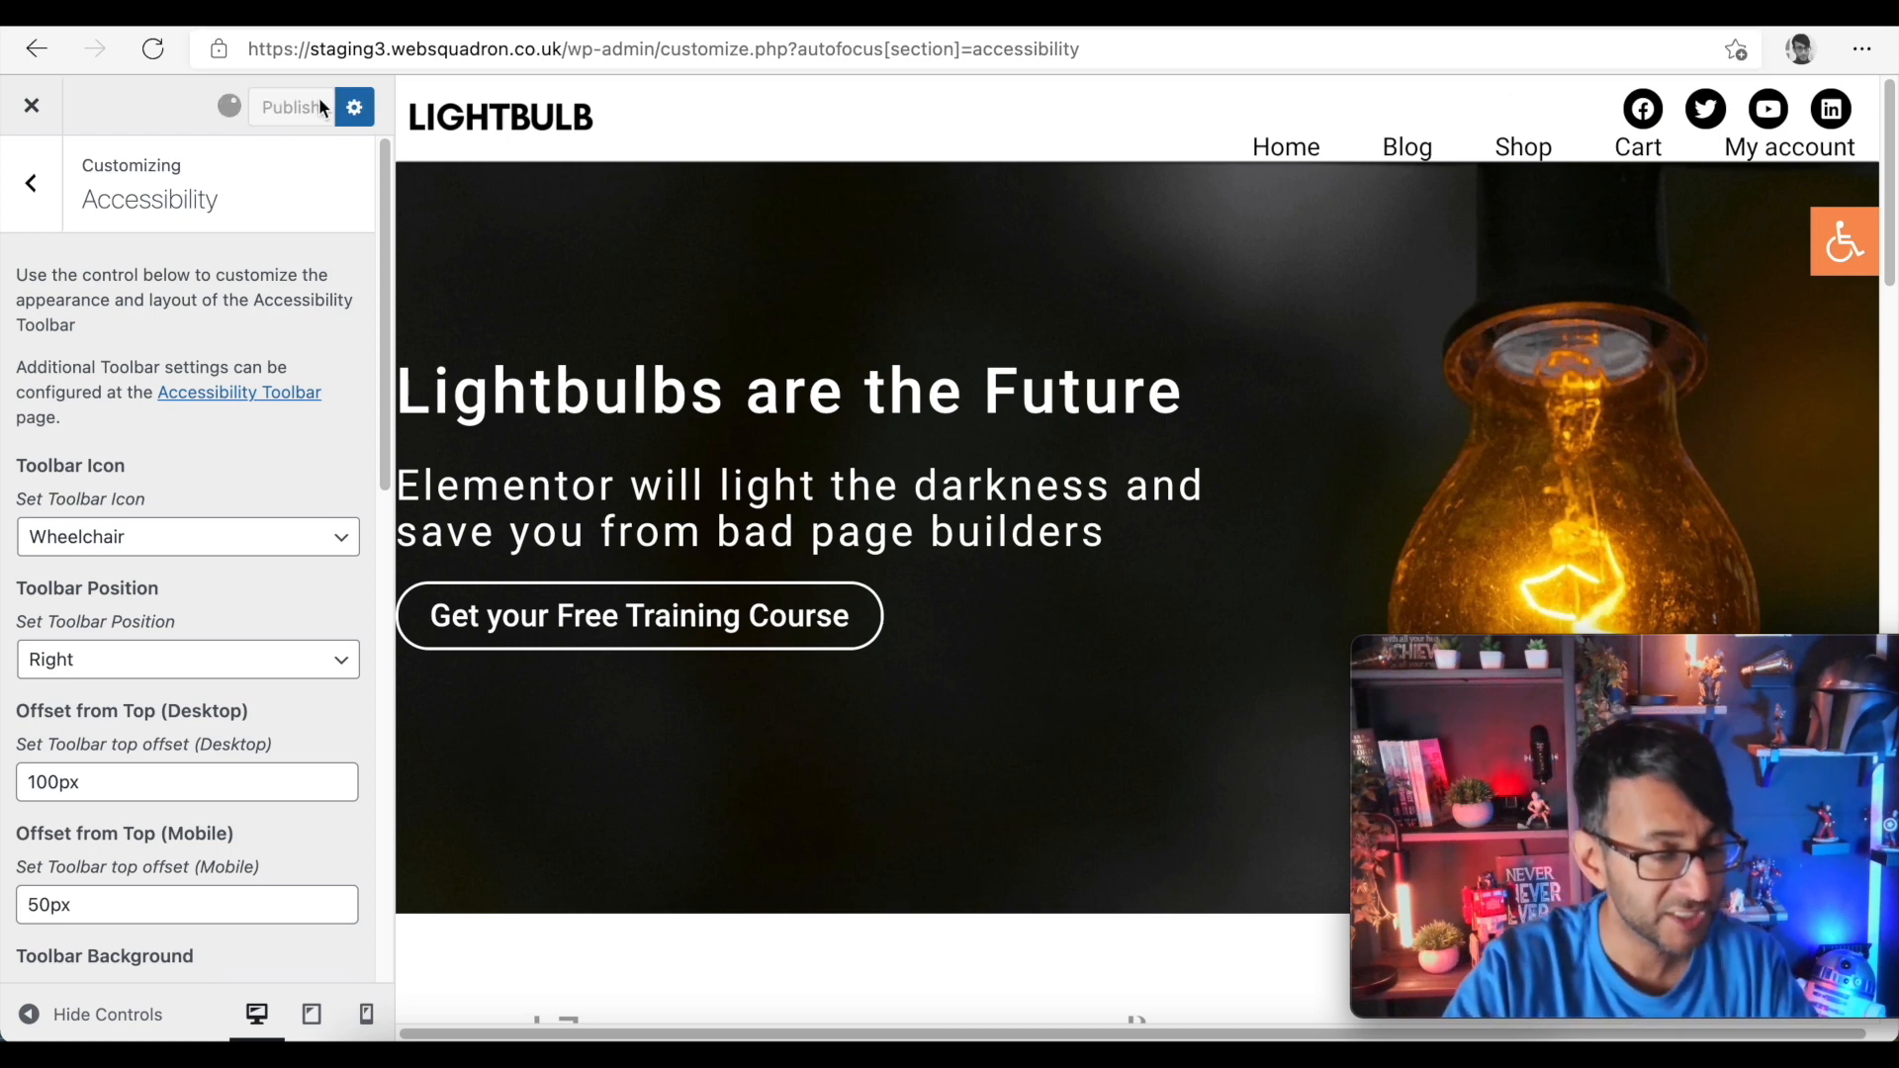
click(291, 107)
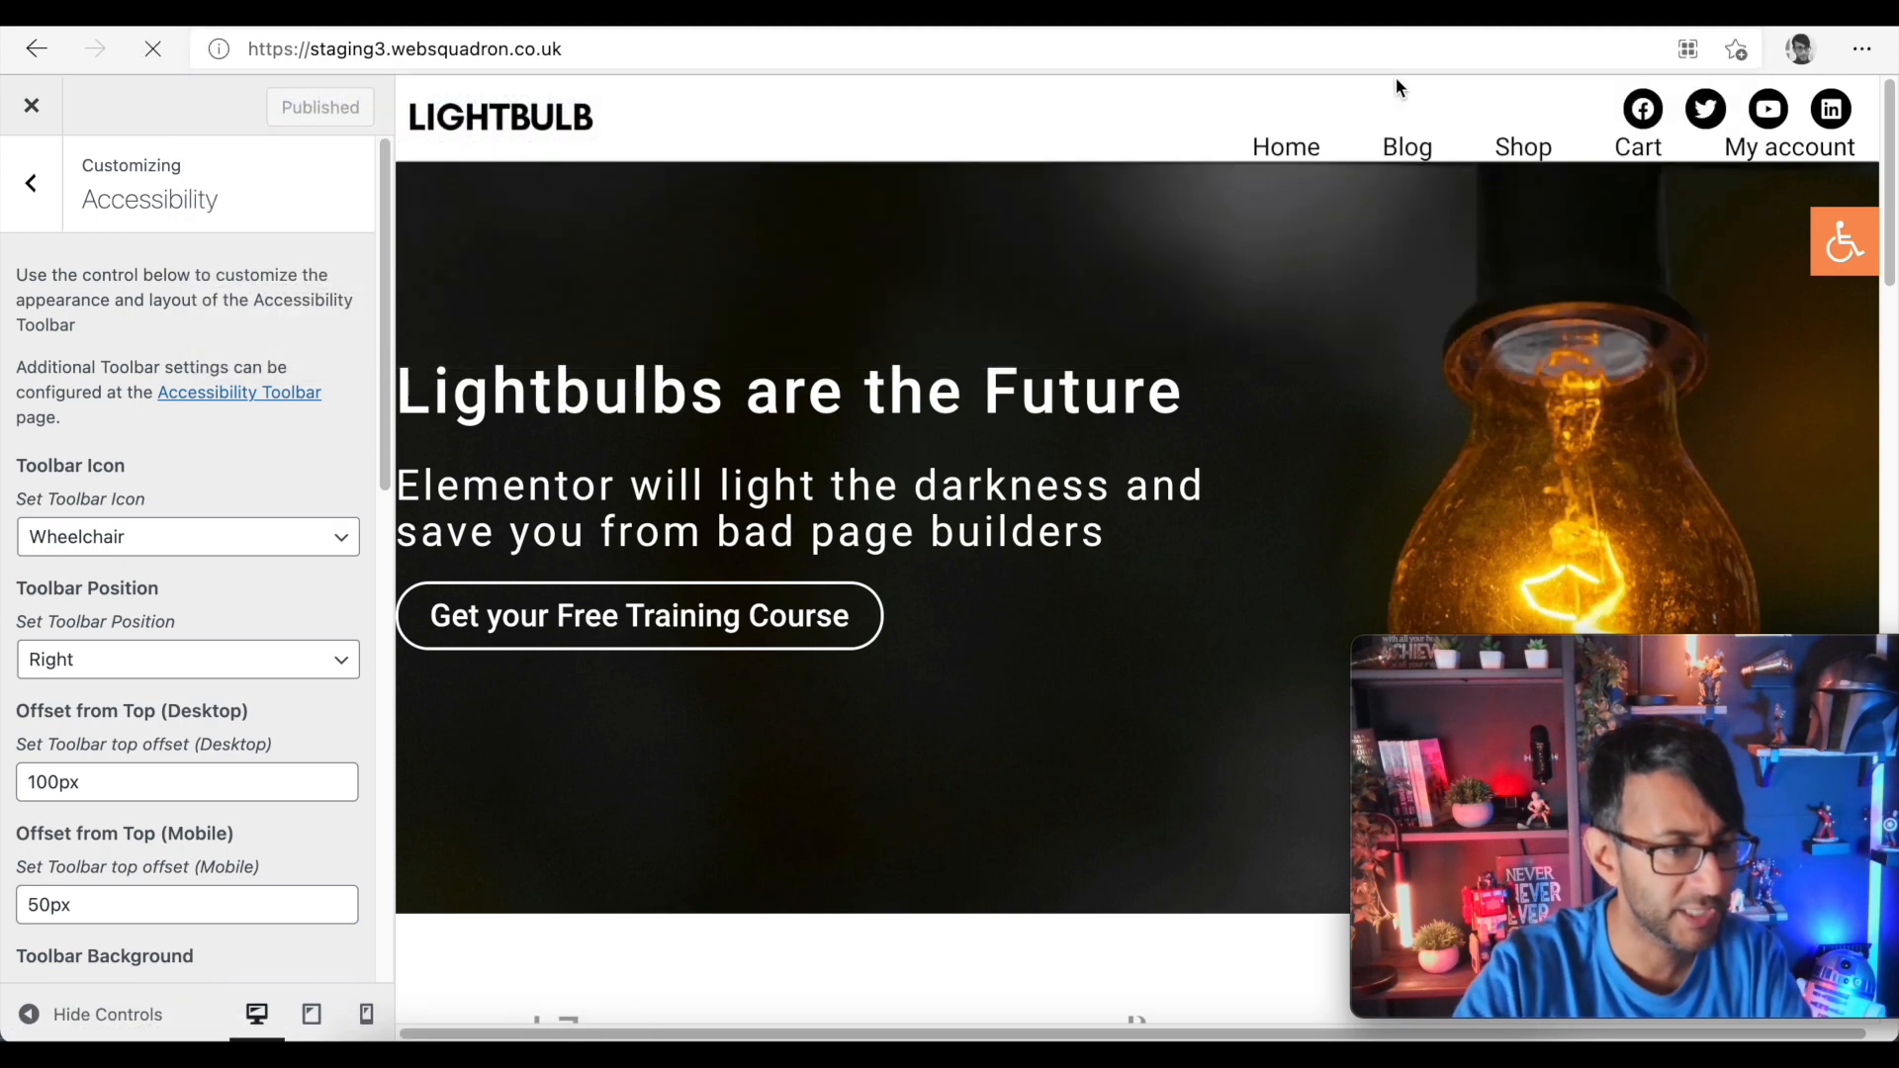
click(34, 105)
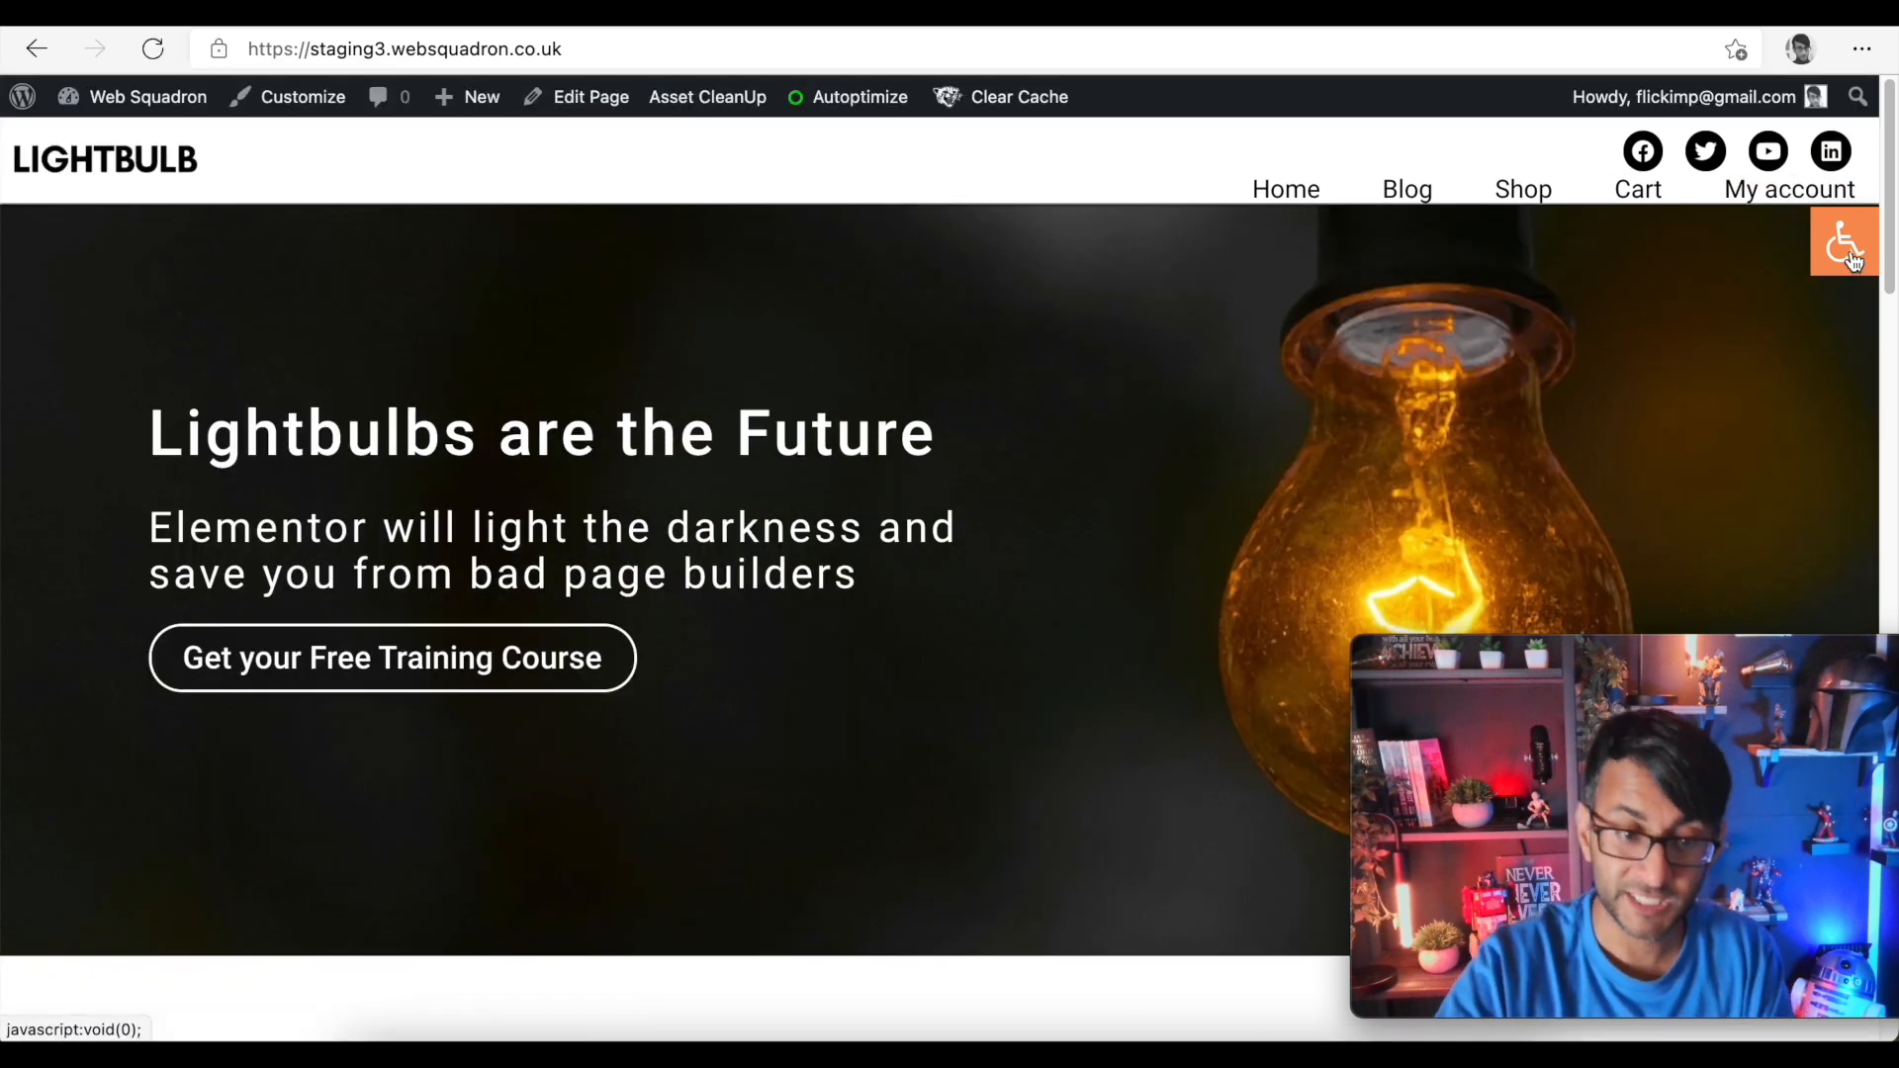
mouse_move(1842, 241)
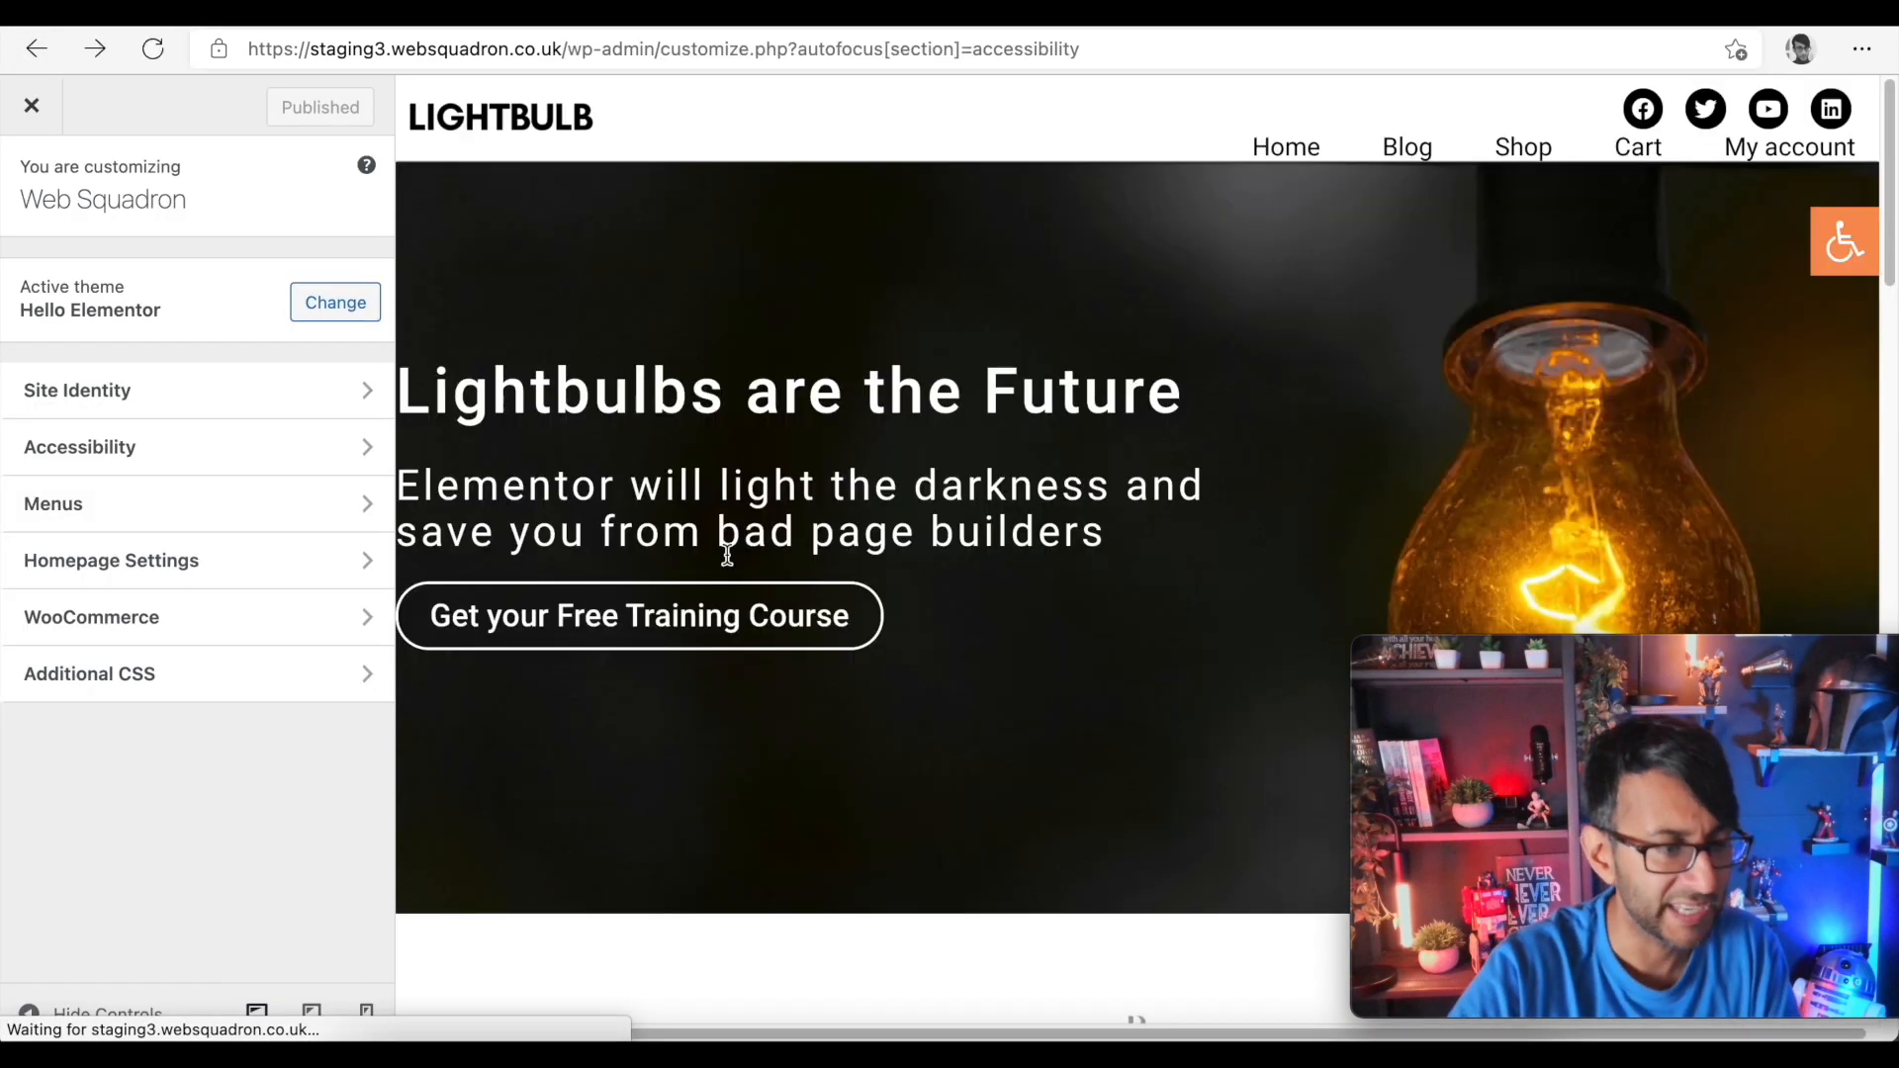
- Publish the 150px desktop top offset, close the Customizer and return to the live homepage
click(80, 447)
text(150)
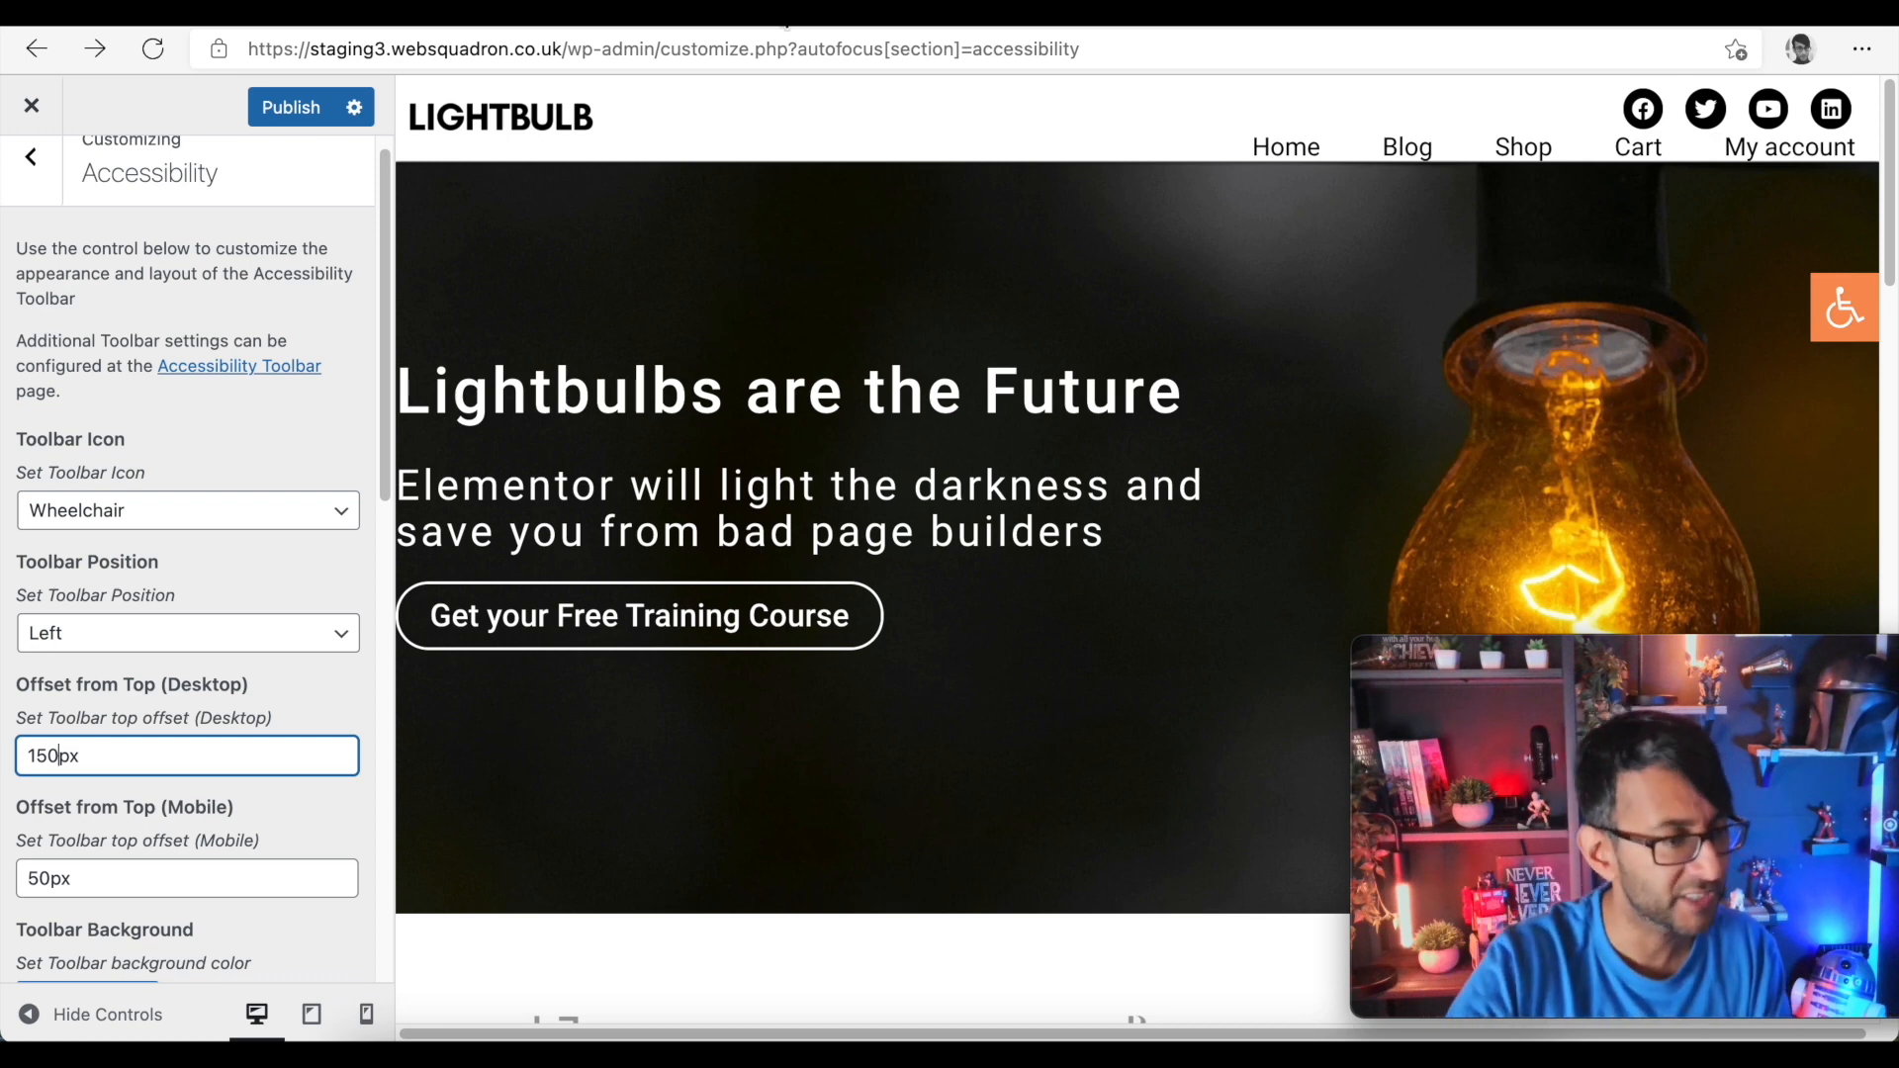
click(289, 107)
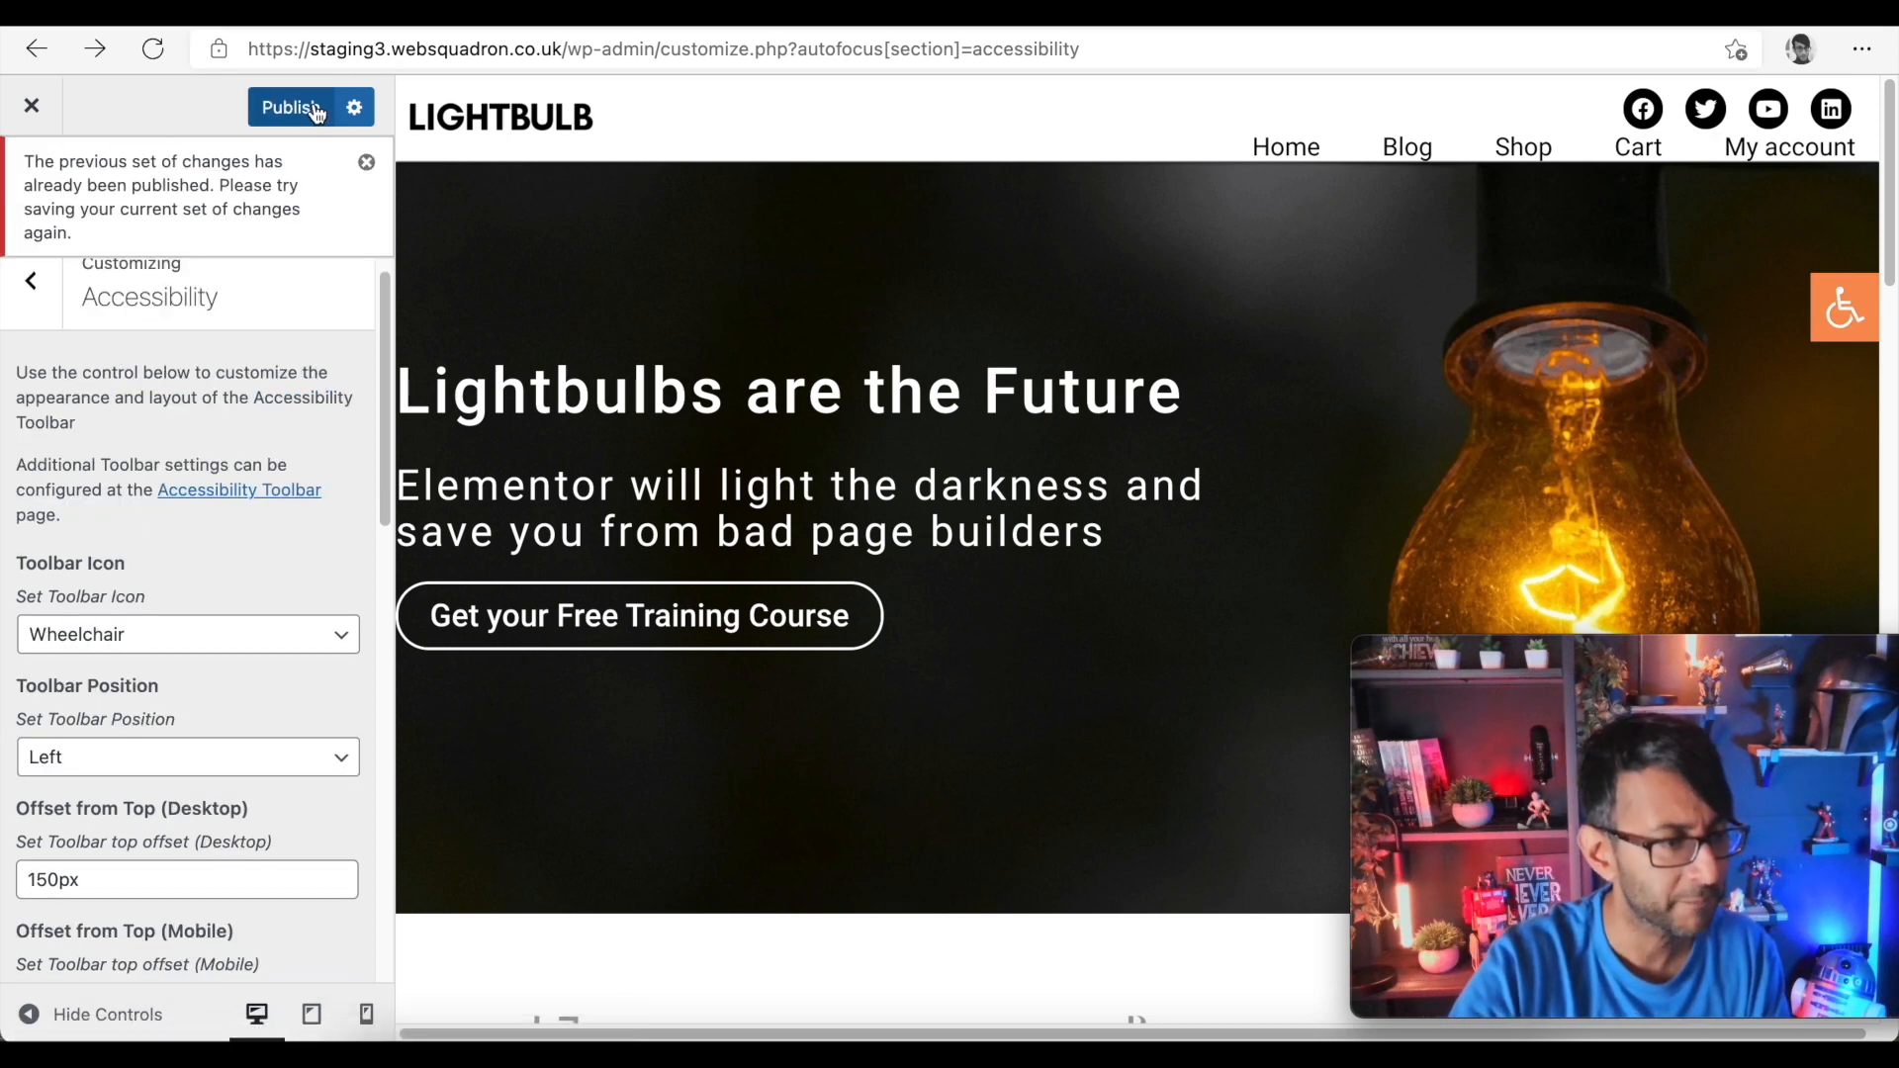
click(291, 107)
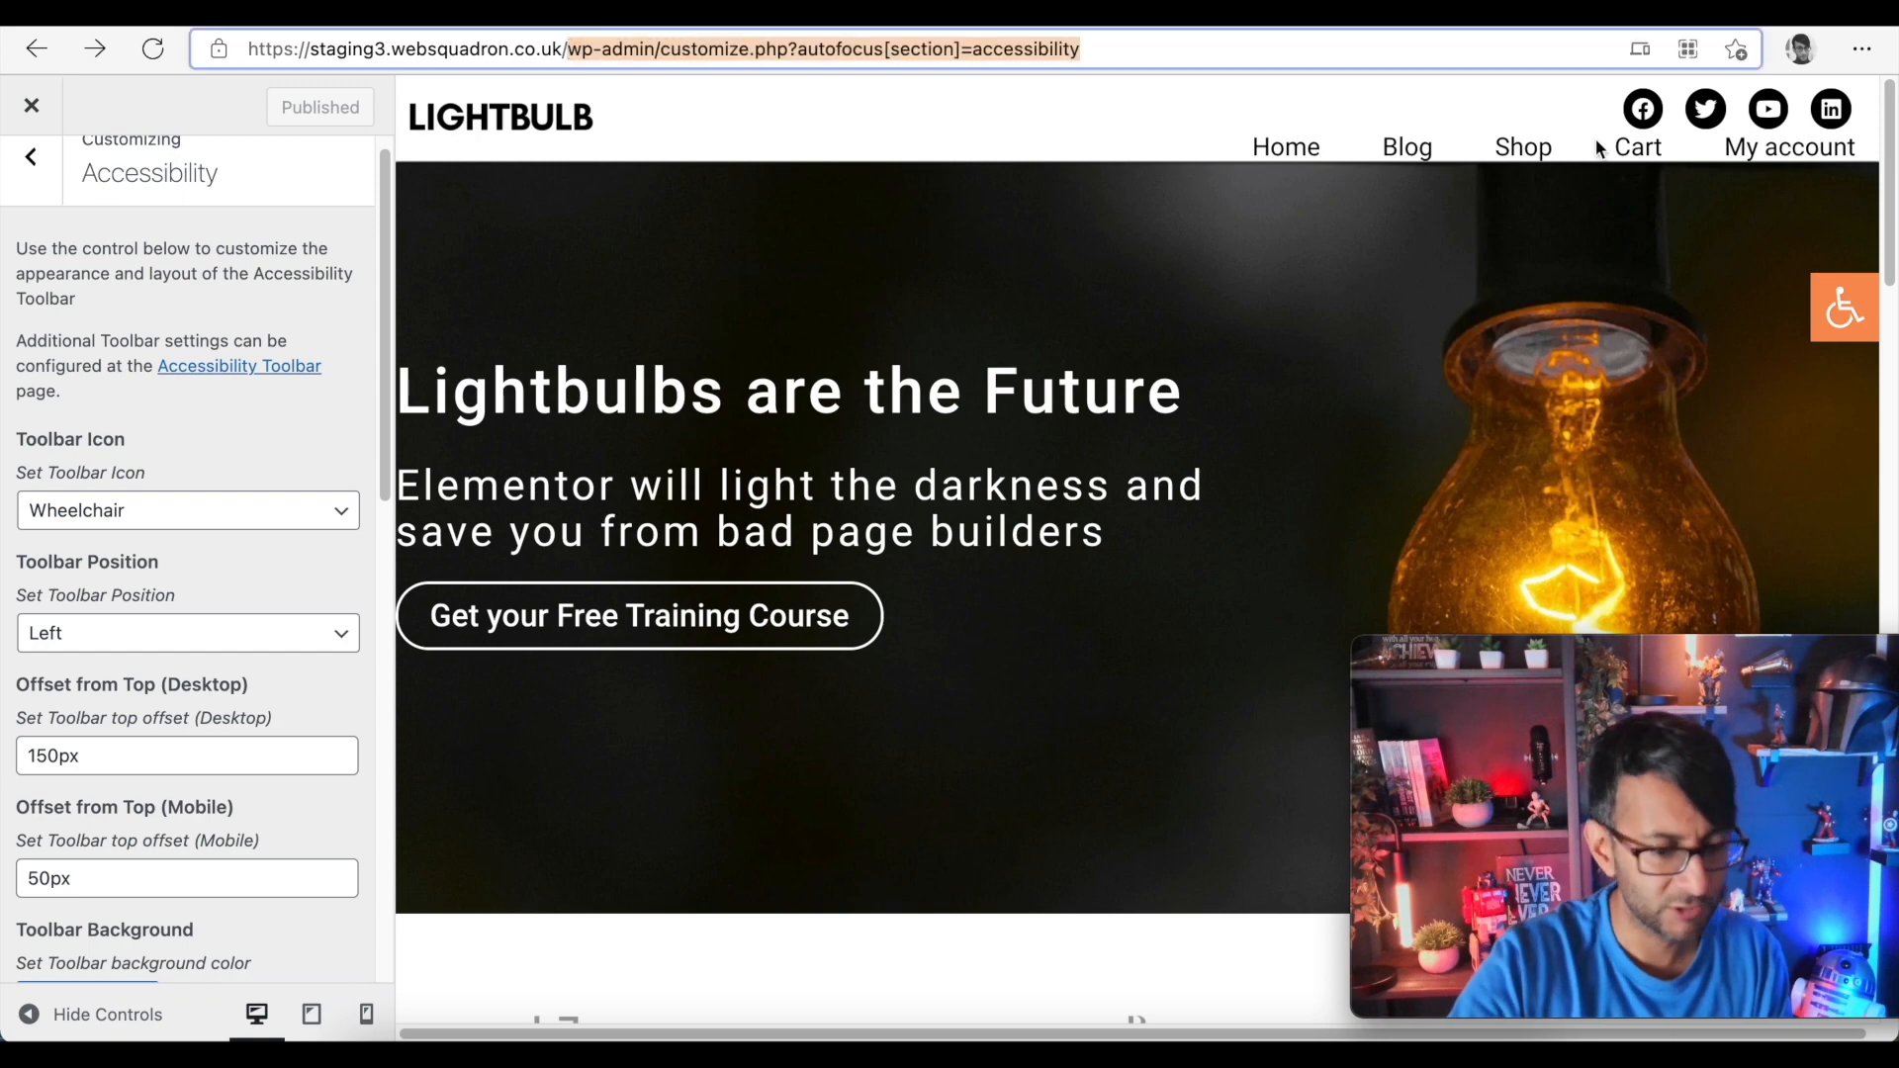
click(34, 105)
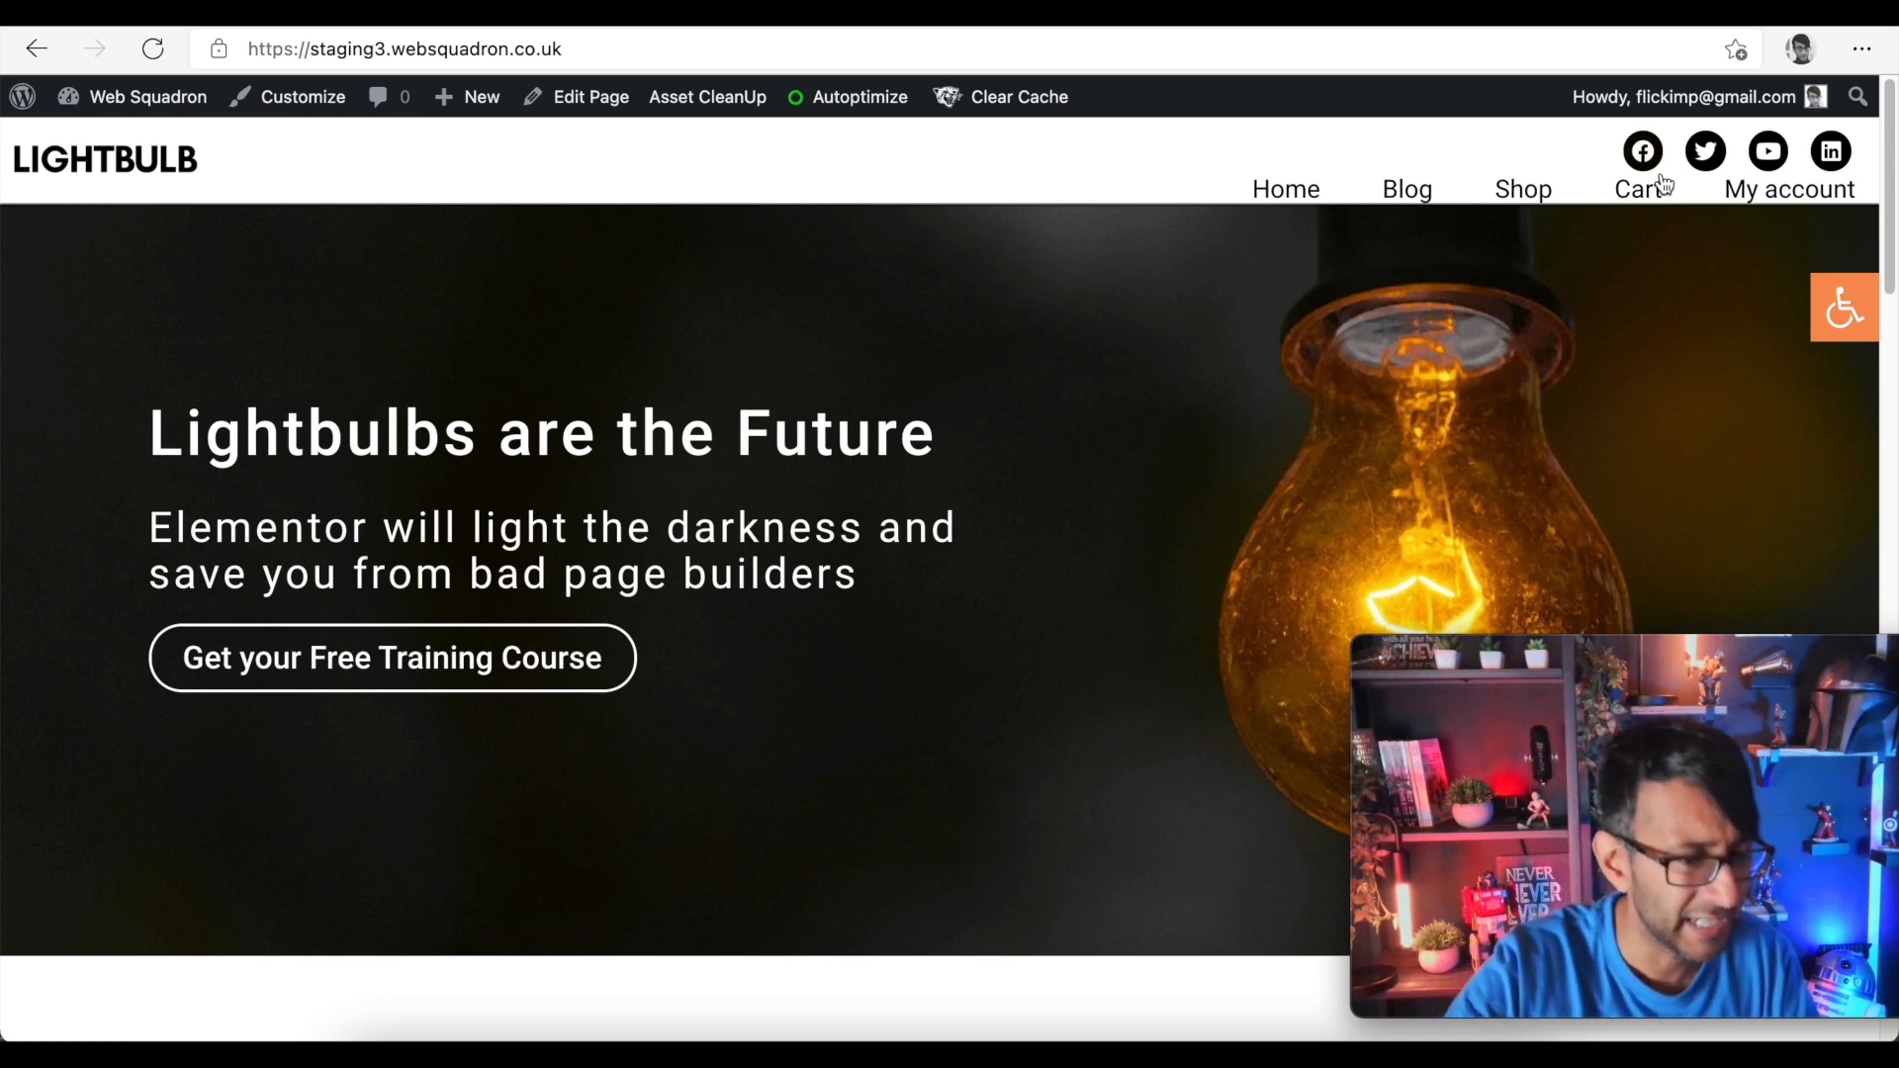
- Open the toolbar from the orange wheelchair icon and enlarge the page text with Increase Text
click(1844, 306)
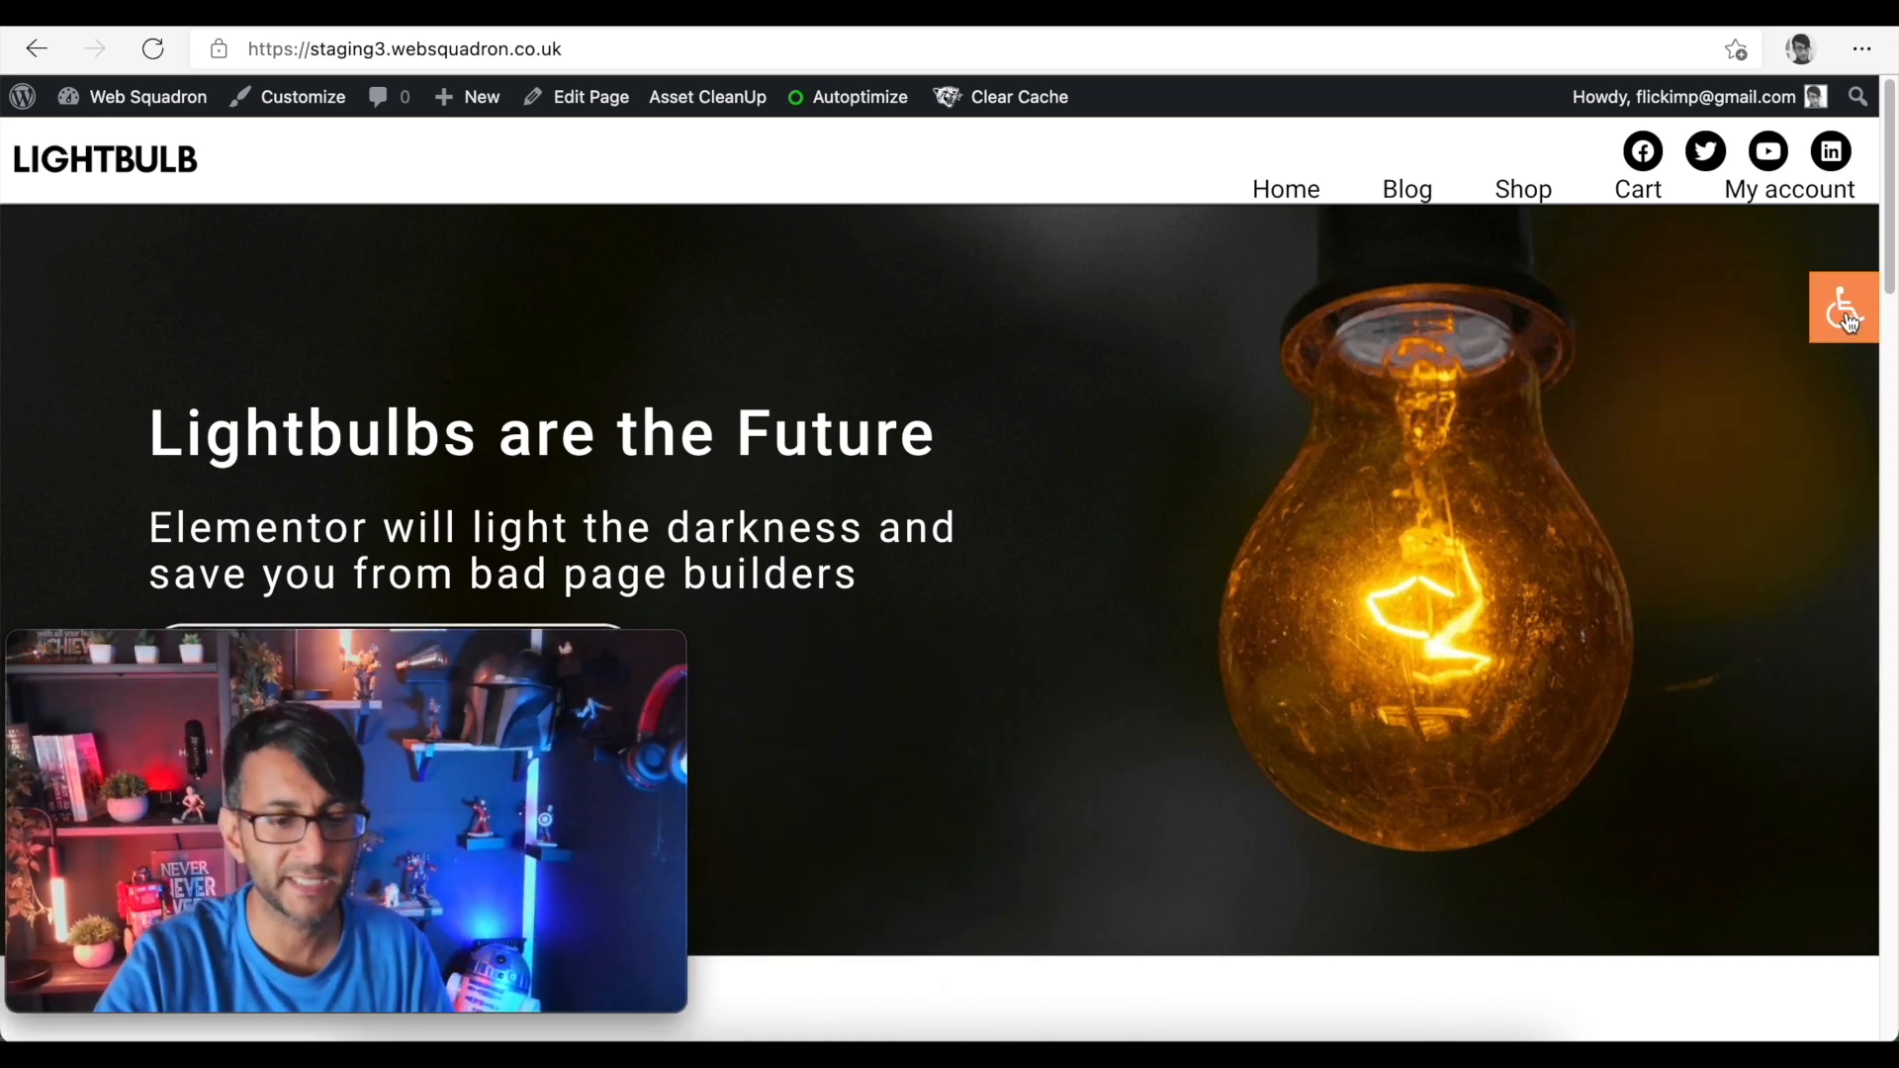
click(1844, 306)
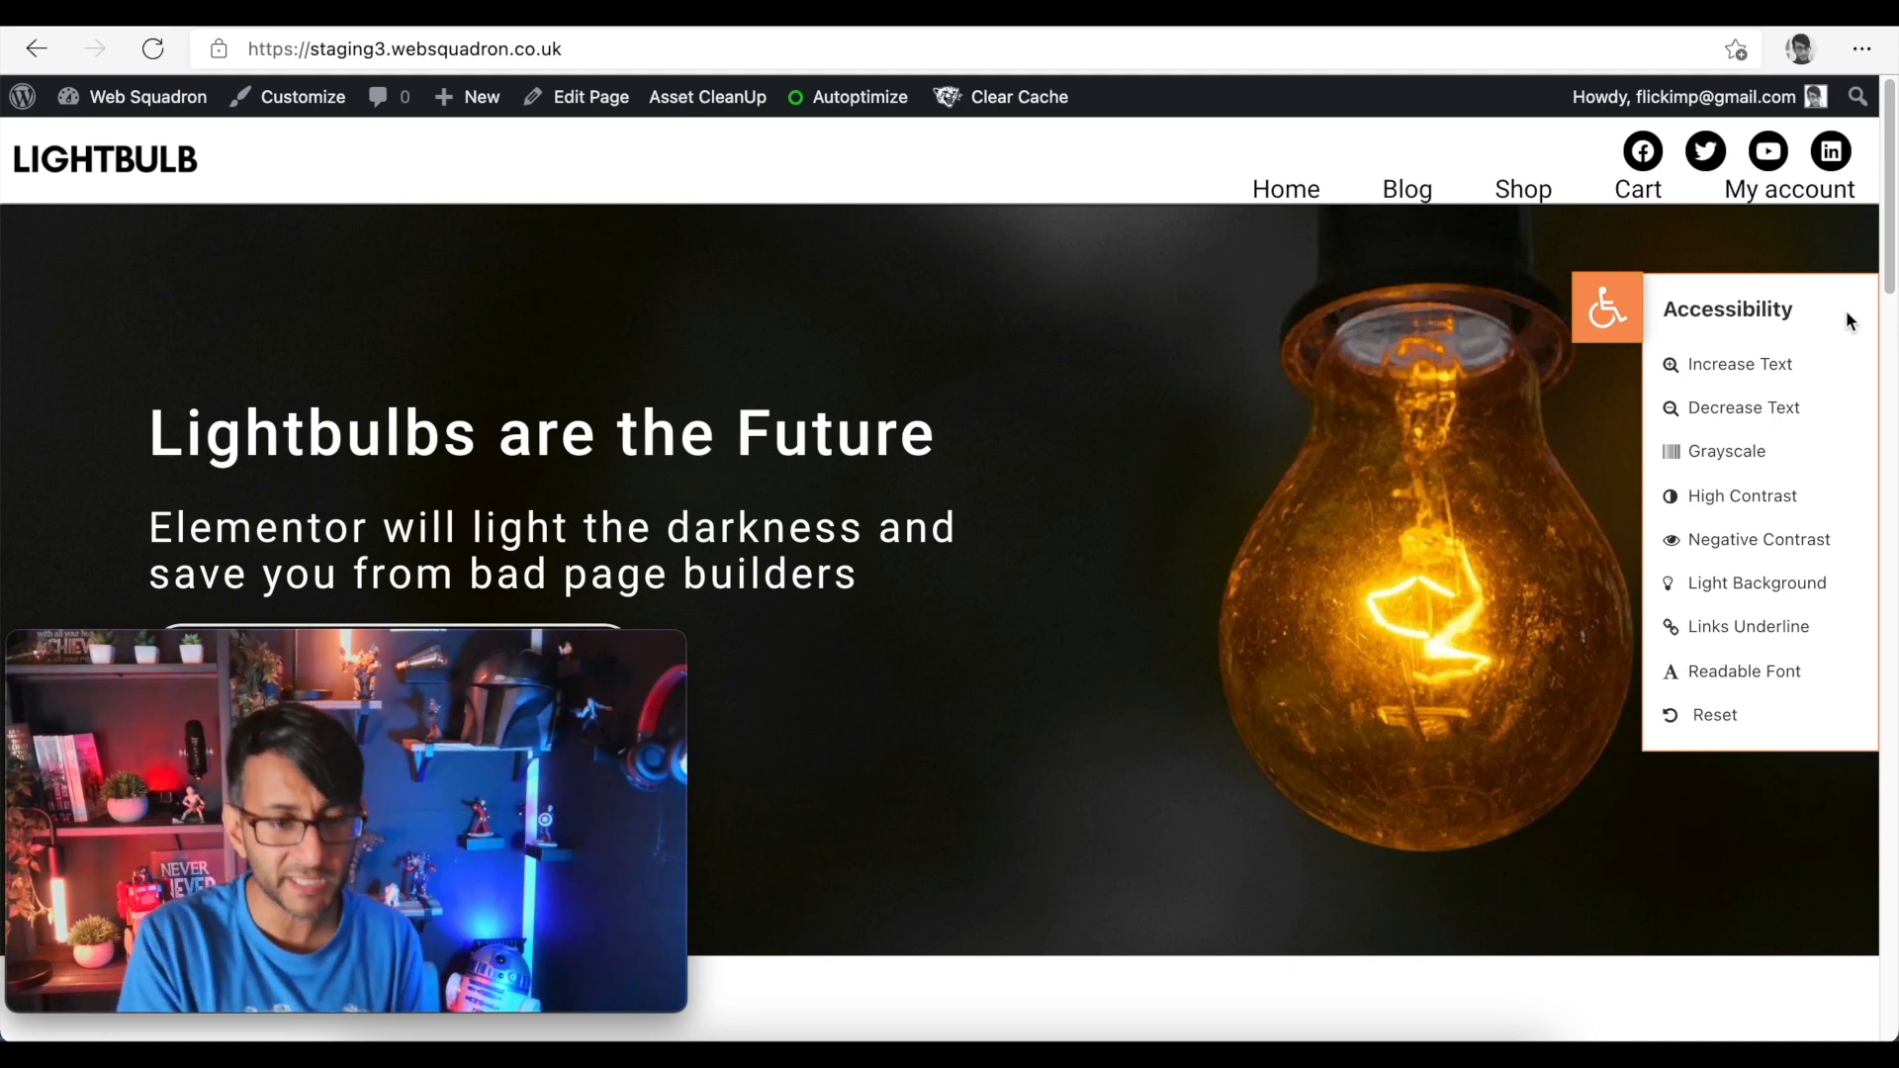
scroll(down, 3)
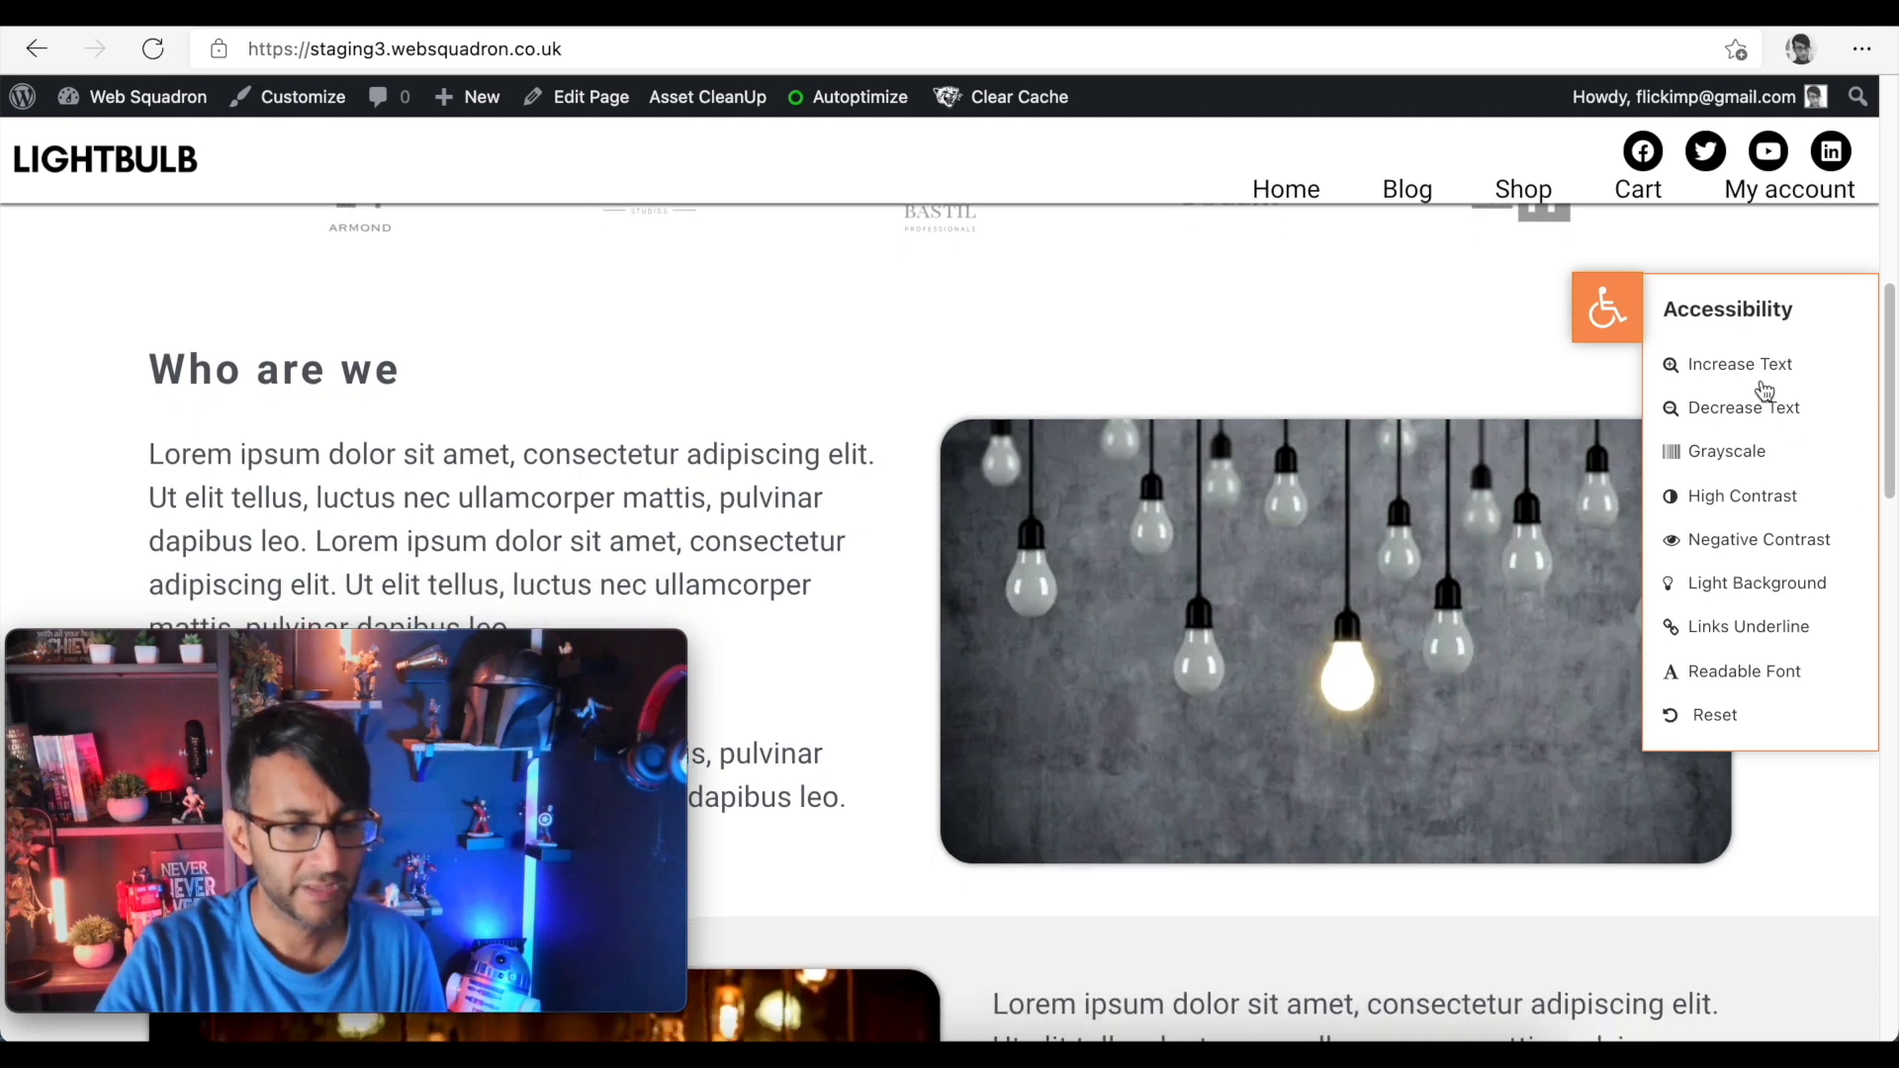
click(1741, 364)
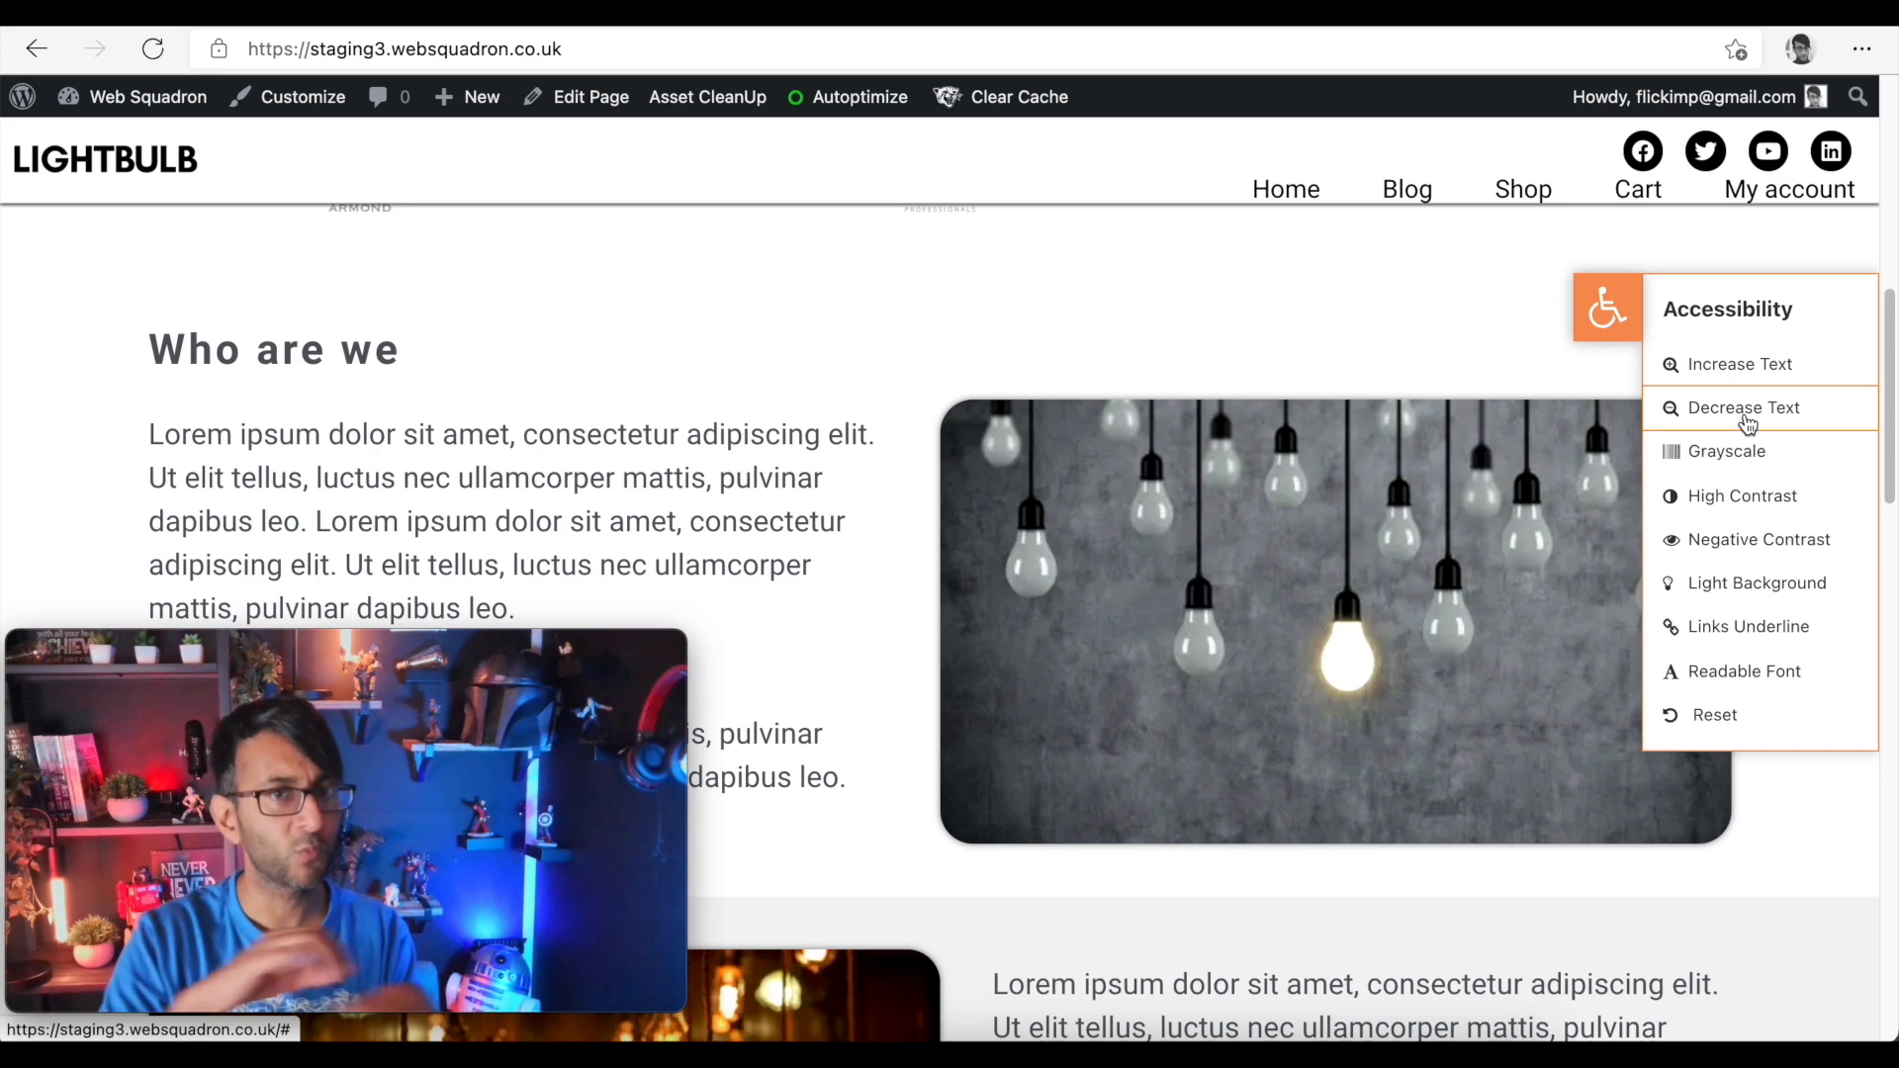
click(1741, 364)
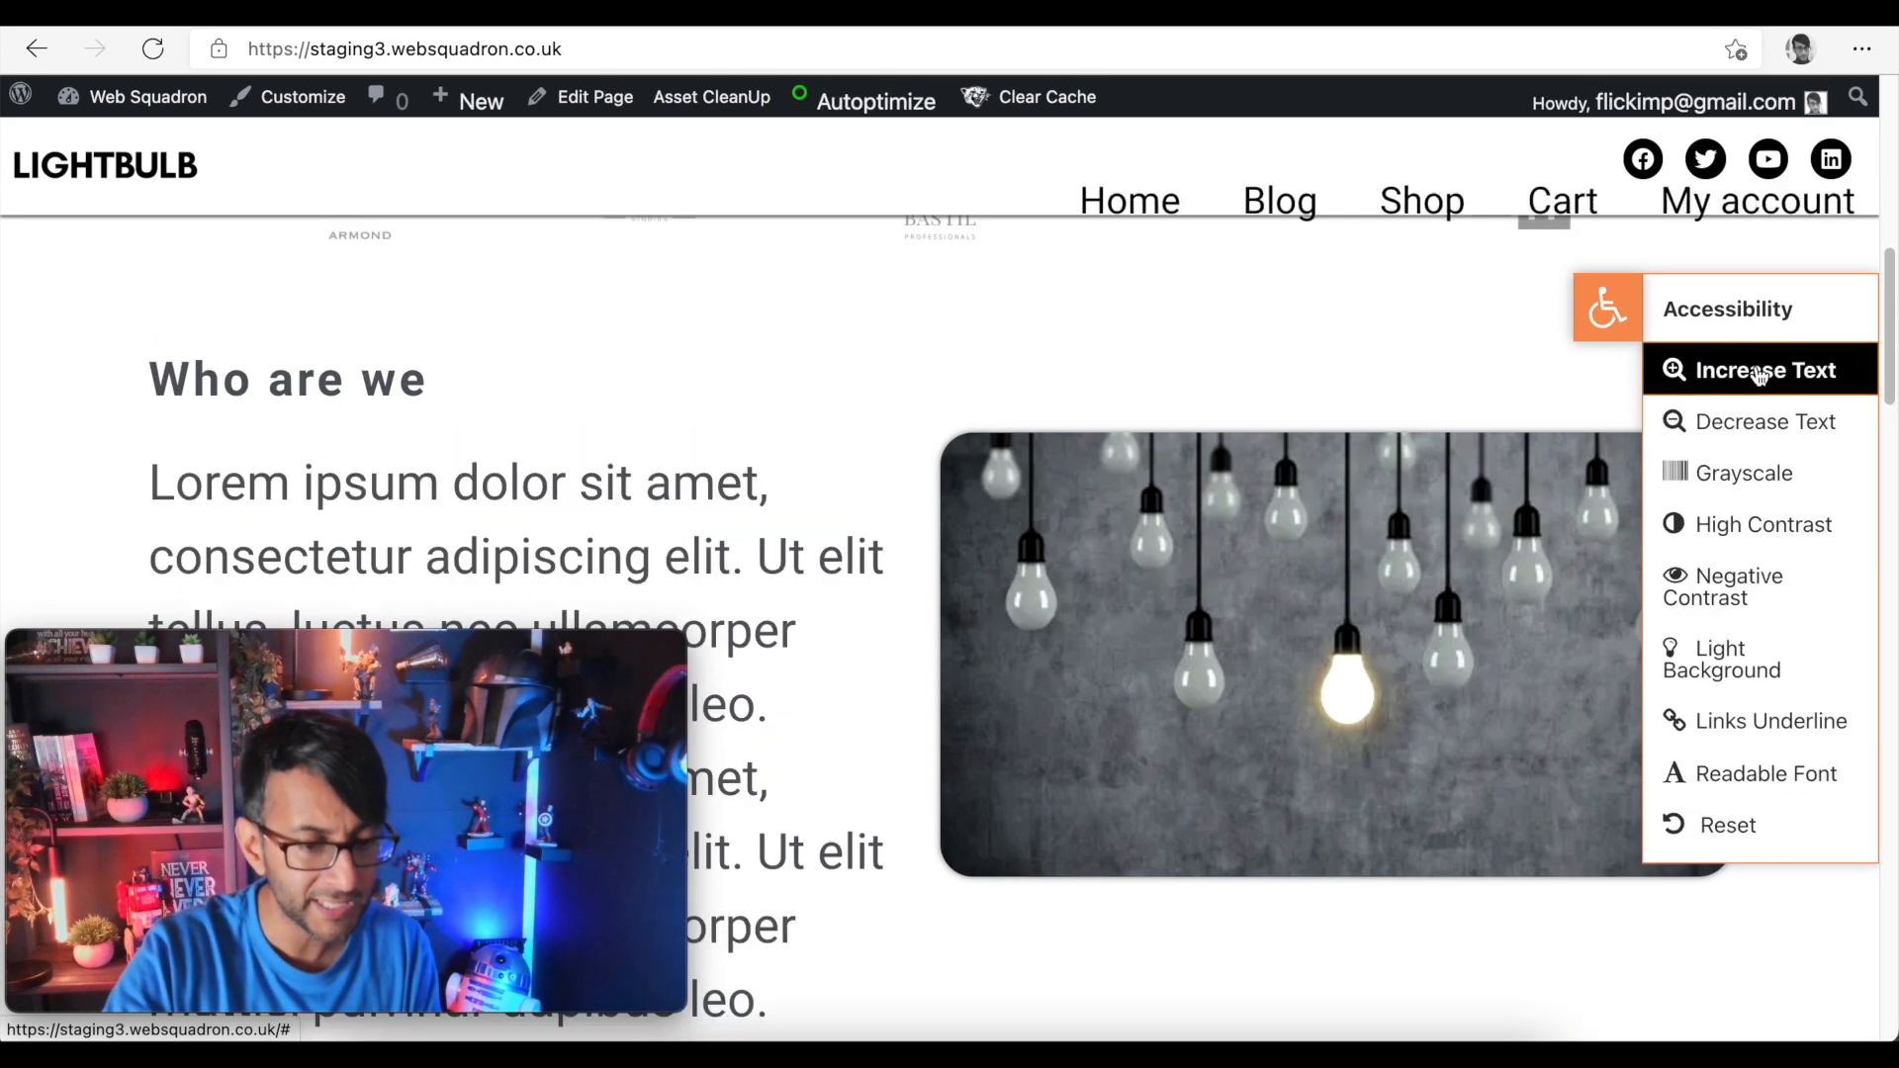
click(1761, 370)
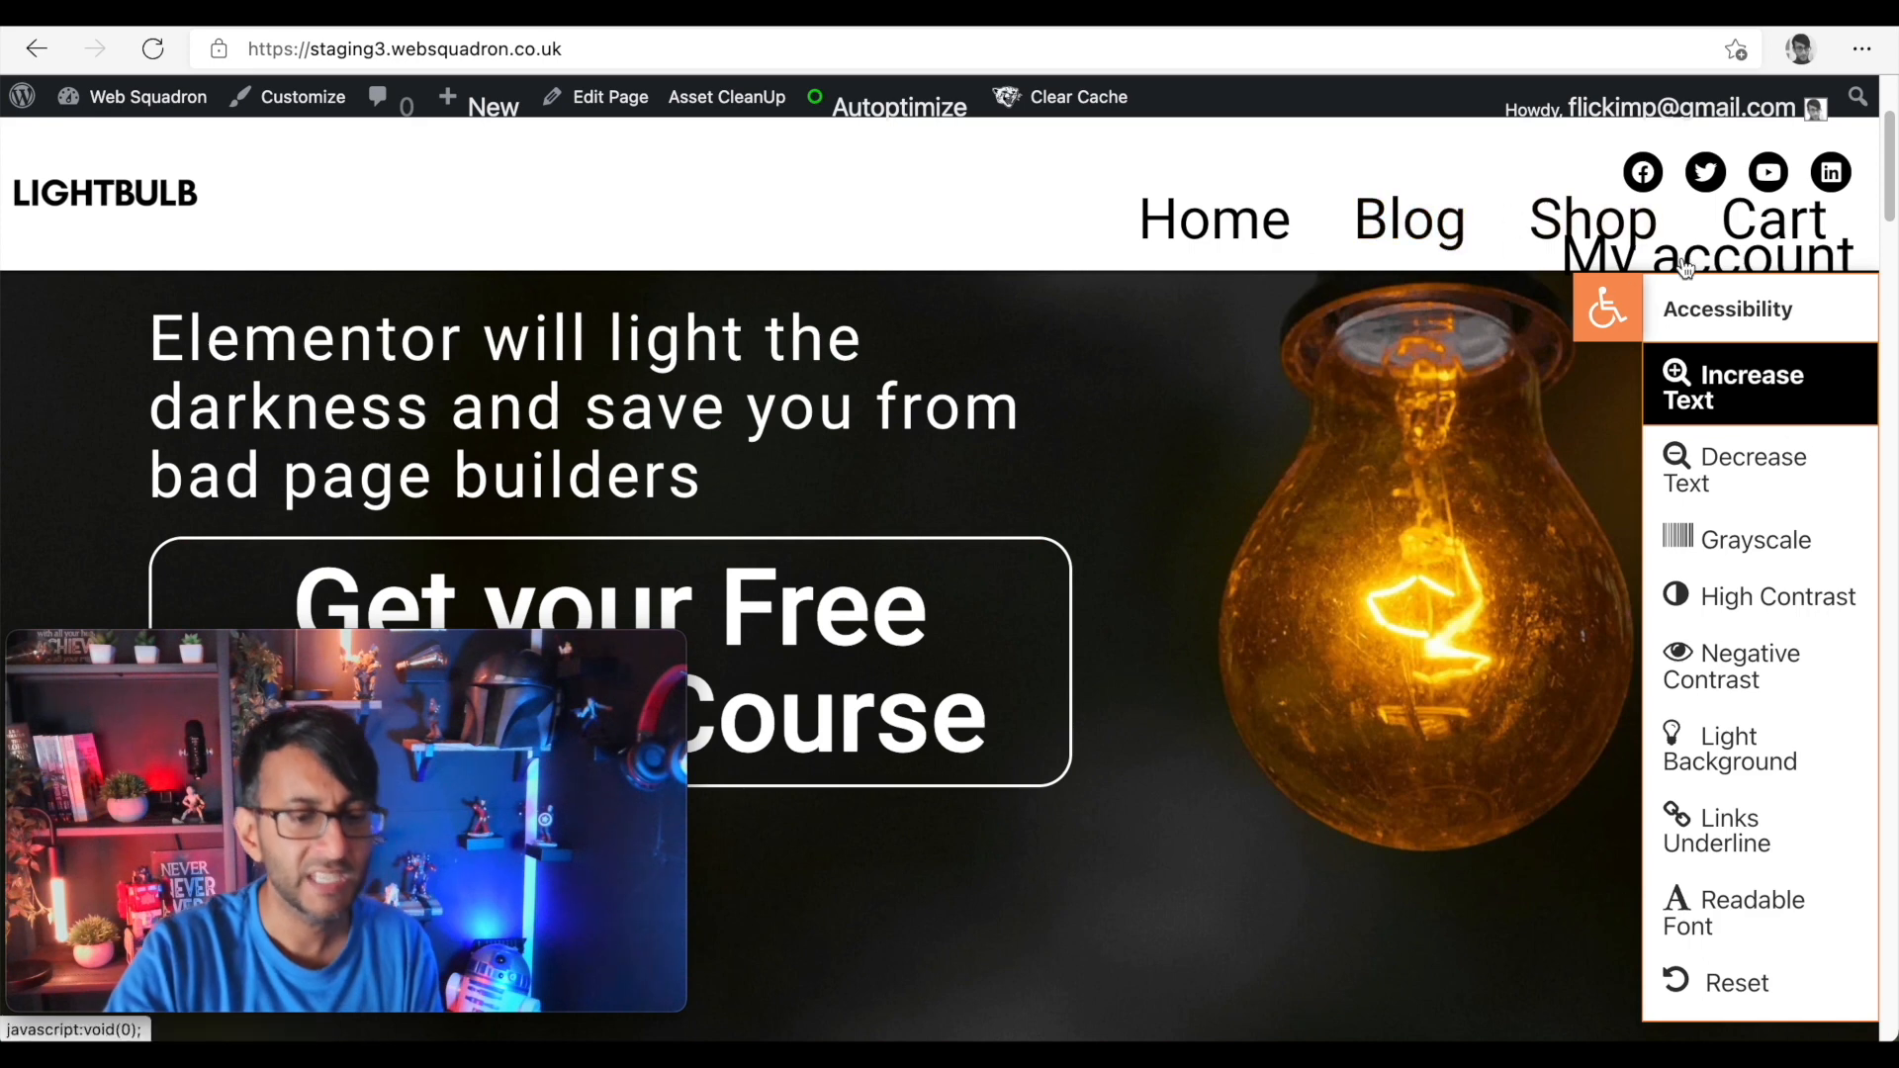
mouse_move(1709, 256)
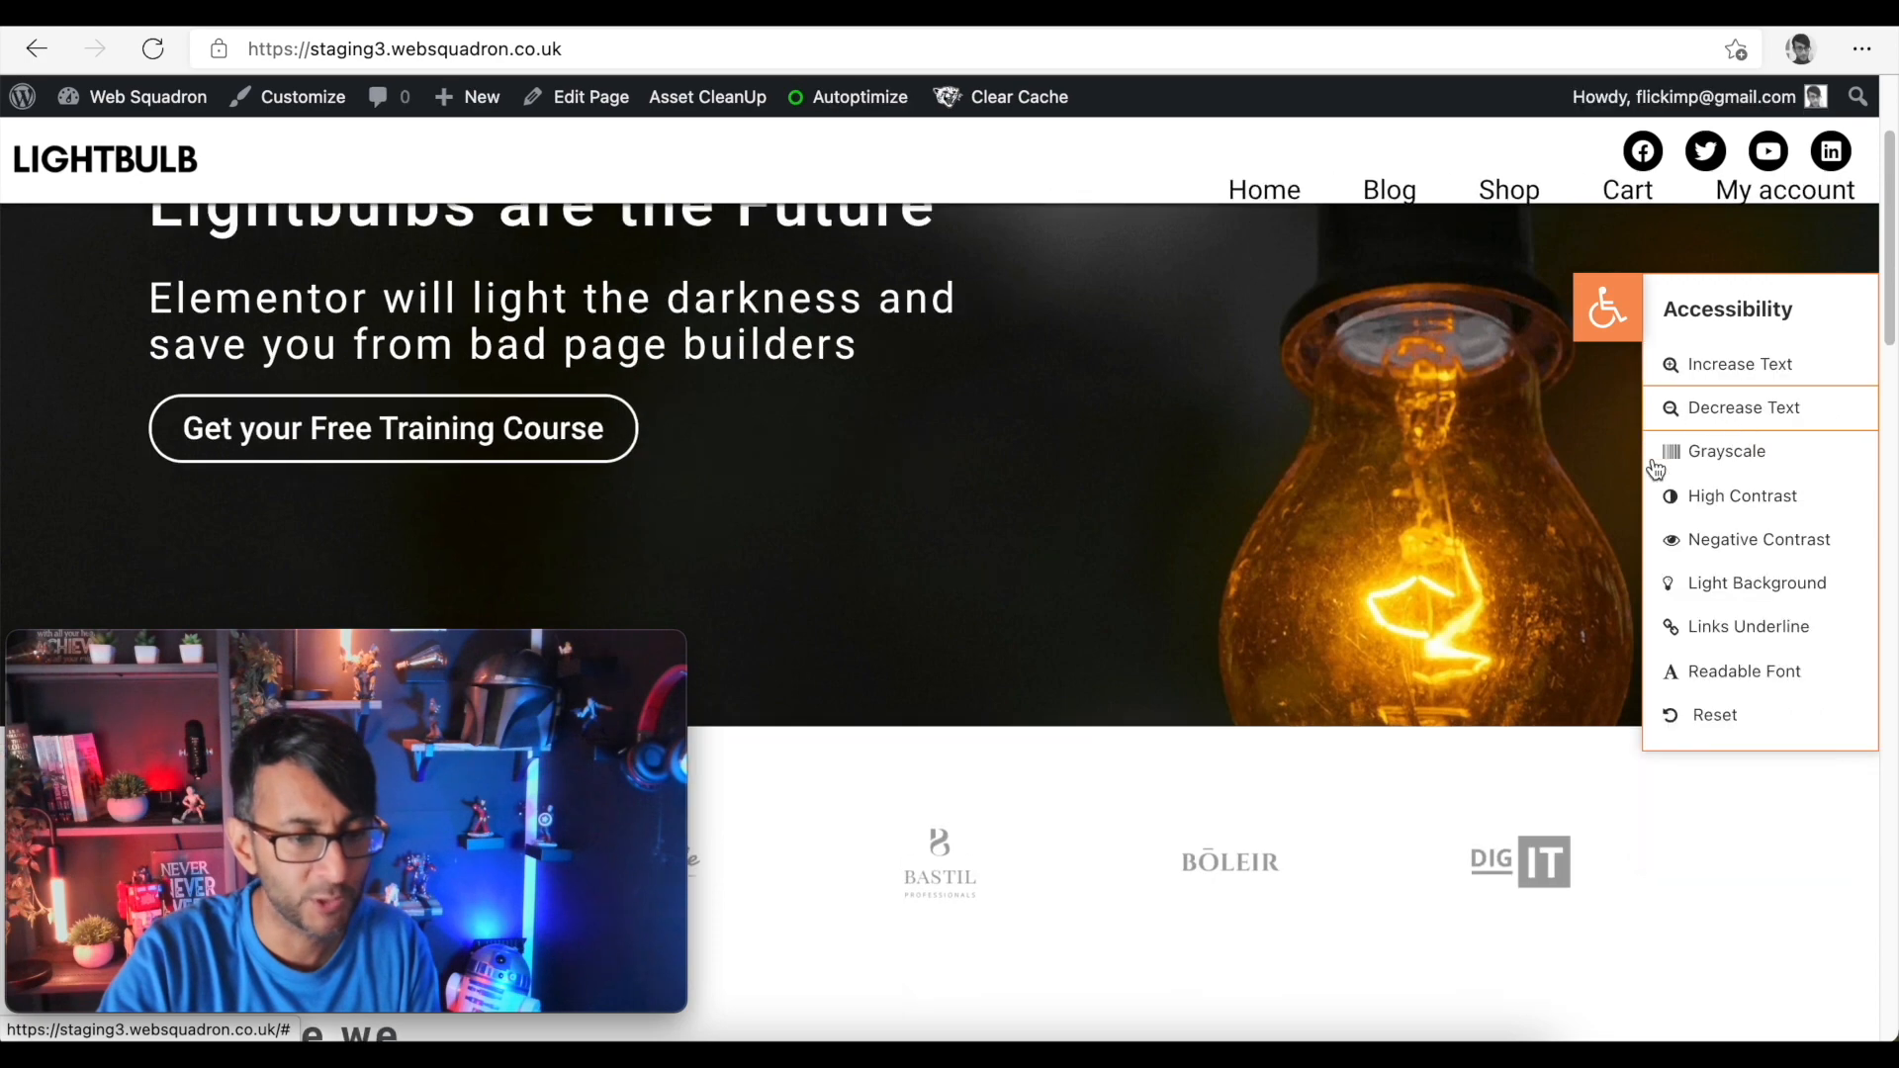
scroll(down, 3)
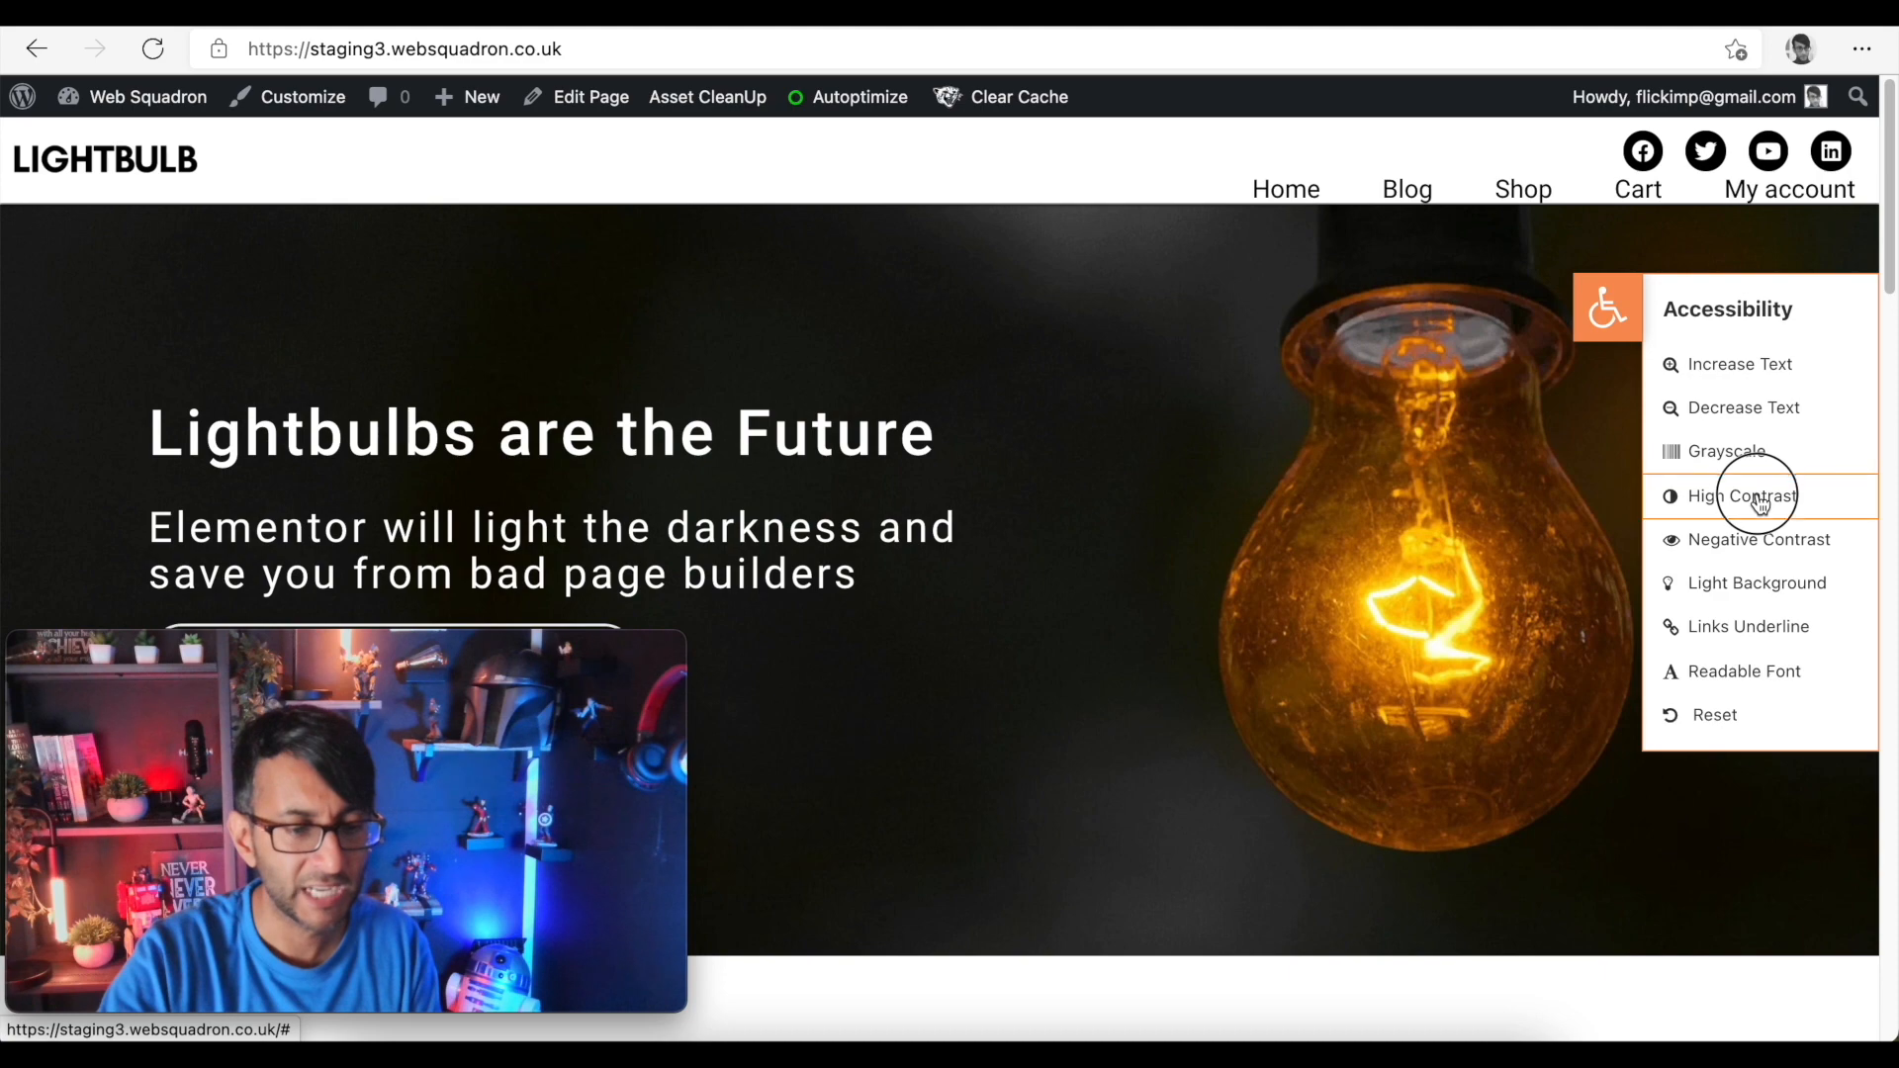
- Try High Contrast on and off, then leave the homepage in Negative Contrast
click(1745, 495)
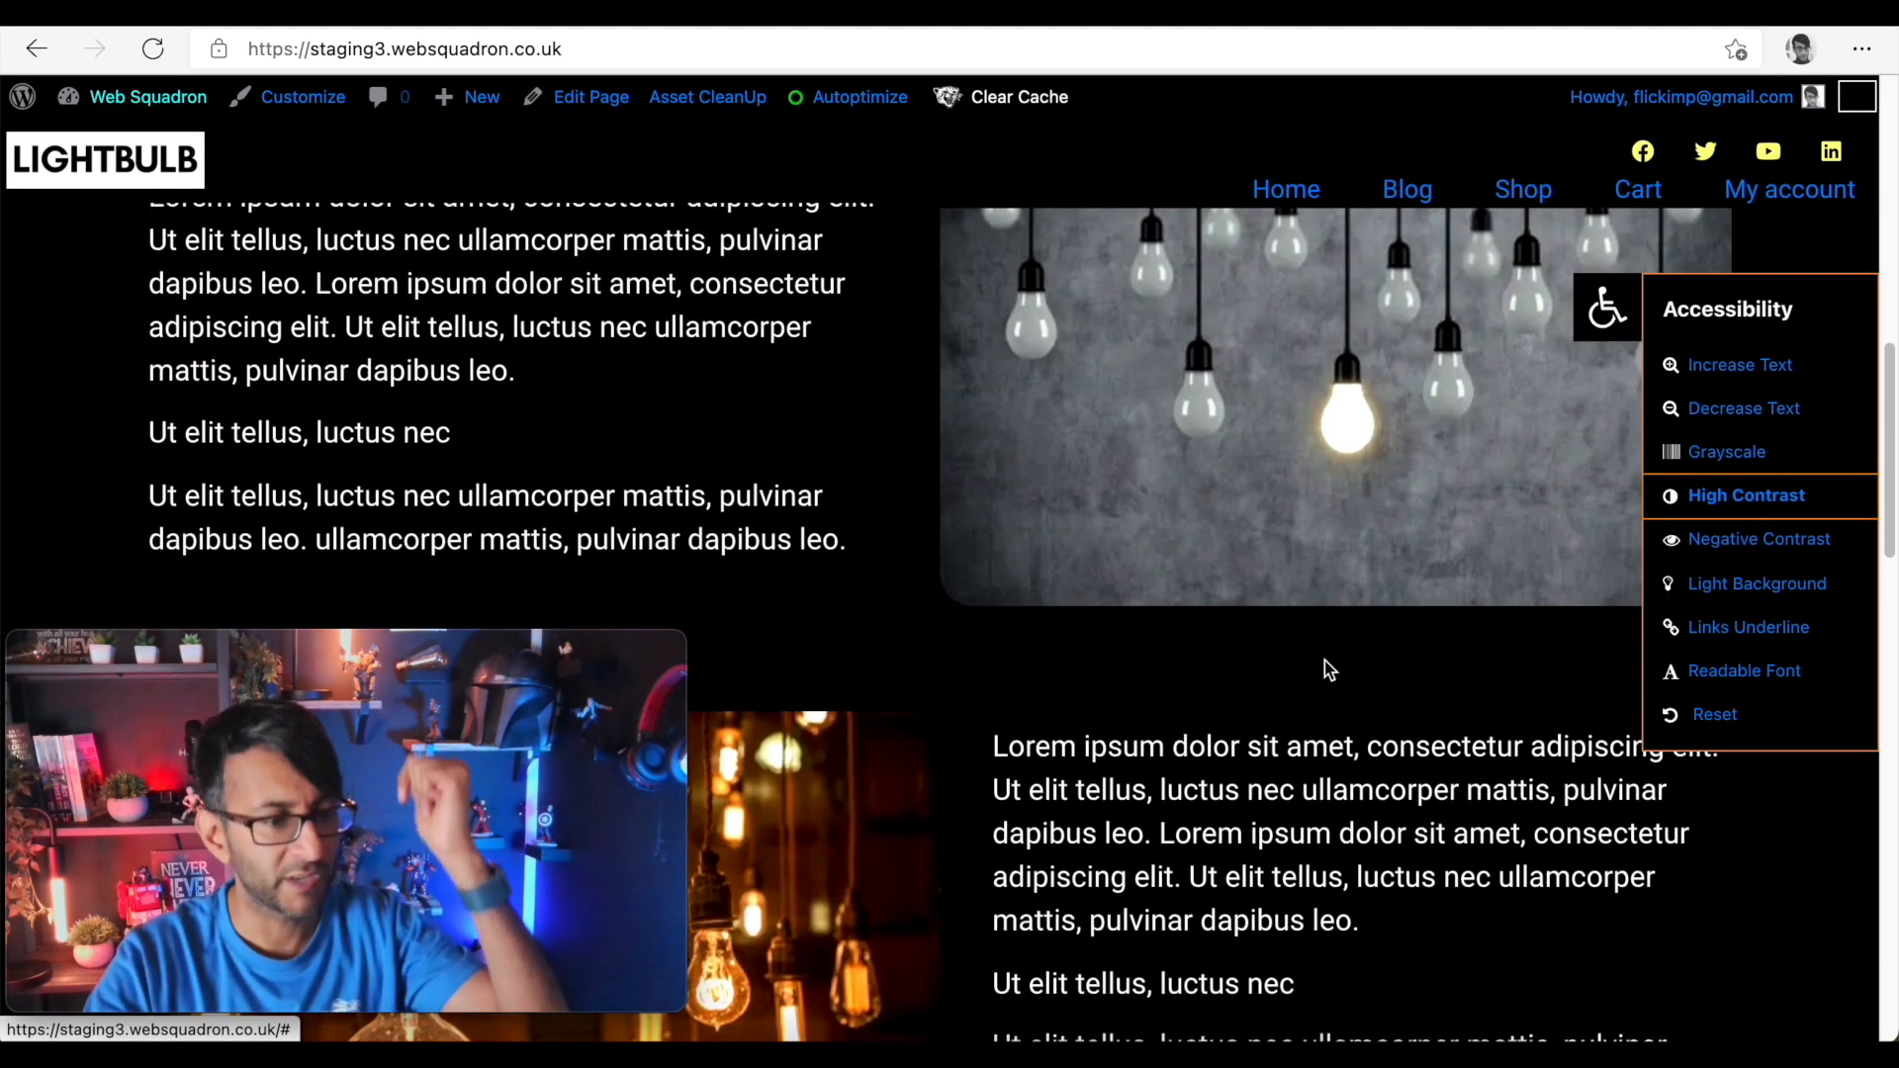
scroll(down, 3)
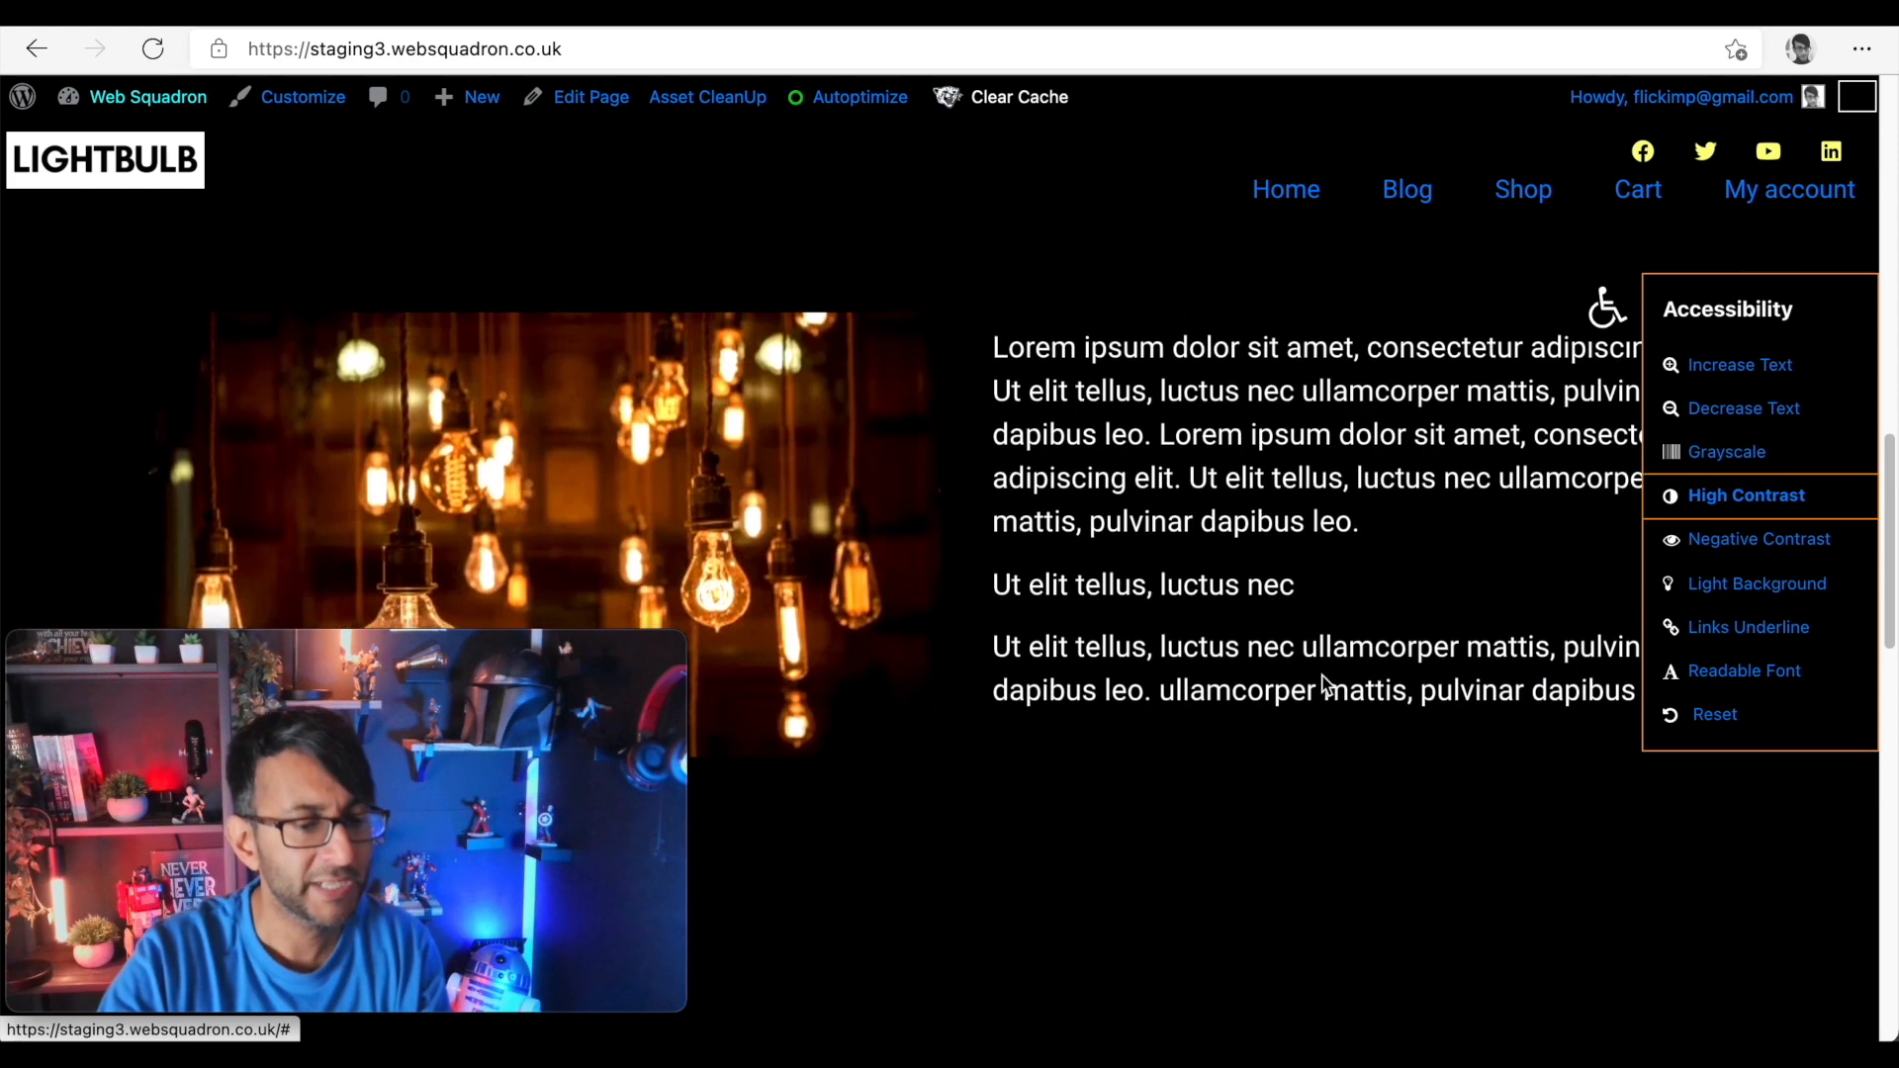
click(1745, 495)
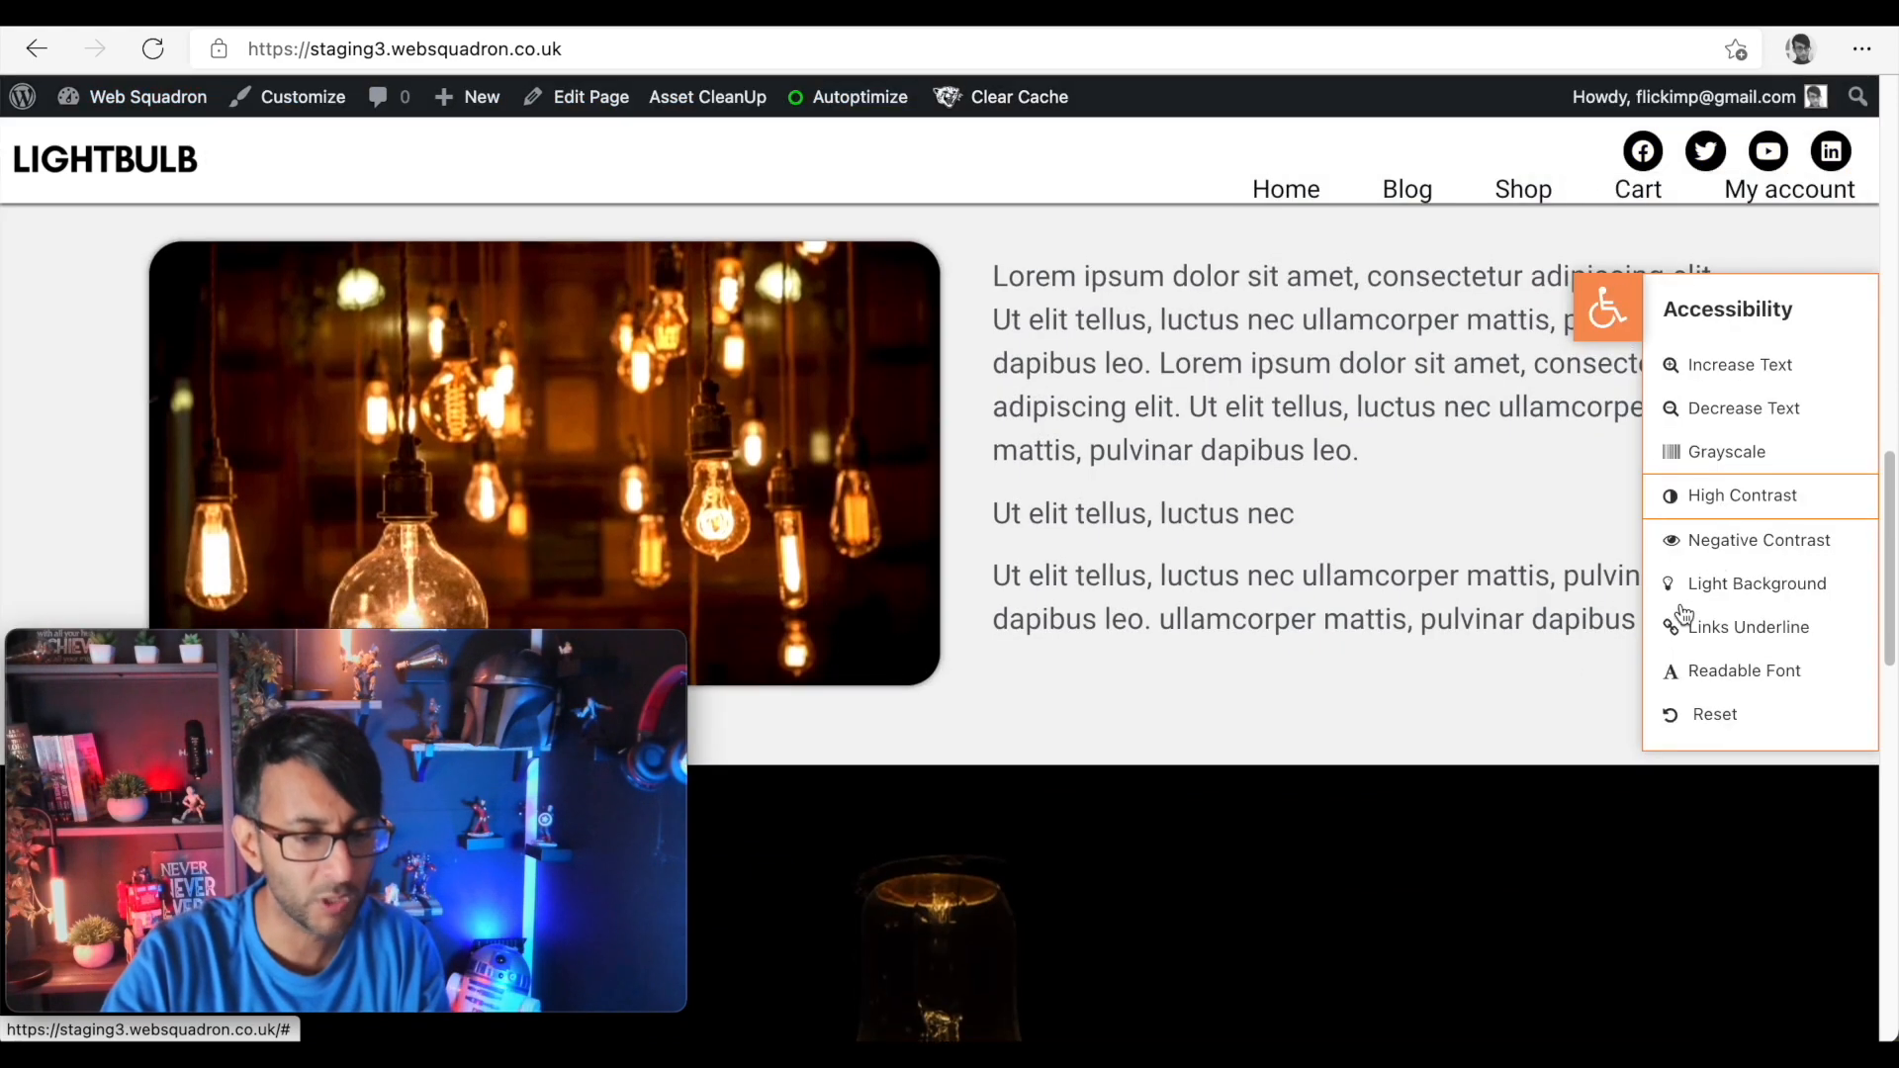
click(1753, 538)
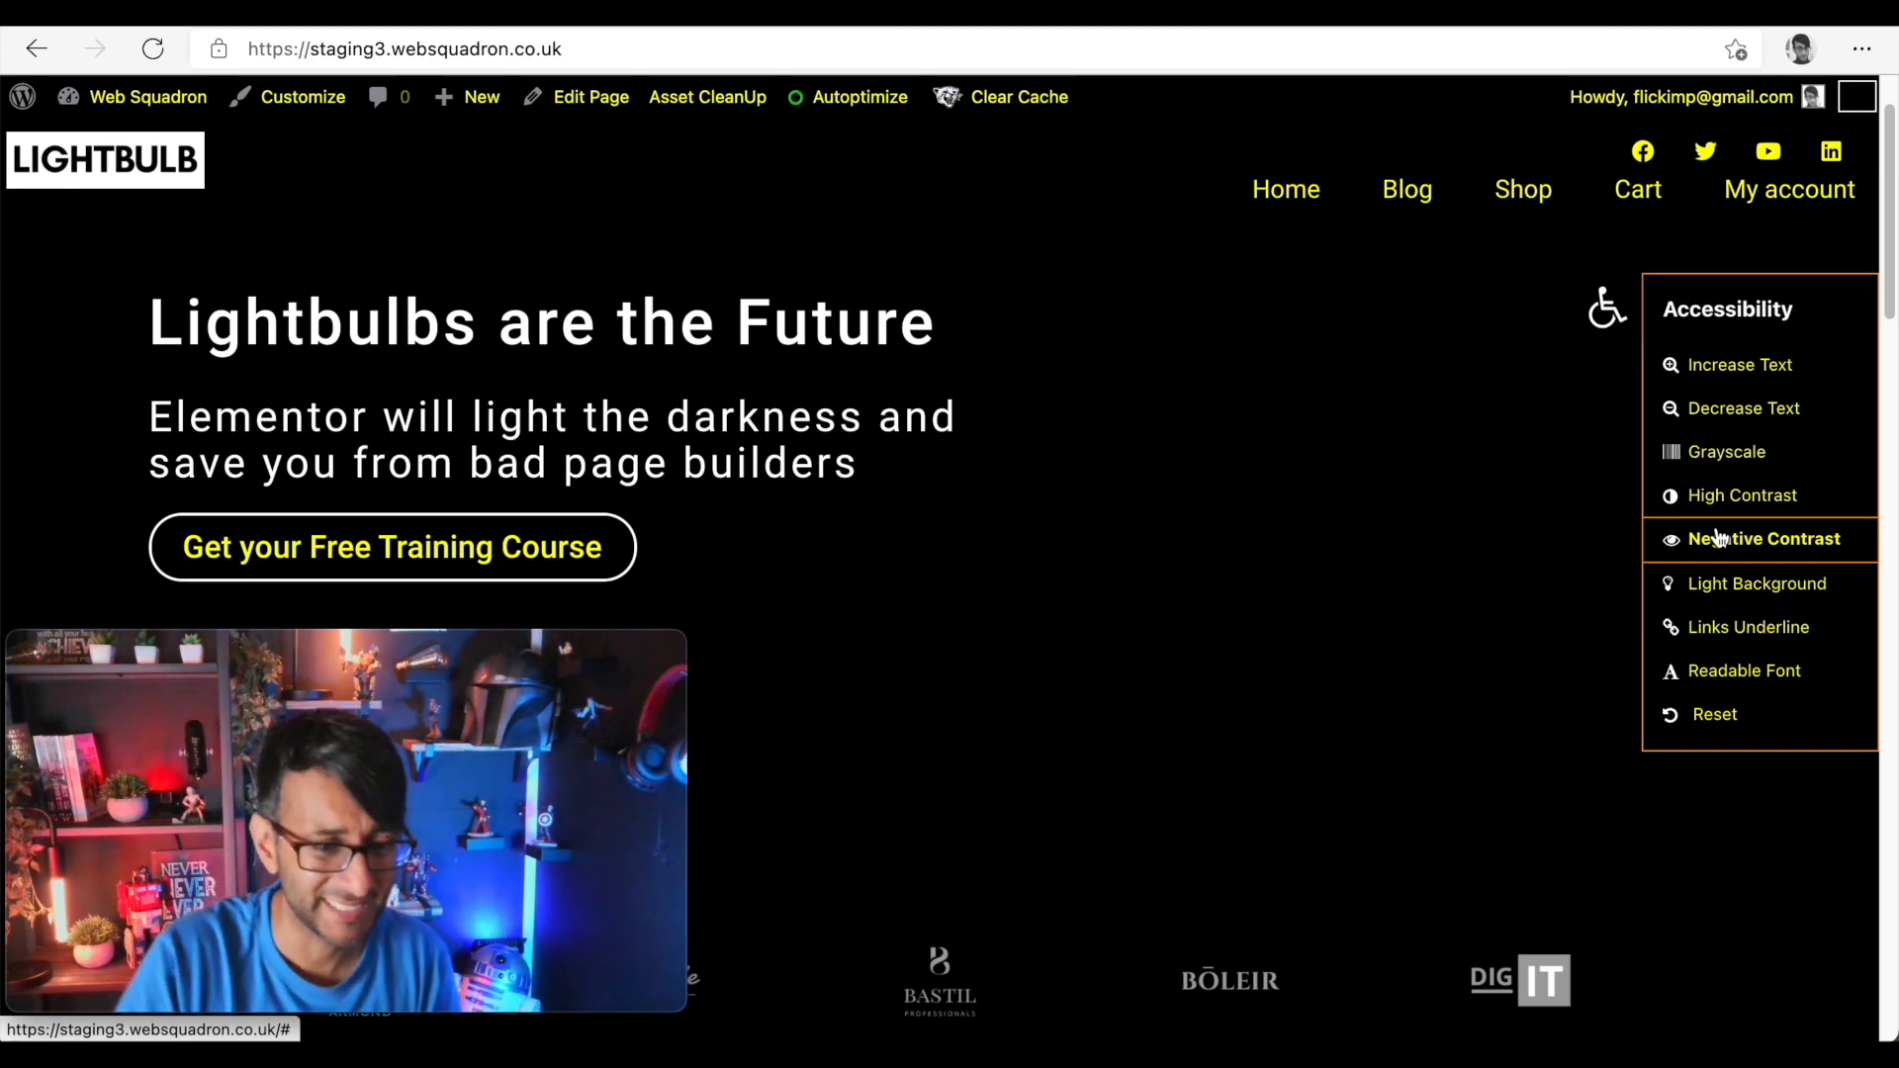
click(1745, 494)
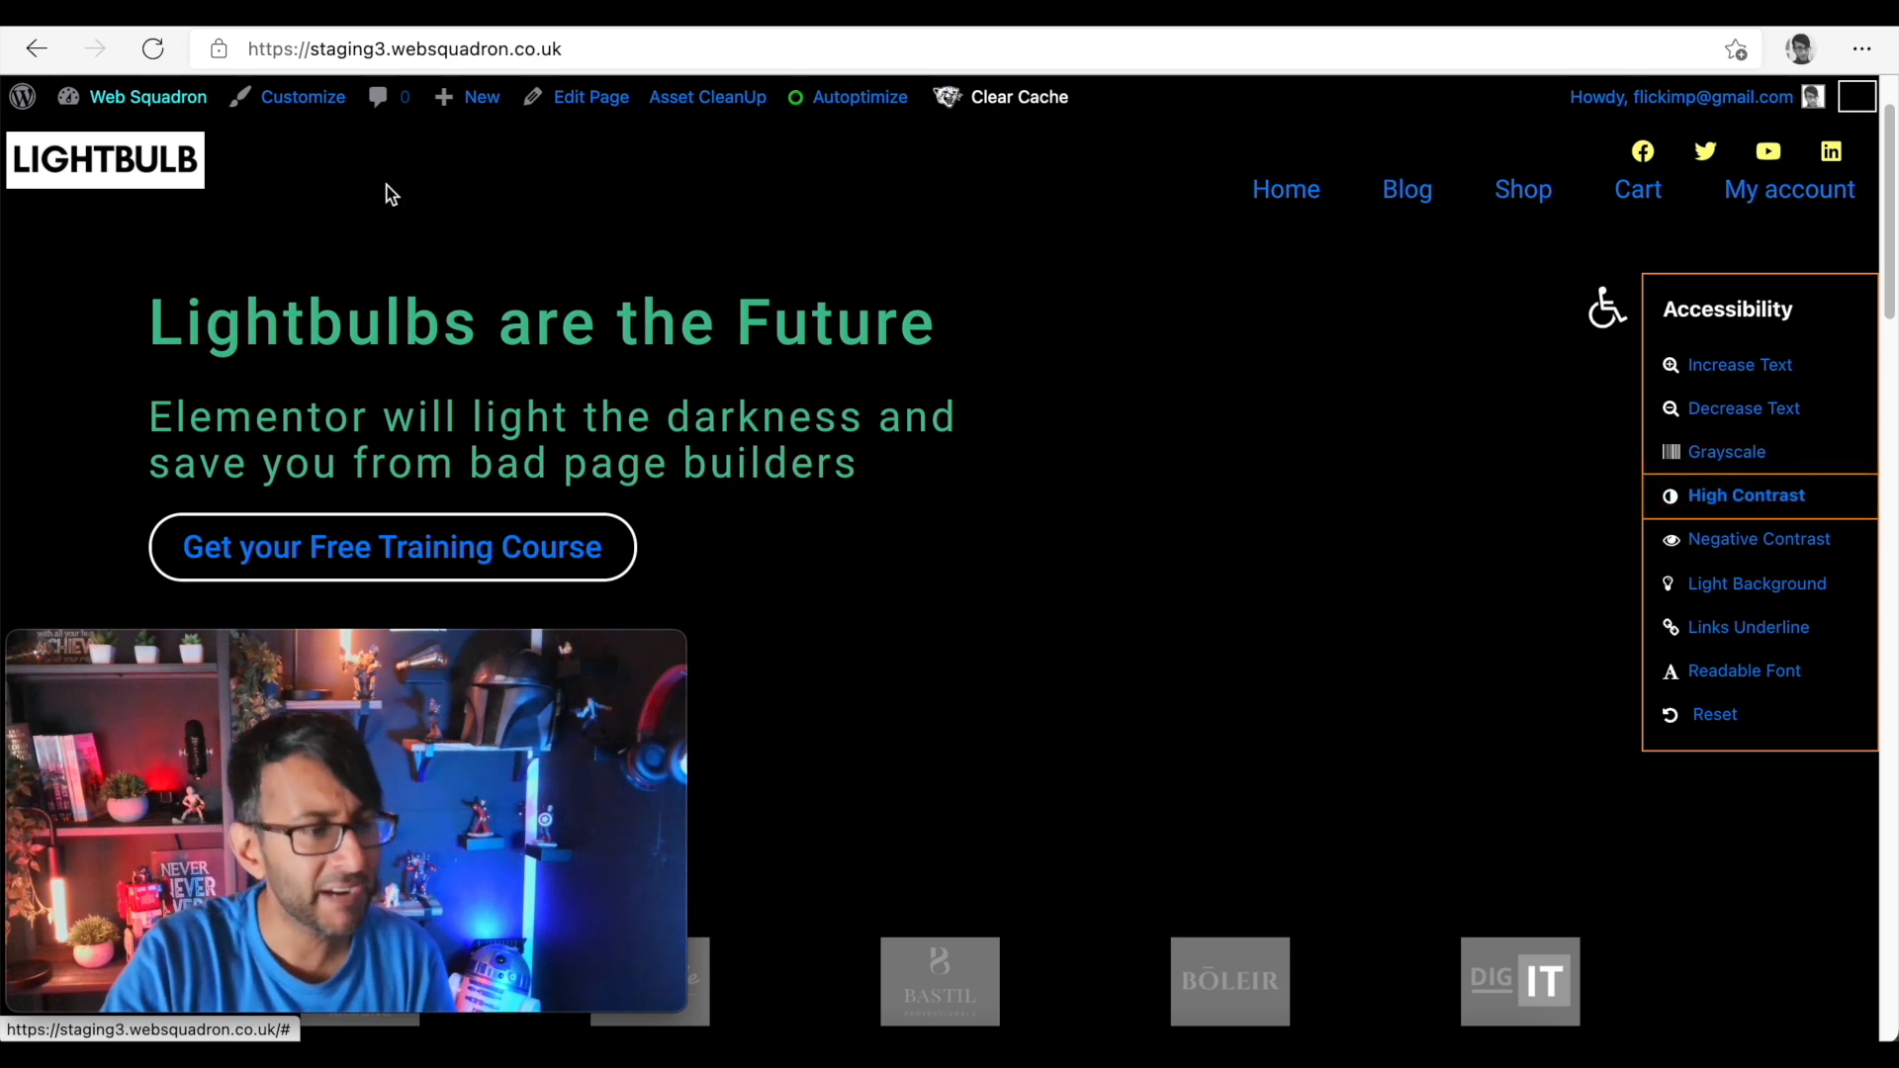
mouse_move(113, 186)
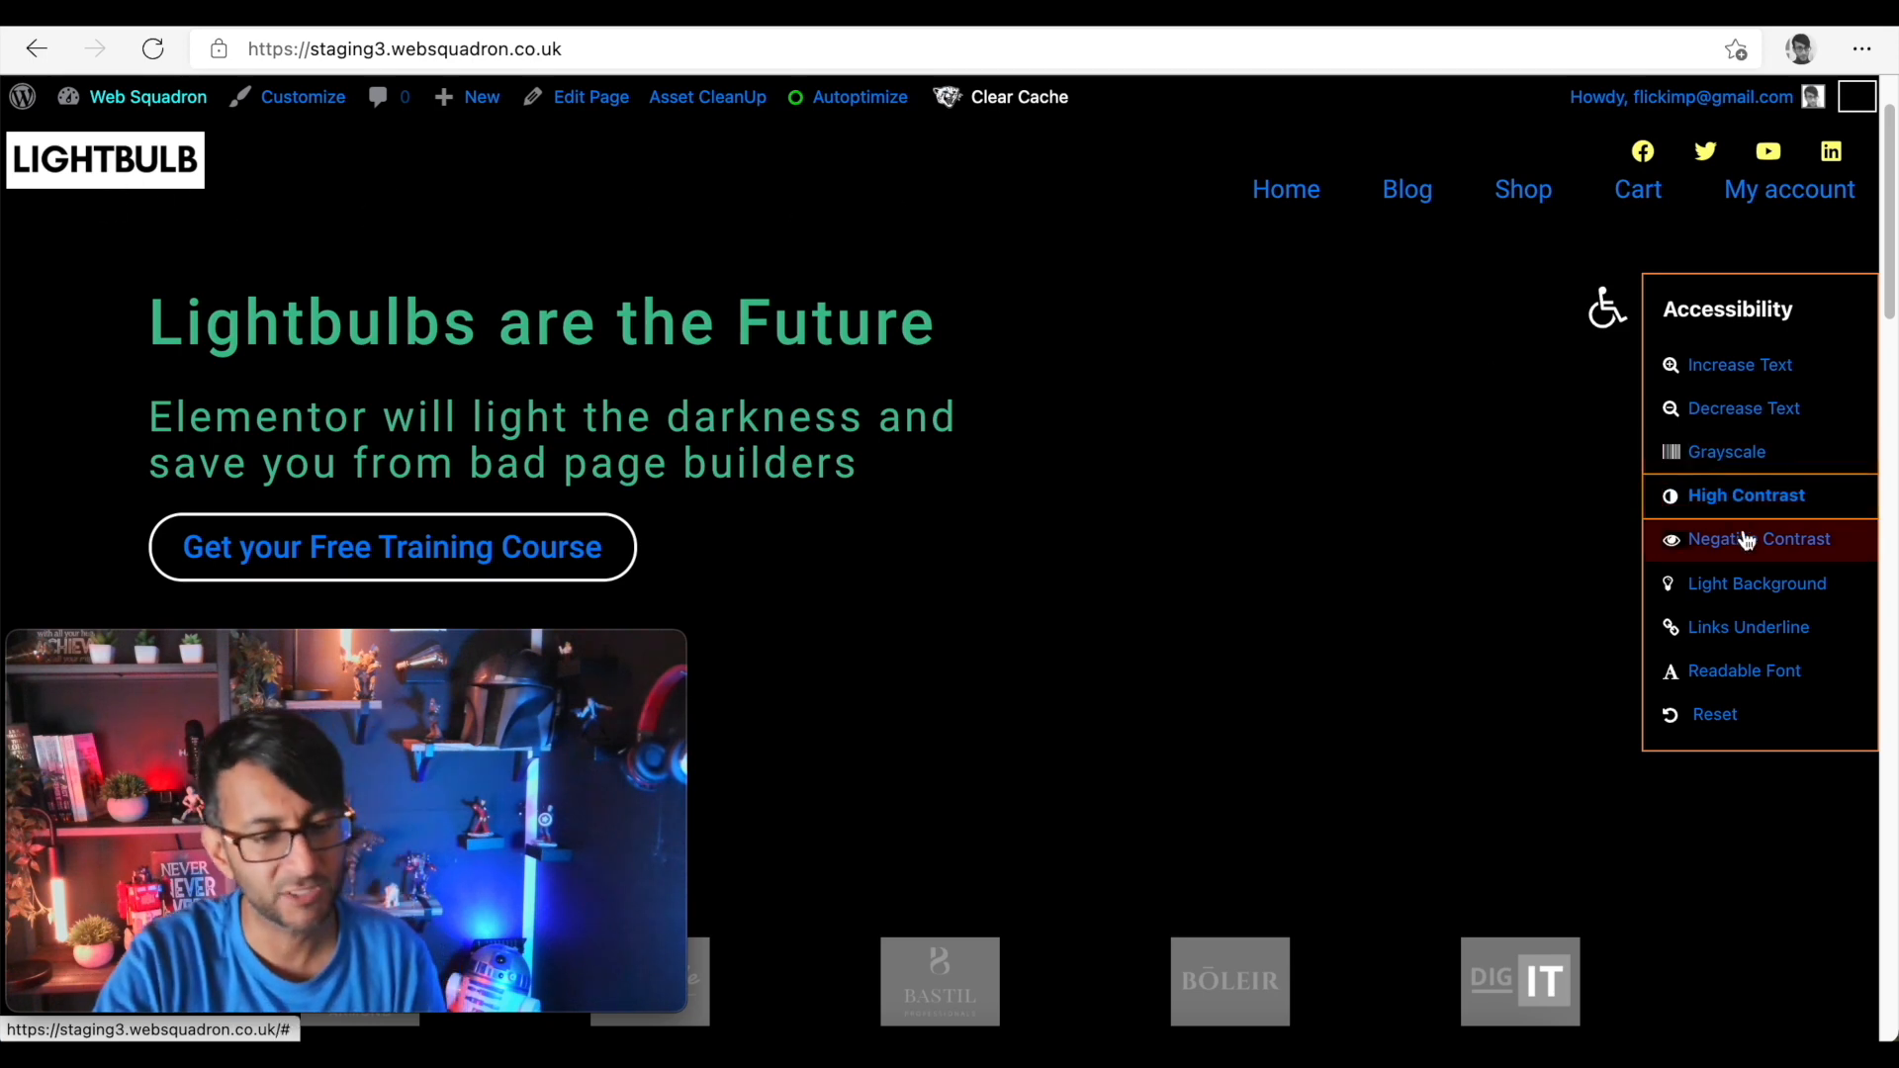
click(1762, 539)
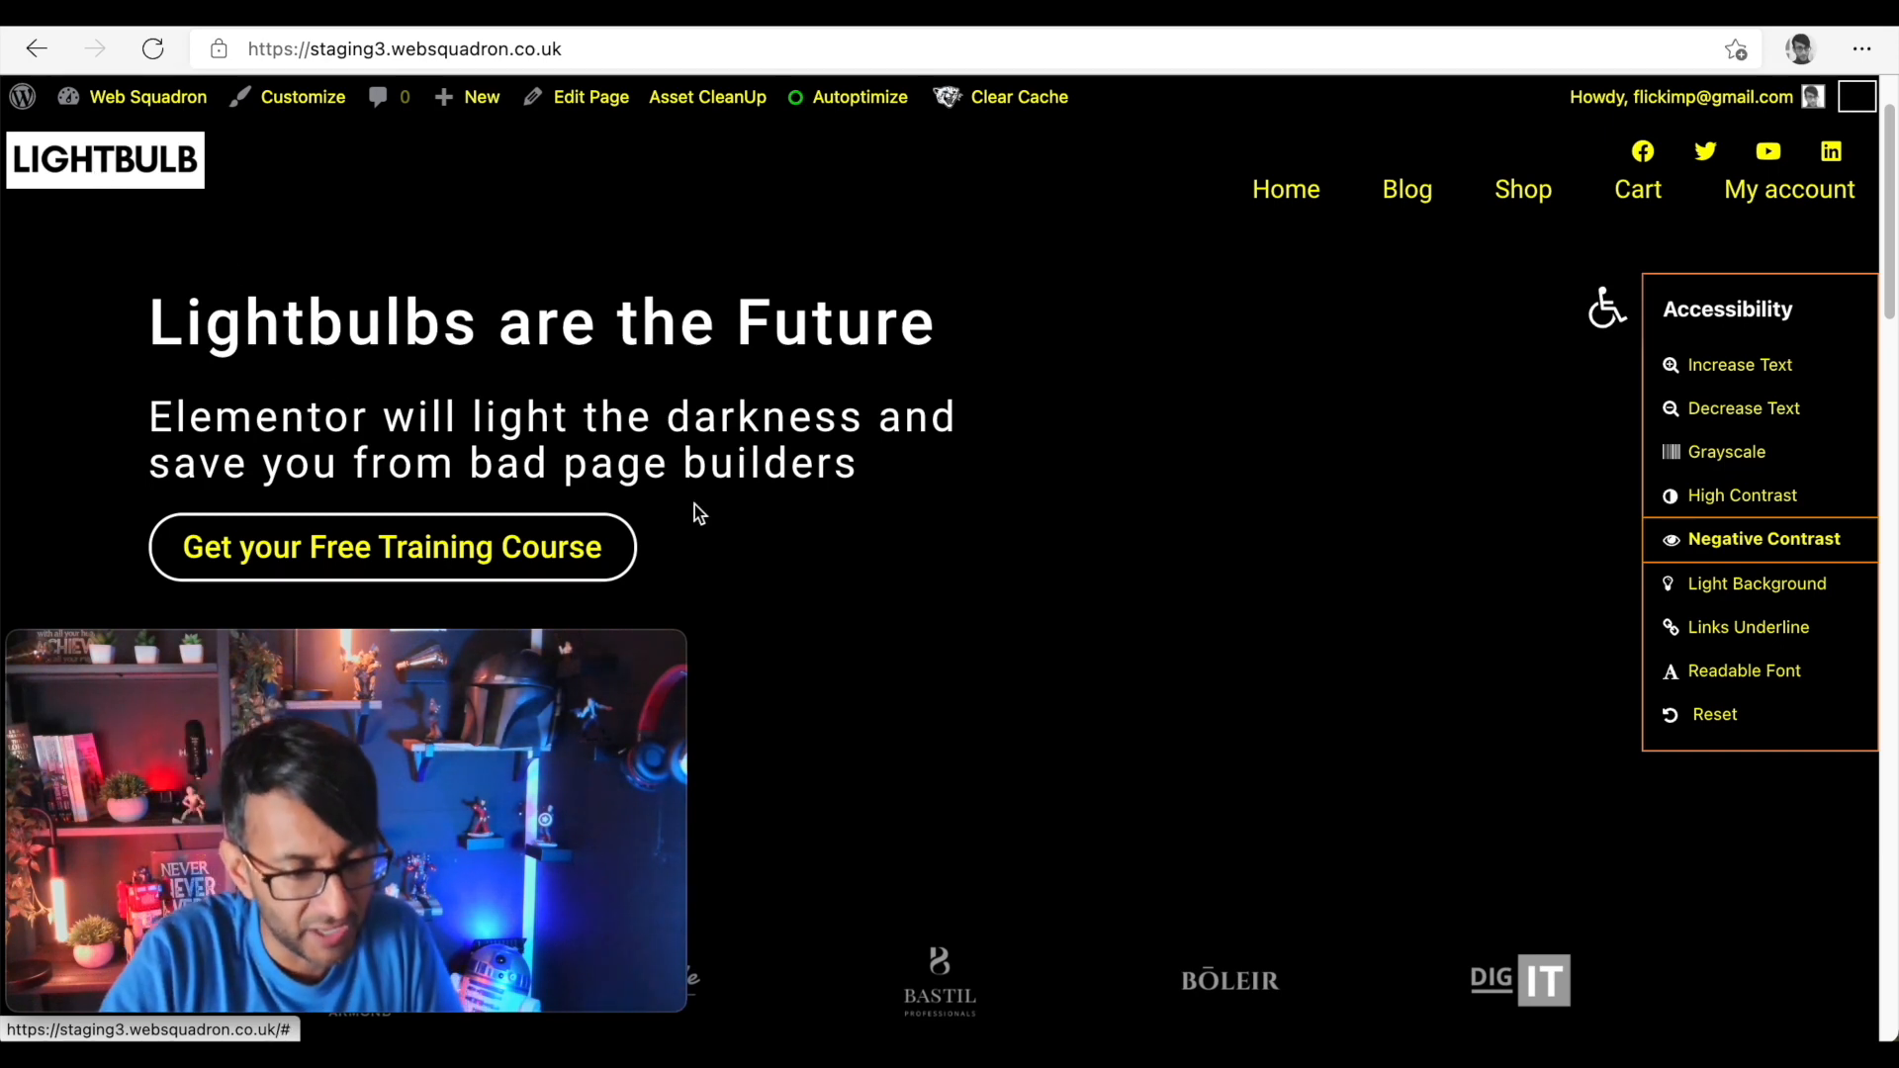
- Test the toolbar's Light Background and Links Underline options on the live homepage
click(1757, 582)
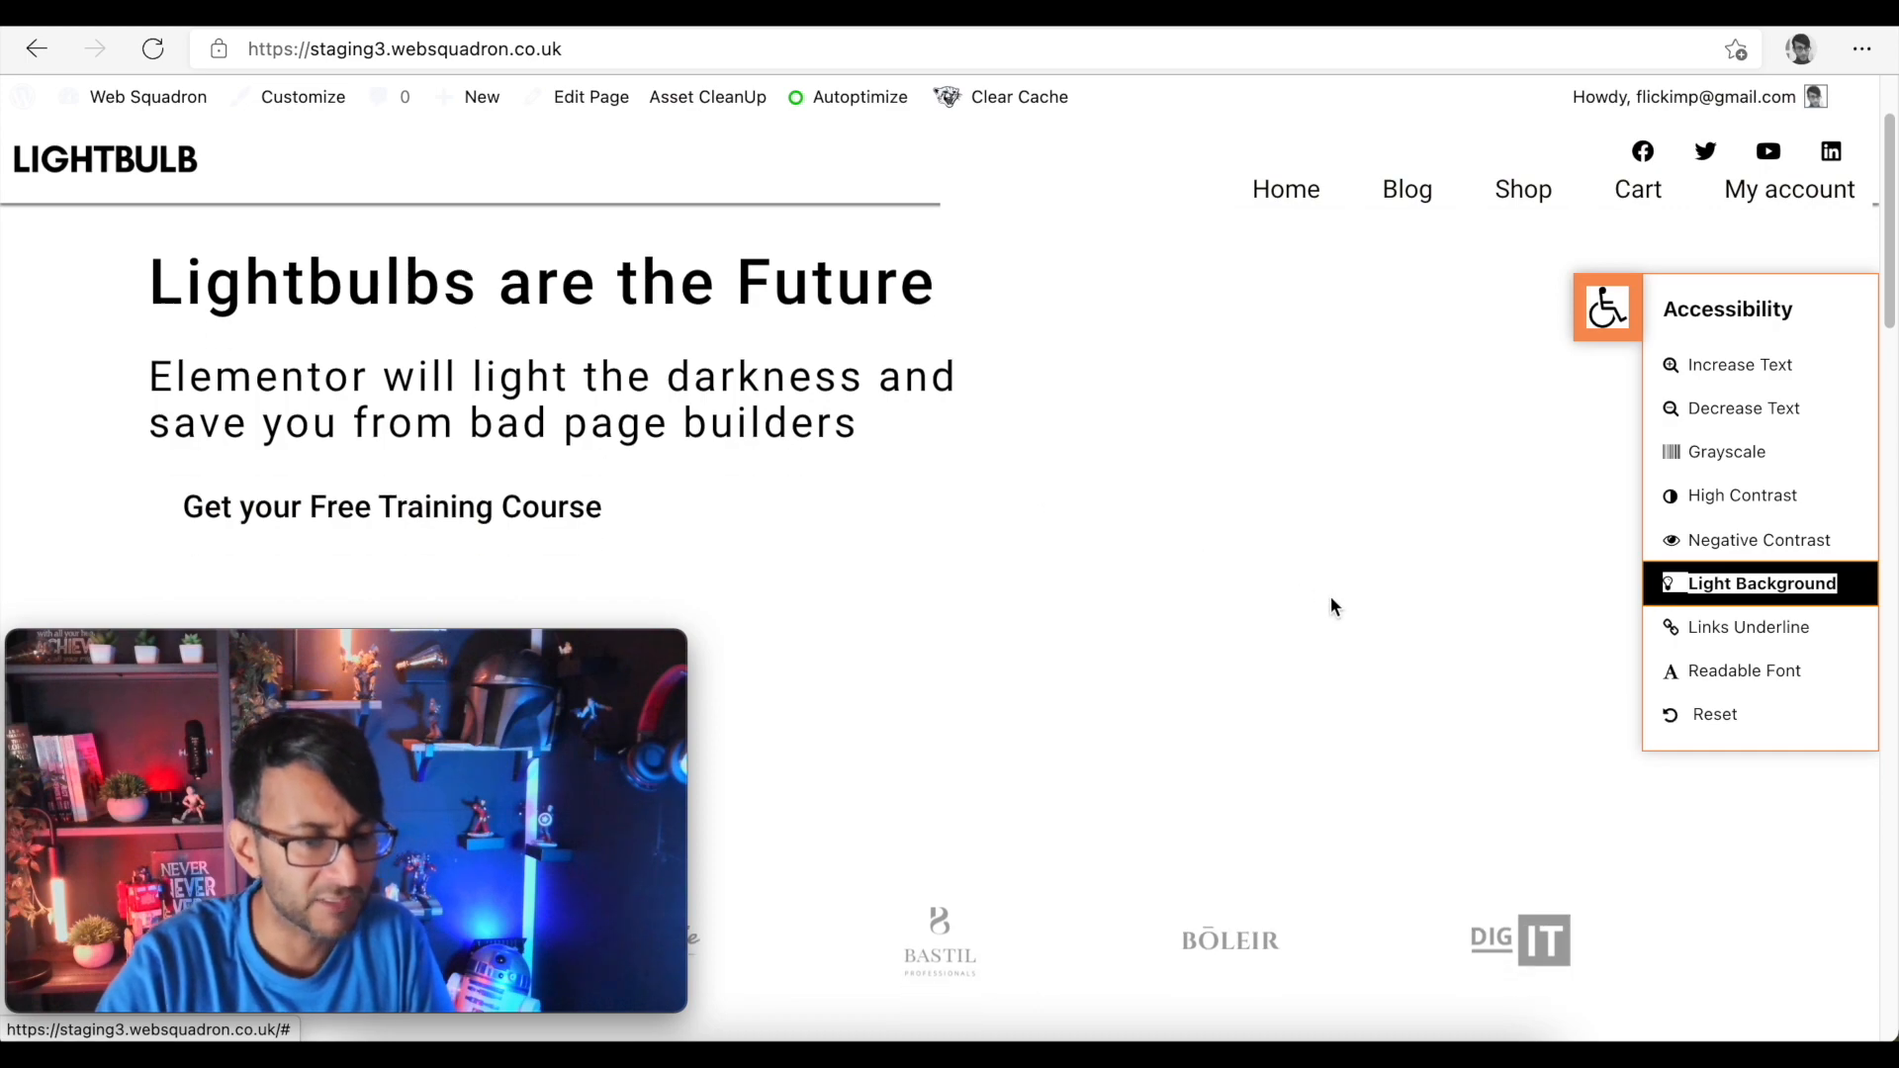
scroll(down, 3)
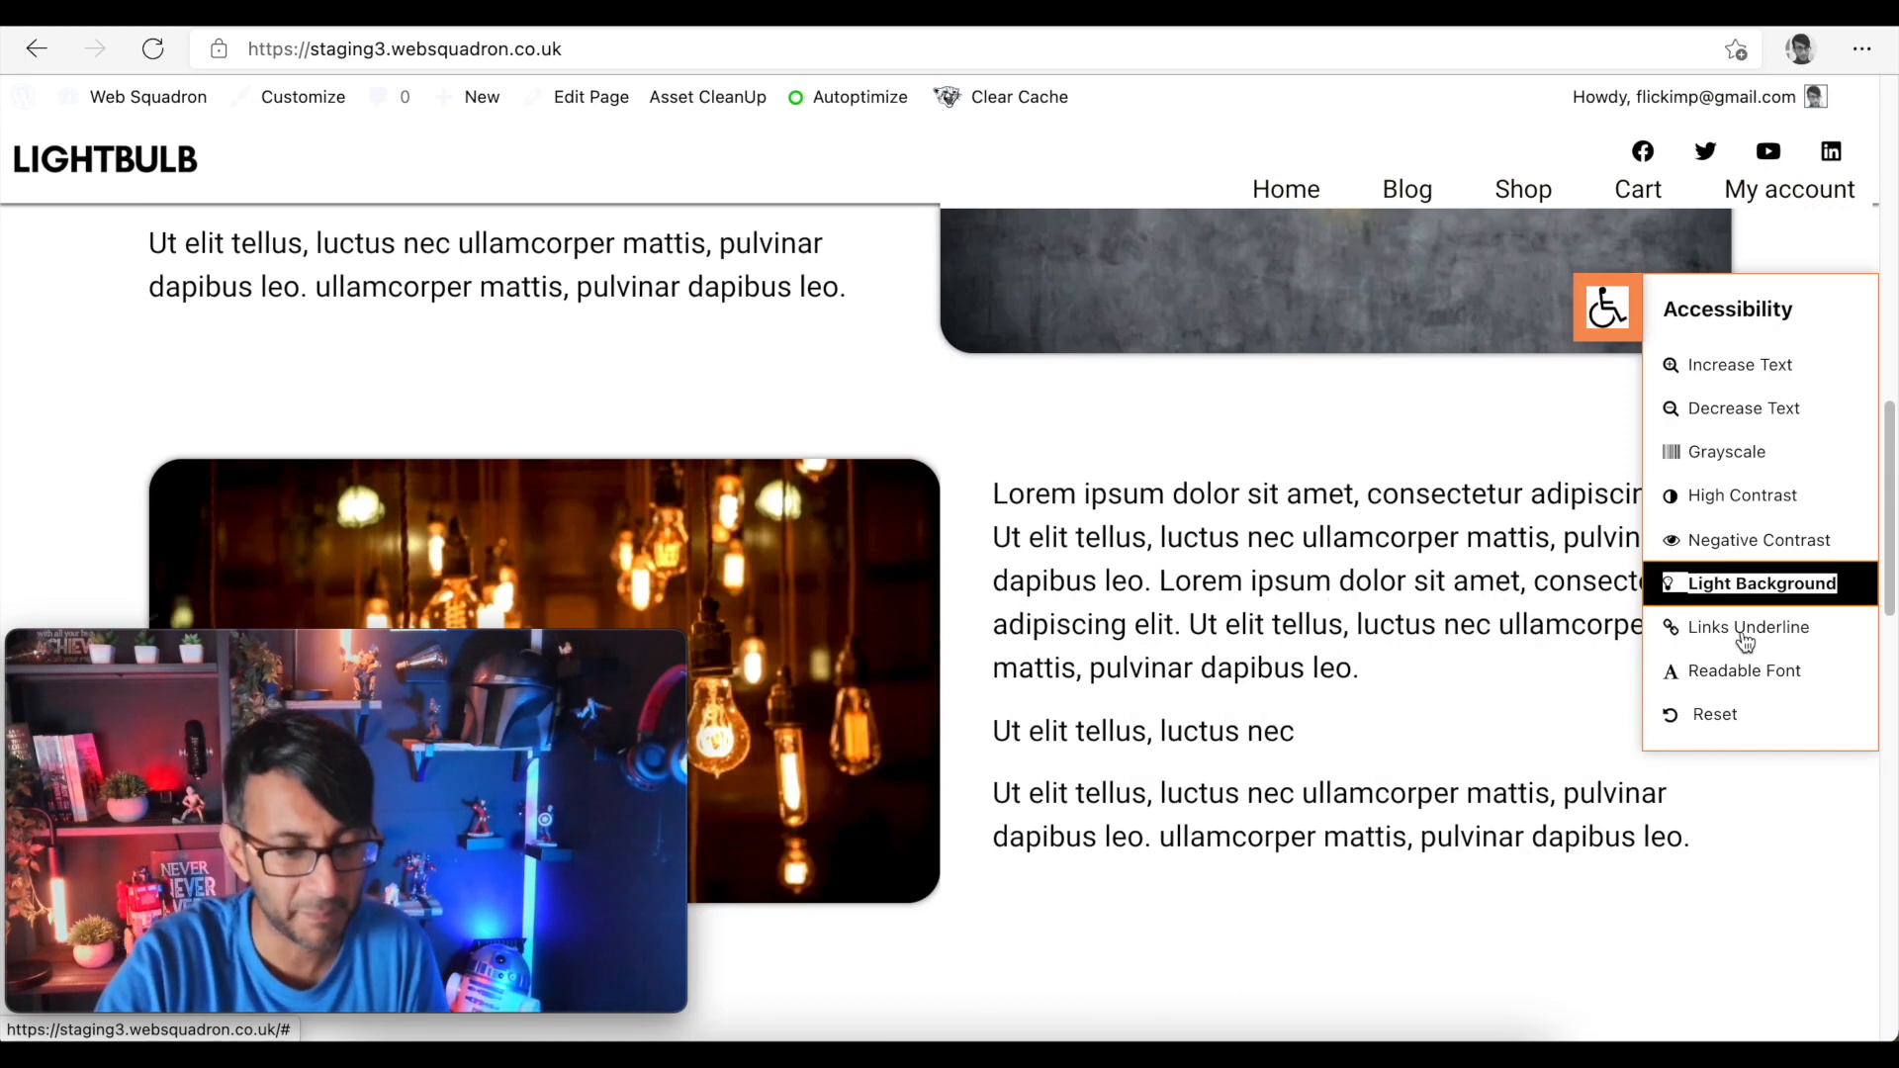
click(1749, 627)
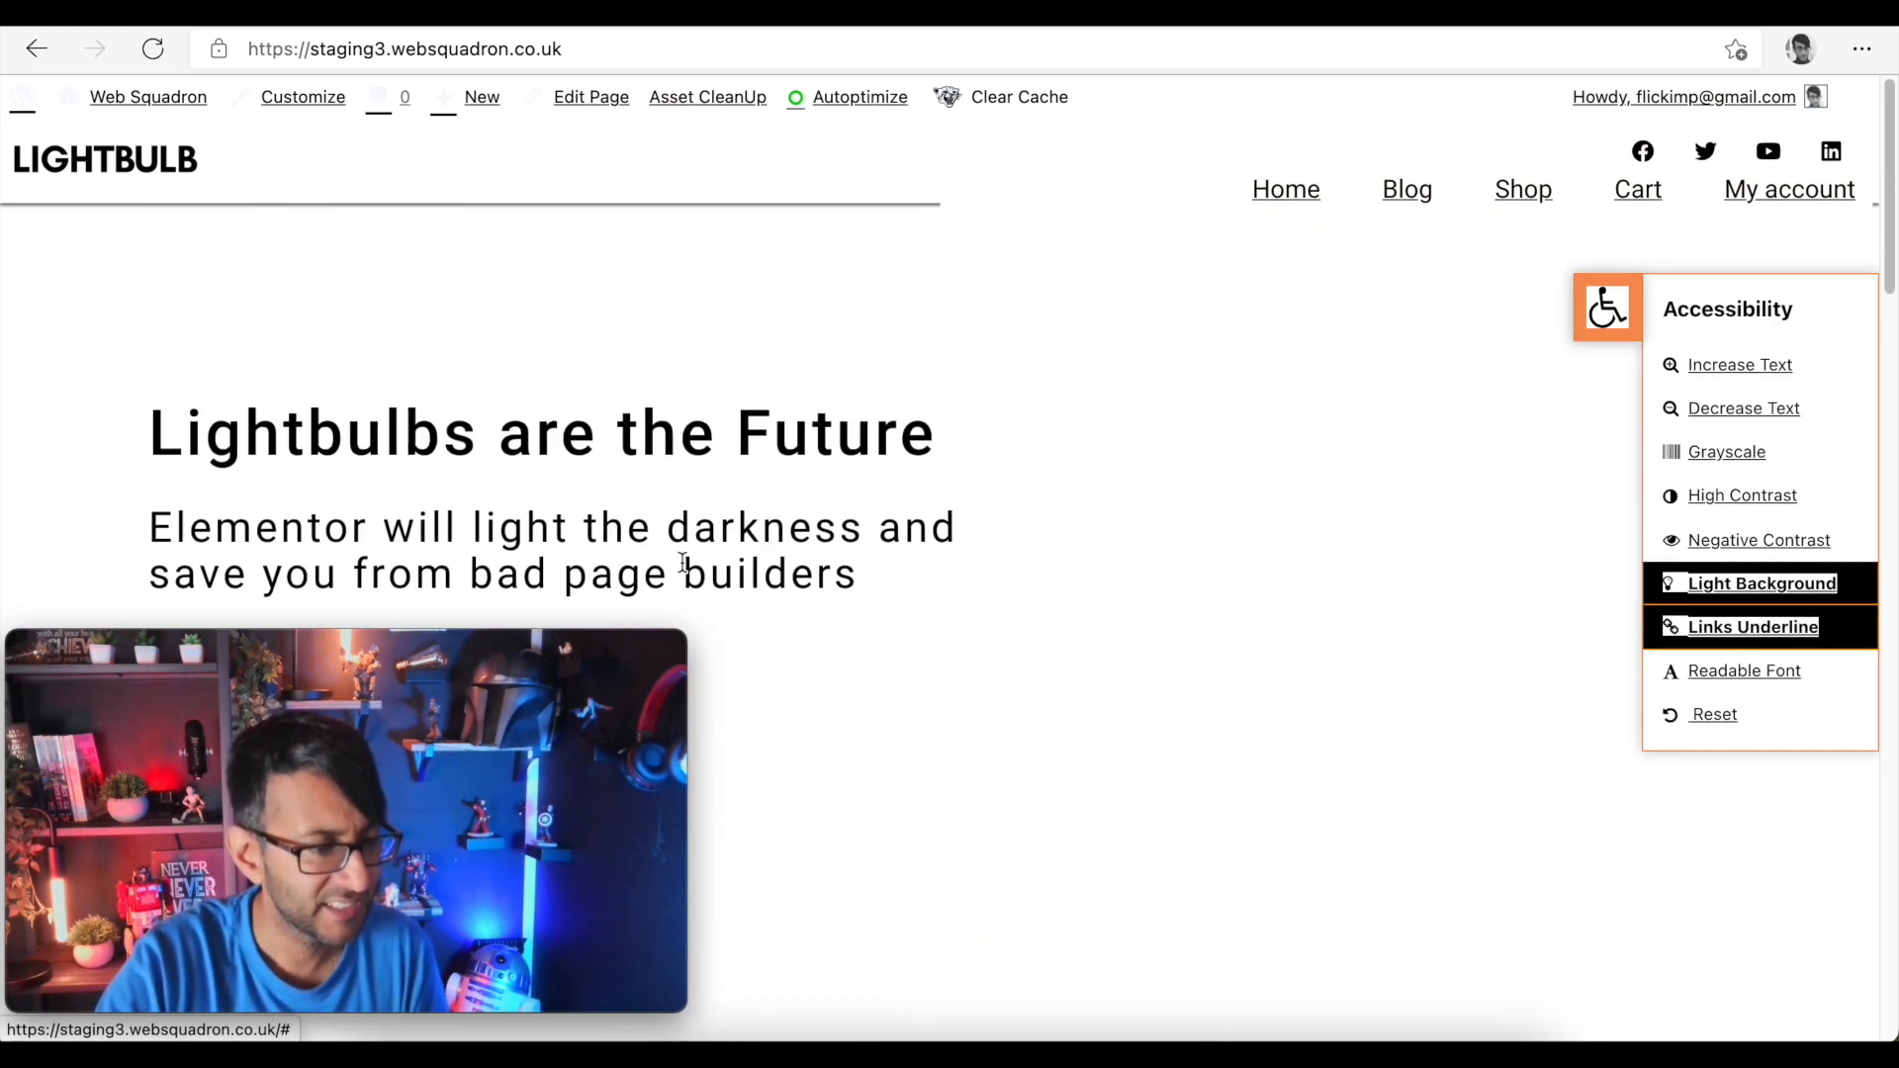
scroll(down, 3)
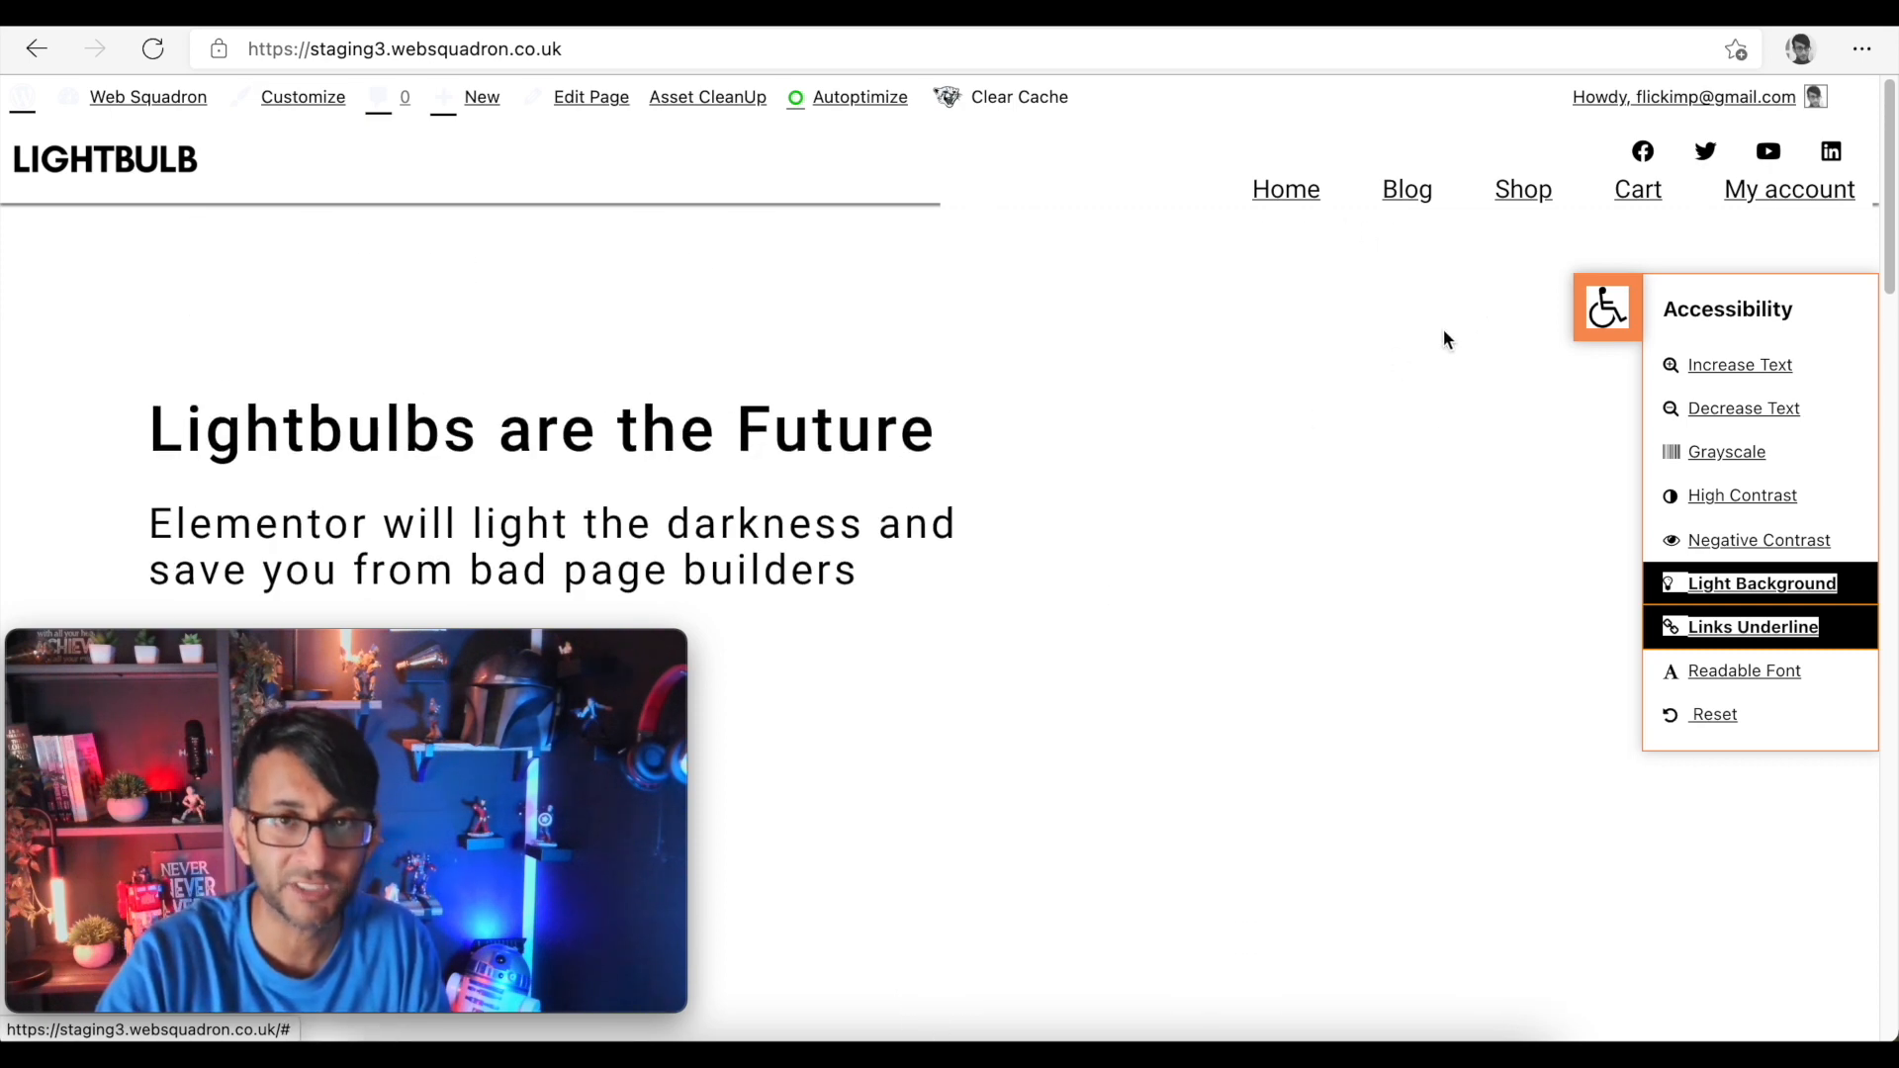
scroll(down, 3)
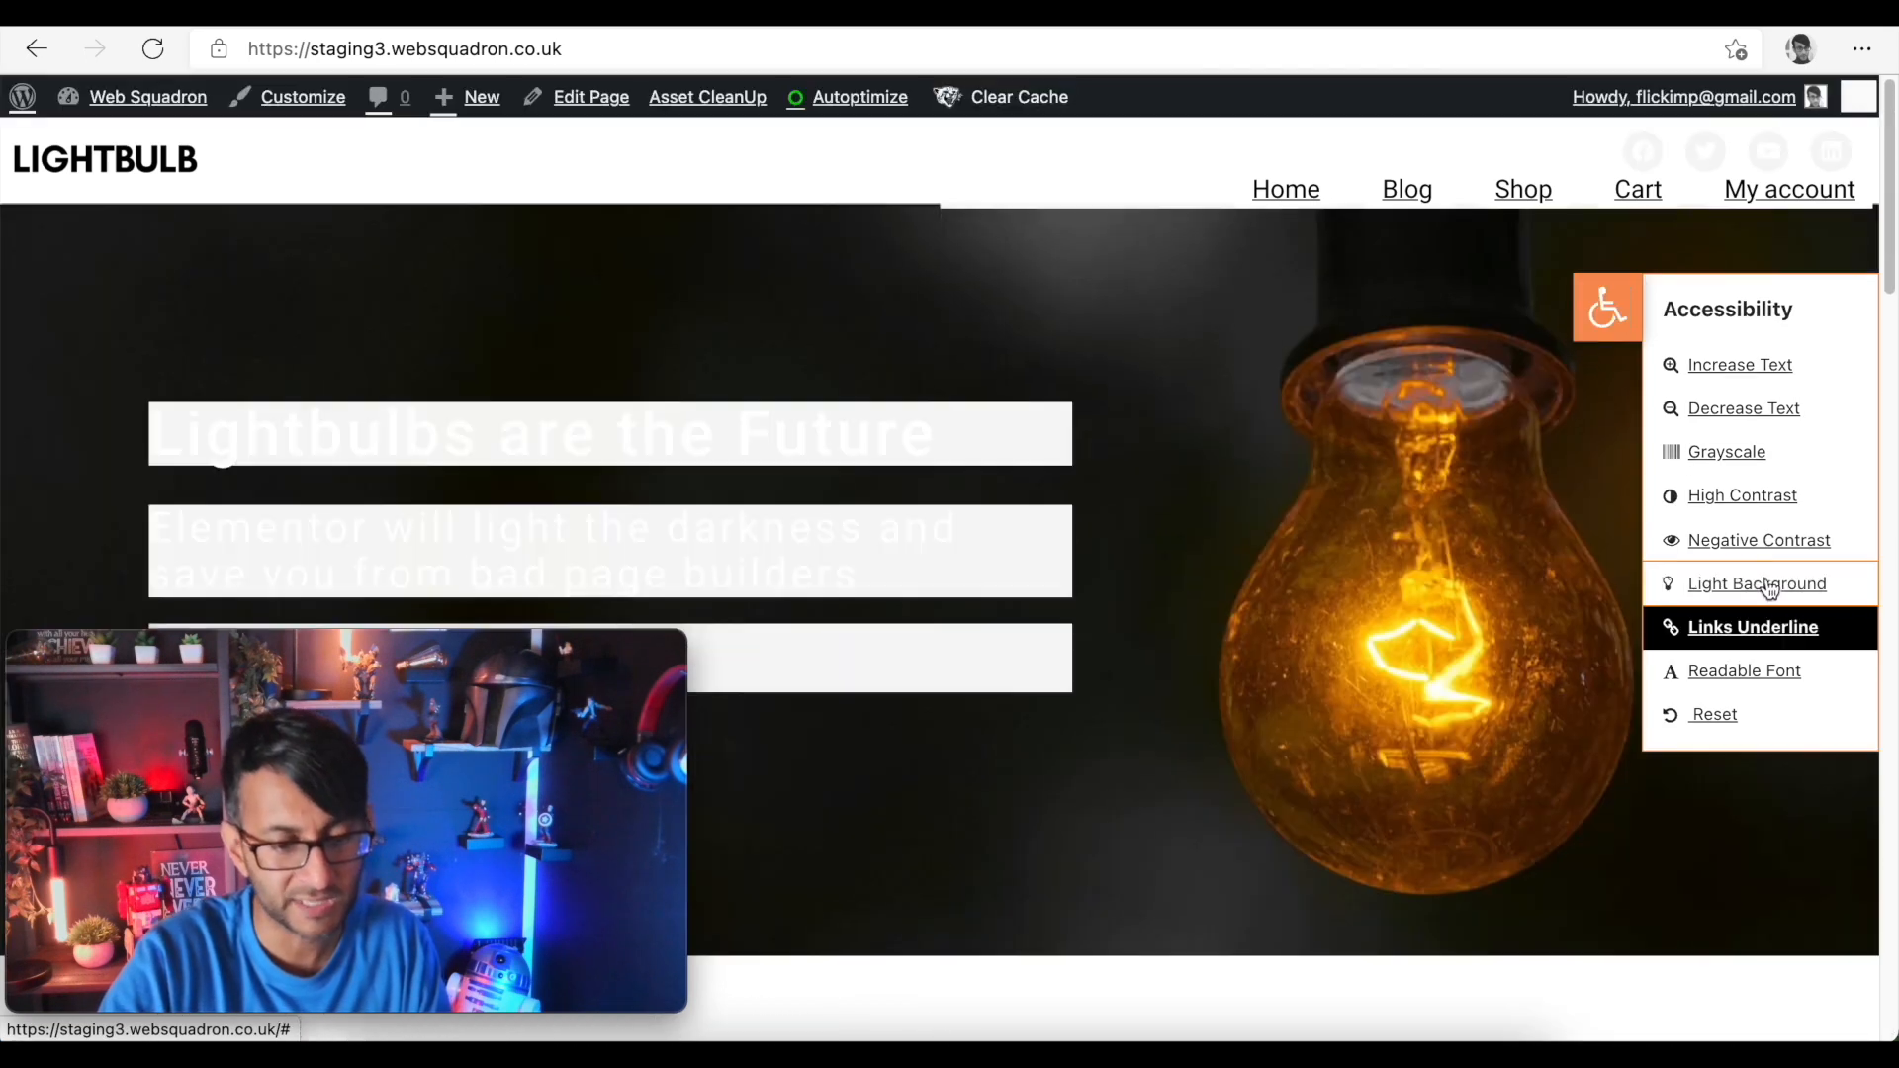
click(1751, 627)
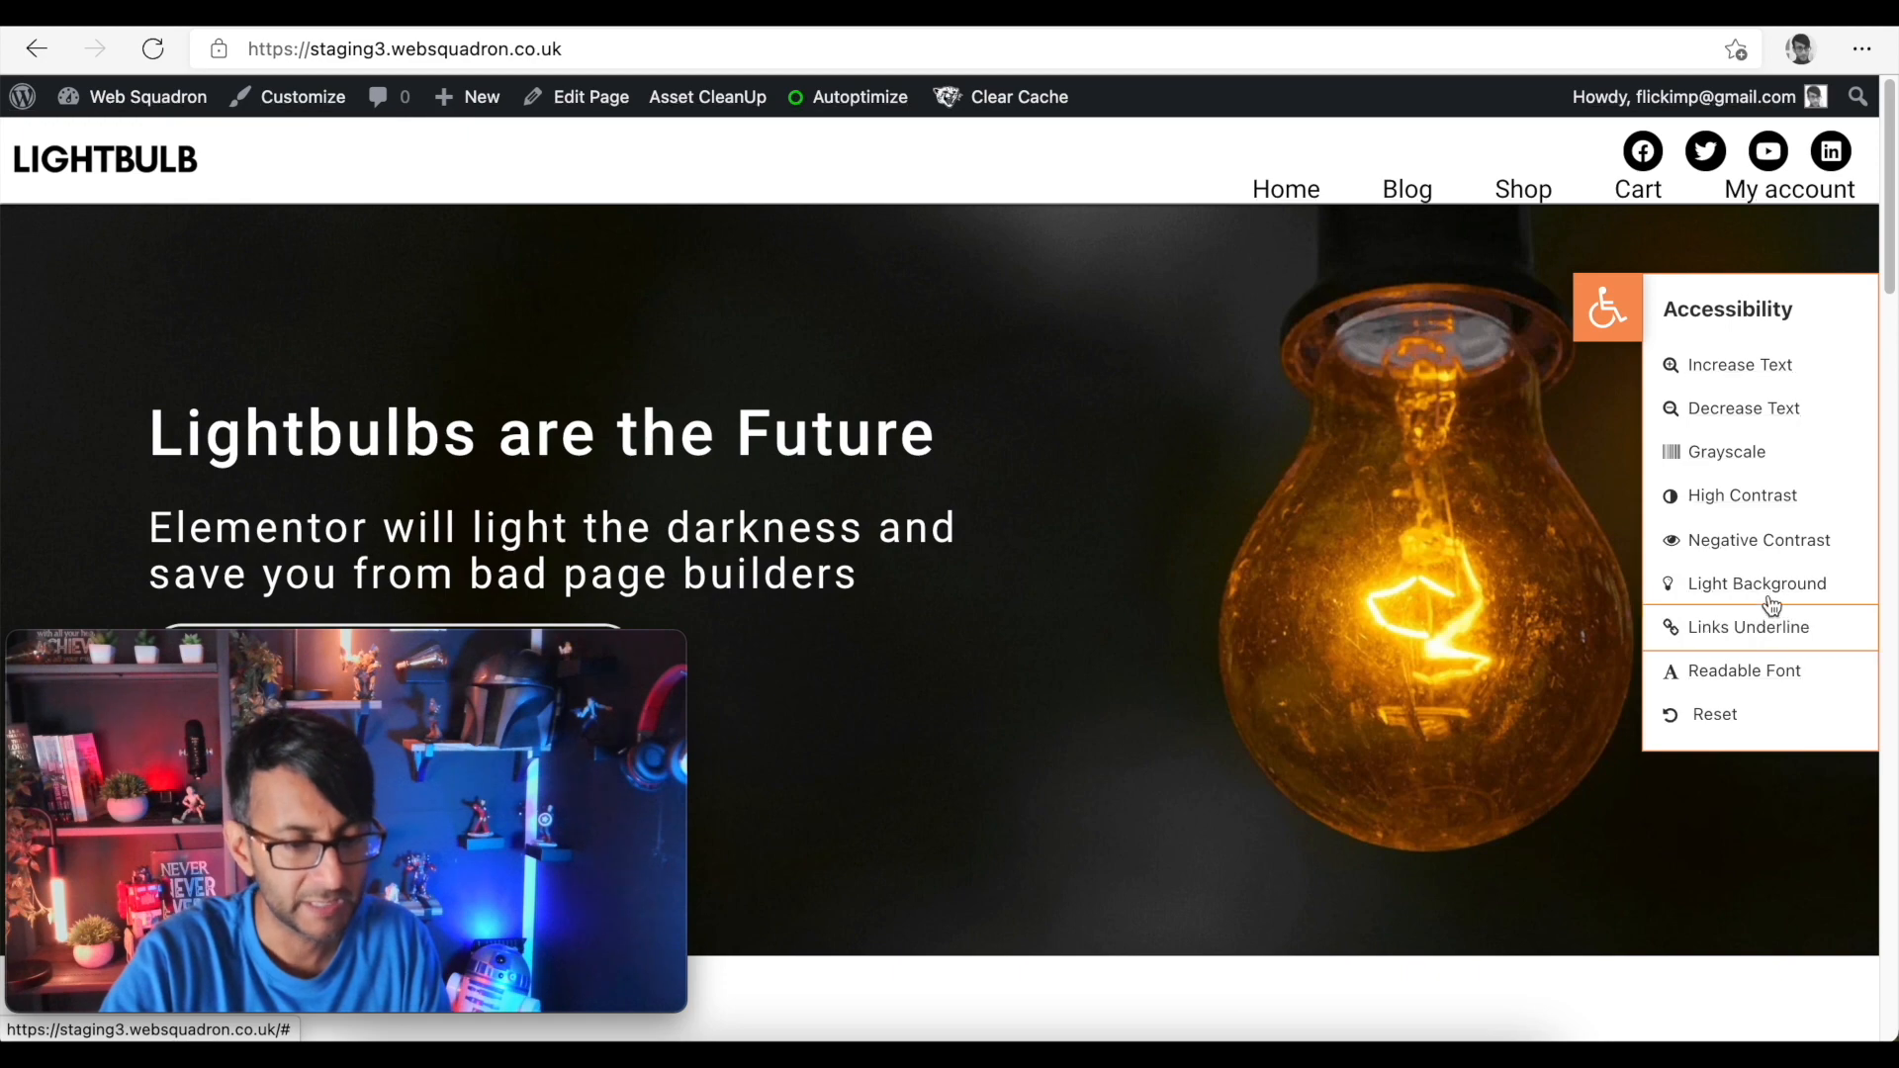
click(1749, 628)
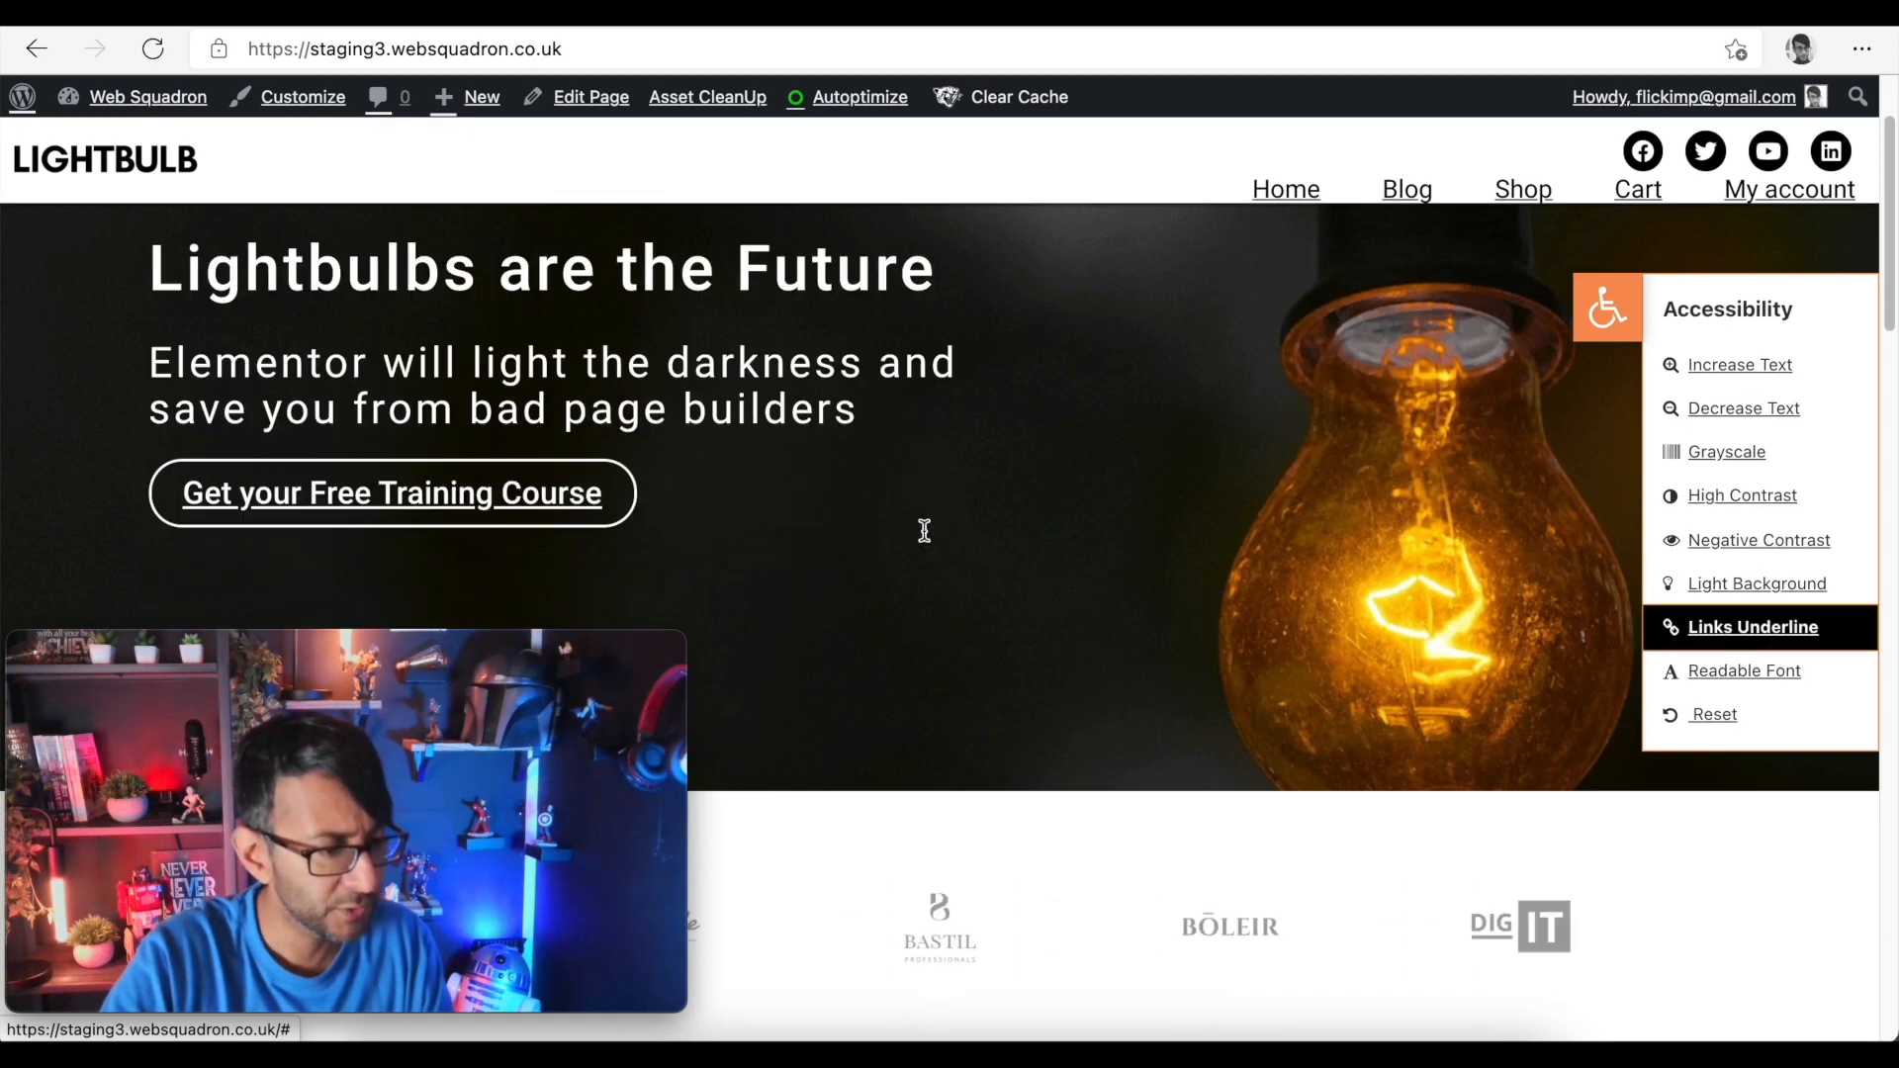
scroll(down, 3)
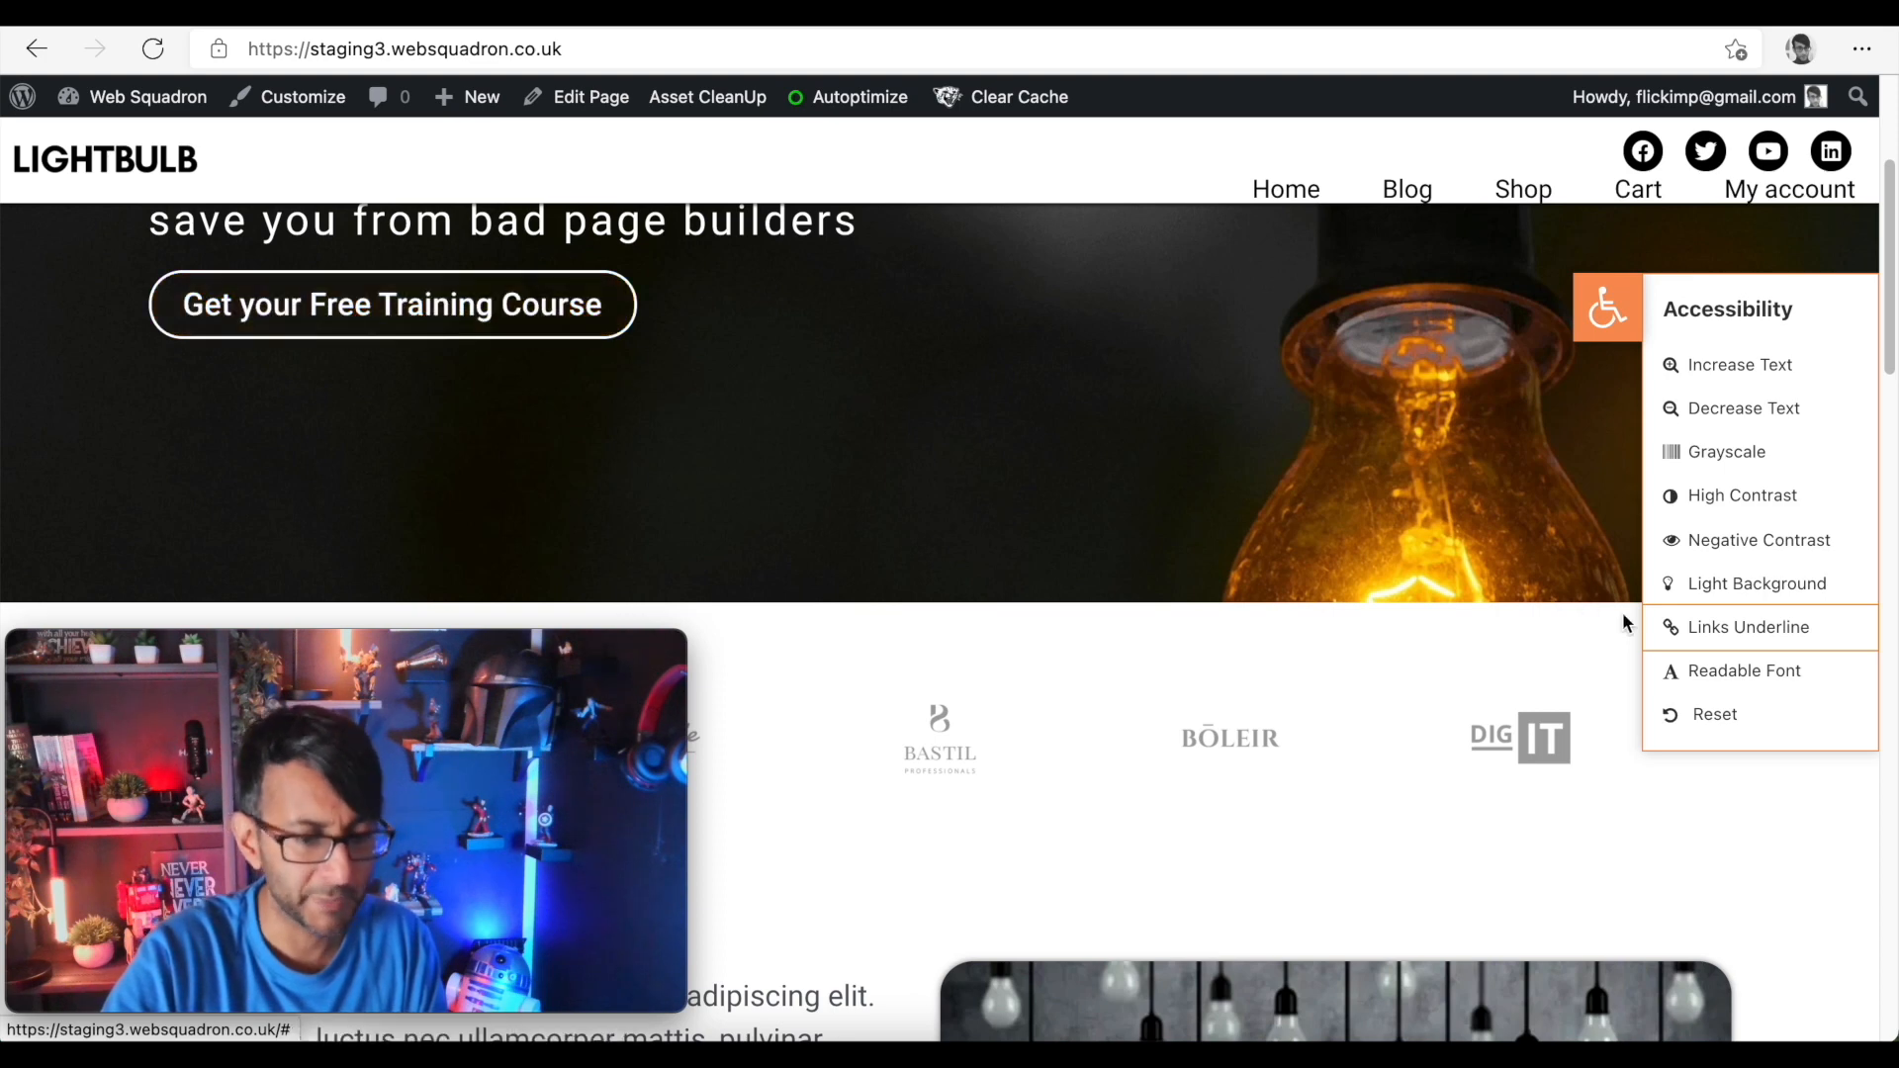
- Leave the homepage in grayscale with the readable font and underlined links enabled
click(1750, 627)
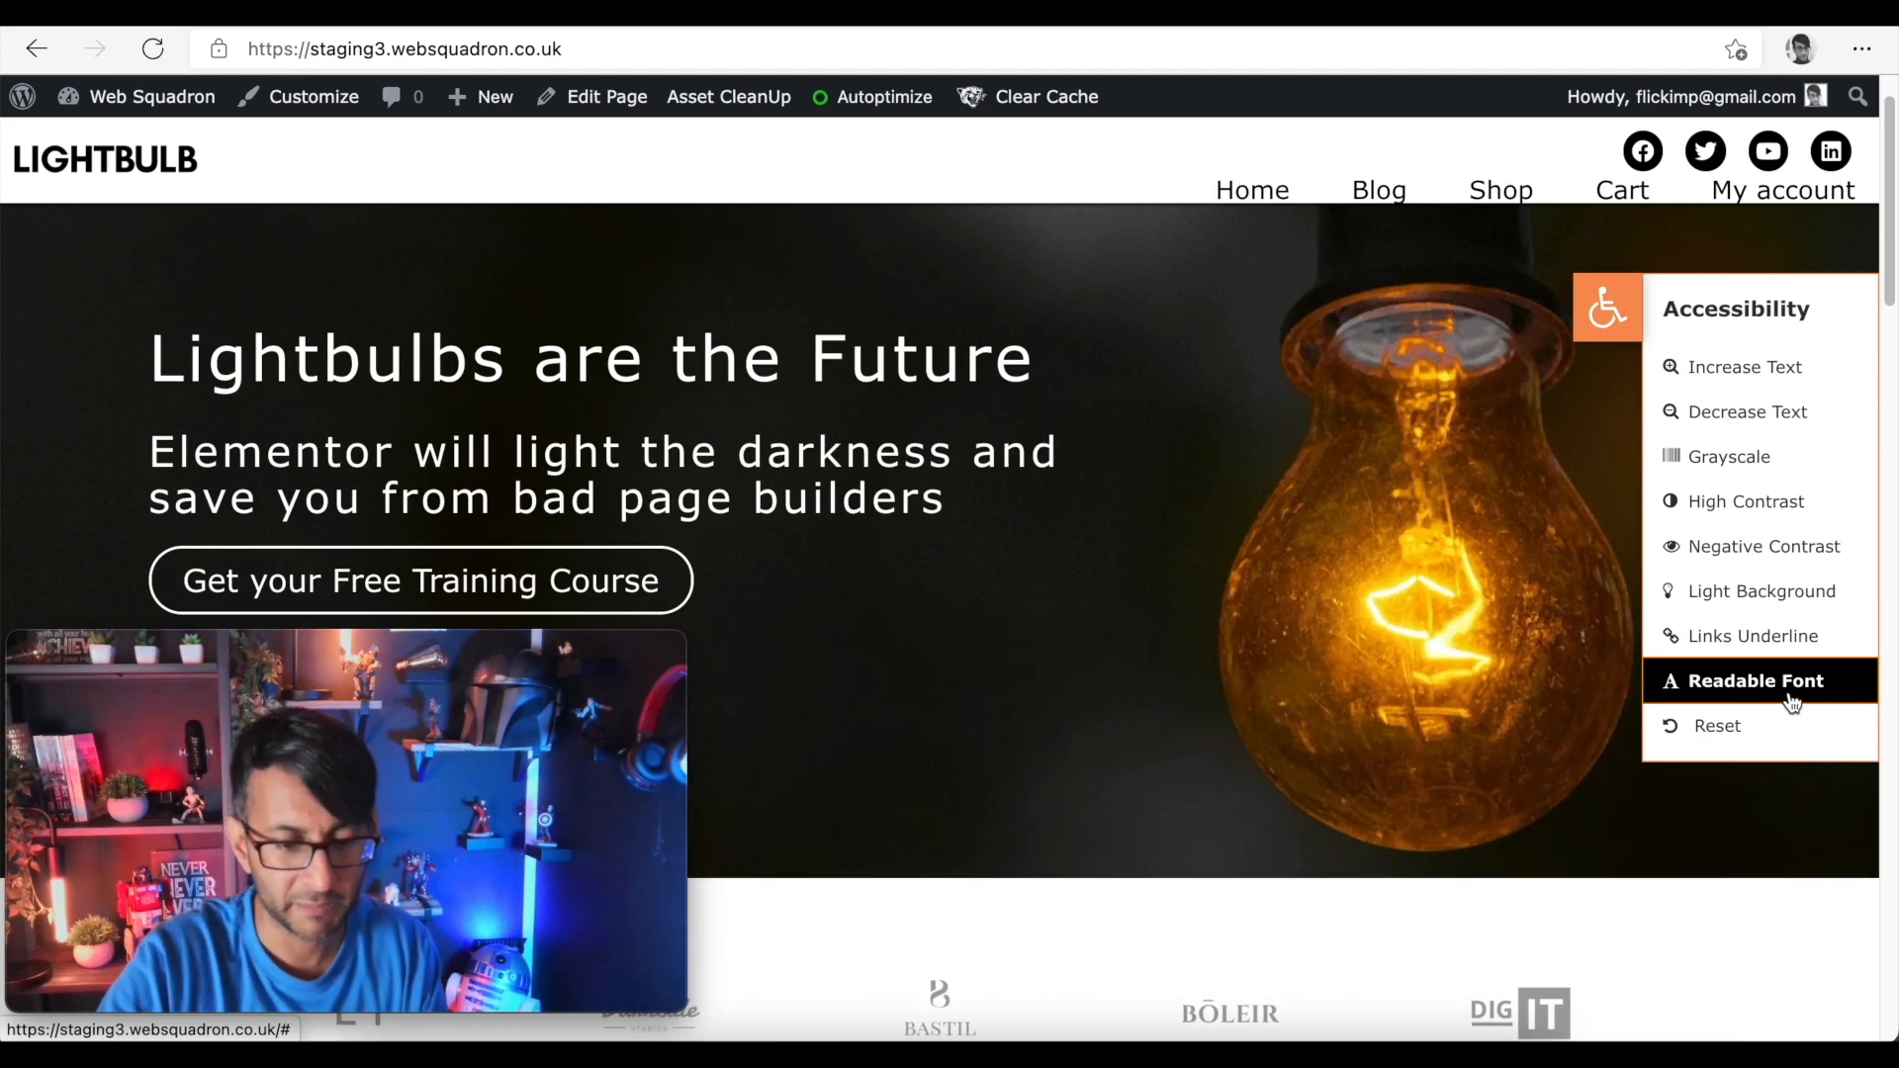
click(1732, 419)
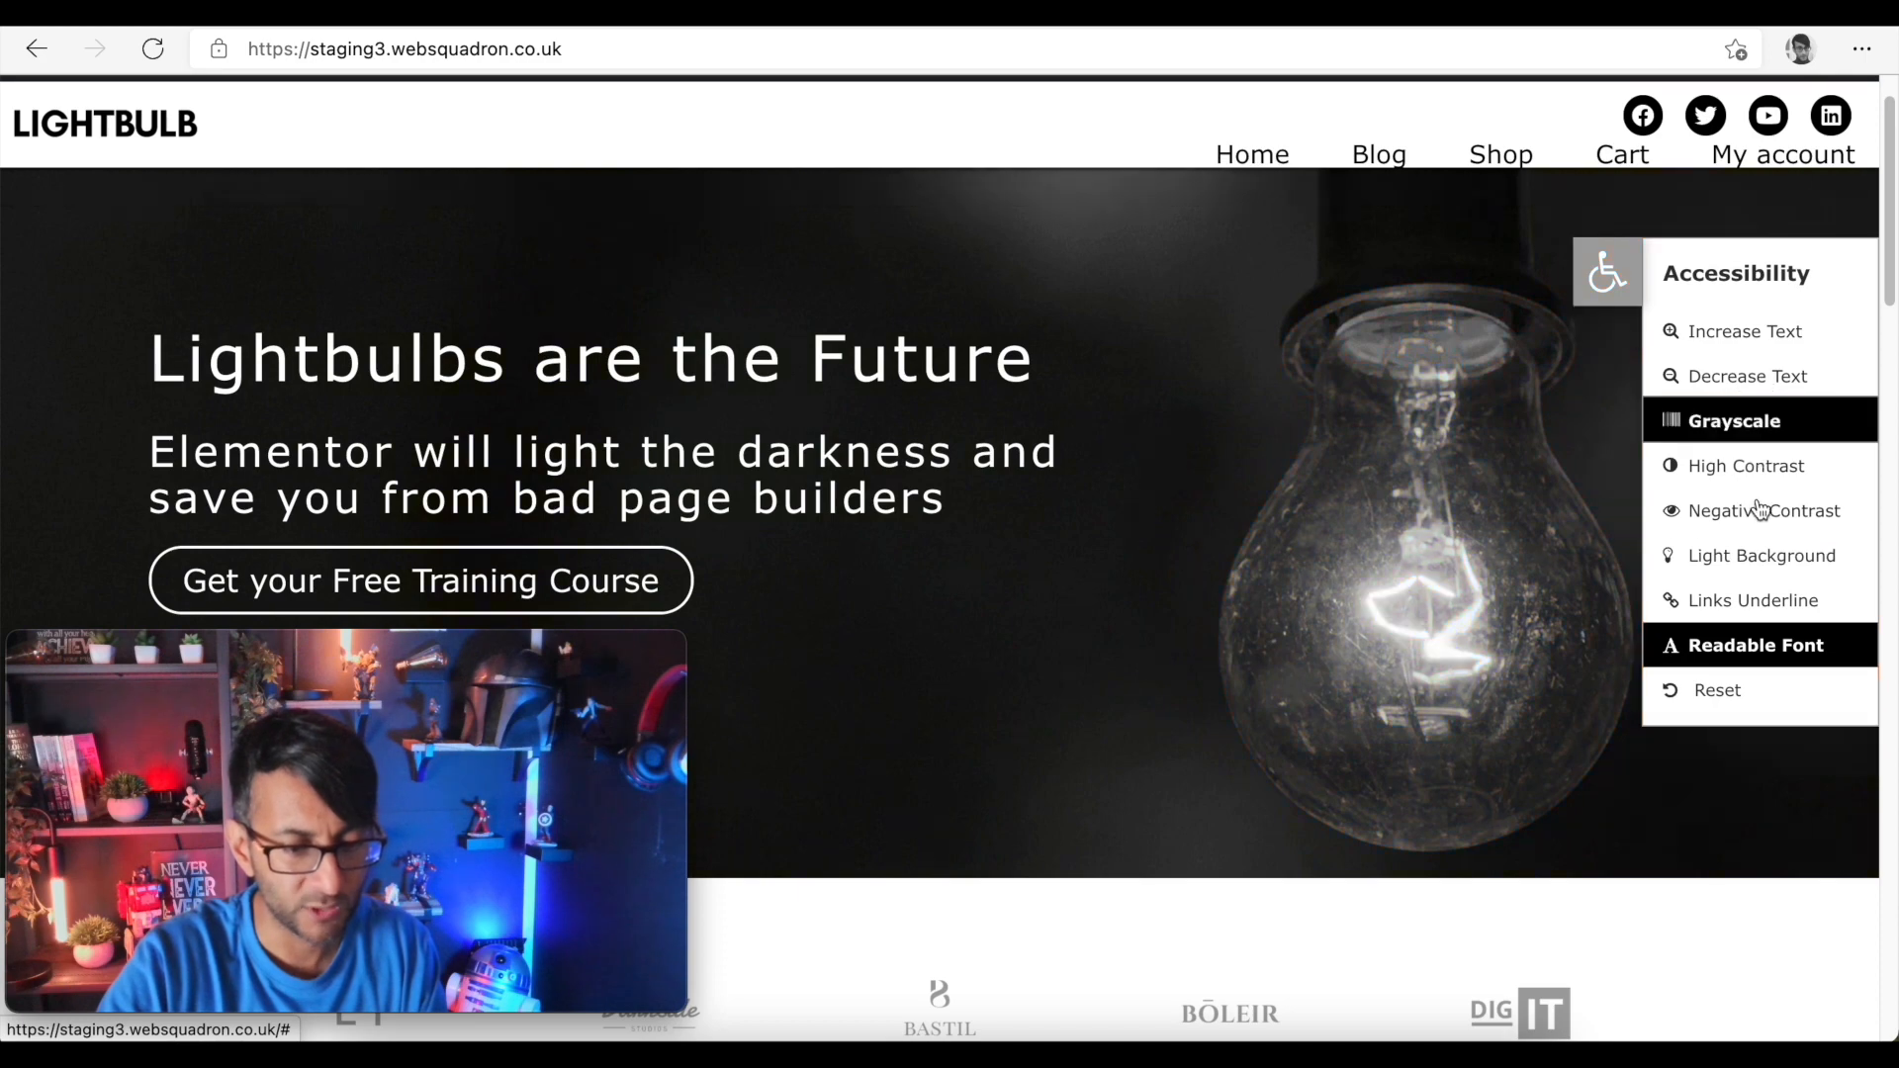
click(1753, 600)
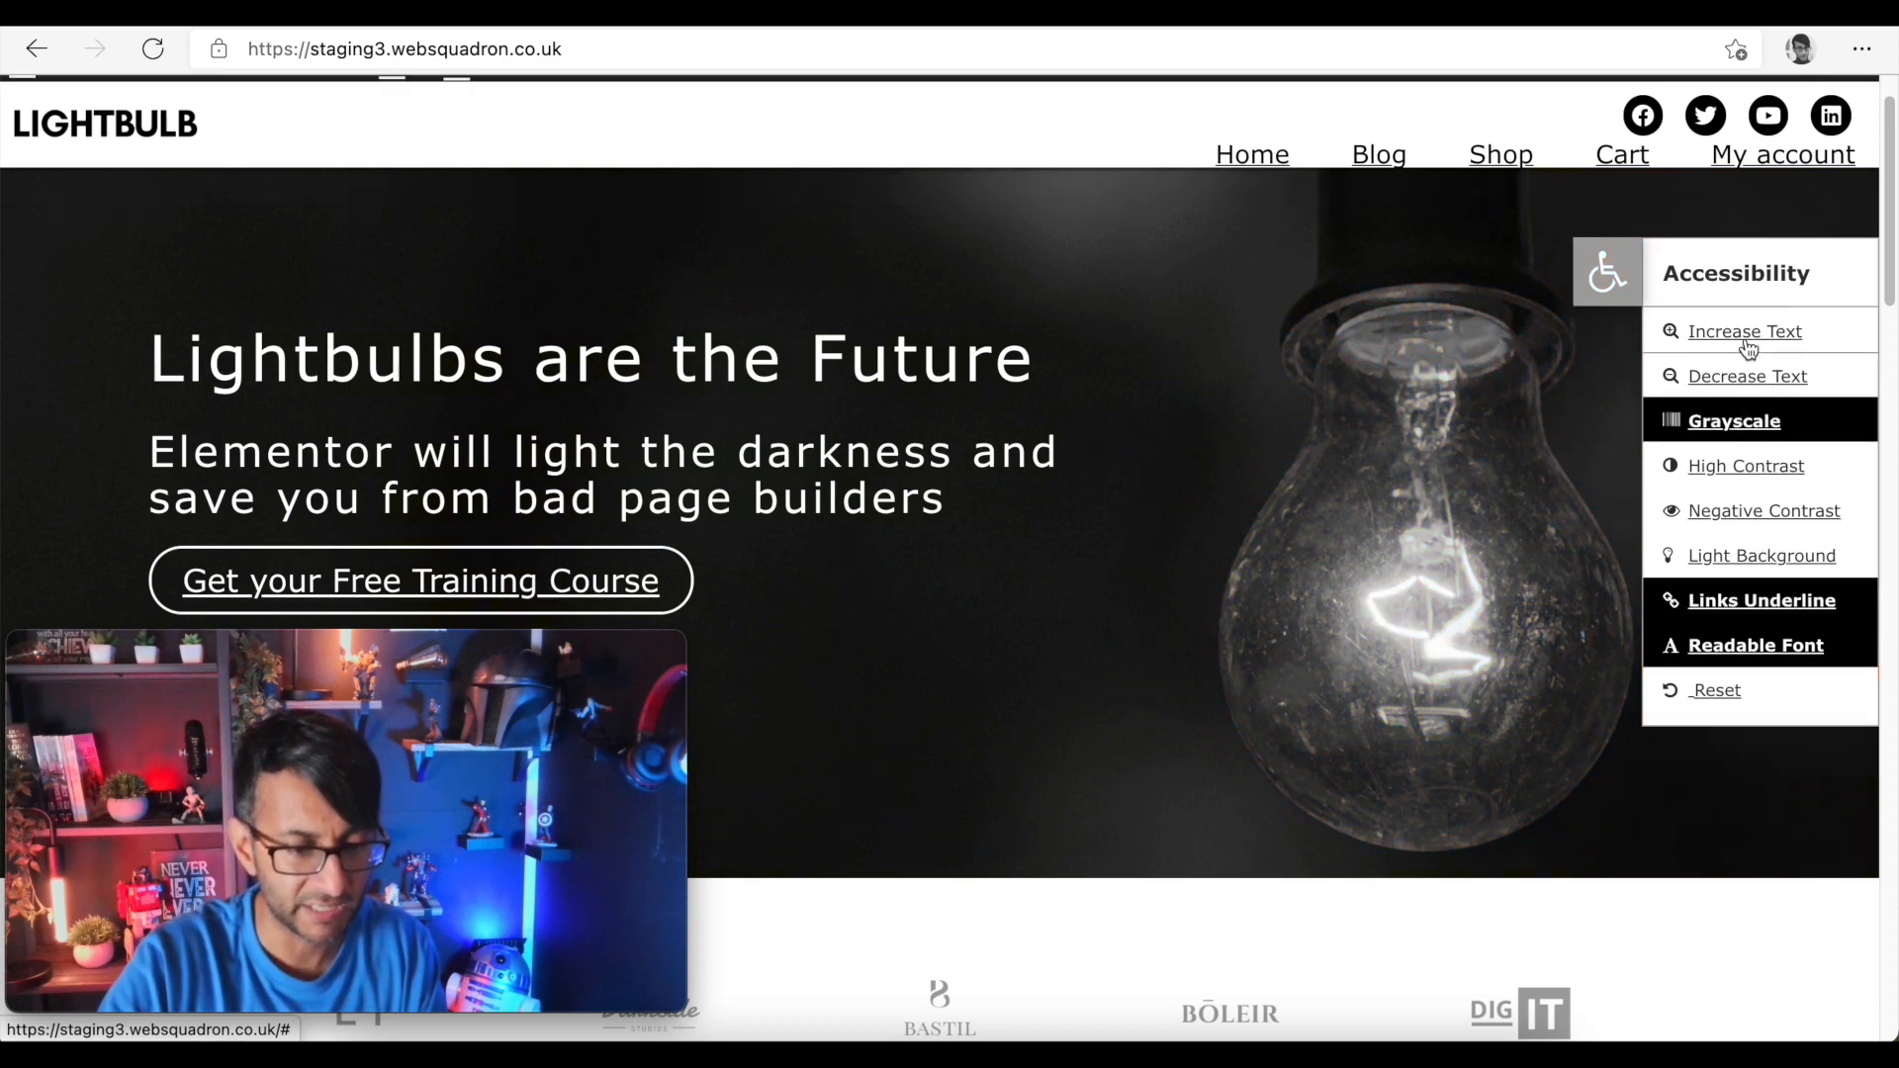